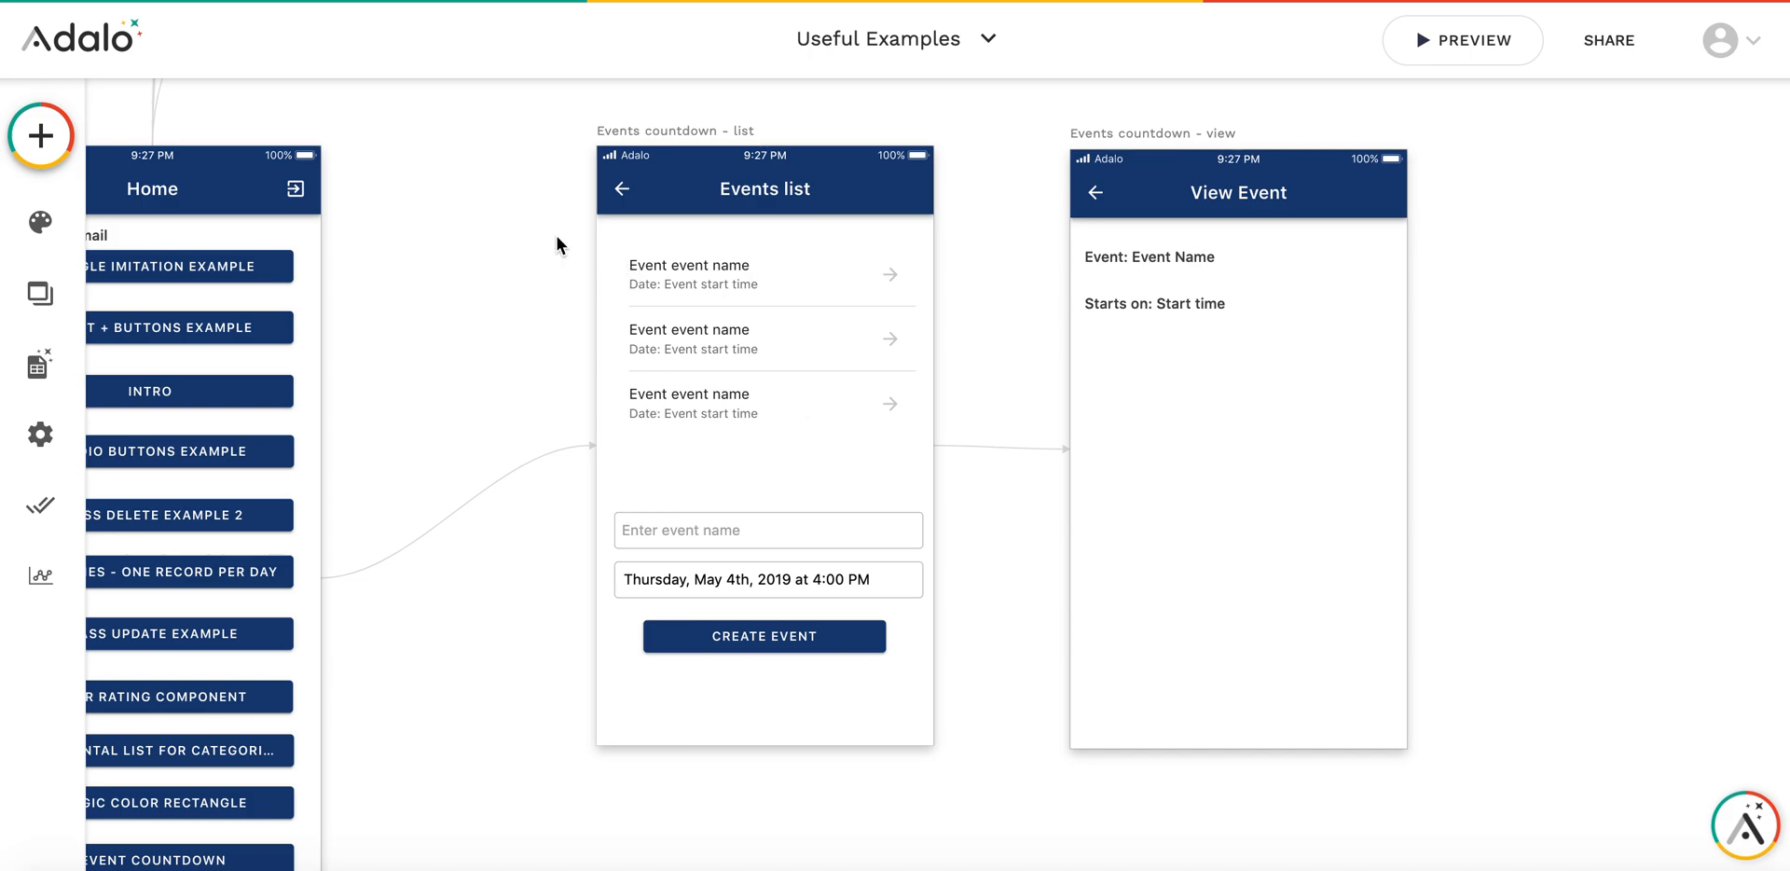
pyautogui.moveTo(479, 263)
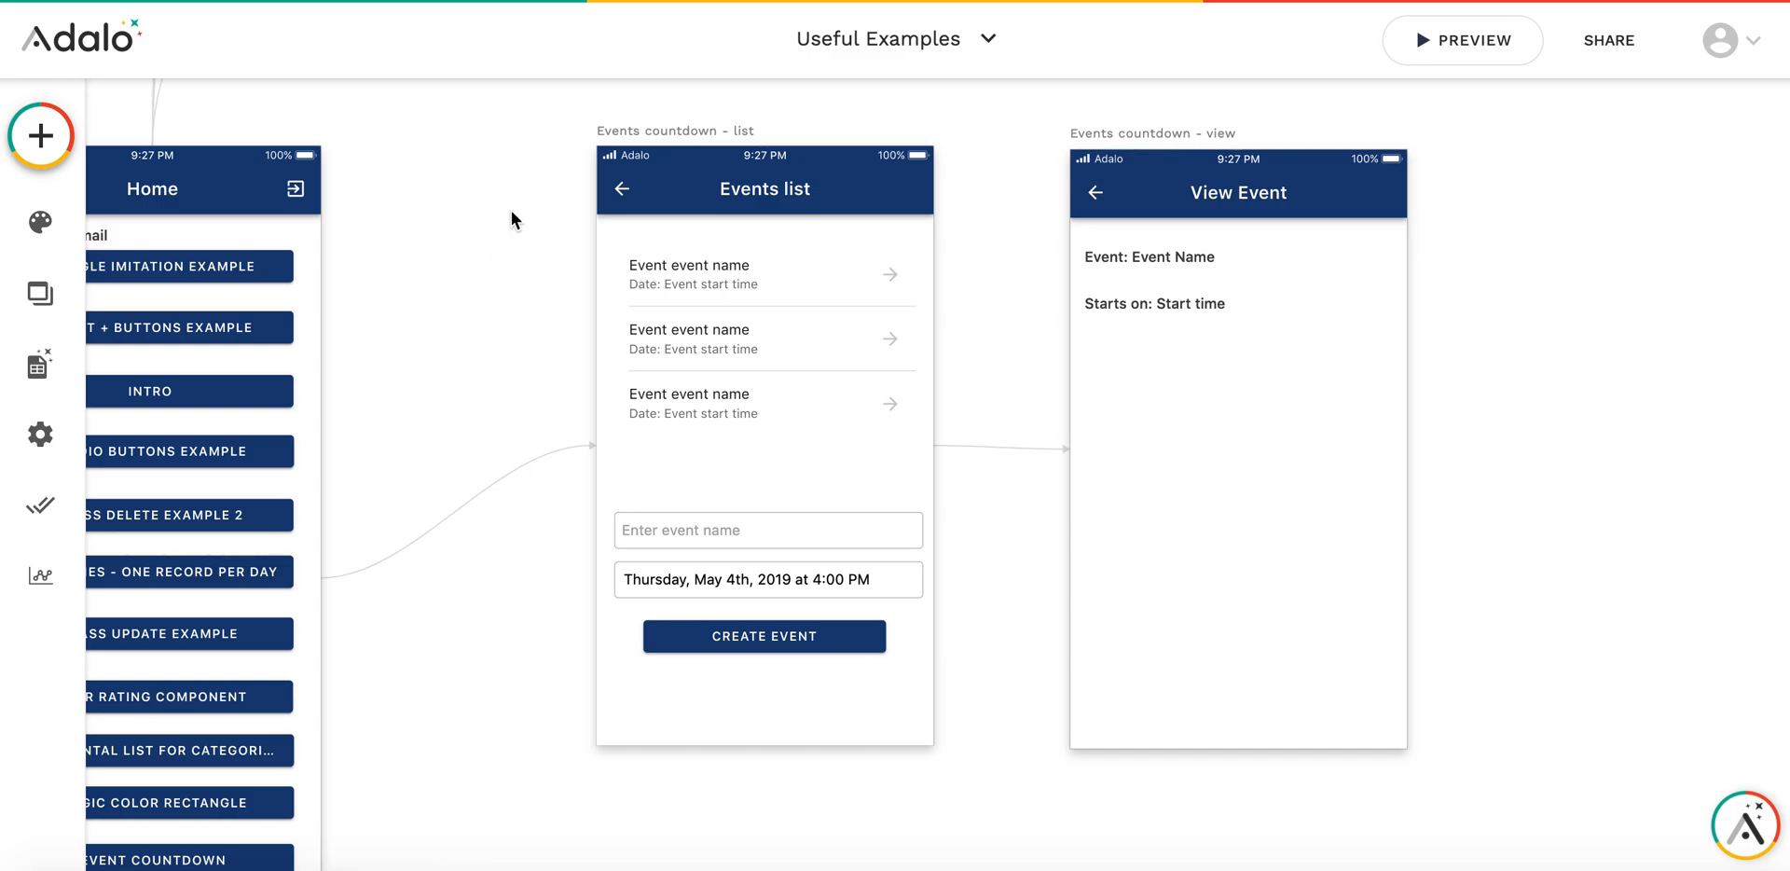
pyautogui.moveTo(746, 319)
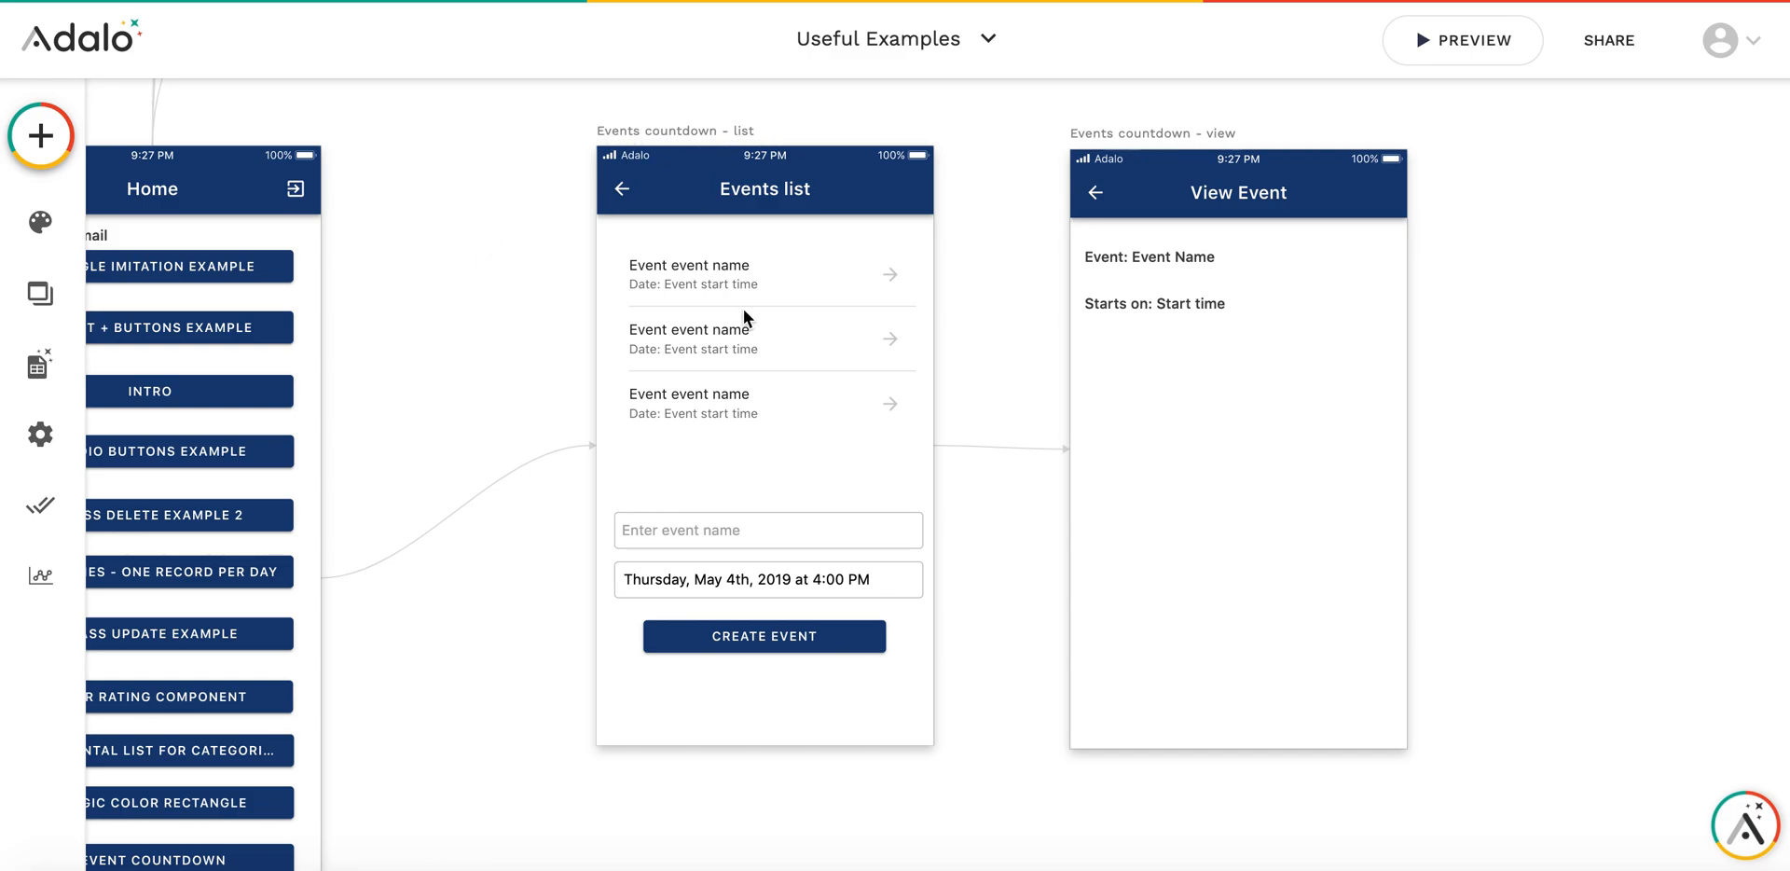
pyautogui.moveTo(721, 339)
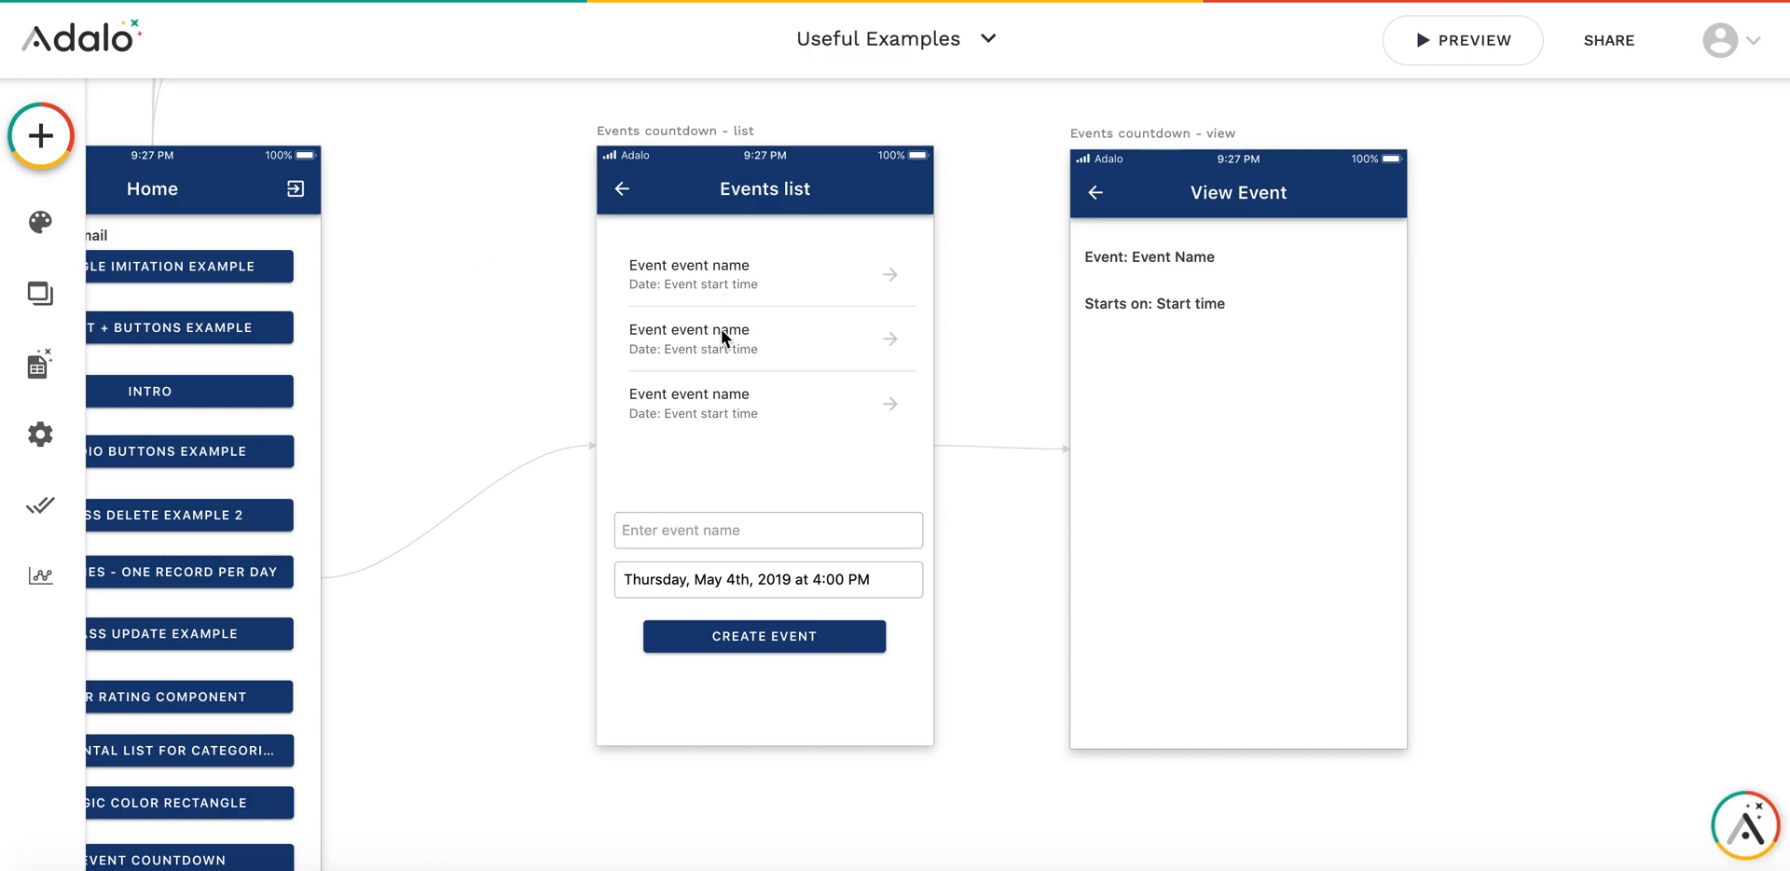
pyautogui.moveTo(1211, 271)
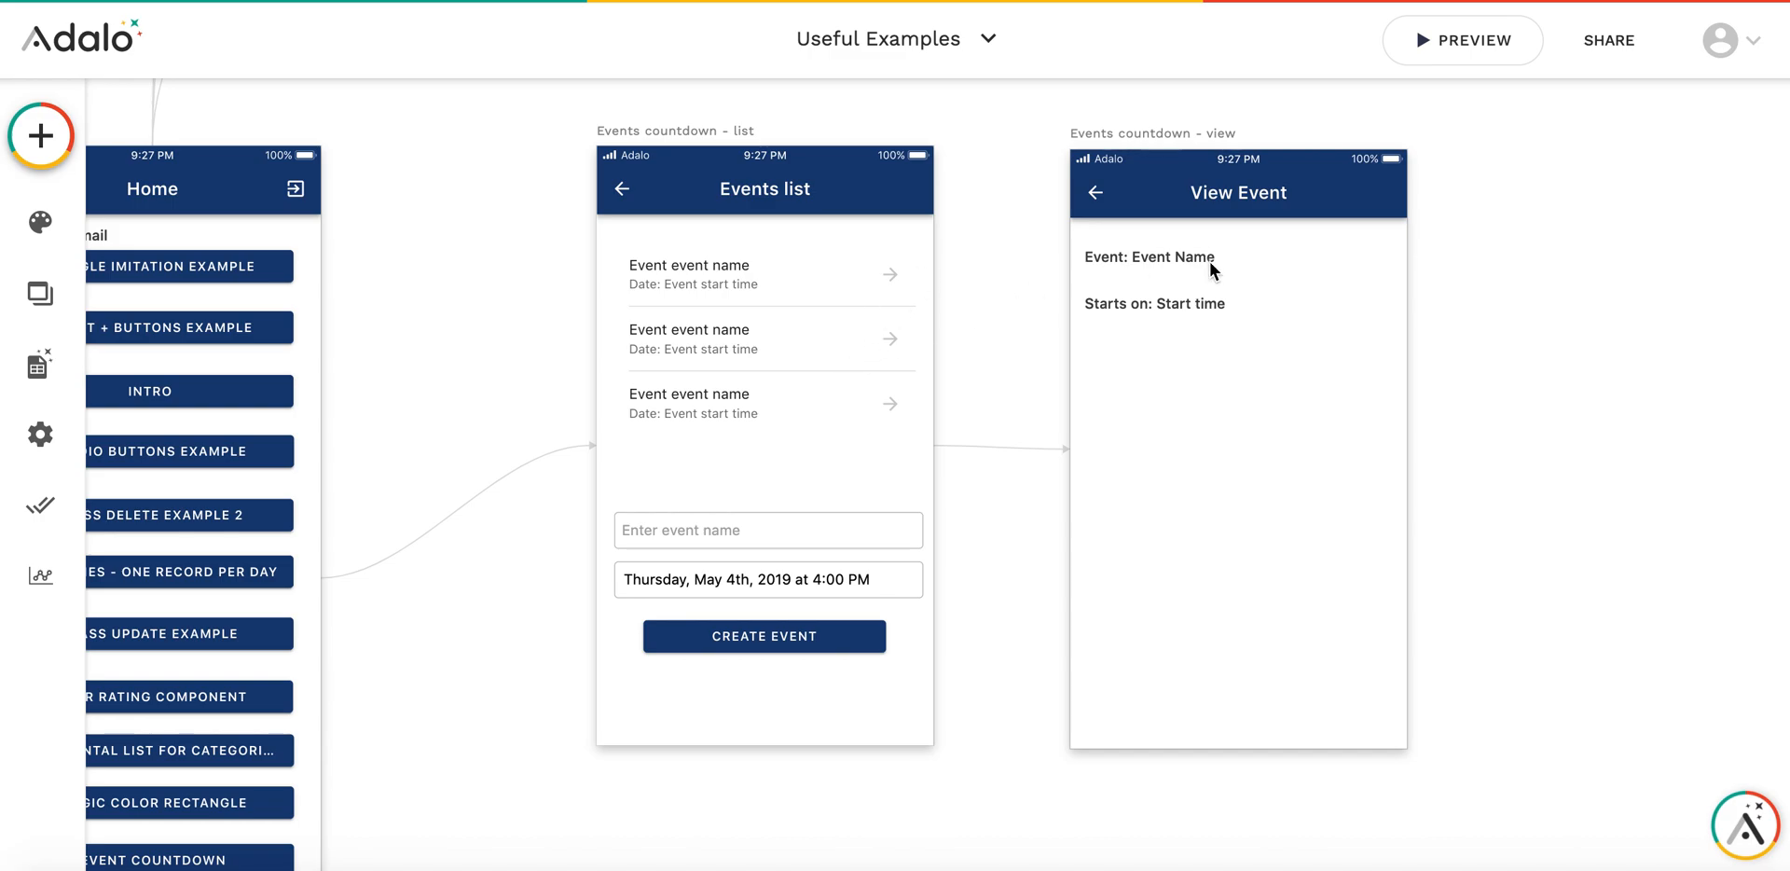
pyautogui.moveTo(1135, 142)
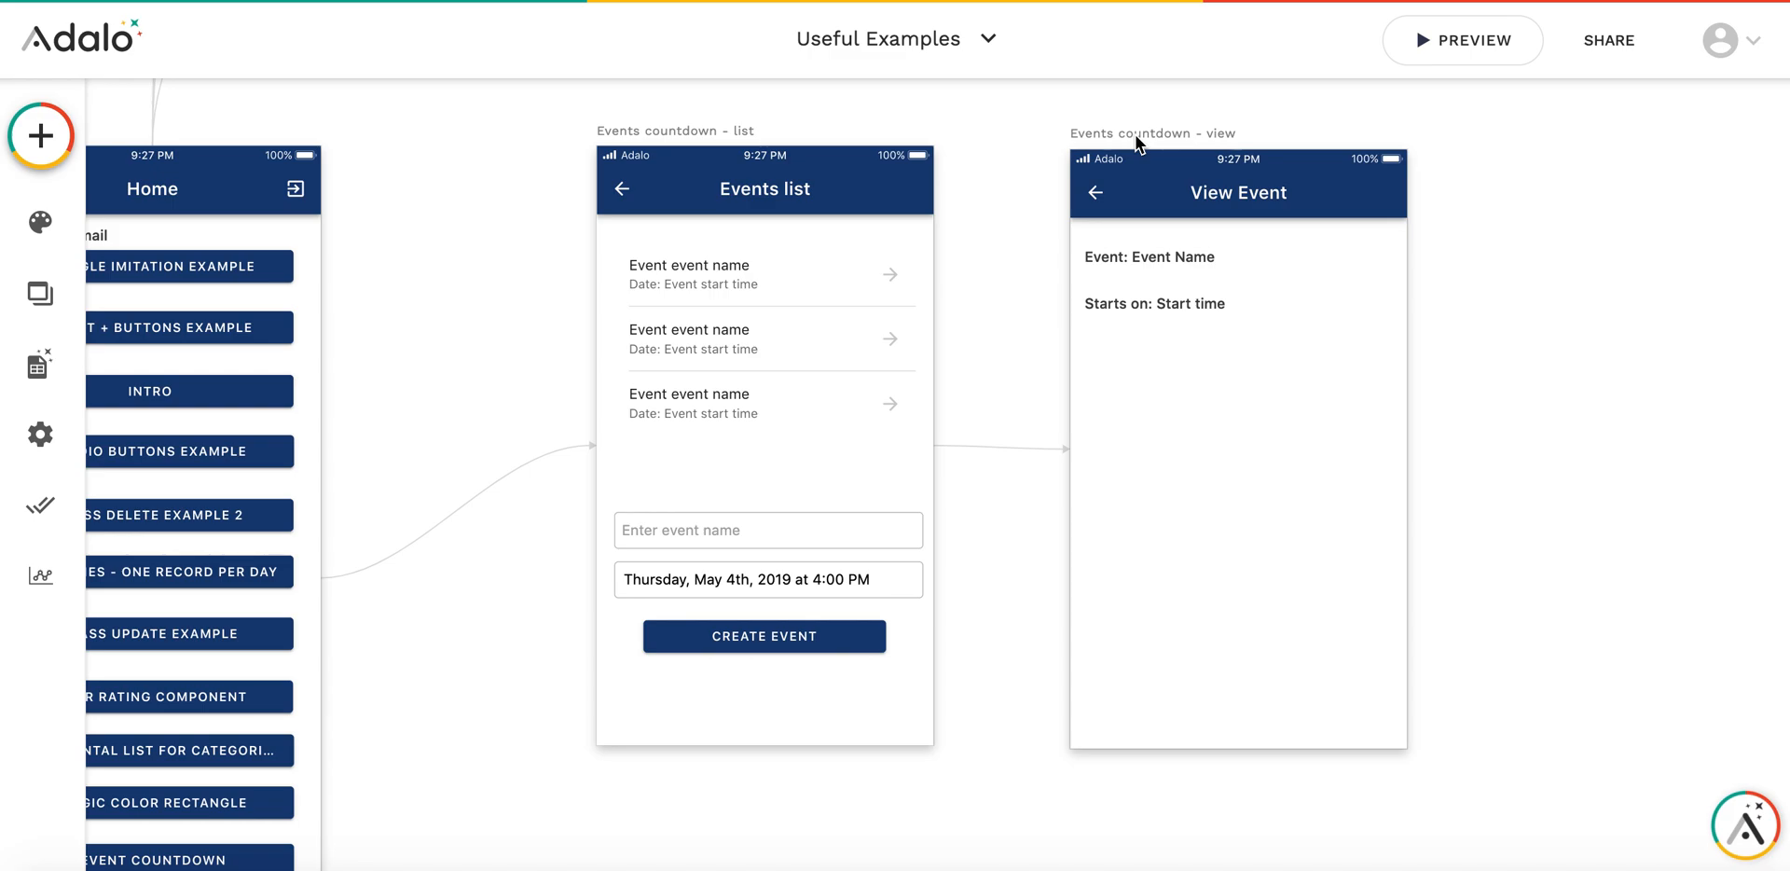
pyautogui.moveTo(1053, 178)
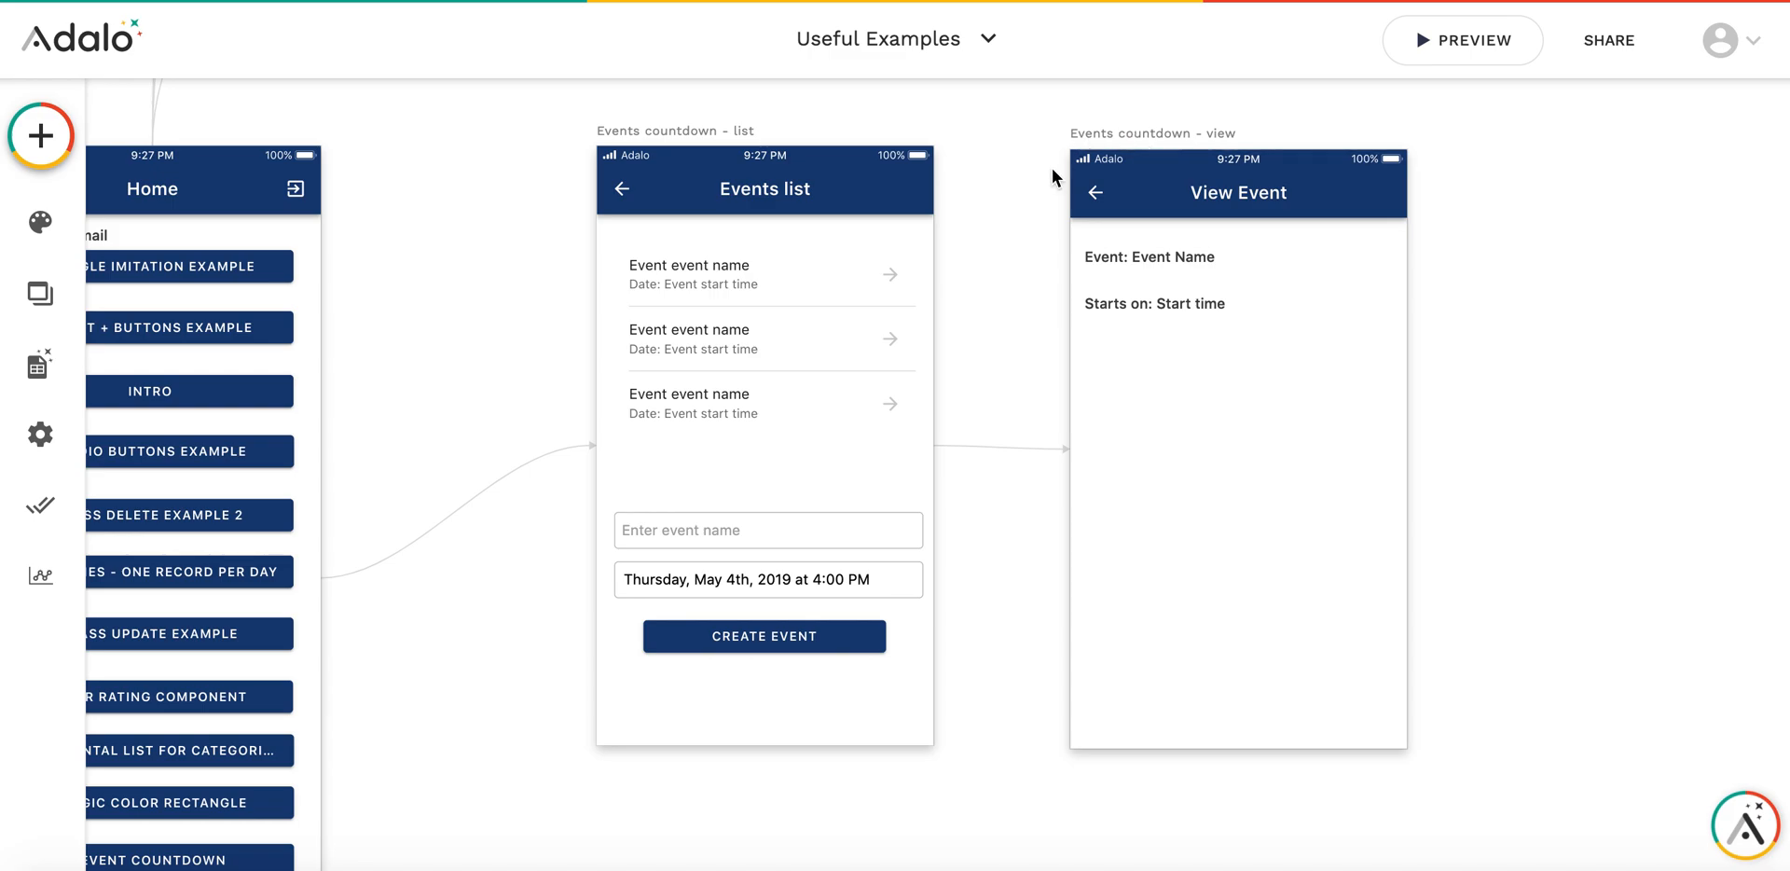
pyautogui.moveTo(1078, 131)
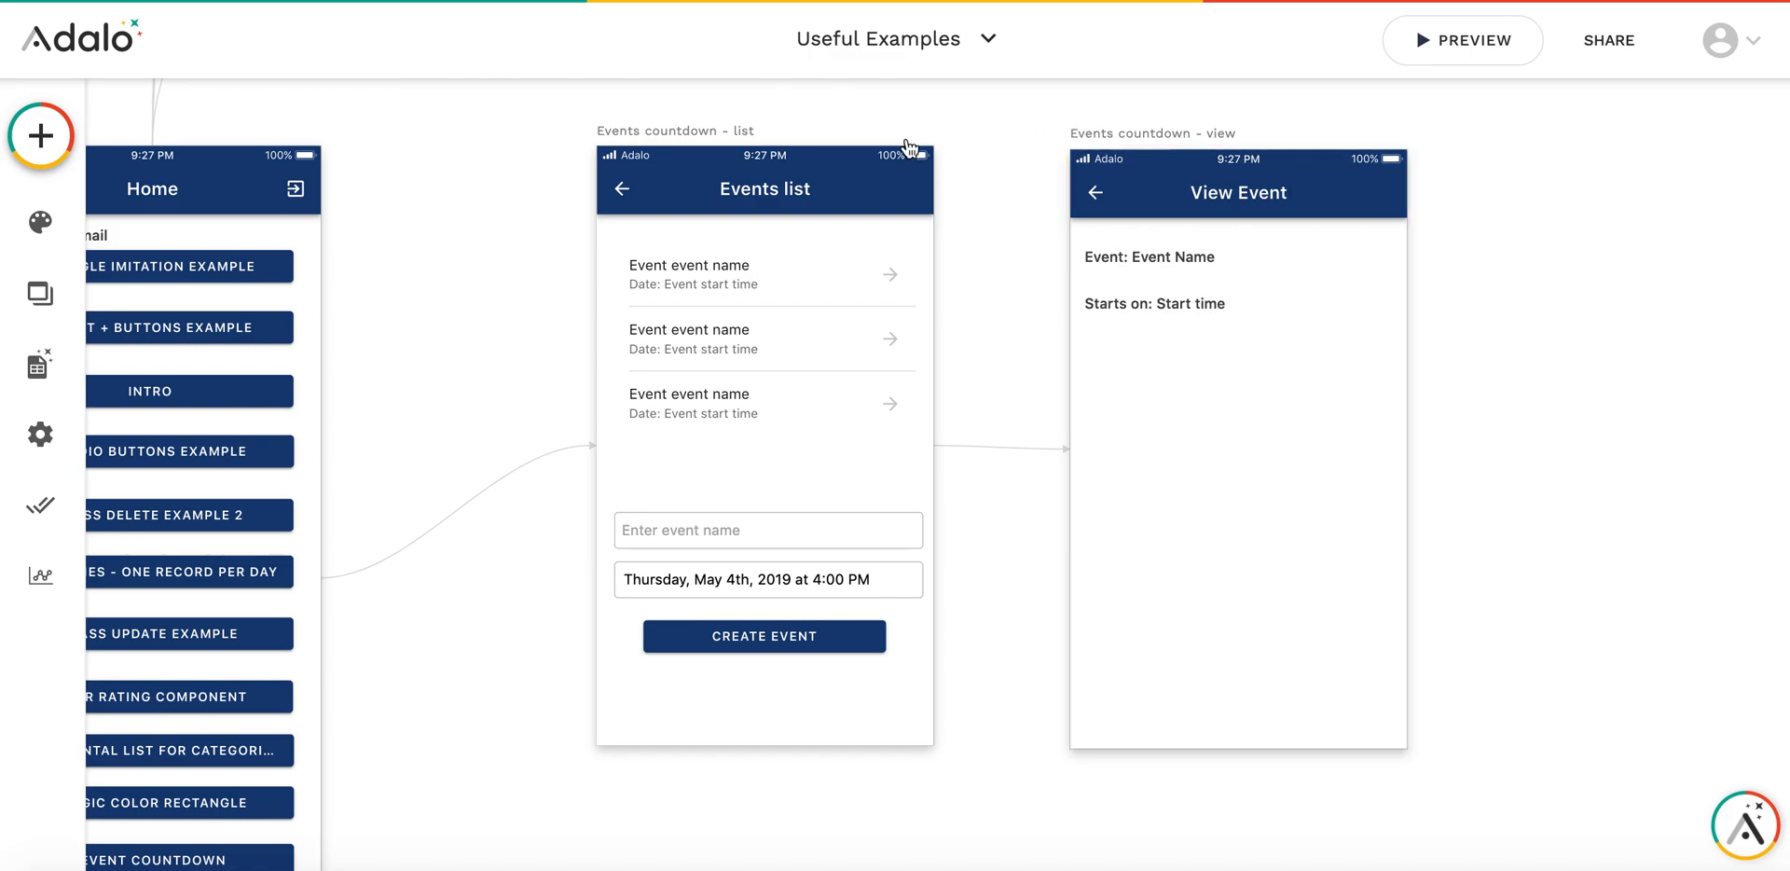
pyautogui.moveTo(964, 422)
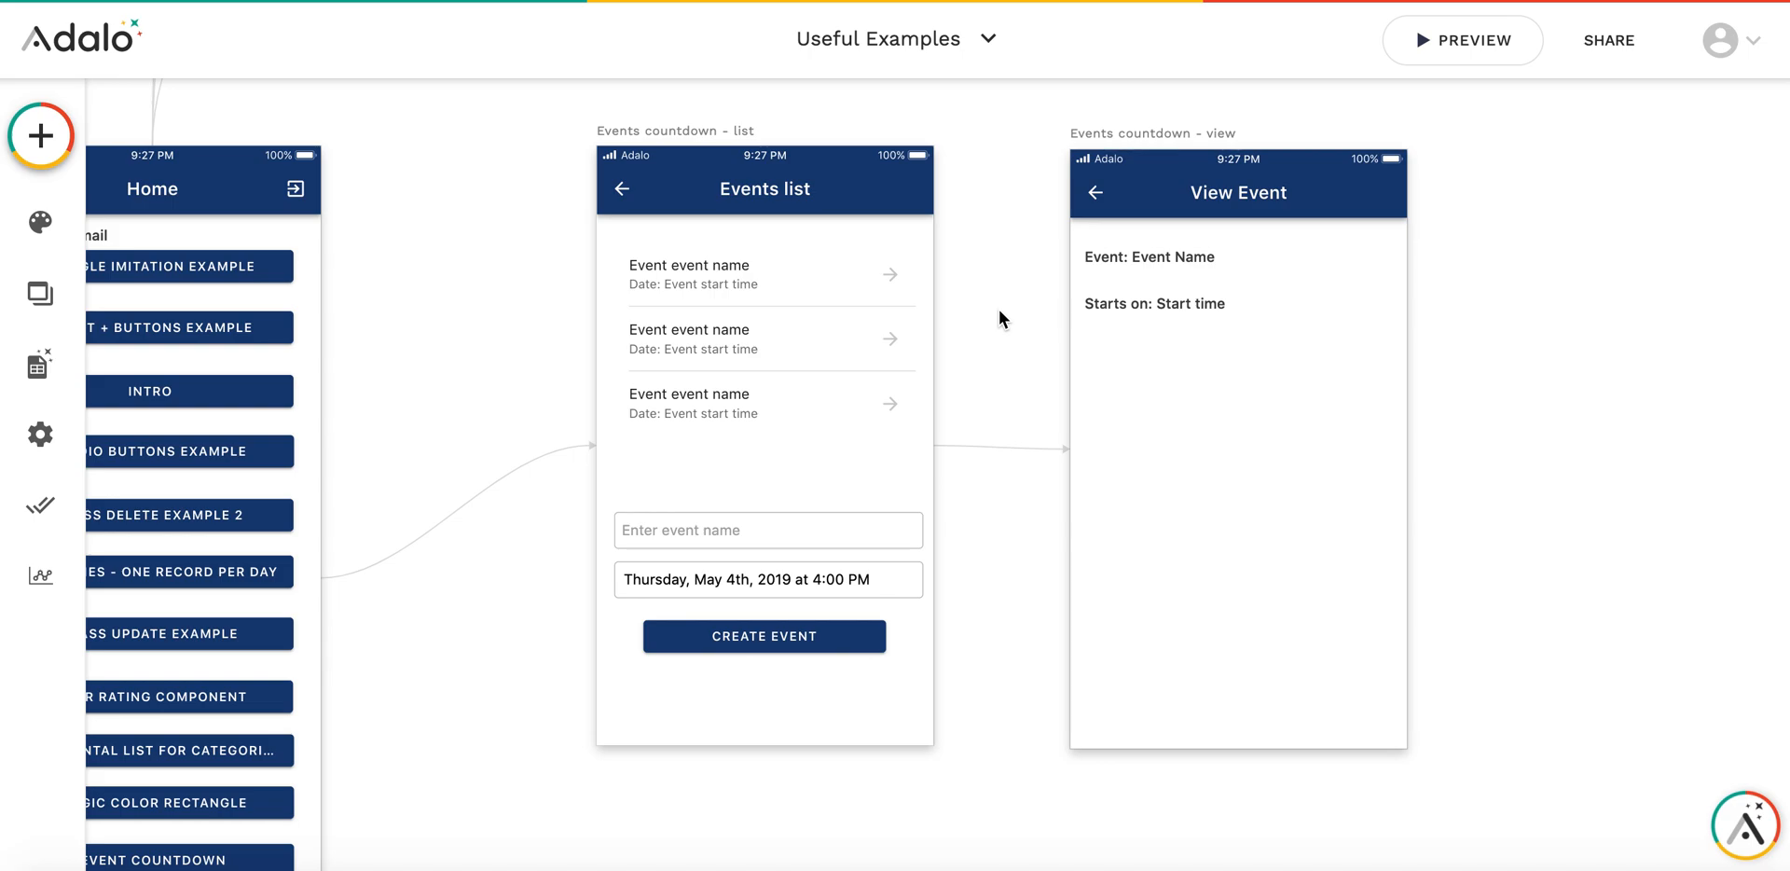
pyautogui.moveTo(970, 381)
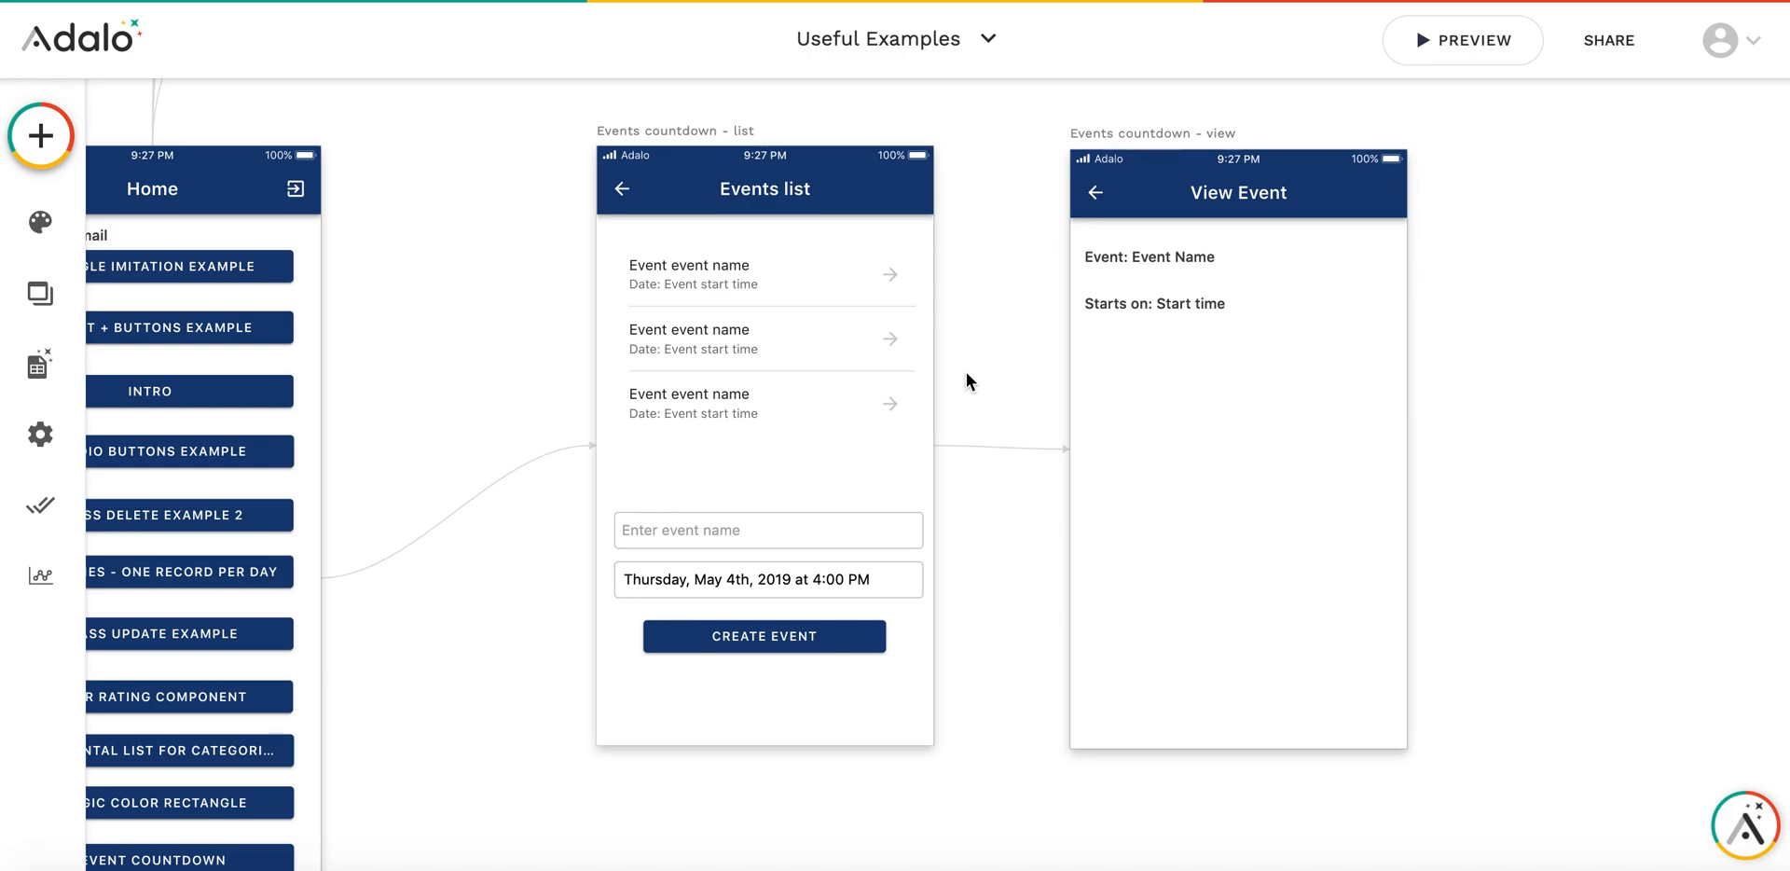
# Review the Events list and the Events collection's properties in the database
pyautogui.click(765, 339)
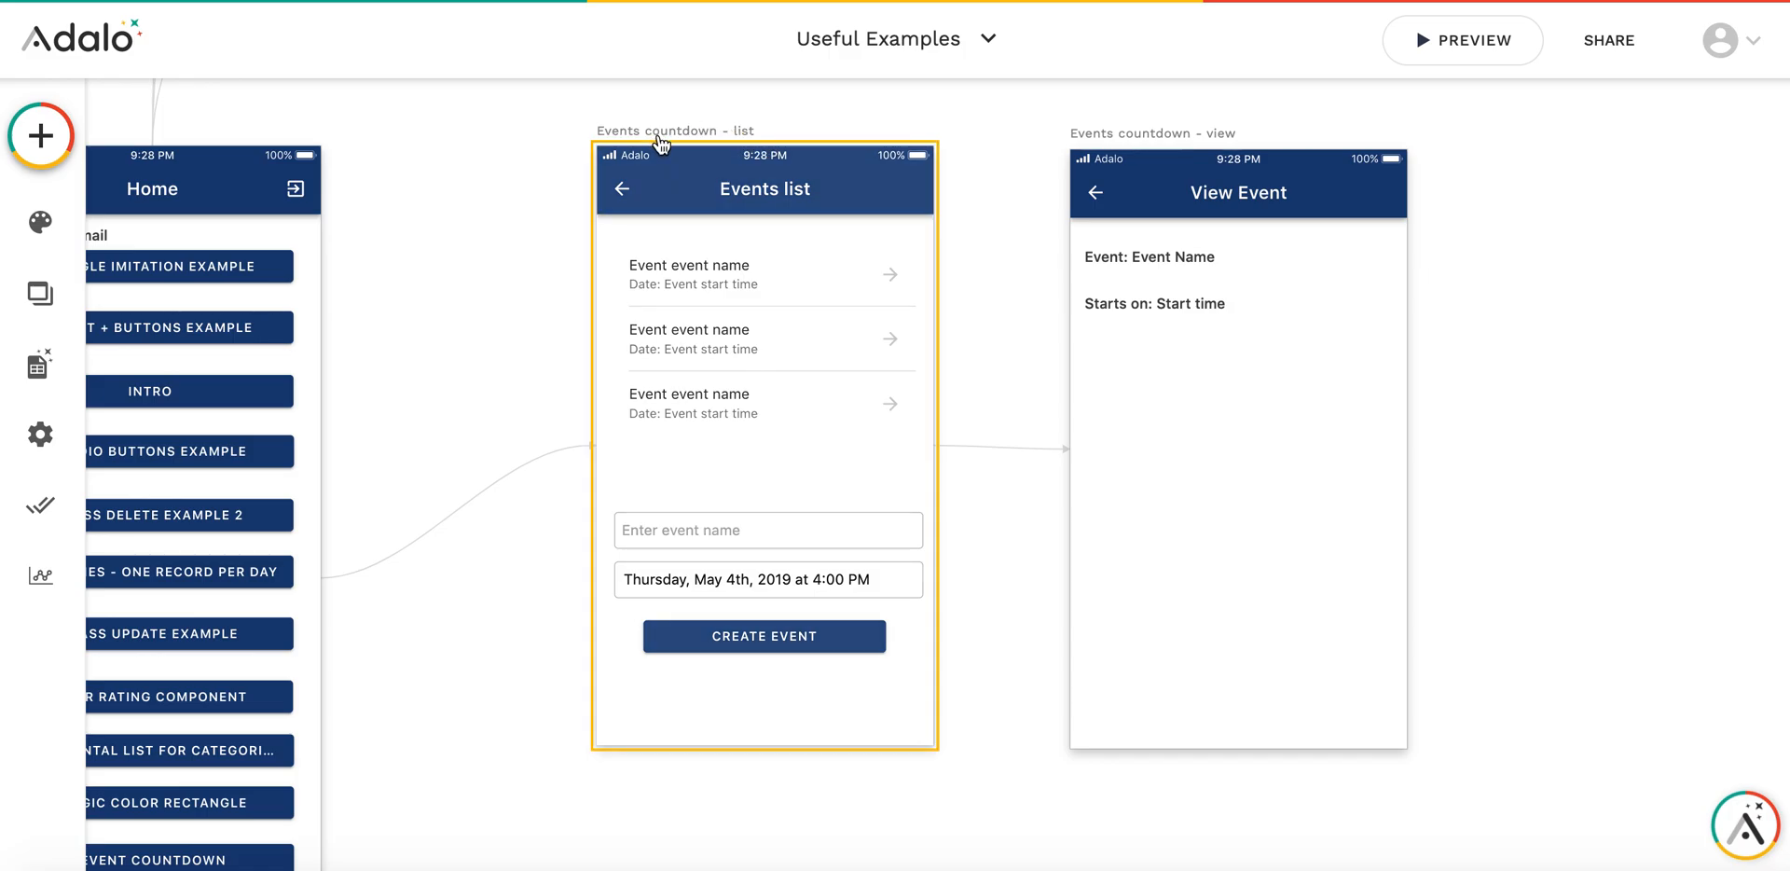
pyautogui.click(764, 337)
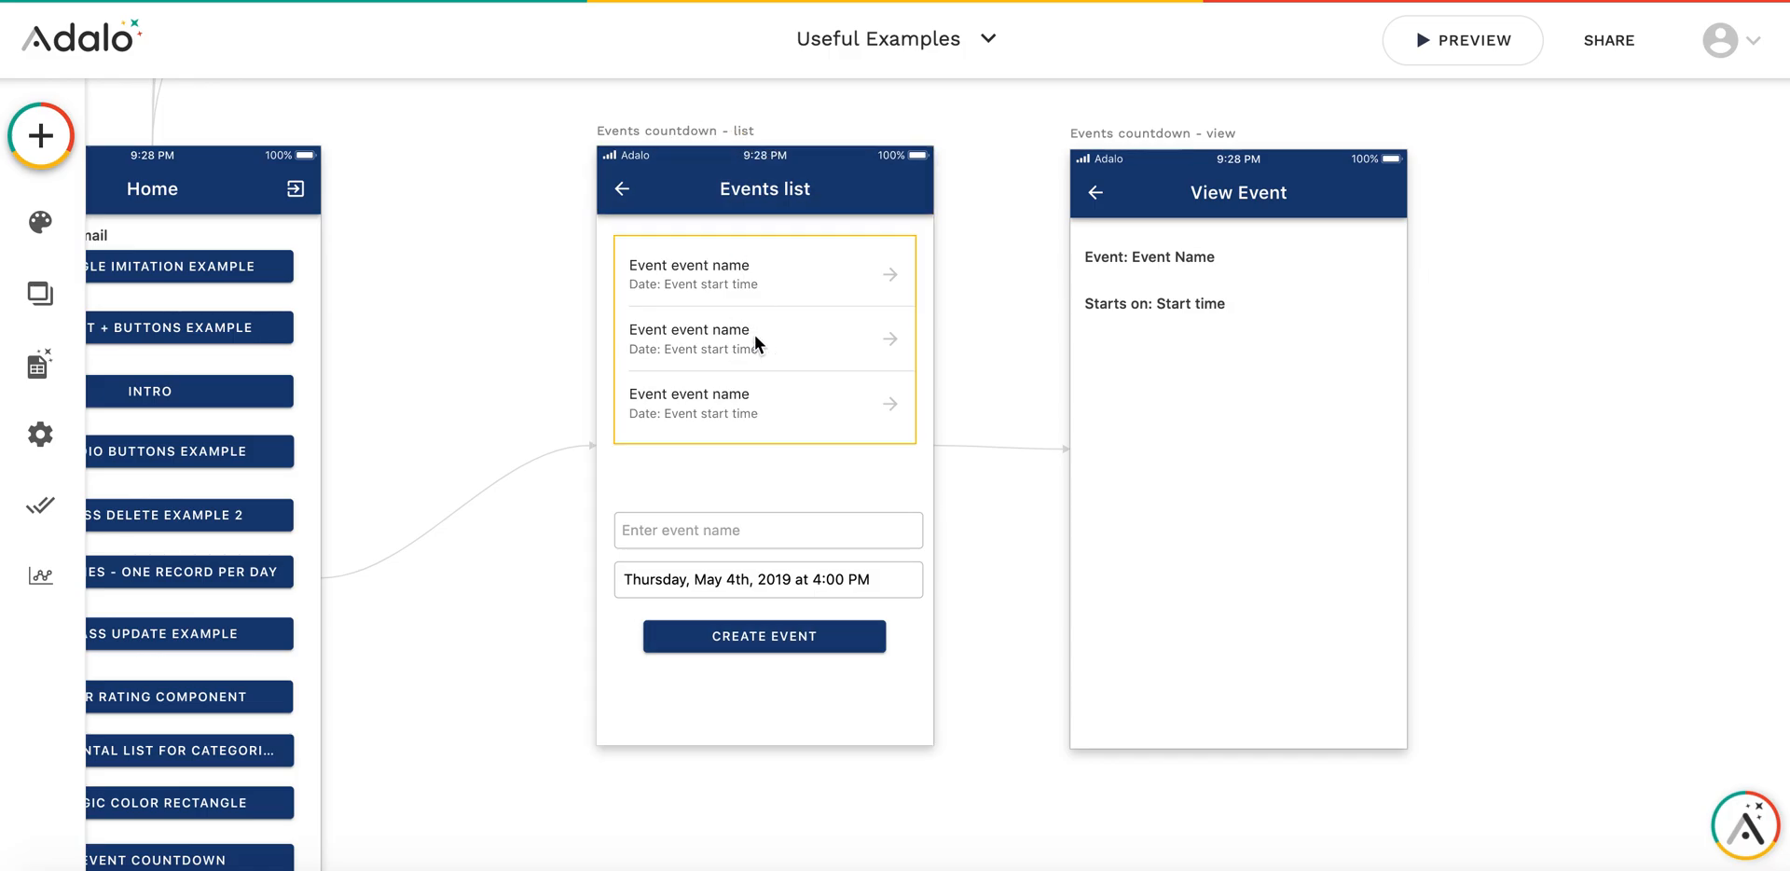
pyautogui.click(764, 337)
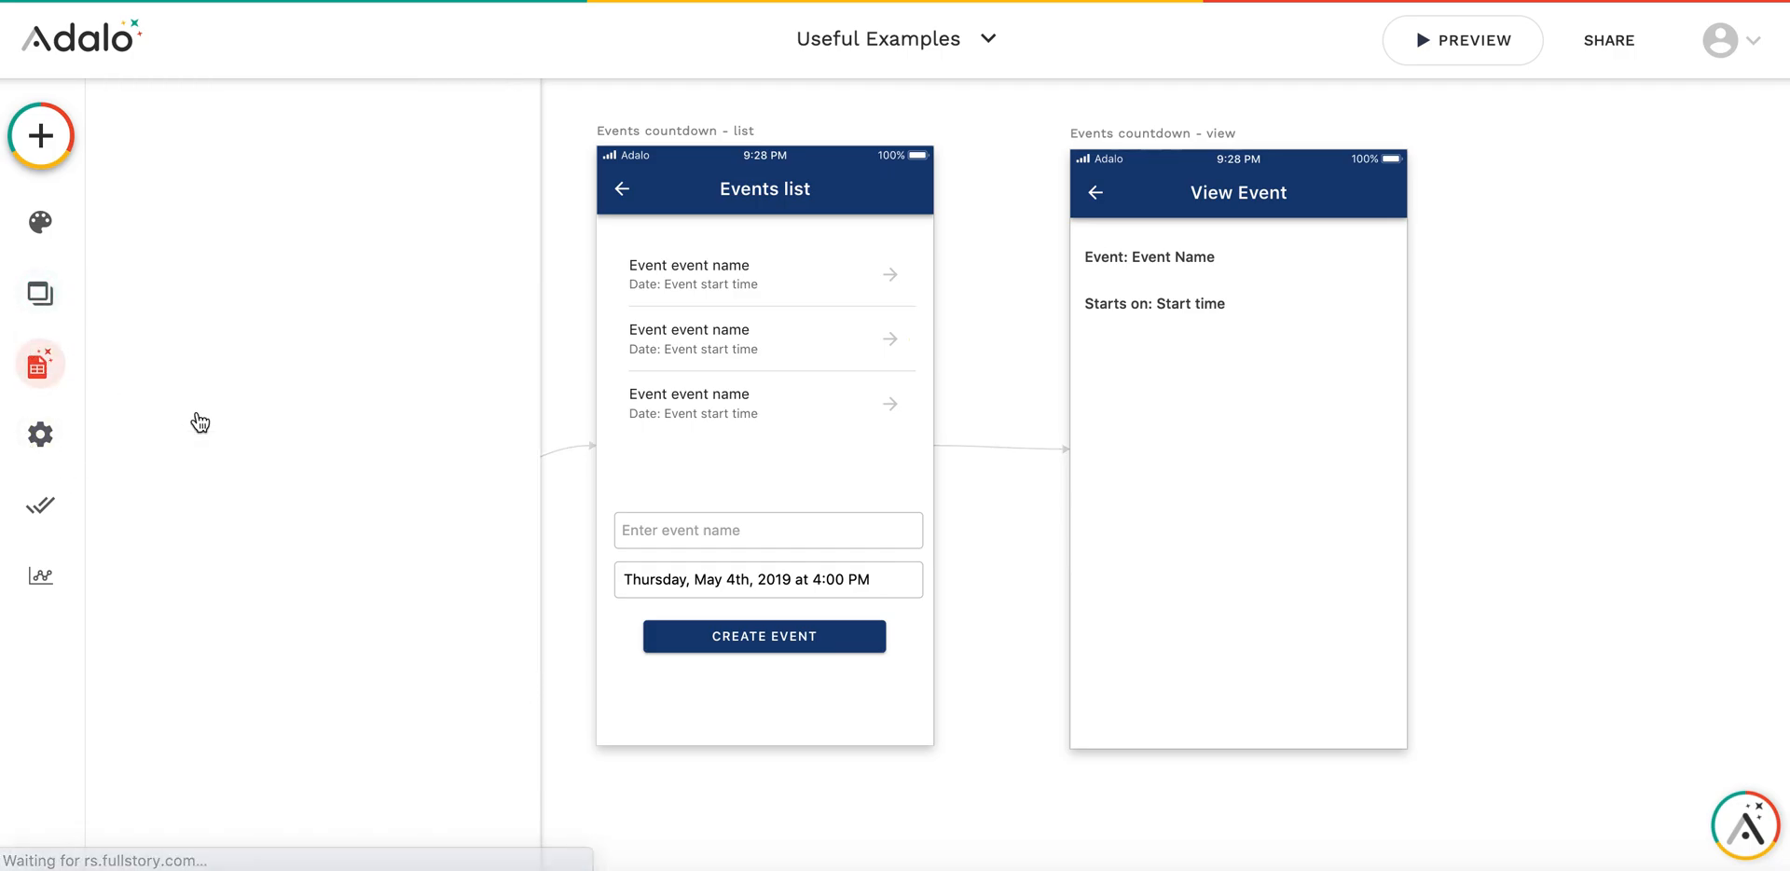
pyautogui.click(39, 364)
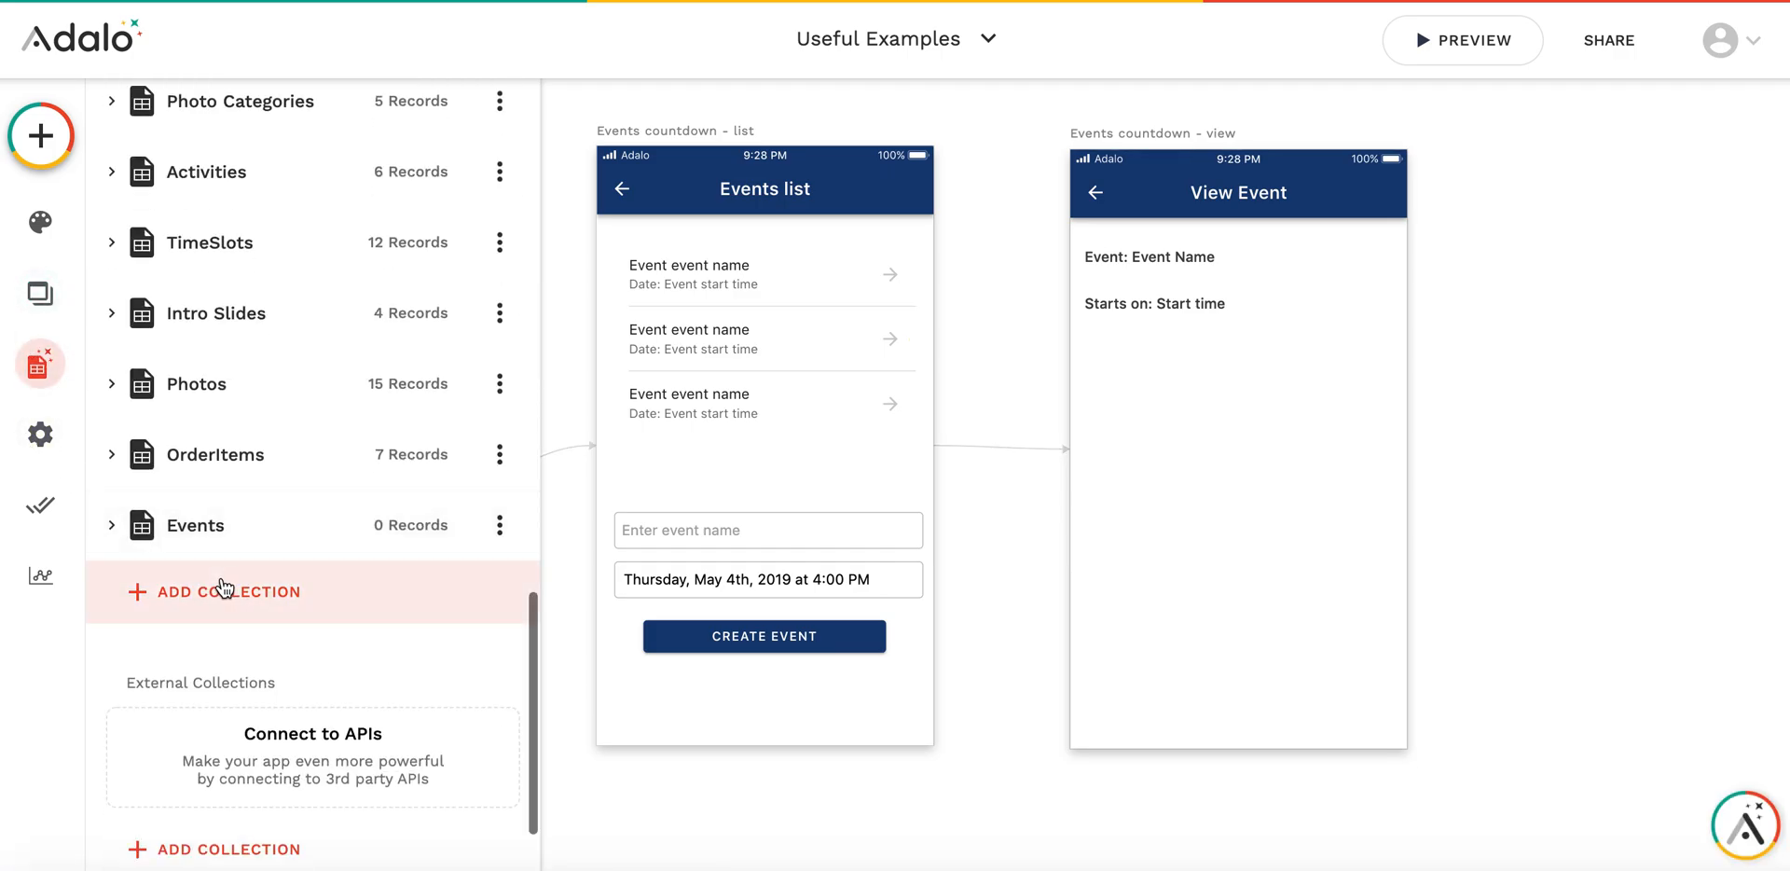
pyautogui.click(195, 526)
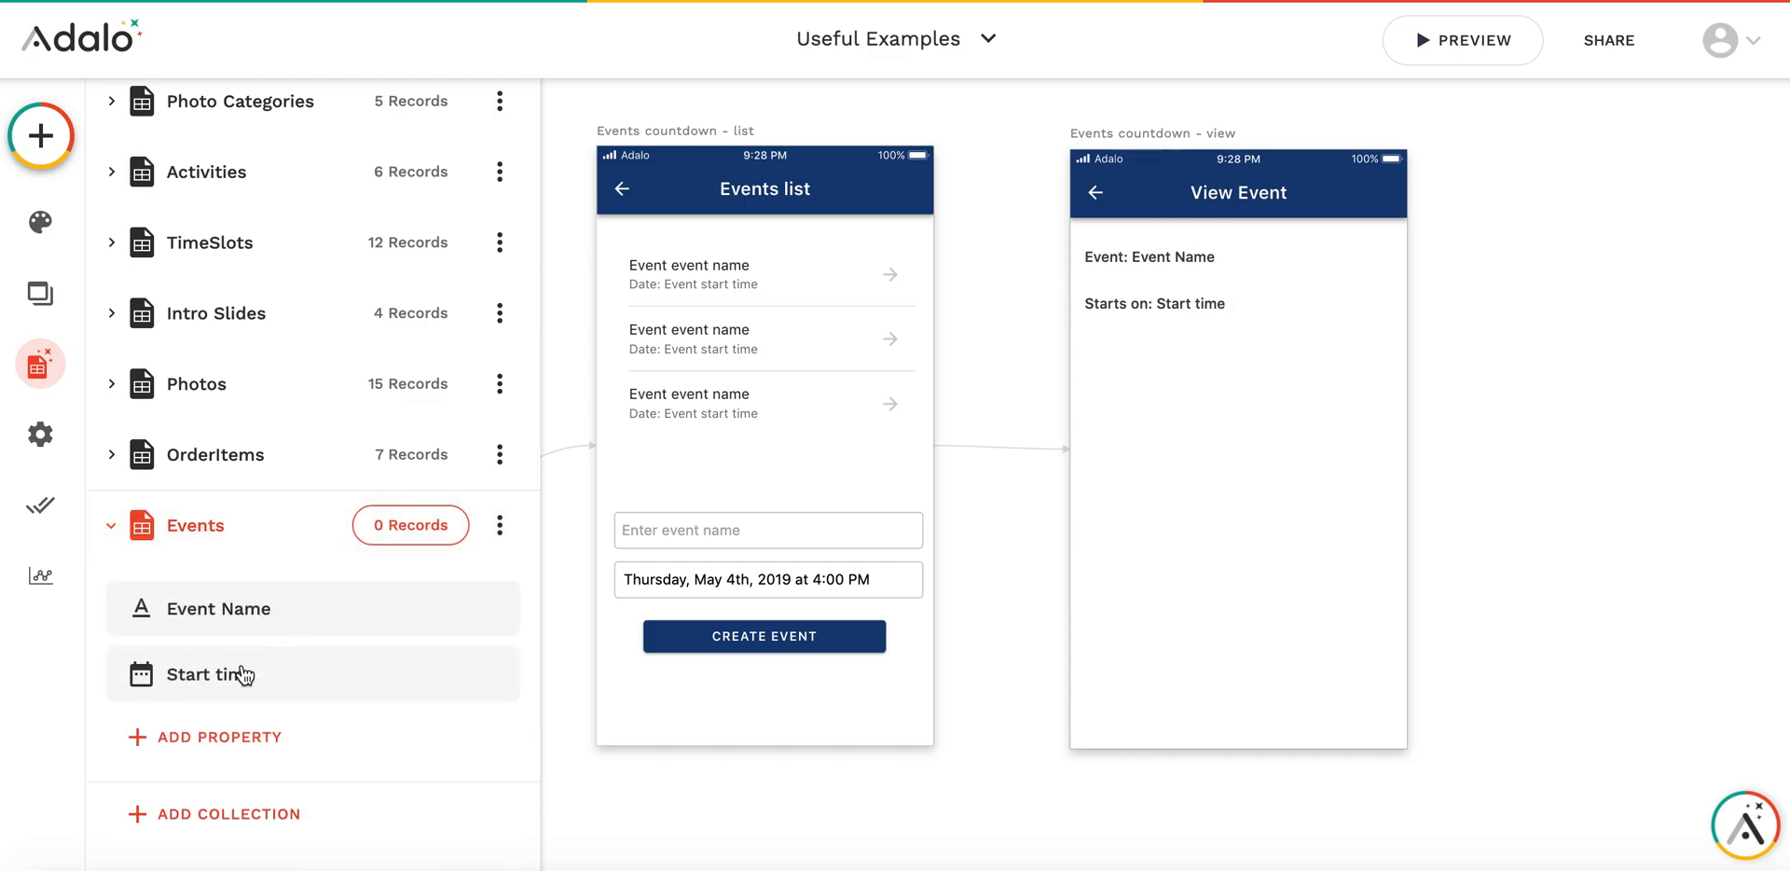
pyautogui.click(766, 530)
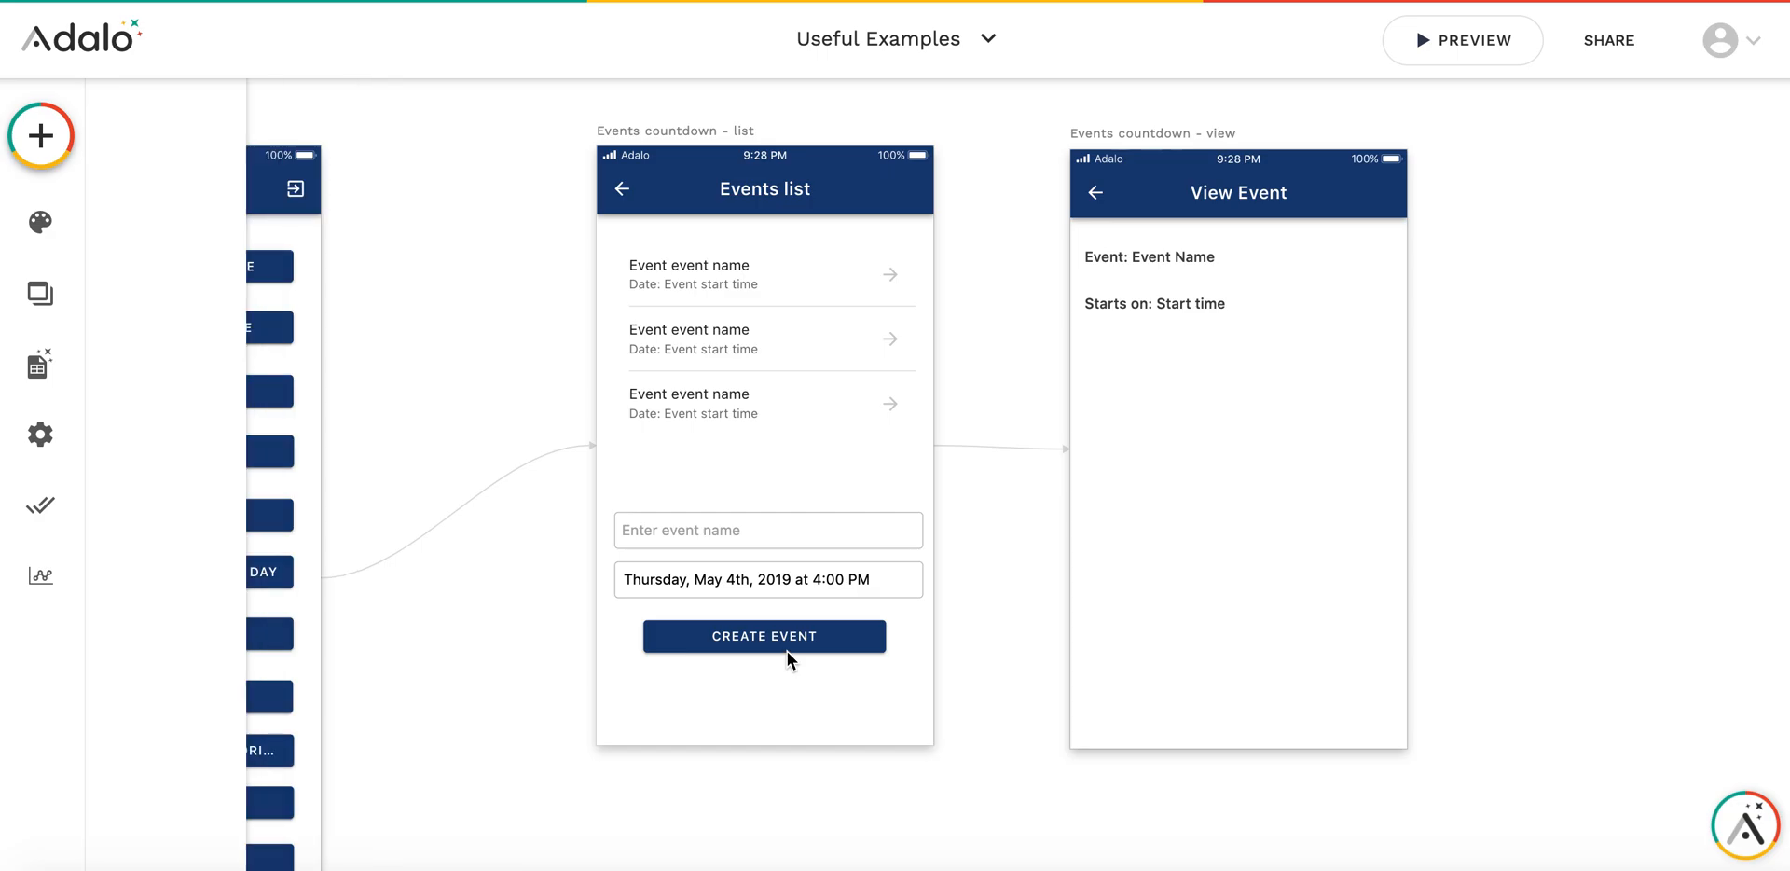
# Give the Create Event button a Create > Event action with Event Name from Form Inputs > Input 3
pyautogui.click(765, 636)
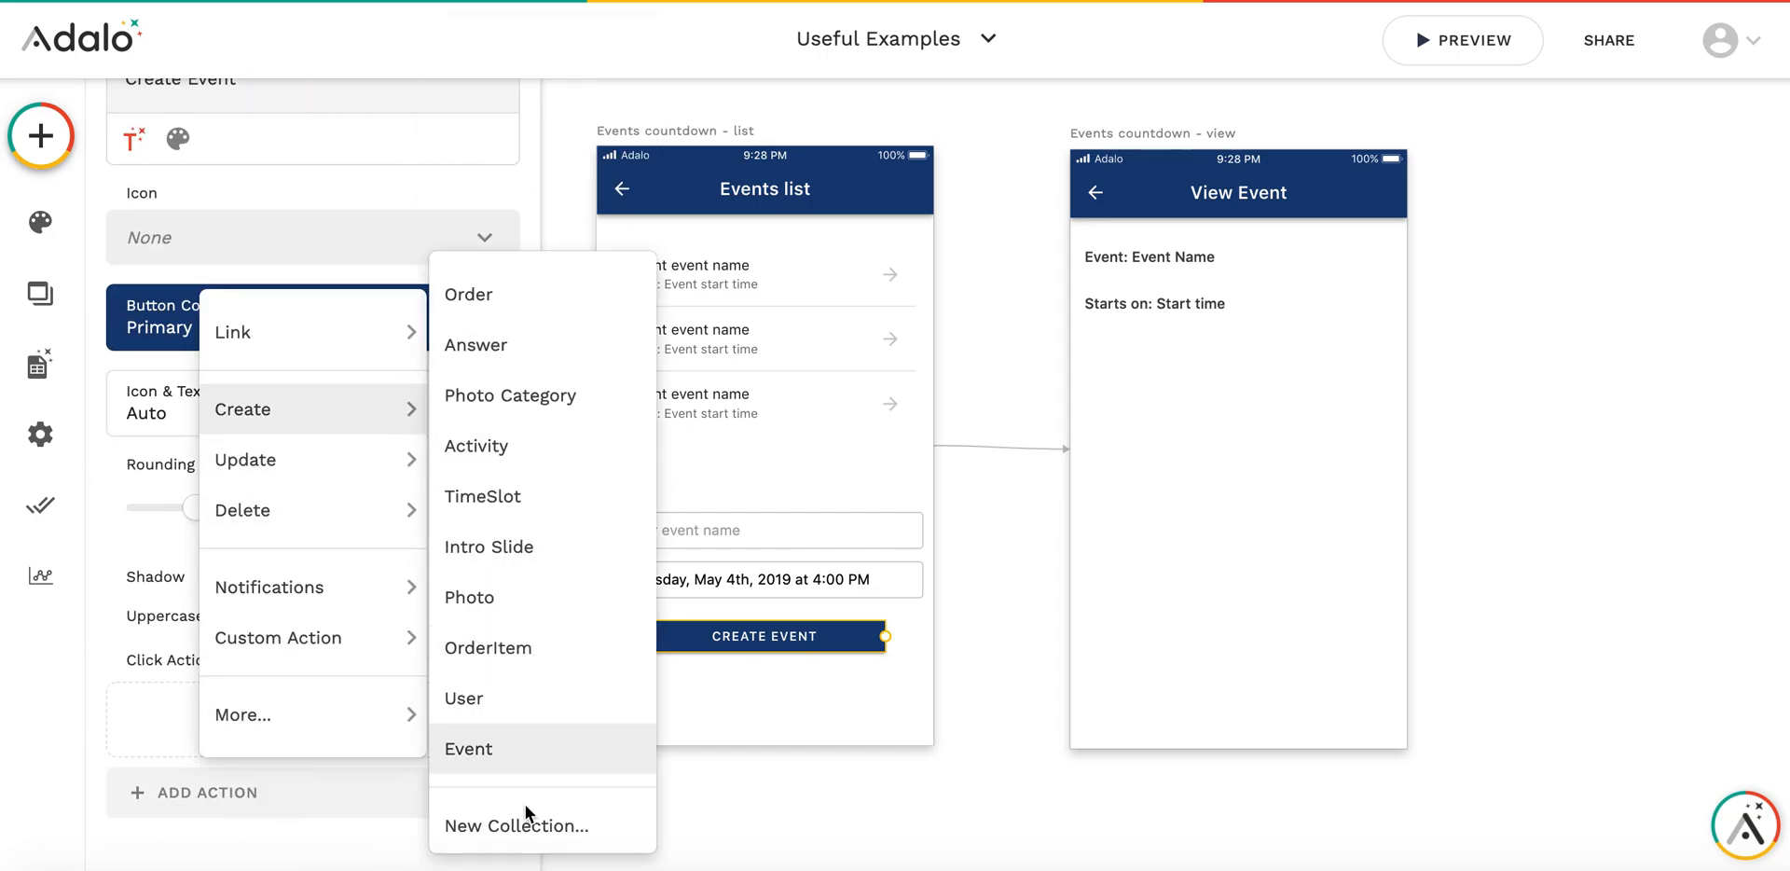
pyautogui.click(466, 749)
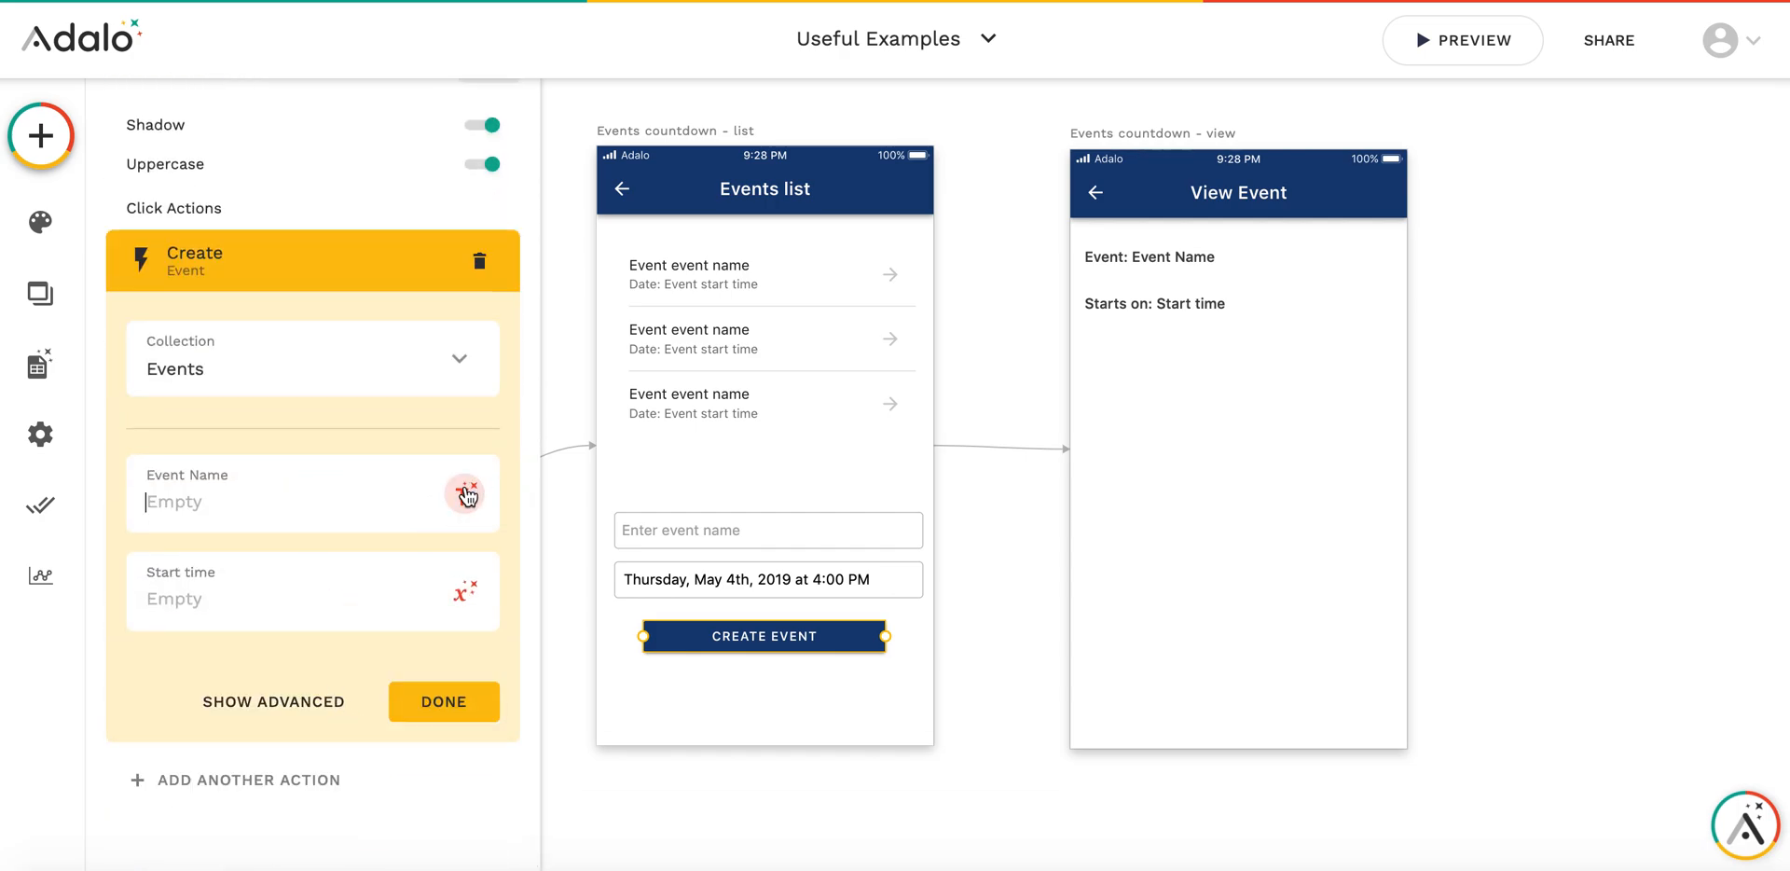
pyautogui.click(464, 496)
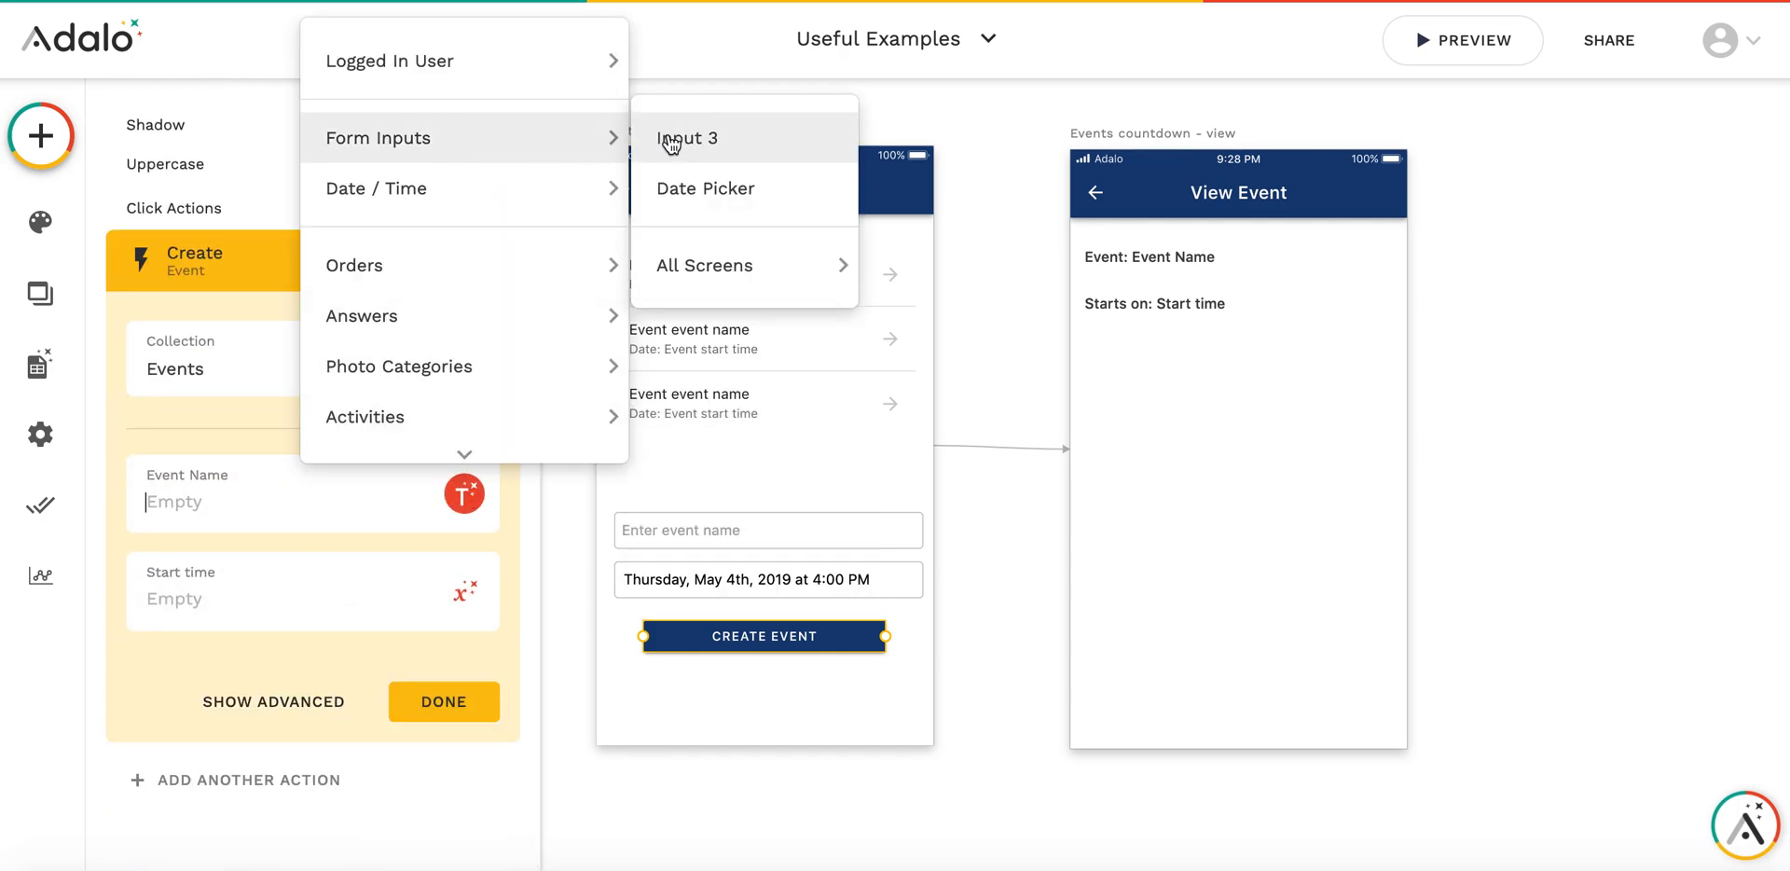
pyautogui.click(686, 138)
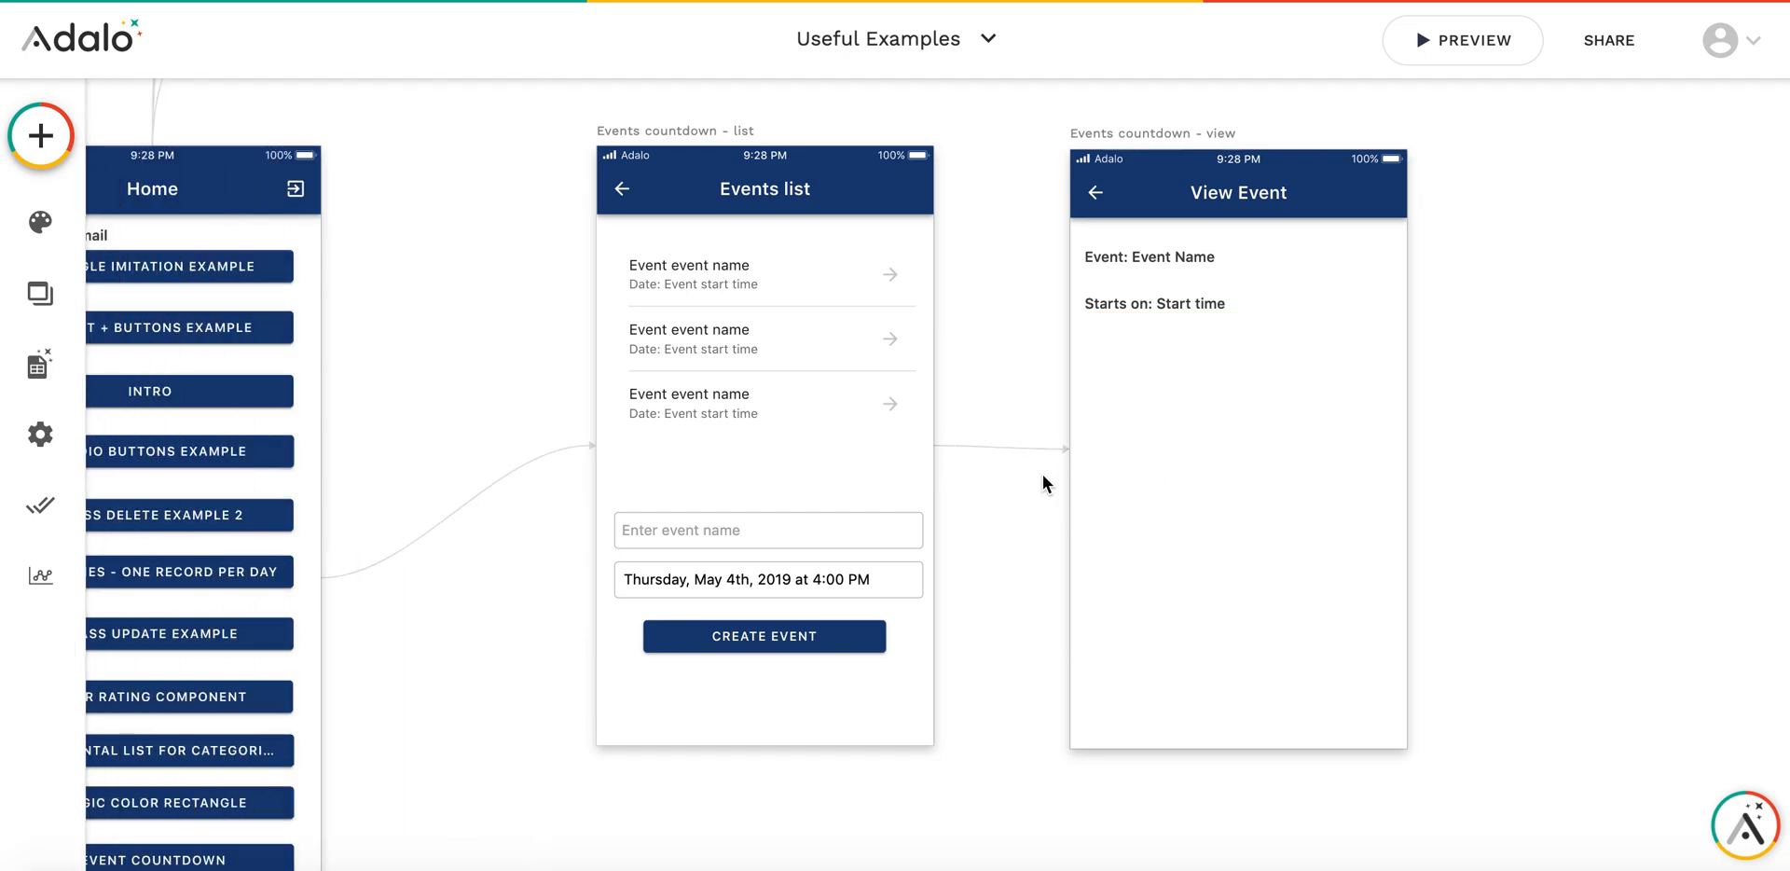
pyautogui.moveTo(1150, 430)
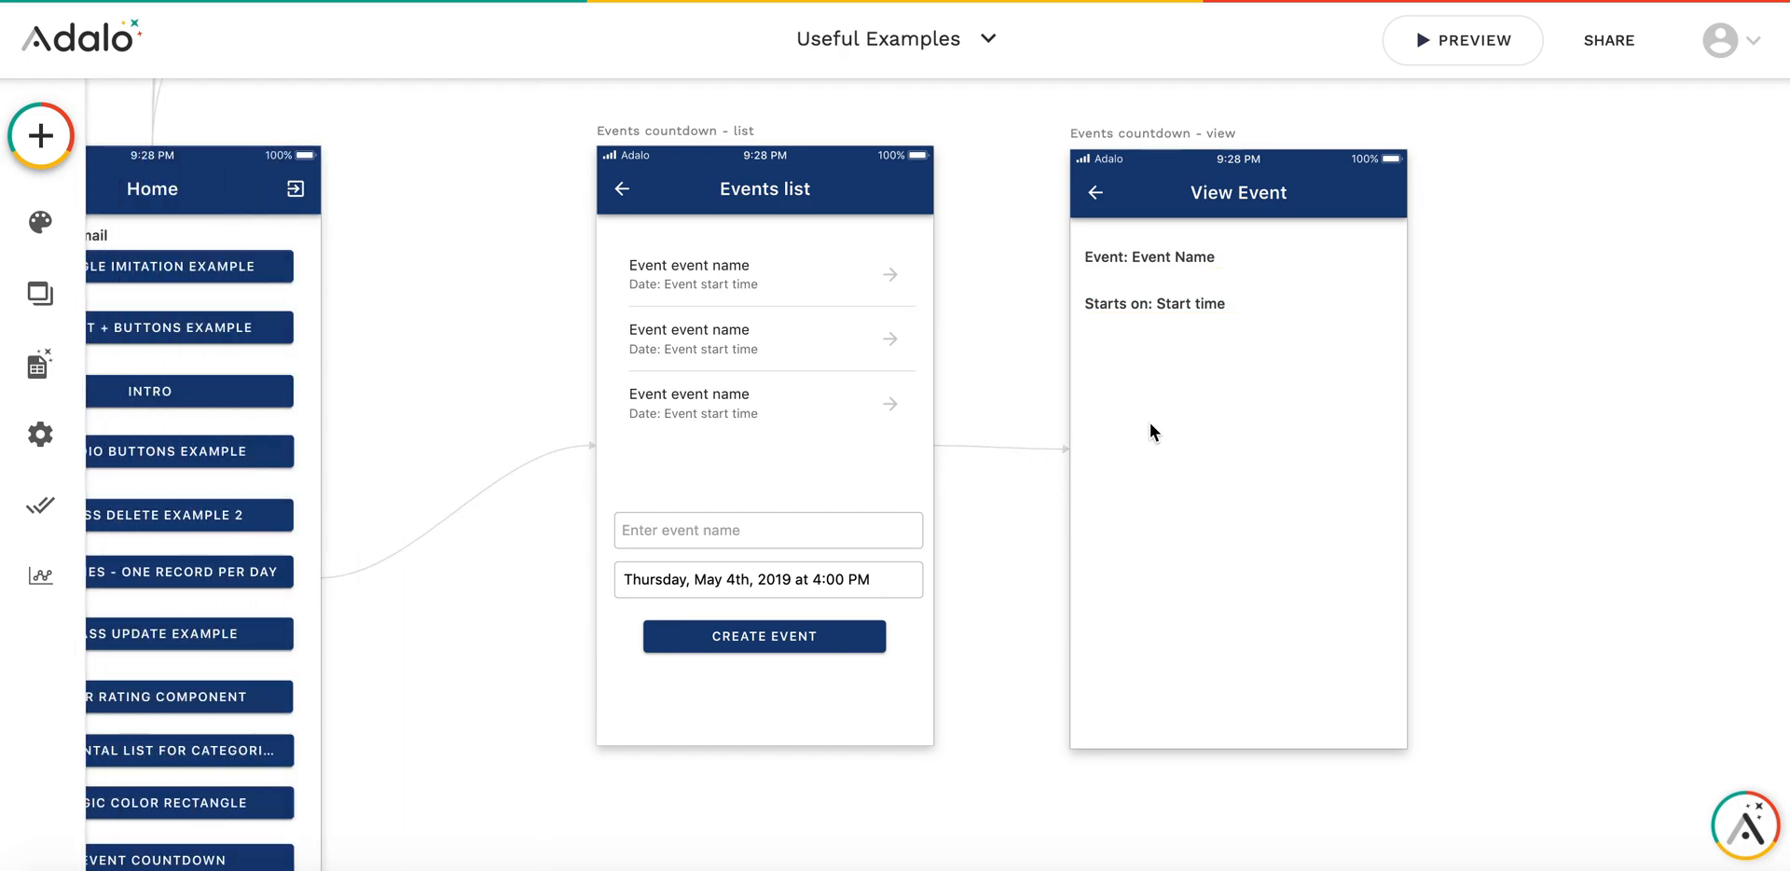
pyautogui.moveTo(68, 149)
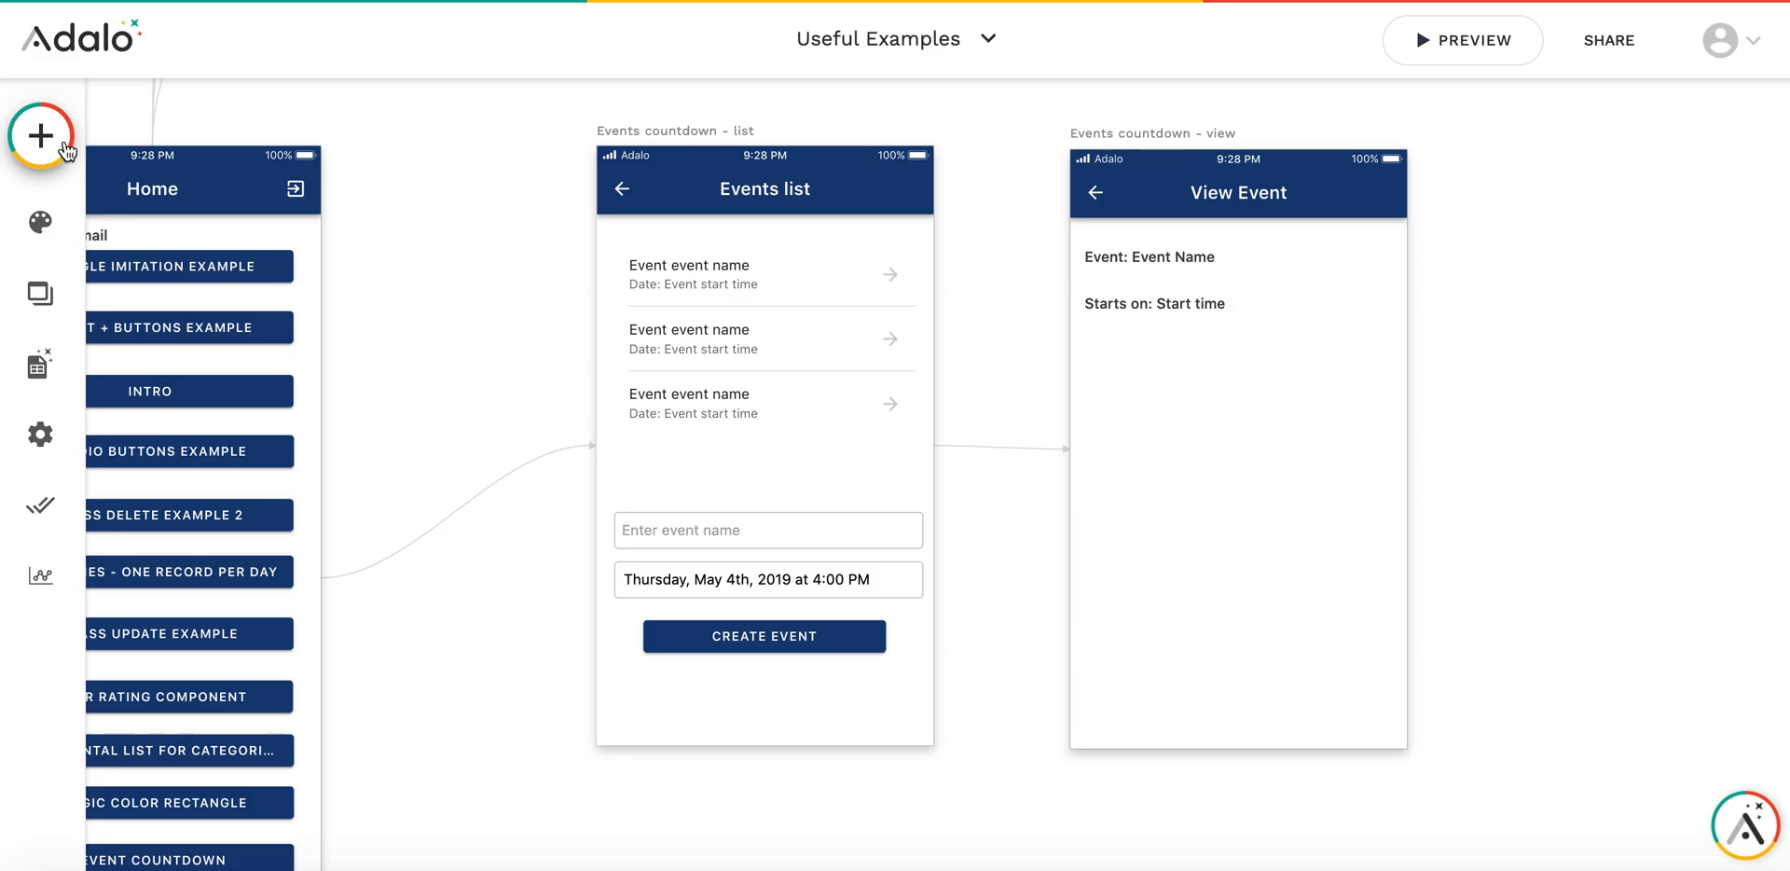
# Place a Countdown component under Starts on on the View Event screen and select it
pyautogui.click(39, 136)
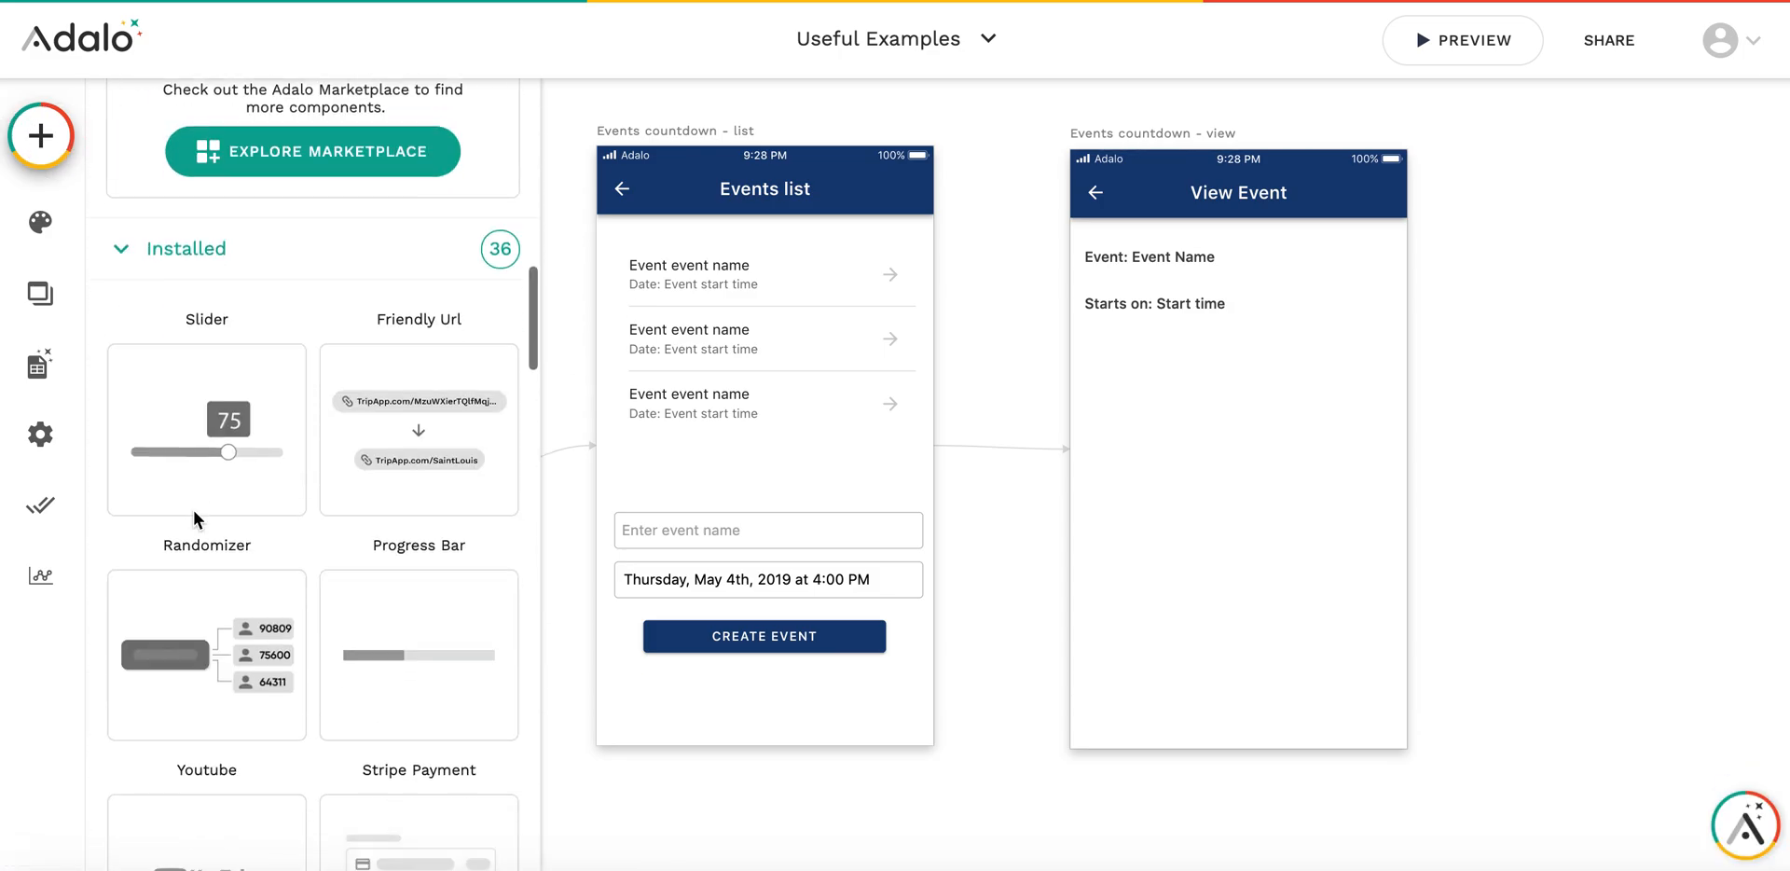
pyautogui.scroll(-3)
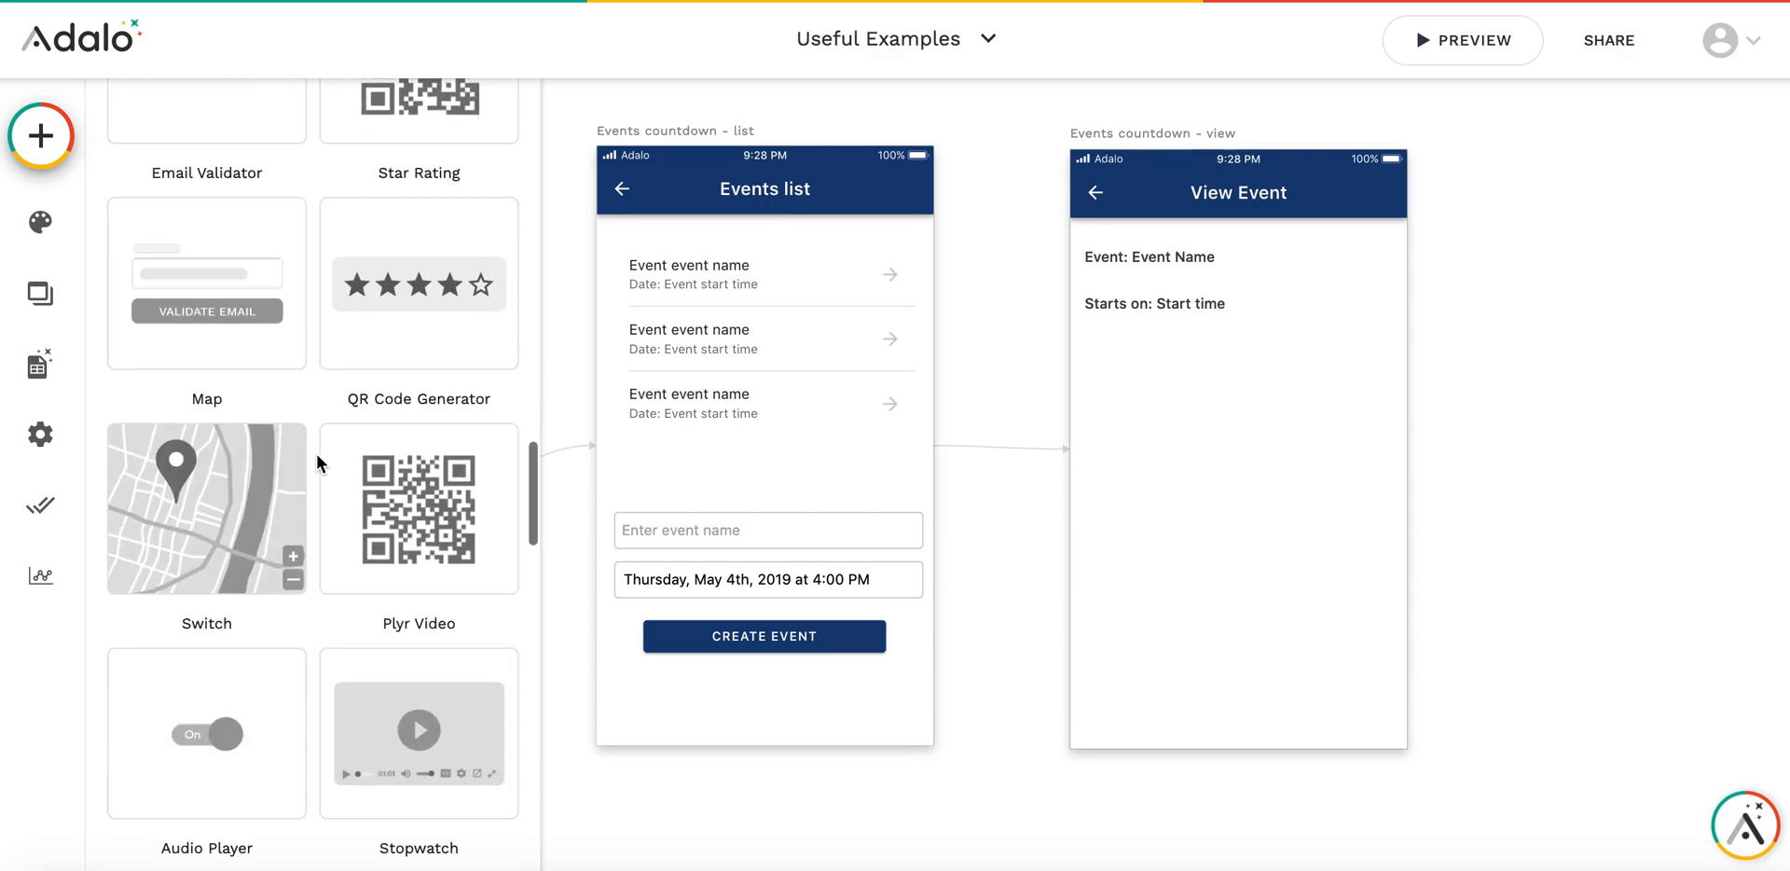
pyautogui.scroll(-3)
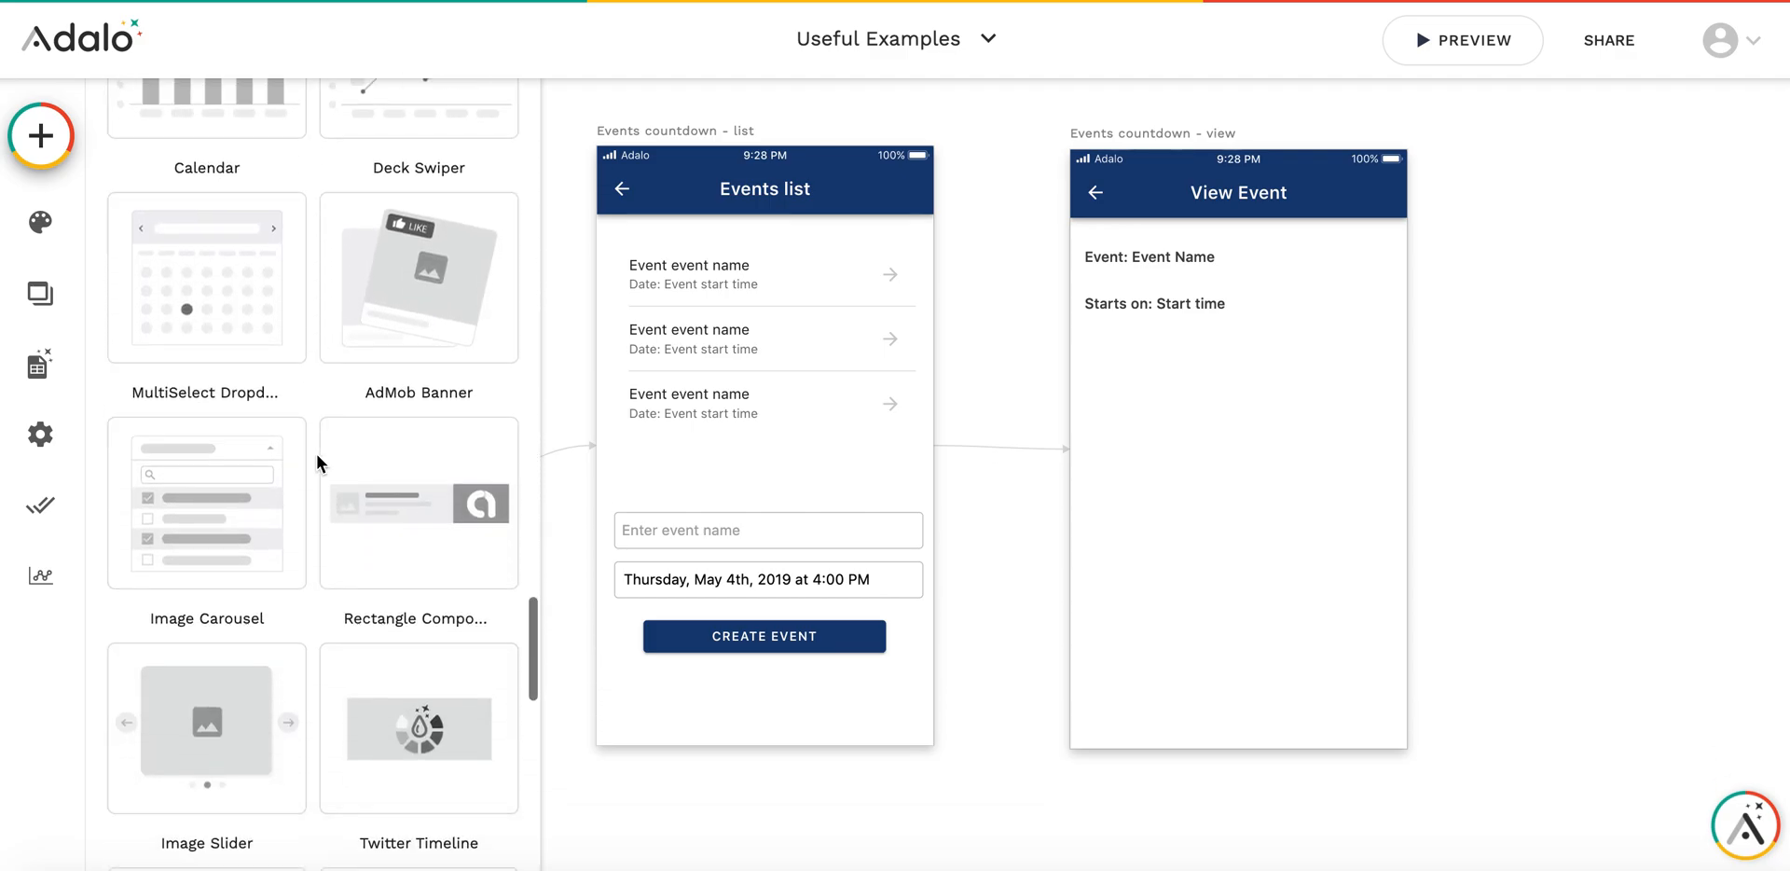
pyautogui.scroll(-3)
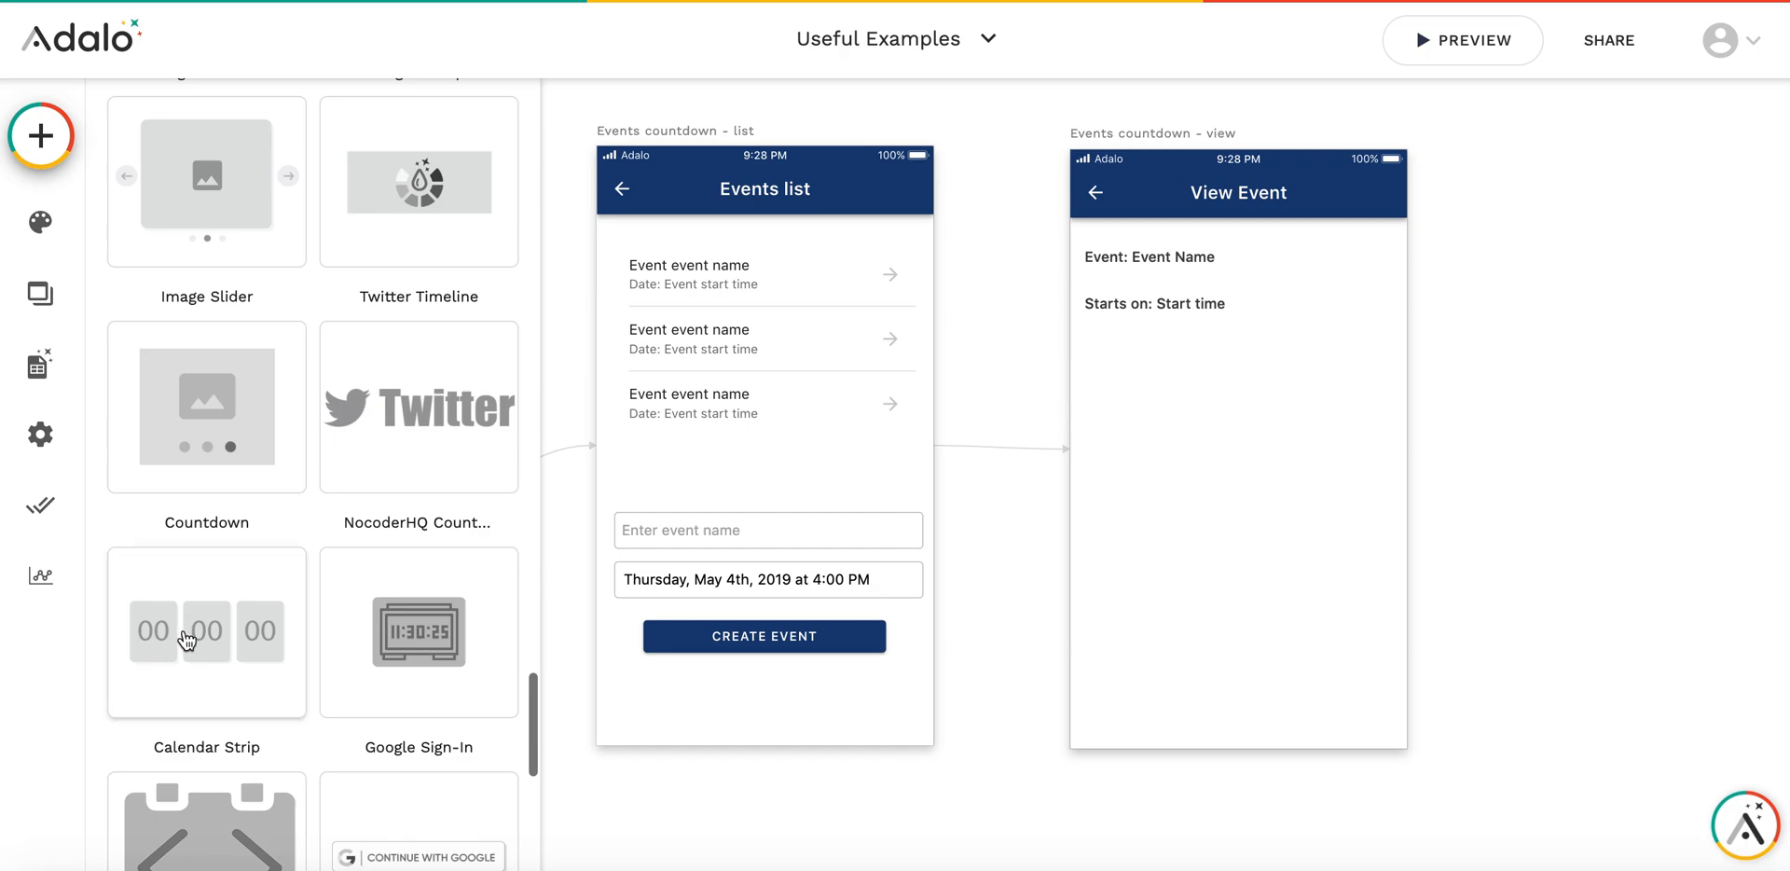
pyautogui.click(205, 634)
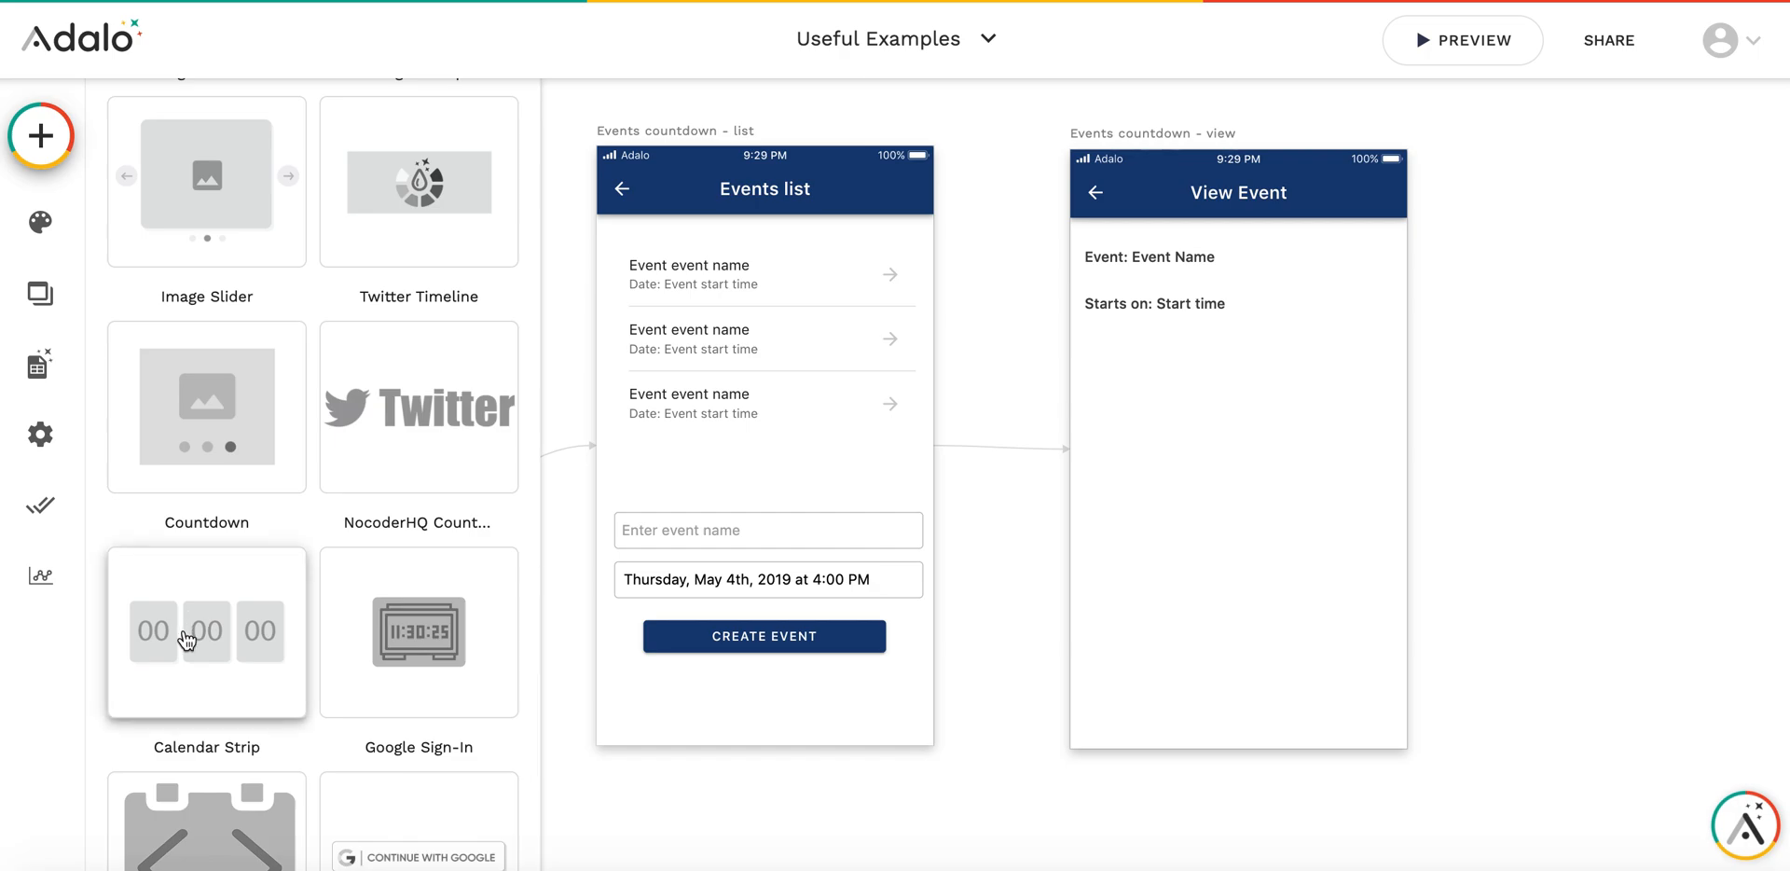
pyautogui.moveTo(205, 632); pyautogui.dragTo(1237, 395)
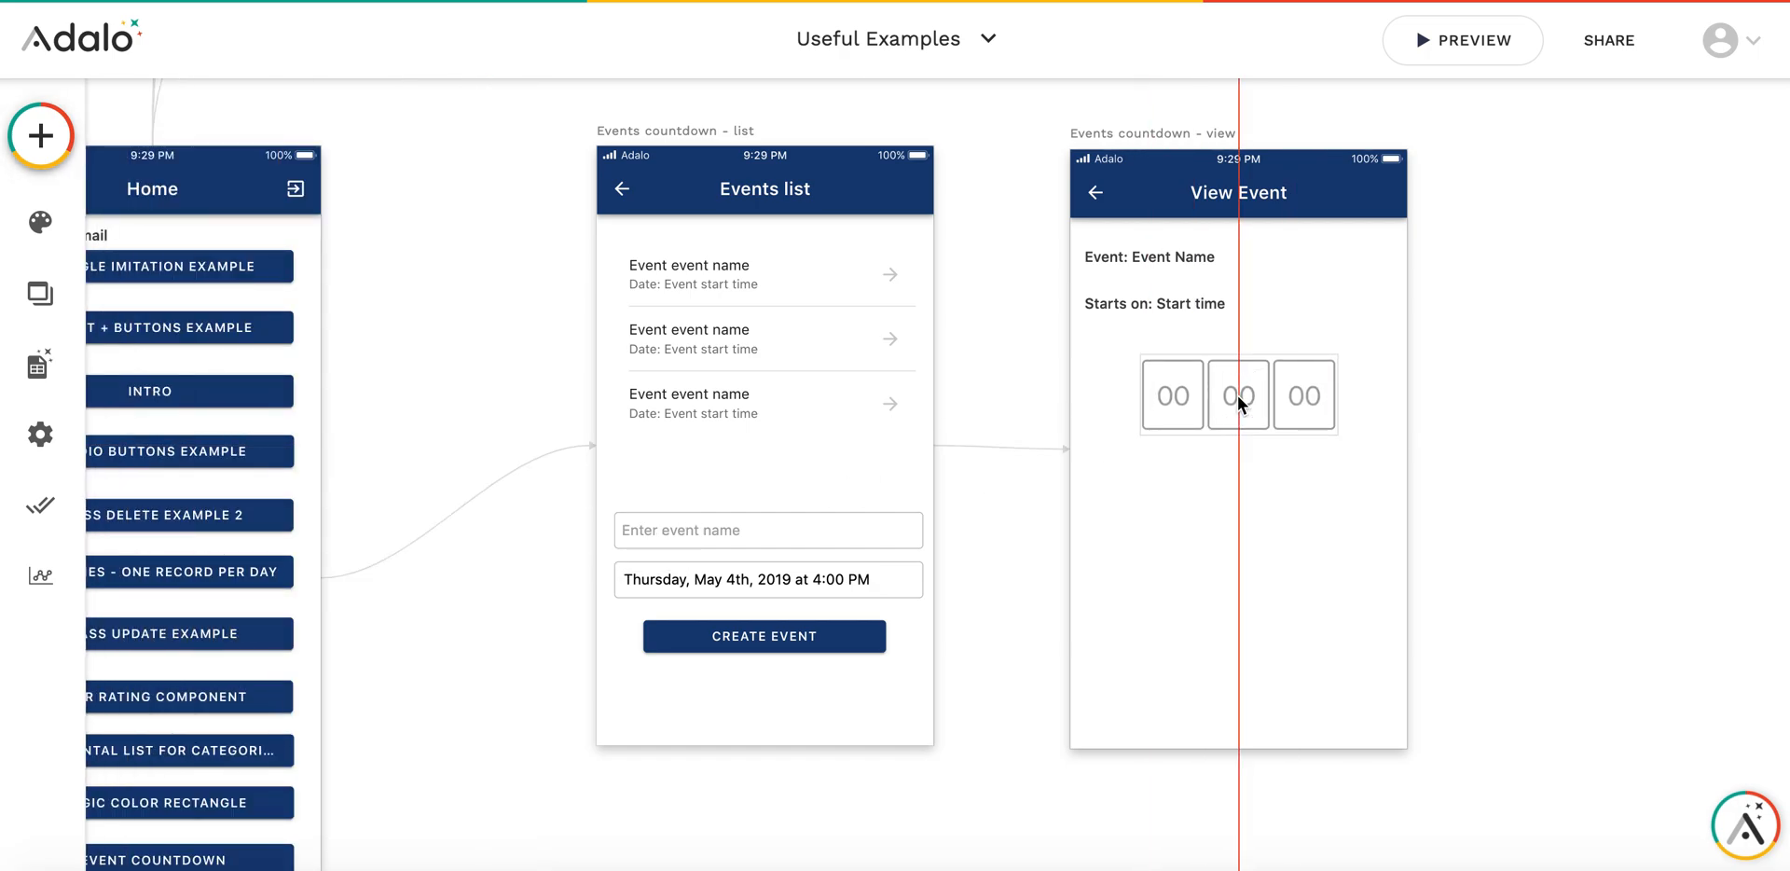
pyautogui.click(1238, 395)
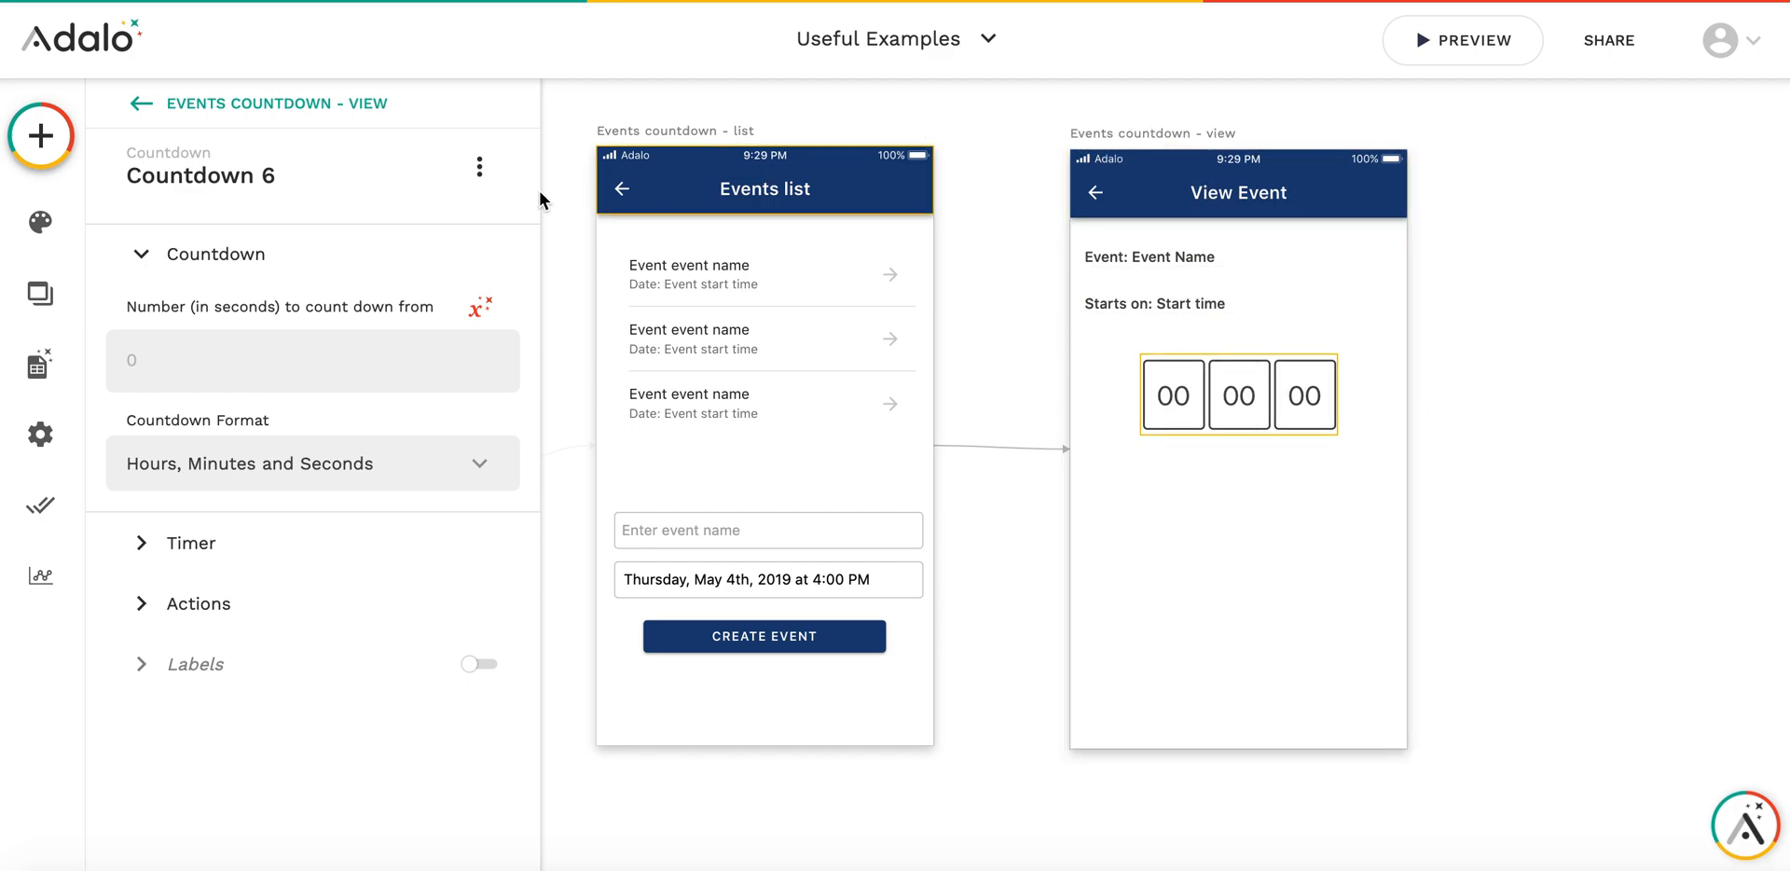
pyautogui.moveTo(606, 299)
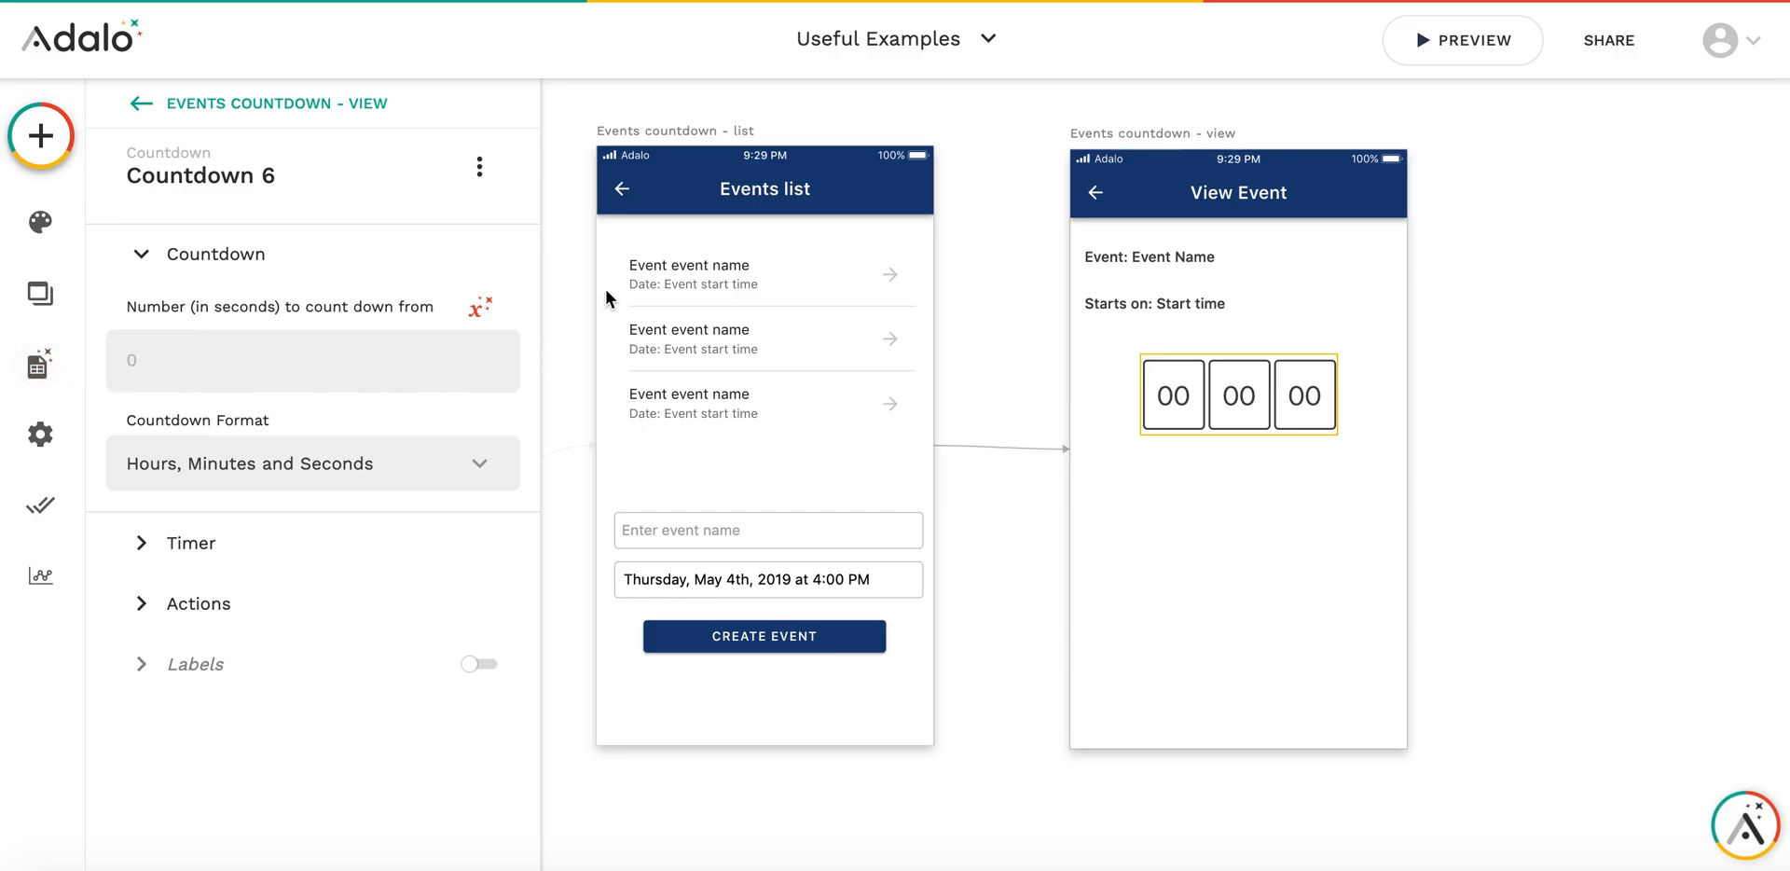
# Add a Number property named TMPCountdownSeconds to the Users collection and save it
pyautogui.click(39, 364)
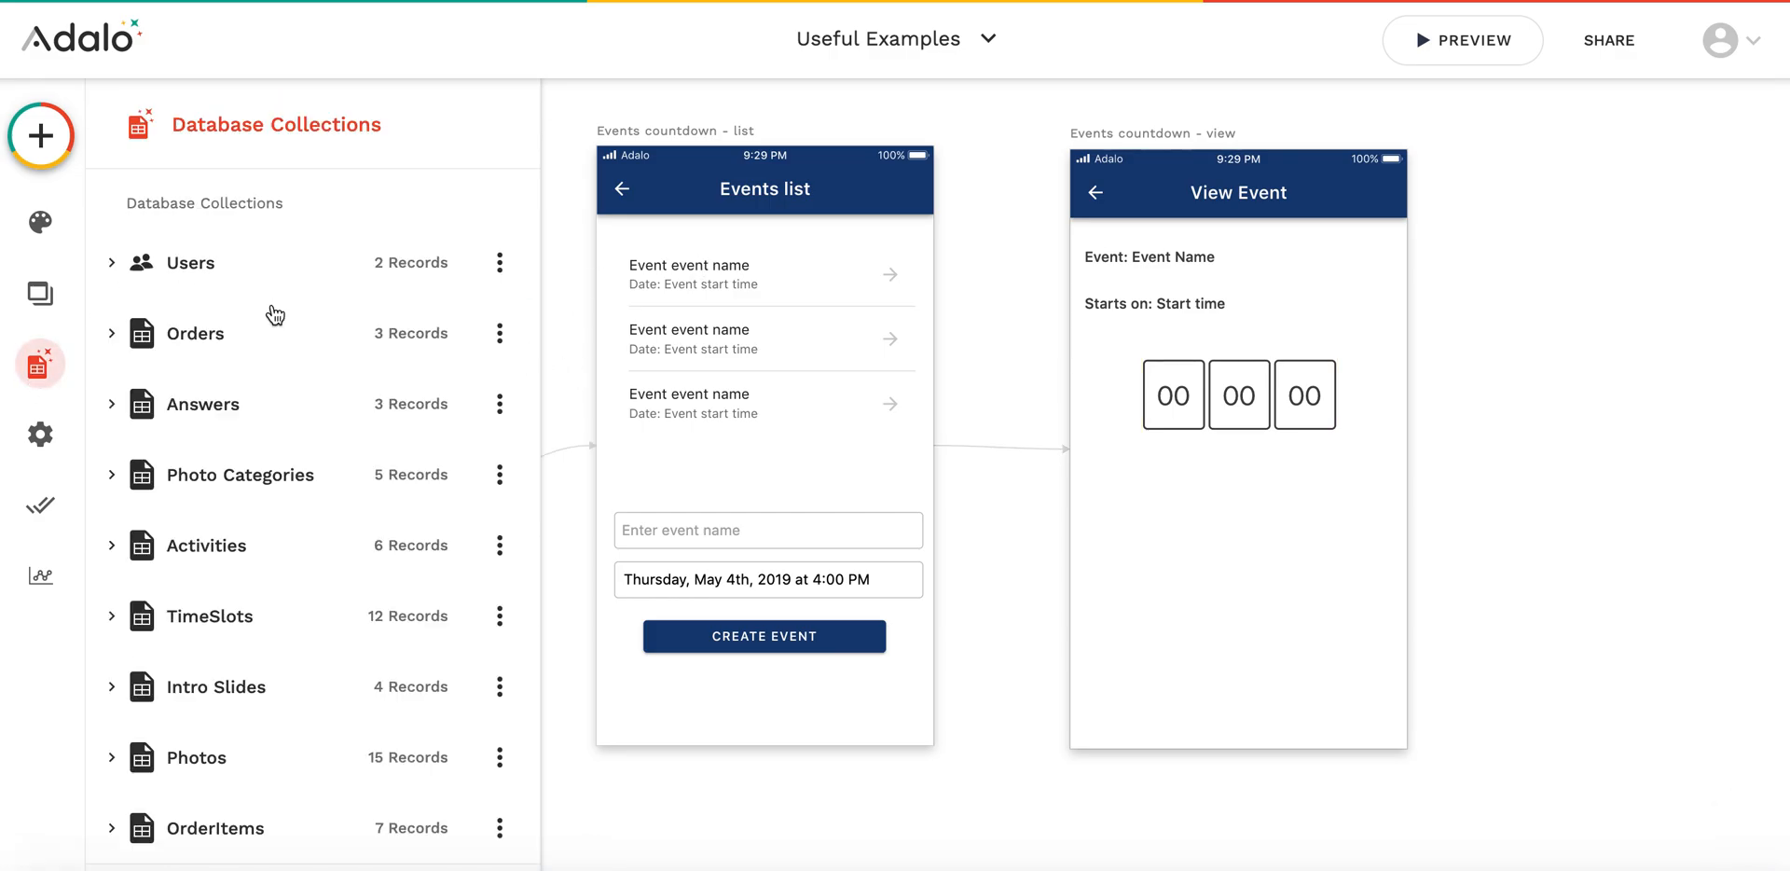
pyautogui.click(190, 263)
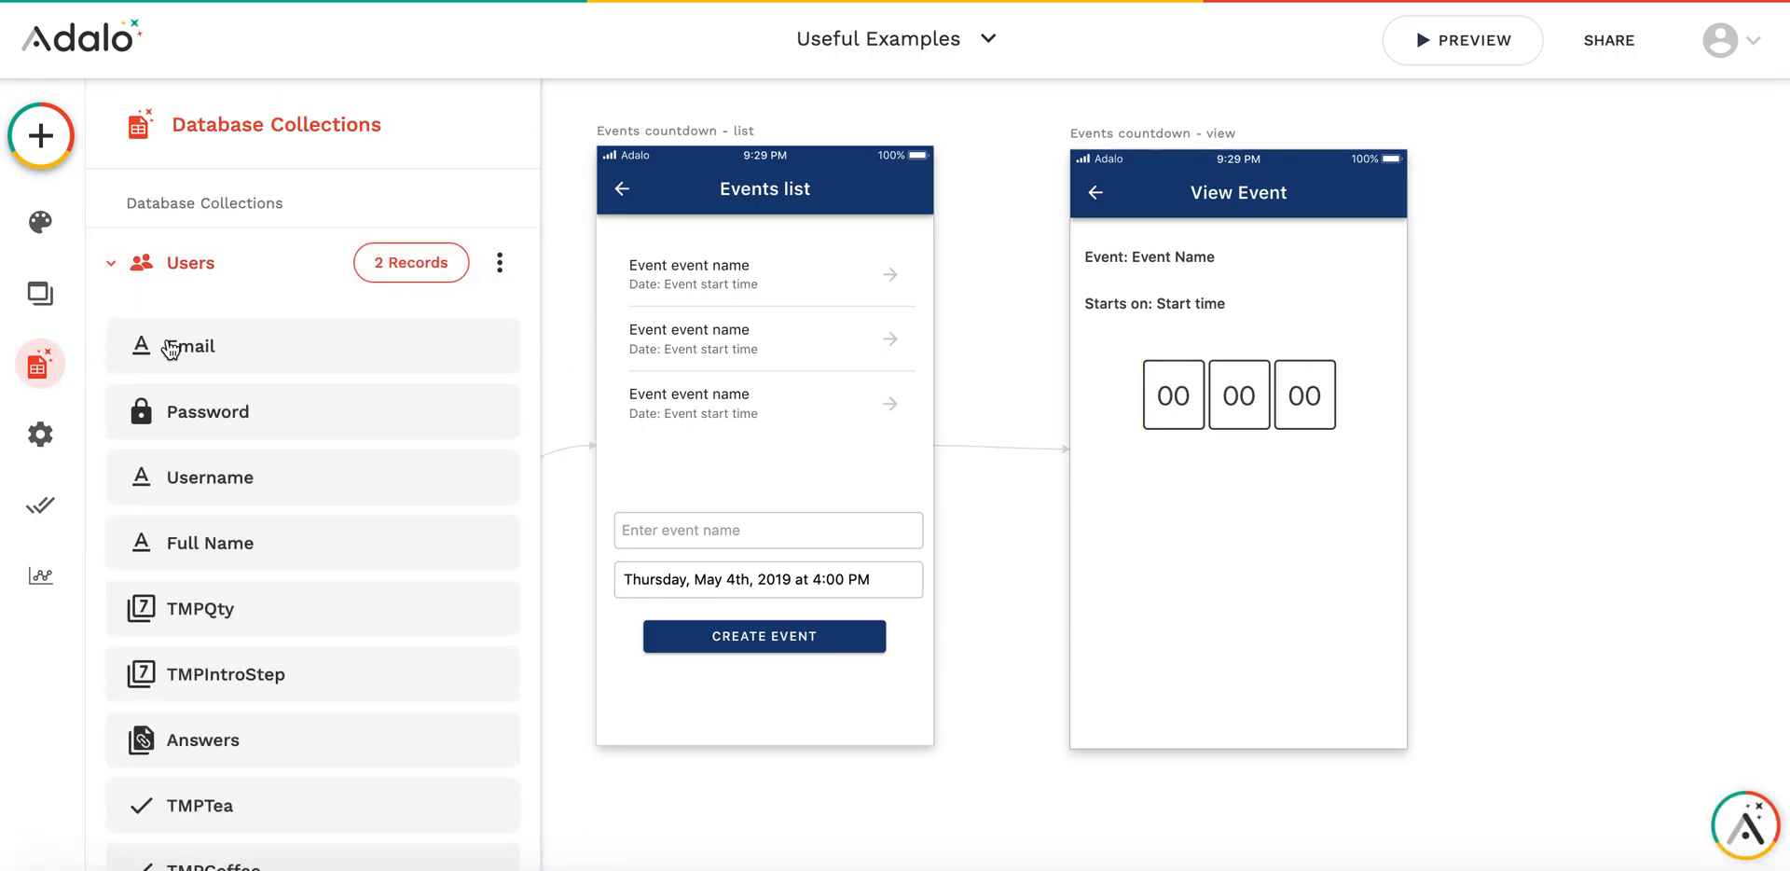
pyautogui.scroll(-3)
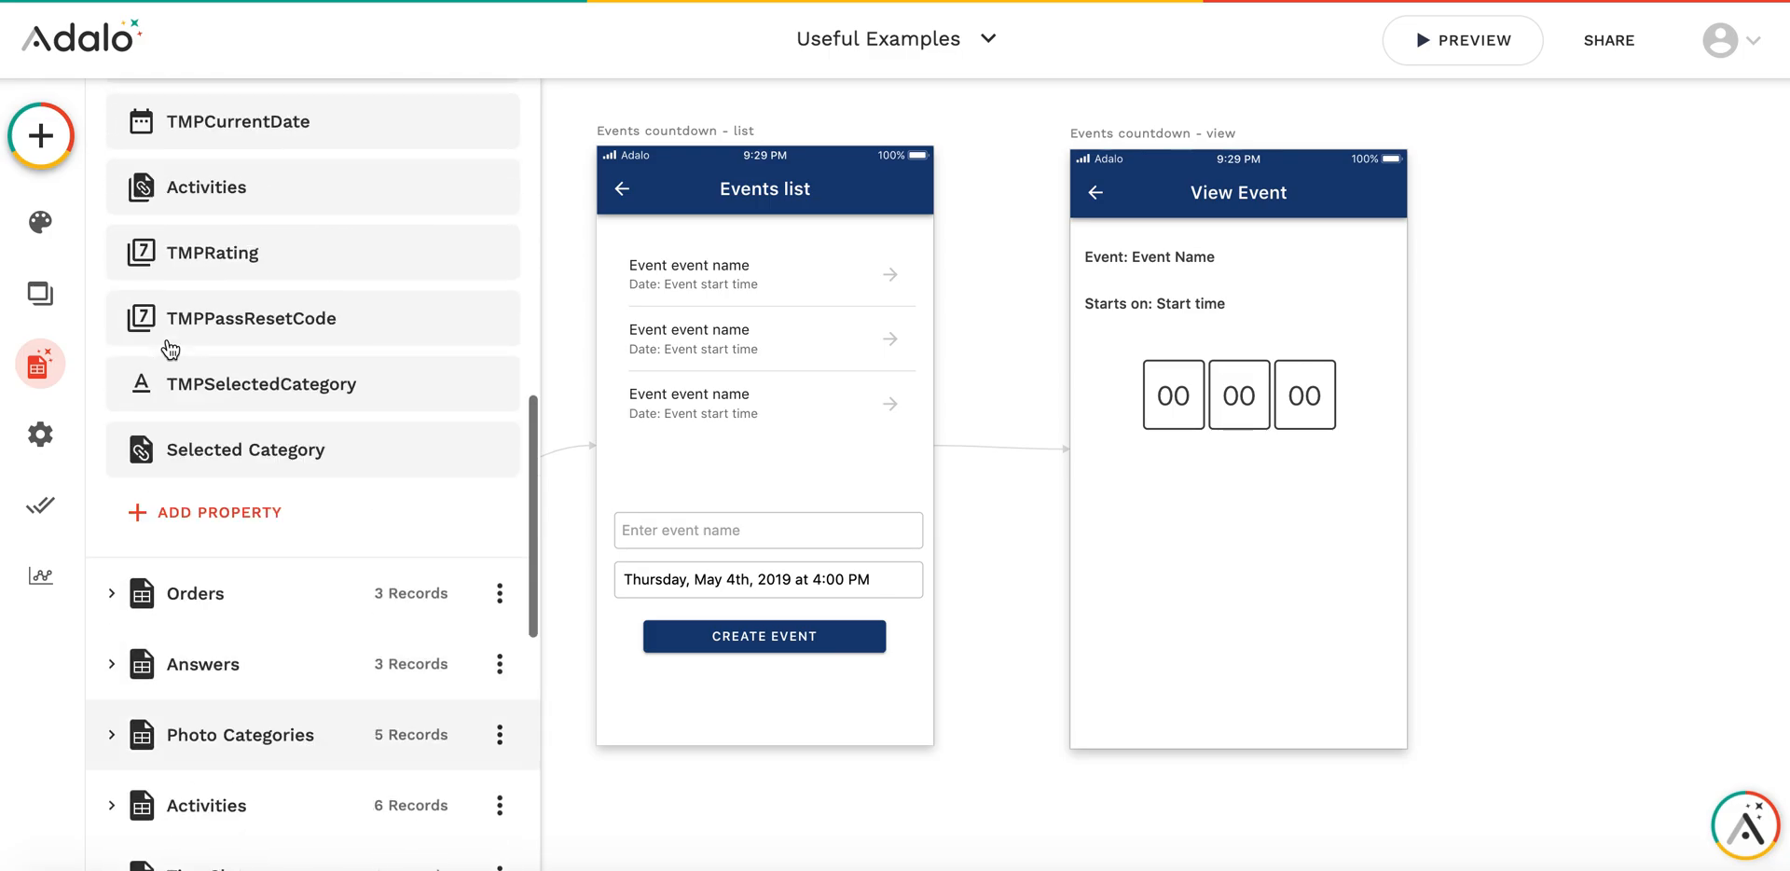
pyautogui.click(220, 510)
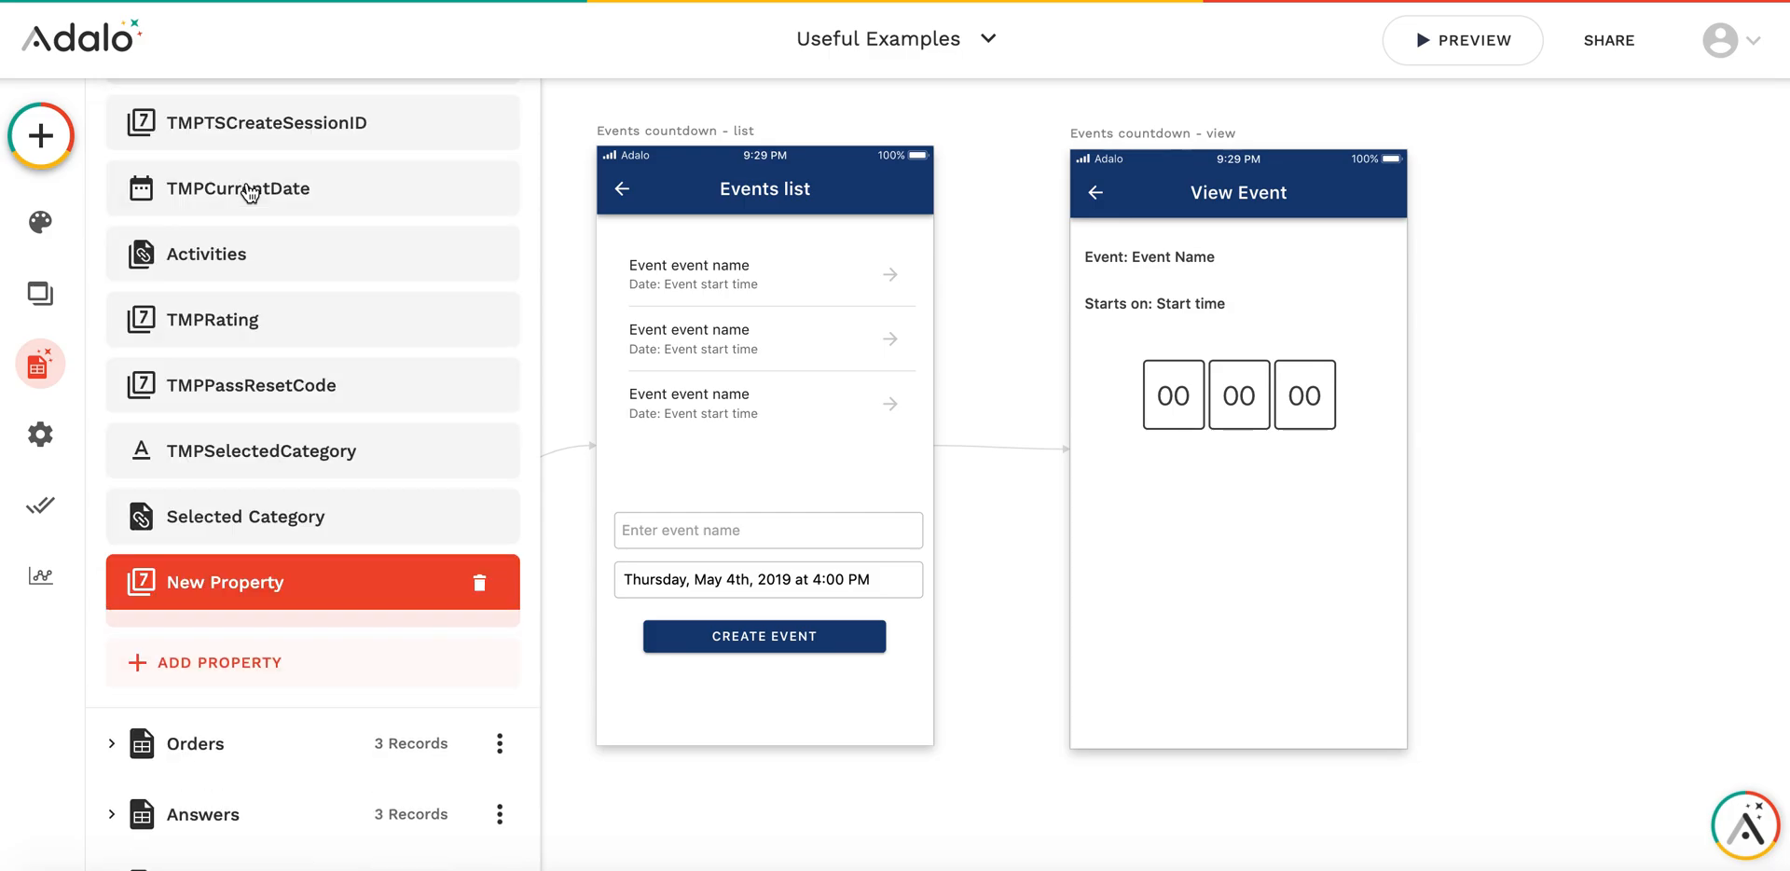
pyautogui.click(311, 582)
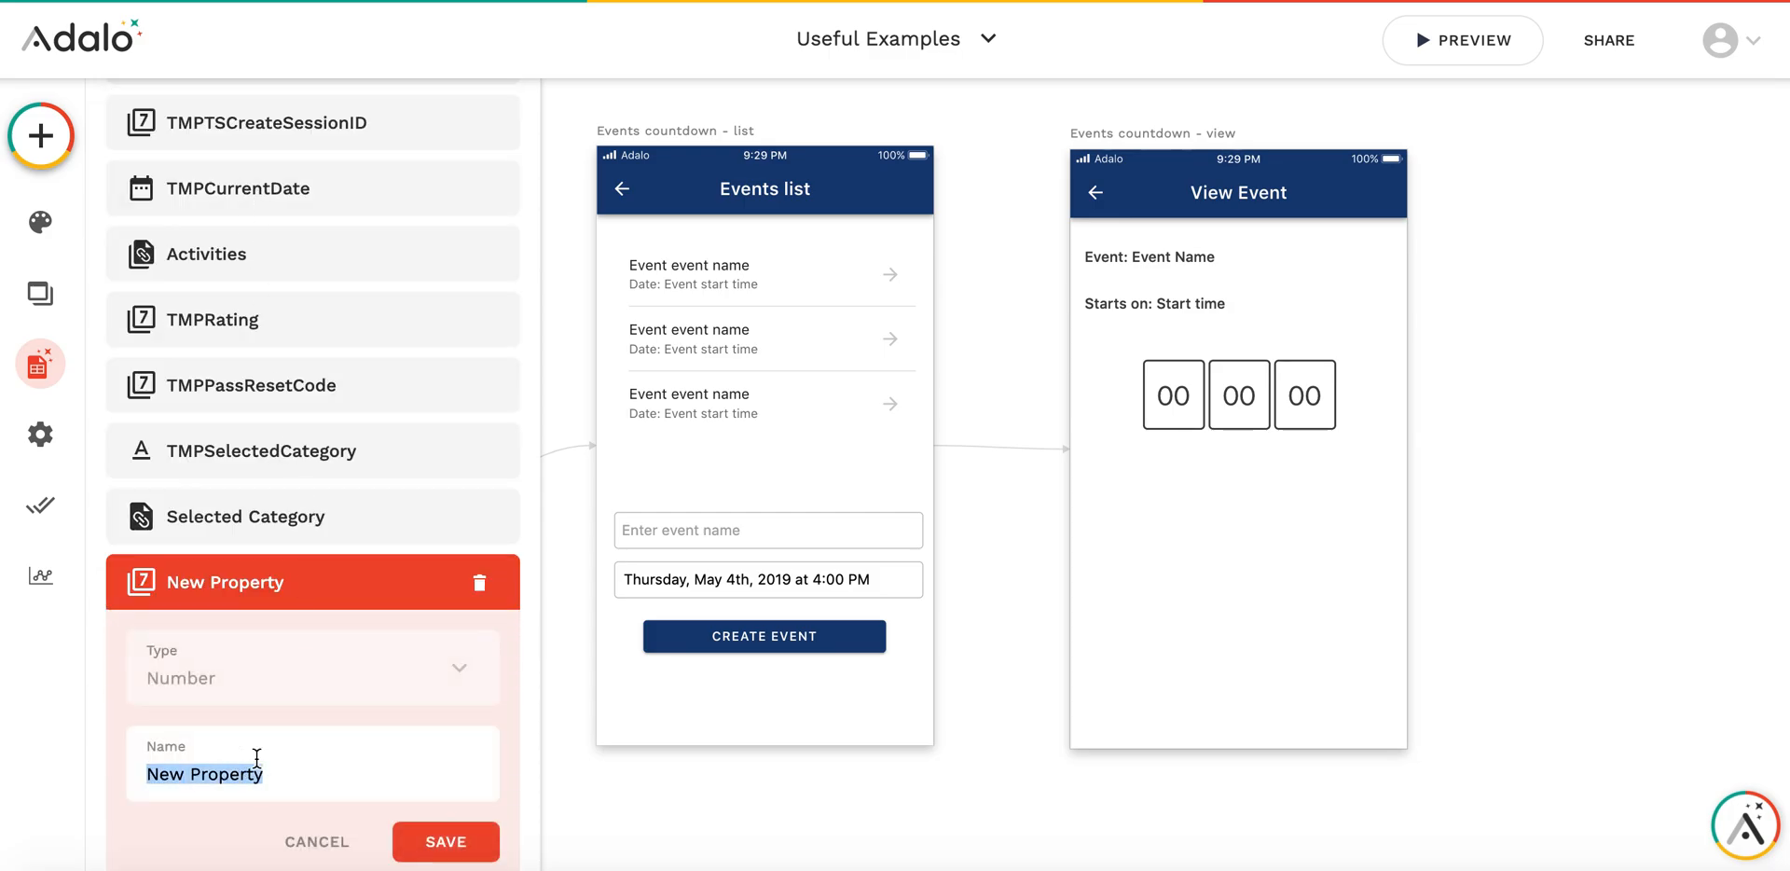
pyautogui.write('TMPCountdown')
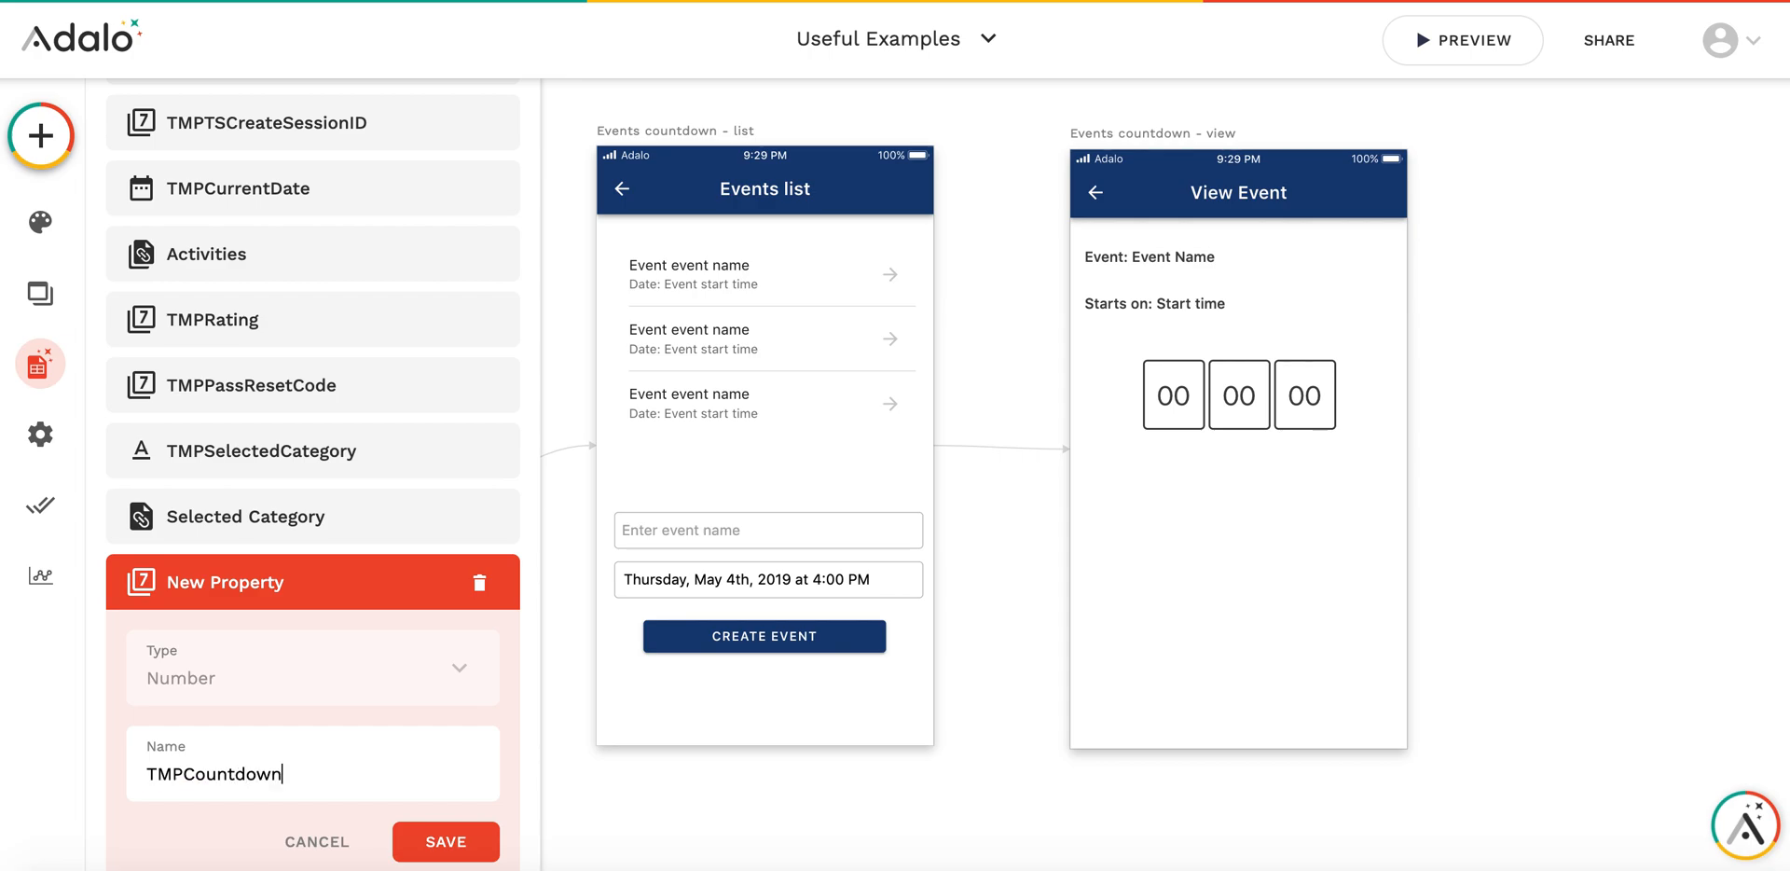
pyautogui.write('Seco')
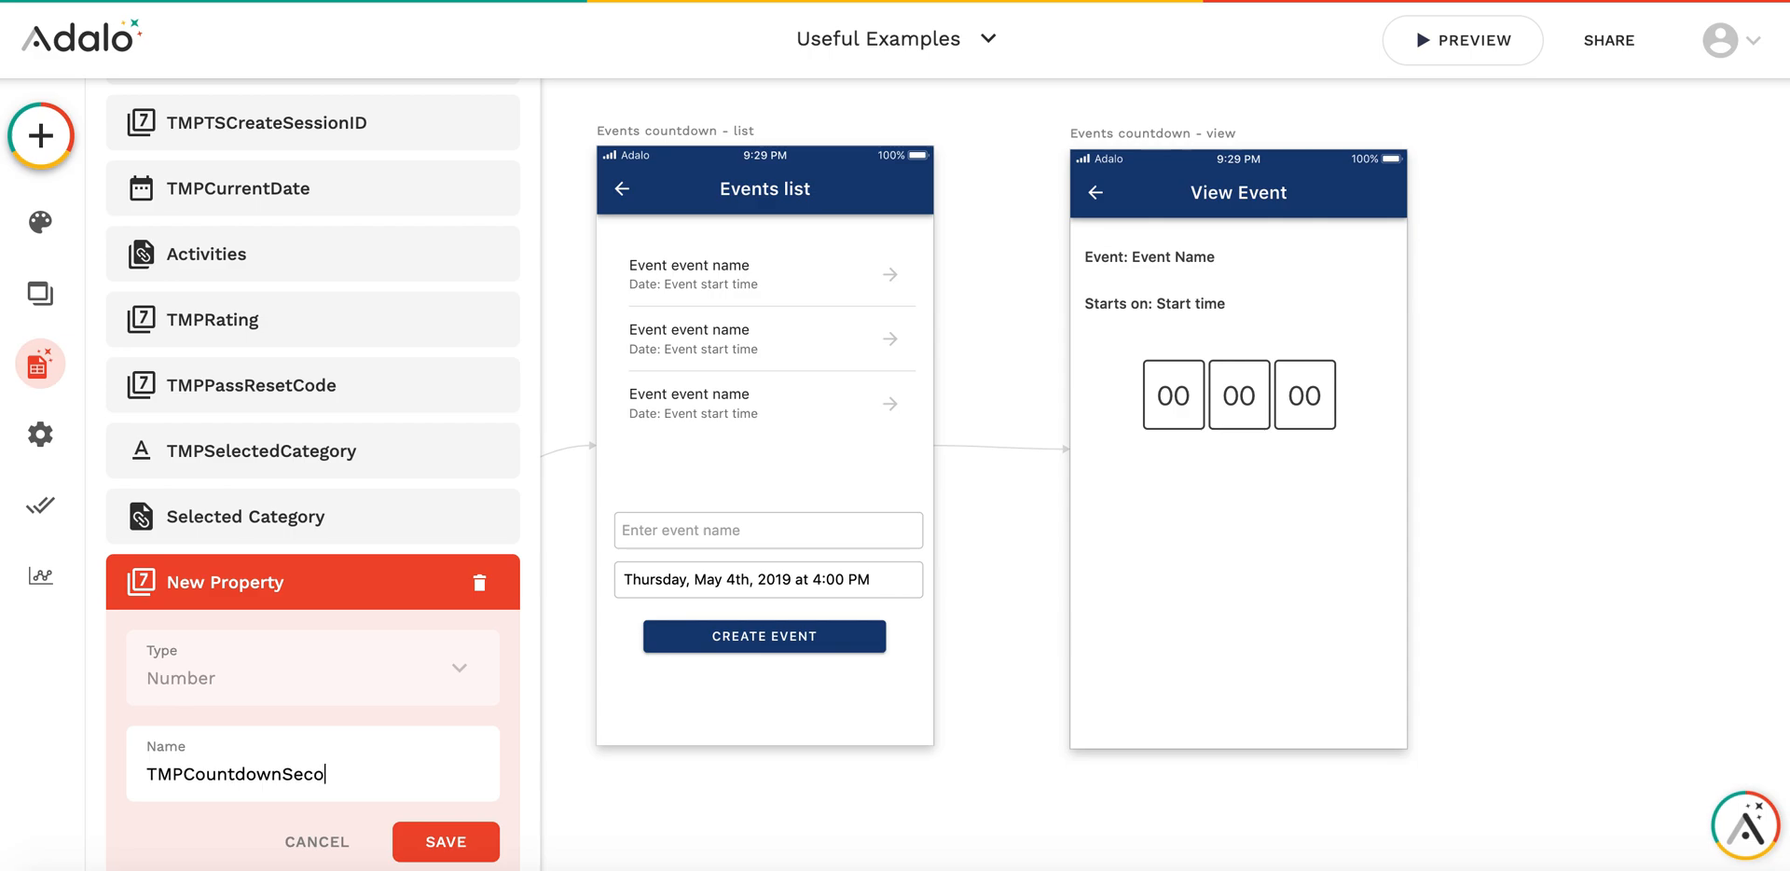
pyautogui.click(446, 840)
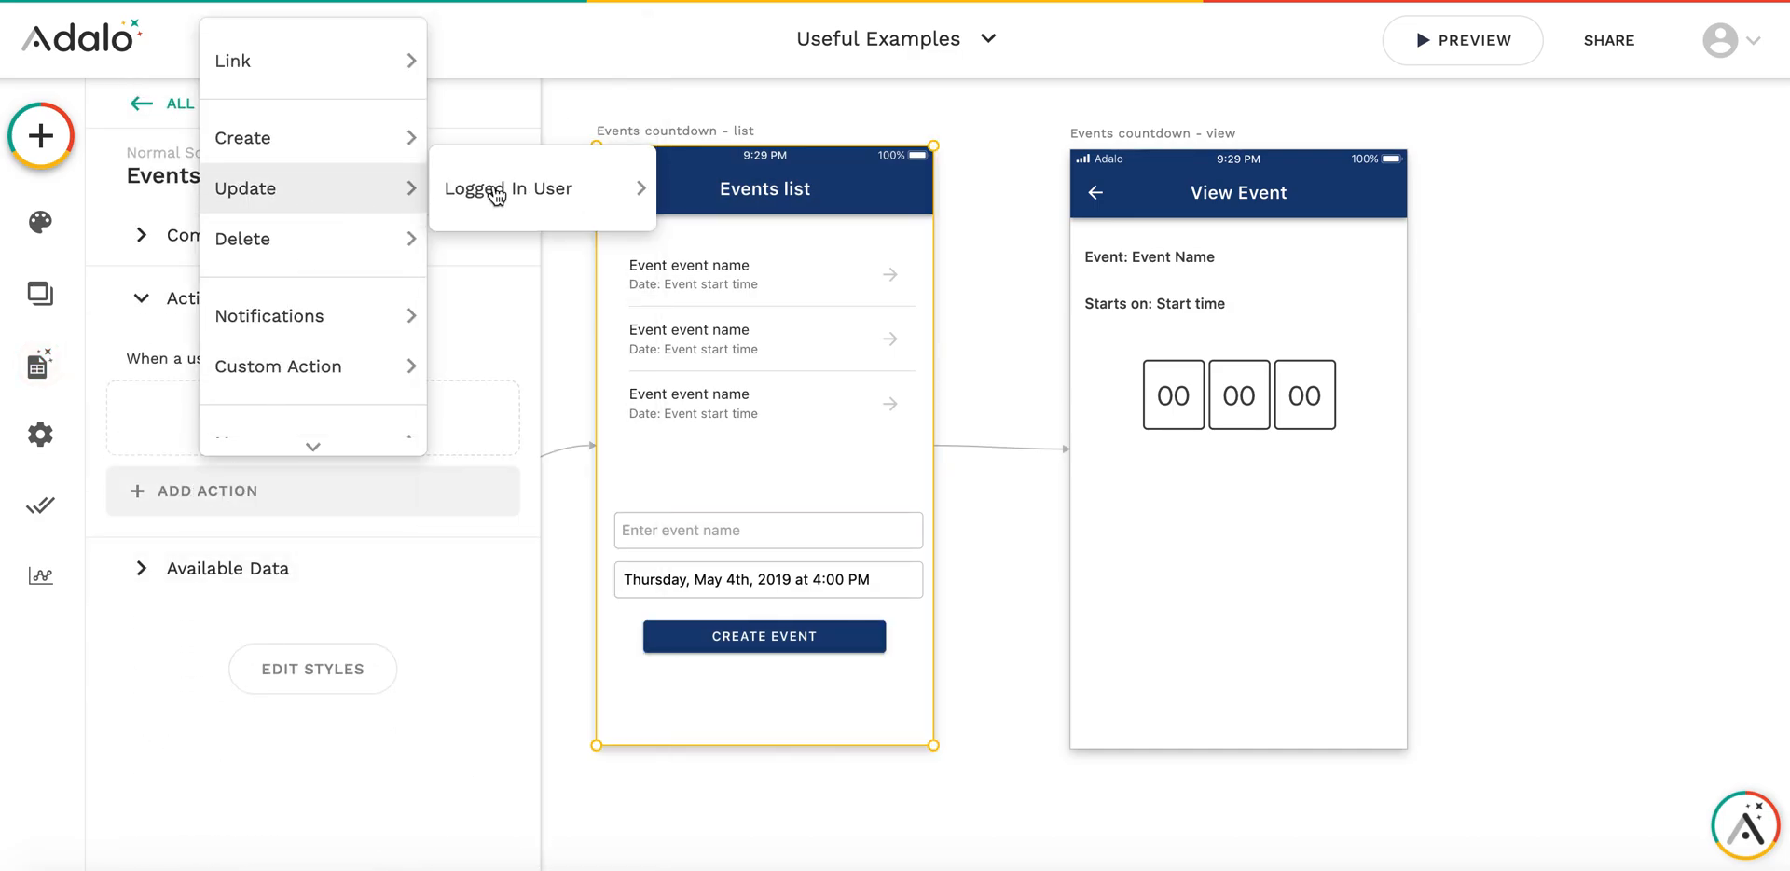
# Add an Update > Logged In User action with TMPCountdownSeconds set to 0
pyautogui.click(511, 188)
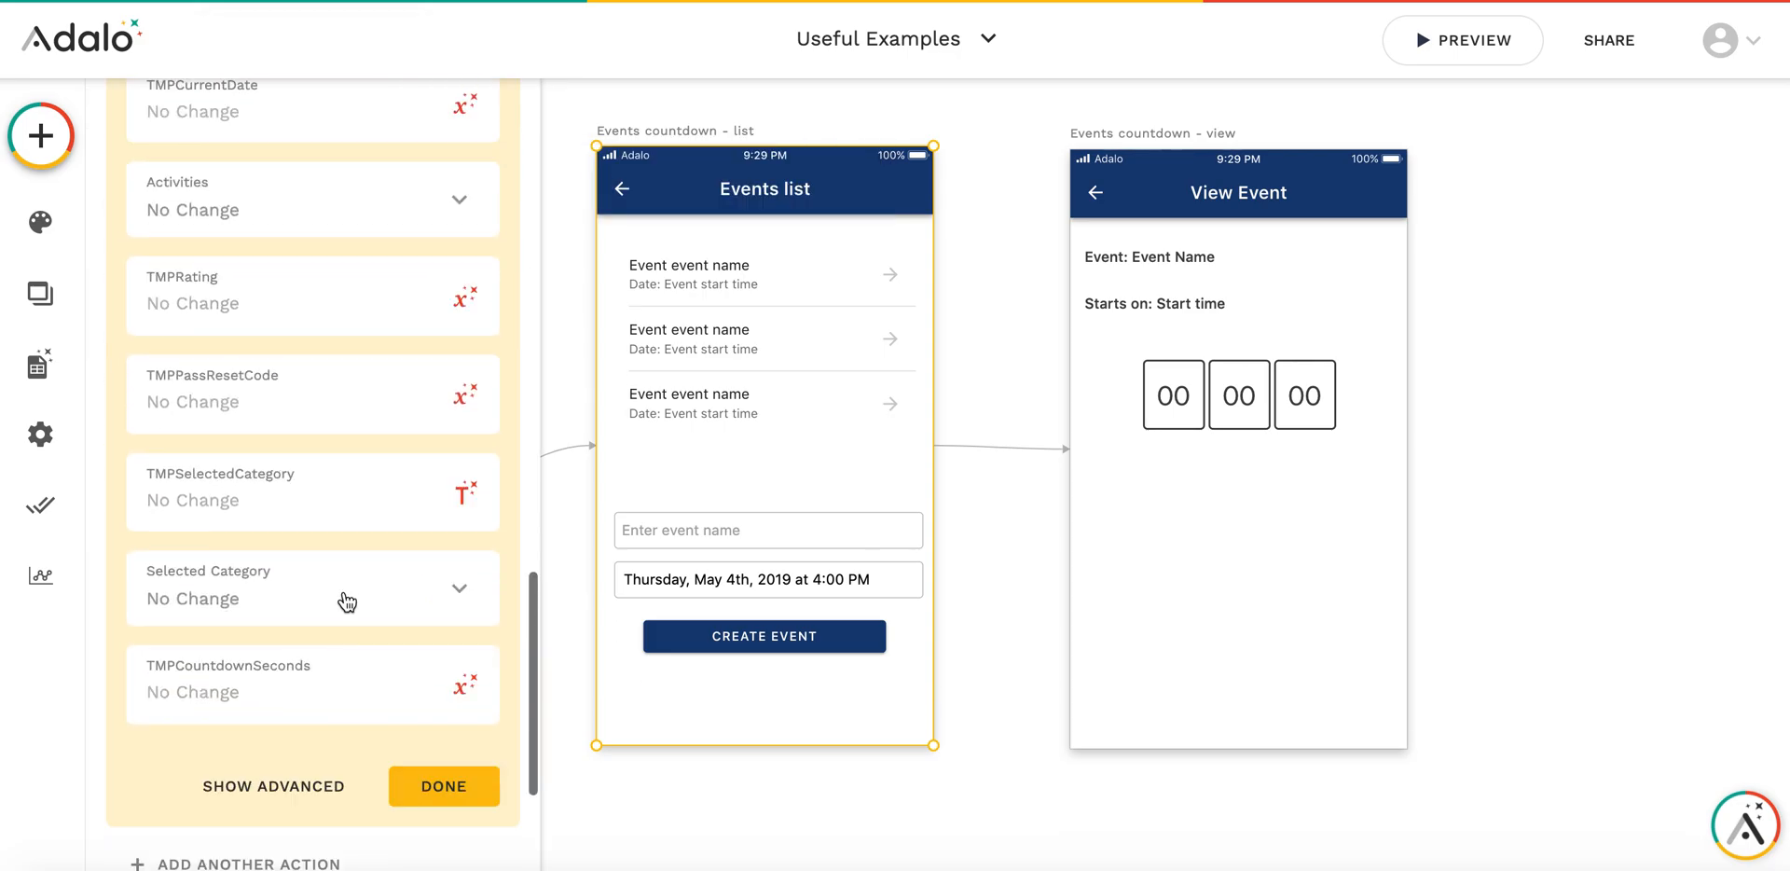
pyautogui.write('0')
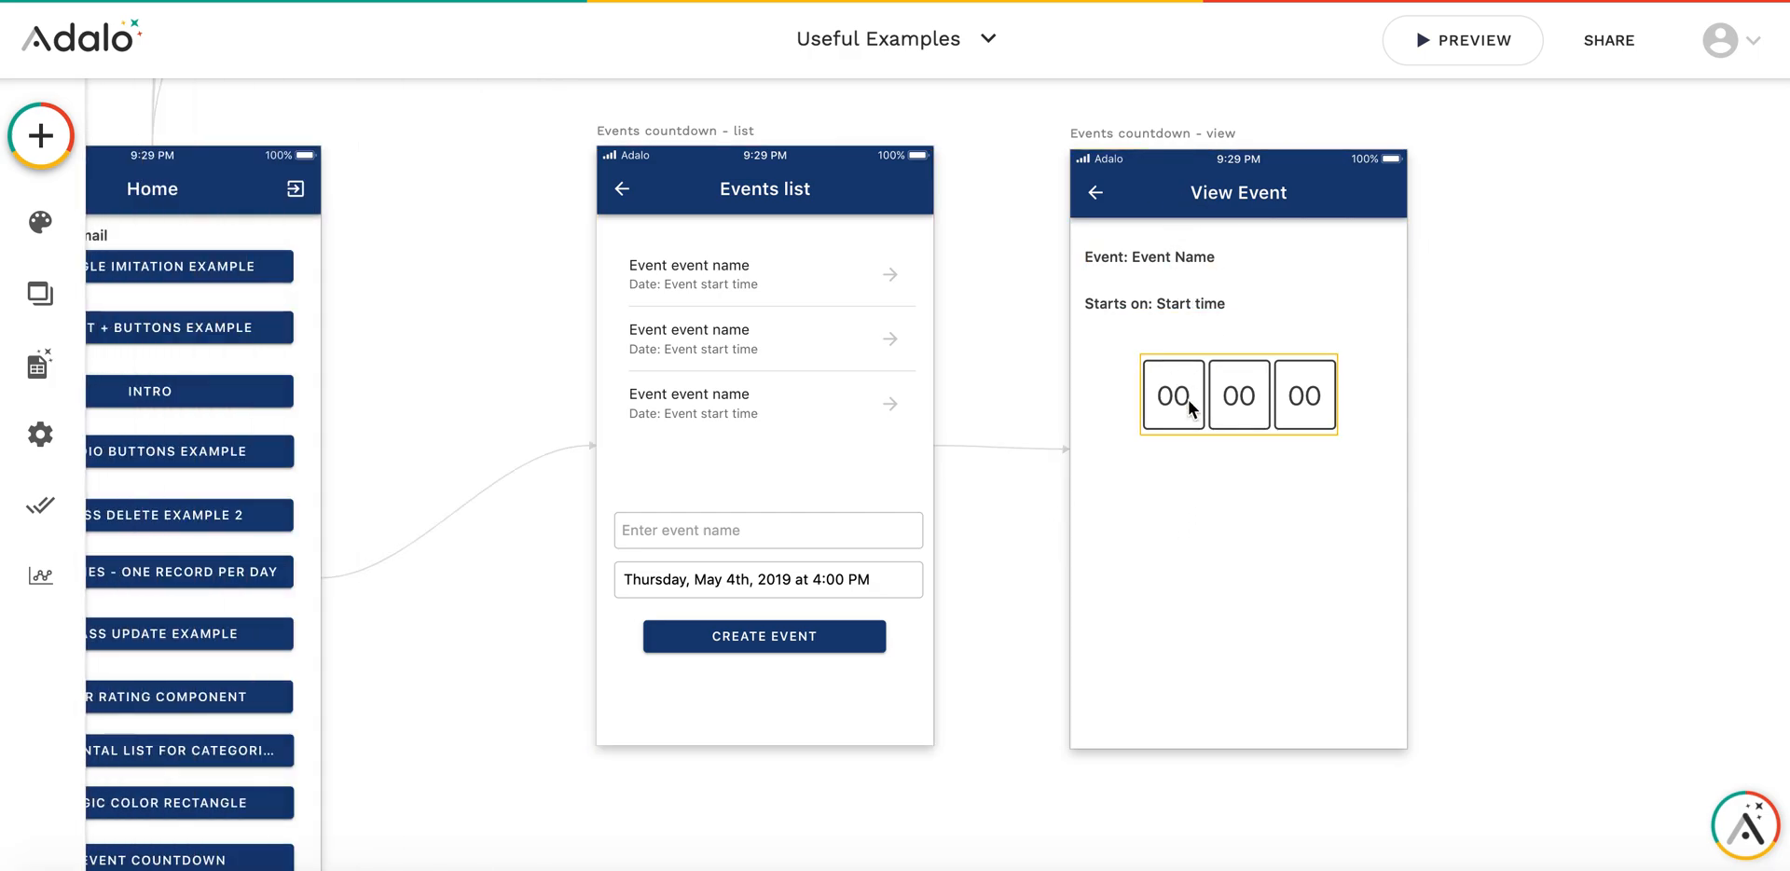
# Check the countdown's seconds magic text source, then select the View Event screen's settings
pyautogui.click(1172, 395)
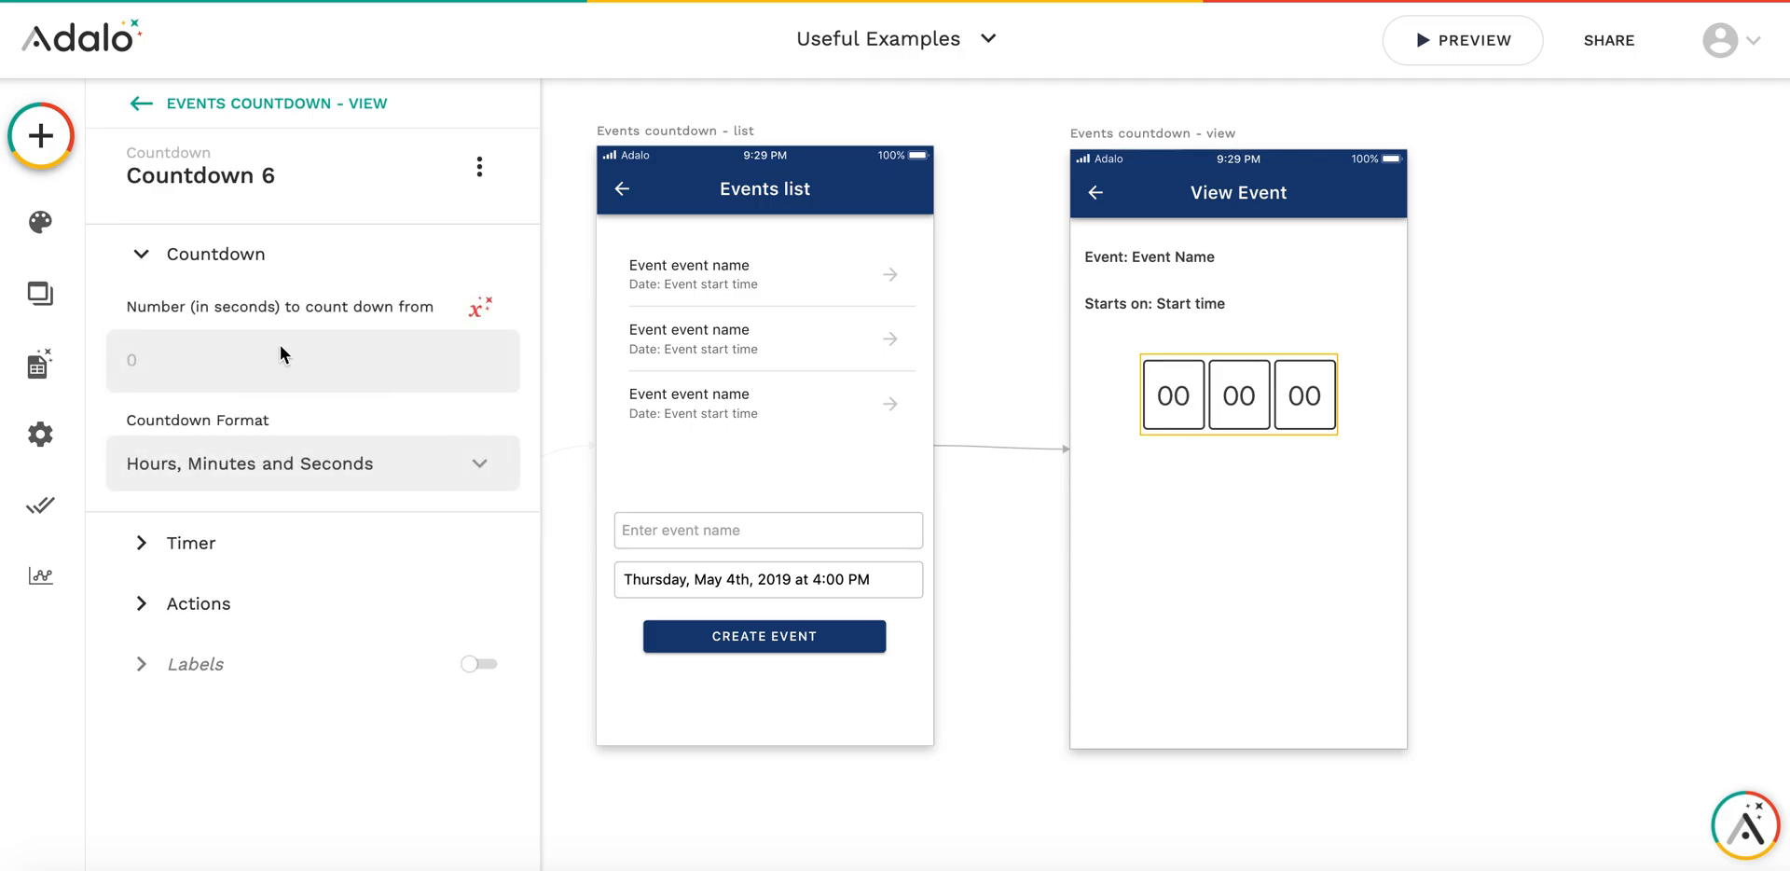
pyautogui.click(479, 306)
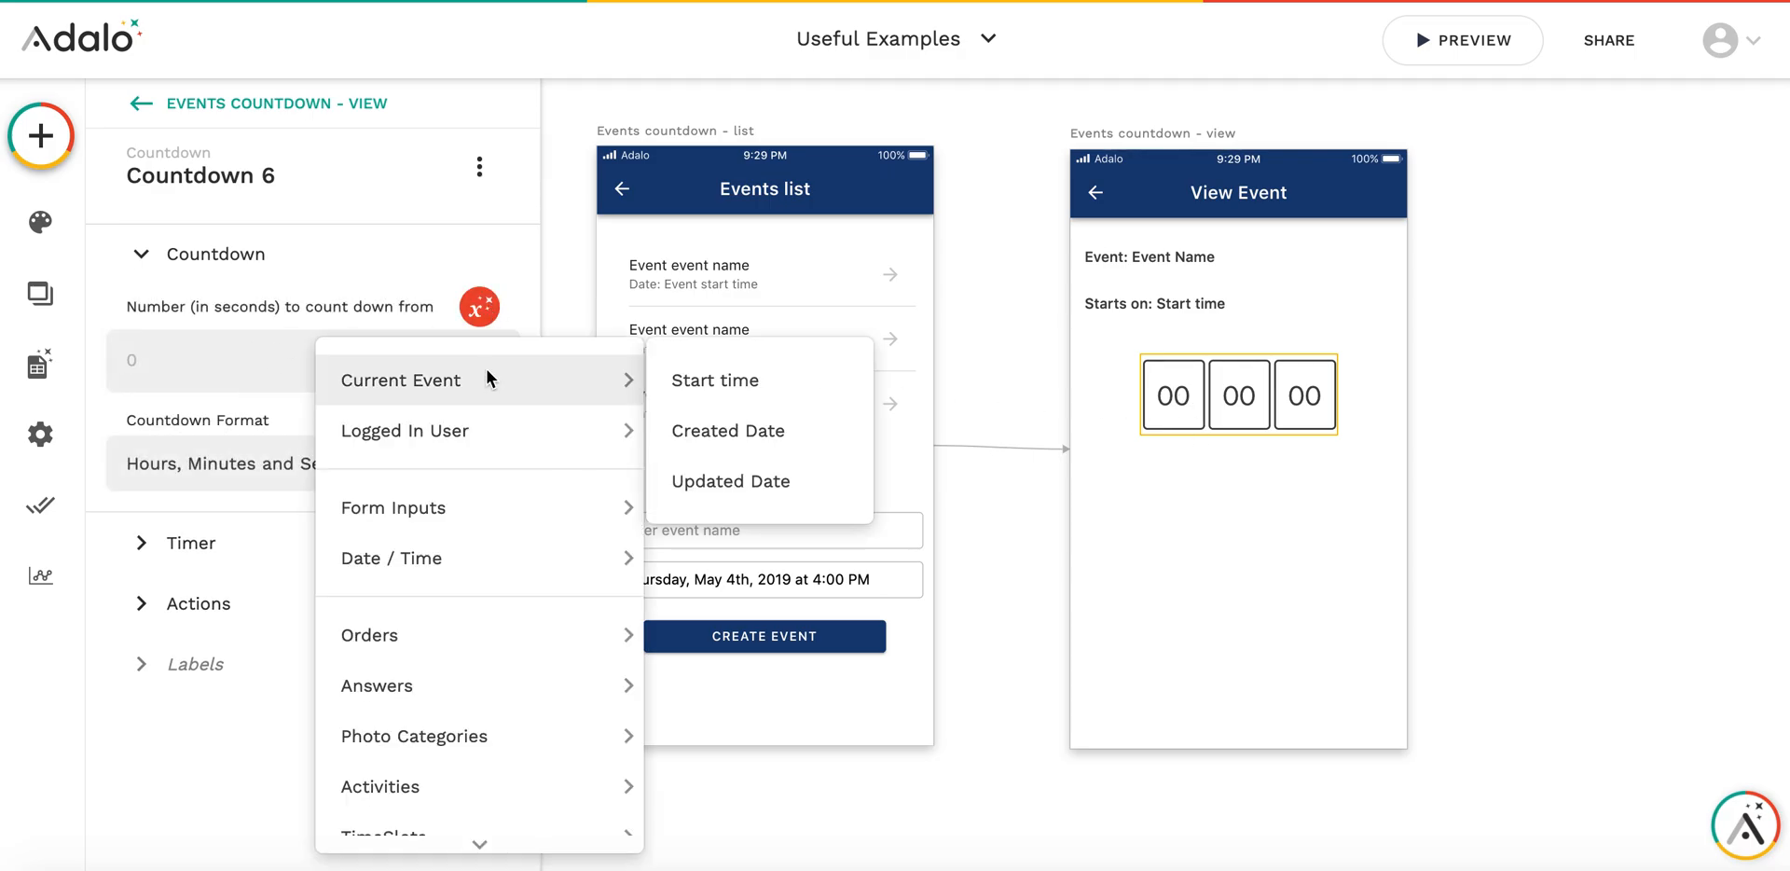
pyautogui.click(404, 431)
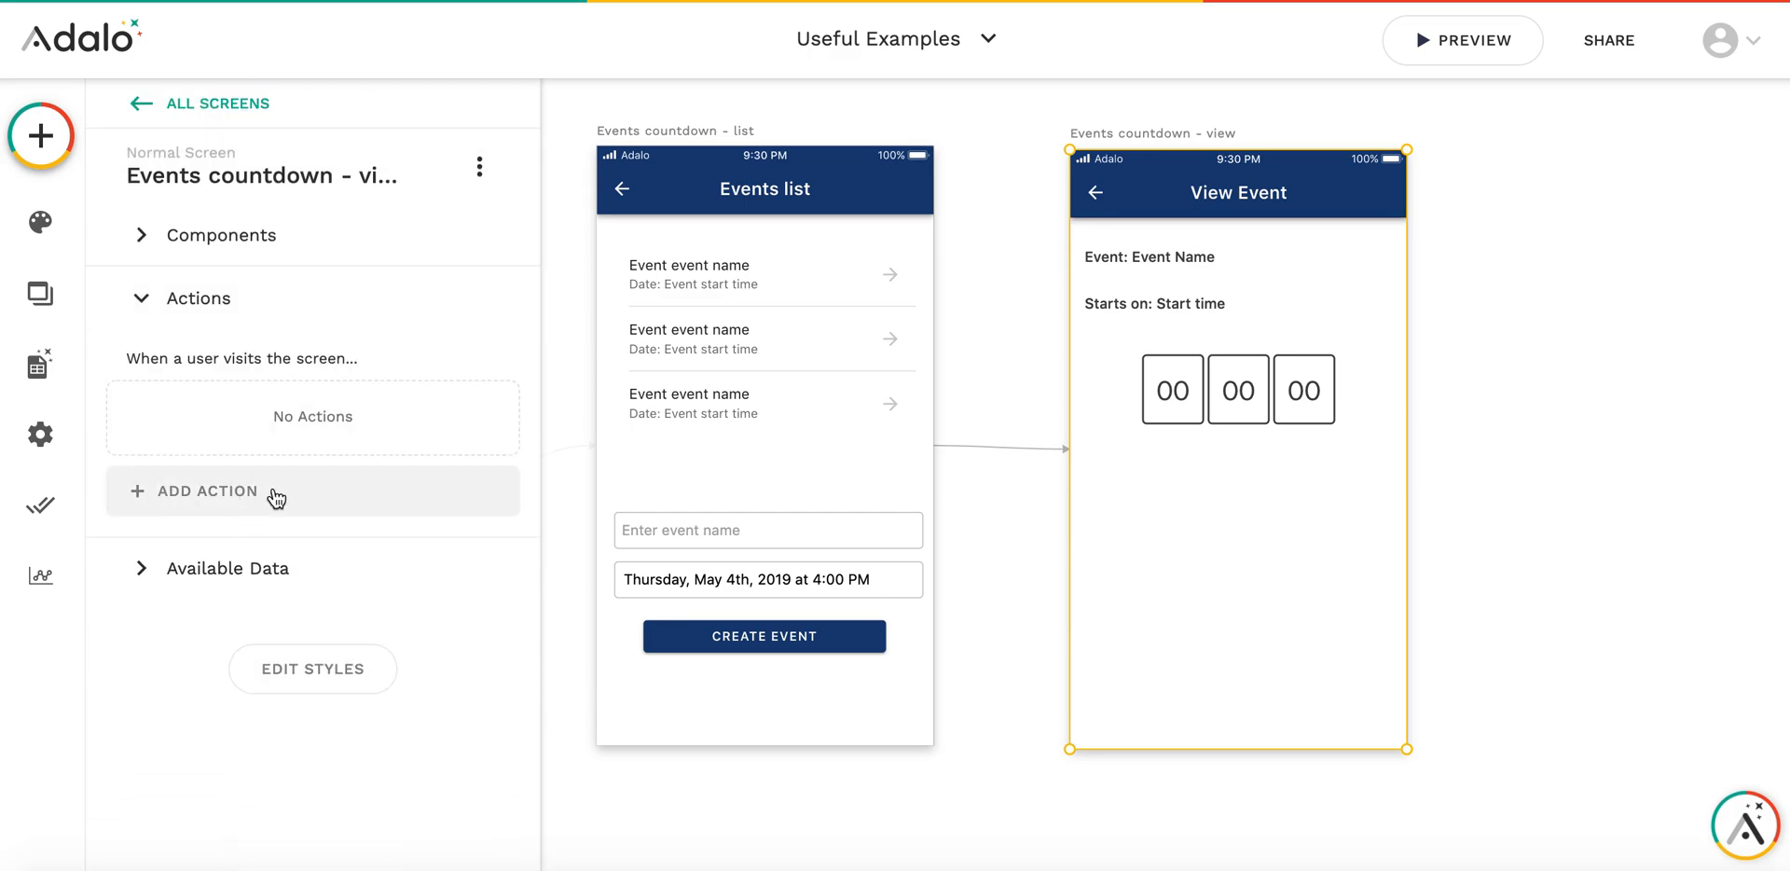
# Select the Simple List of events to show its properties
pyautogui.click(764, 339)
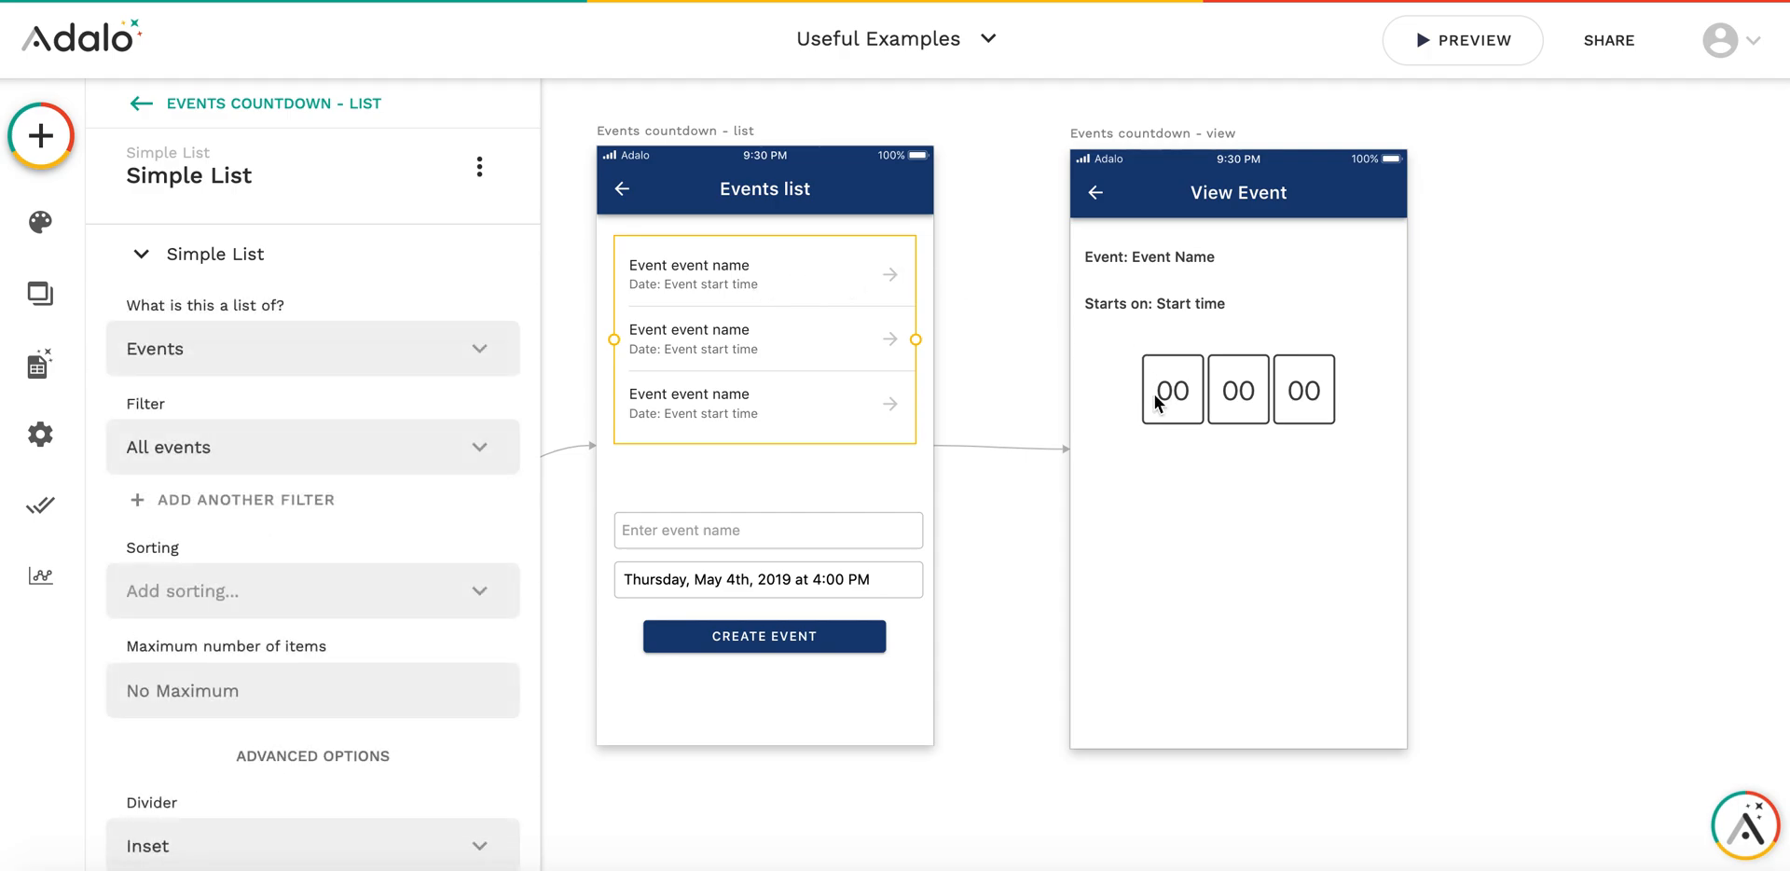
pyautogui.moveTo(1174, 561)
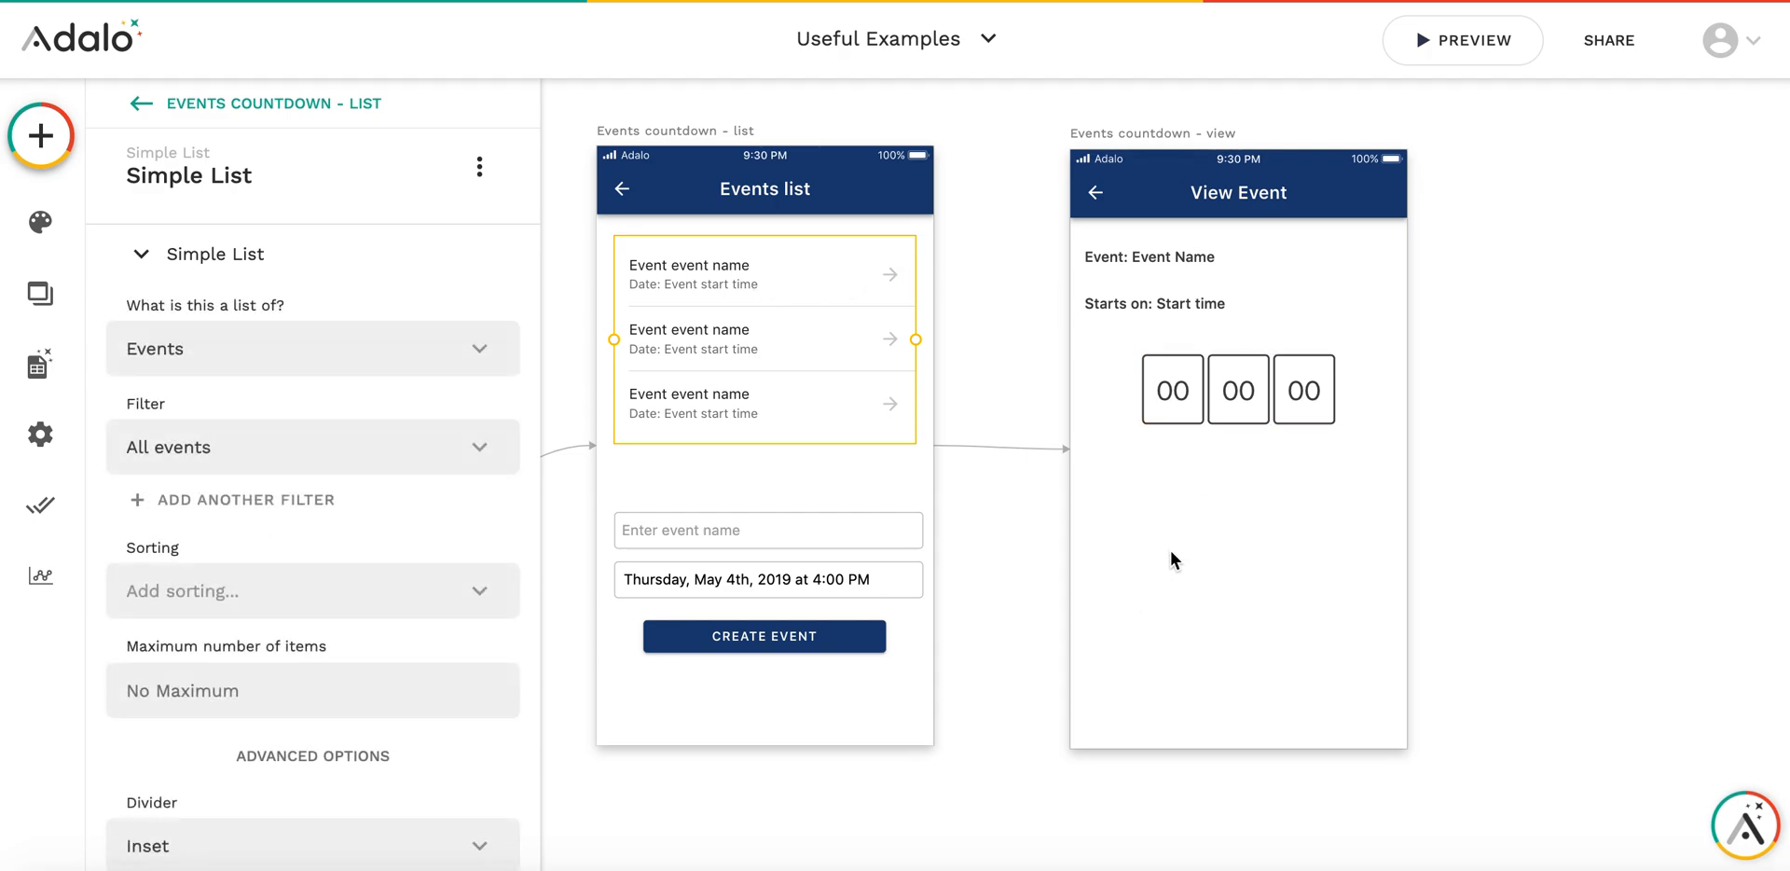
pyautogui.moveTo(1201, 500)
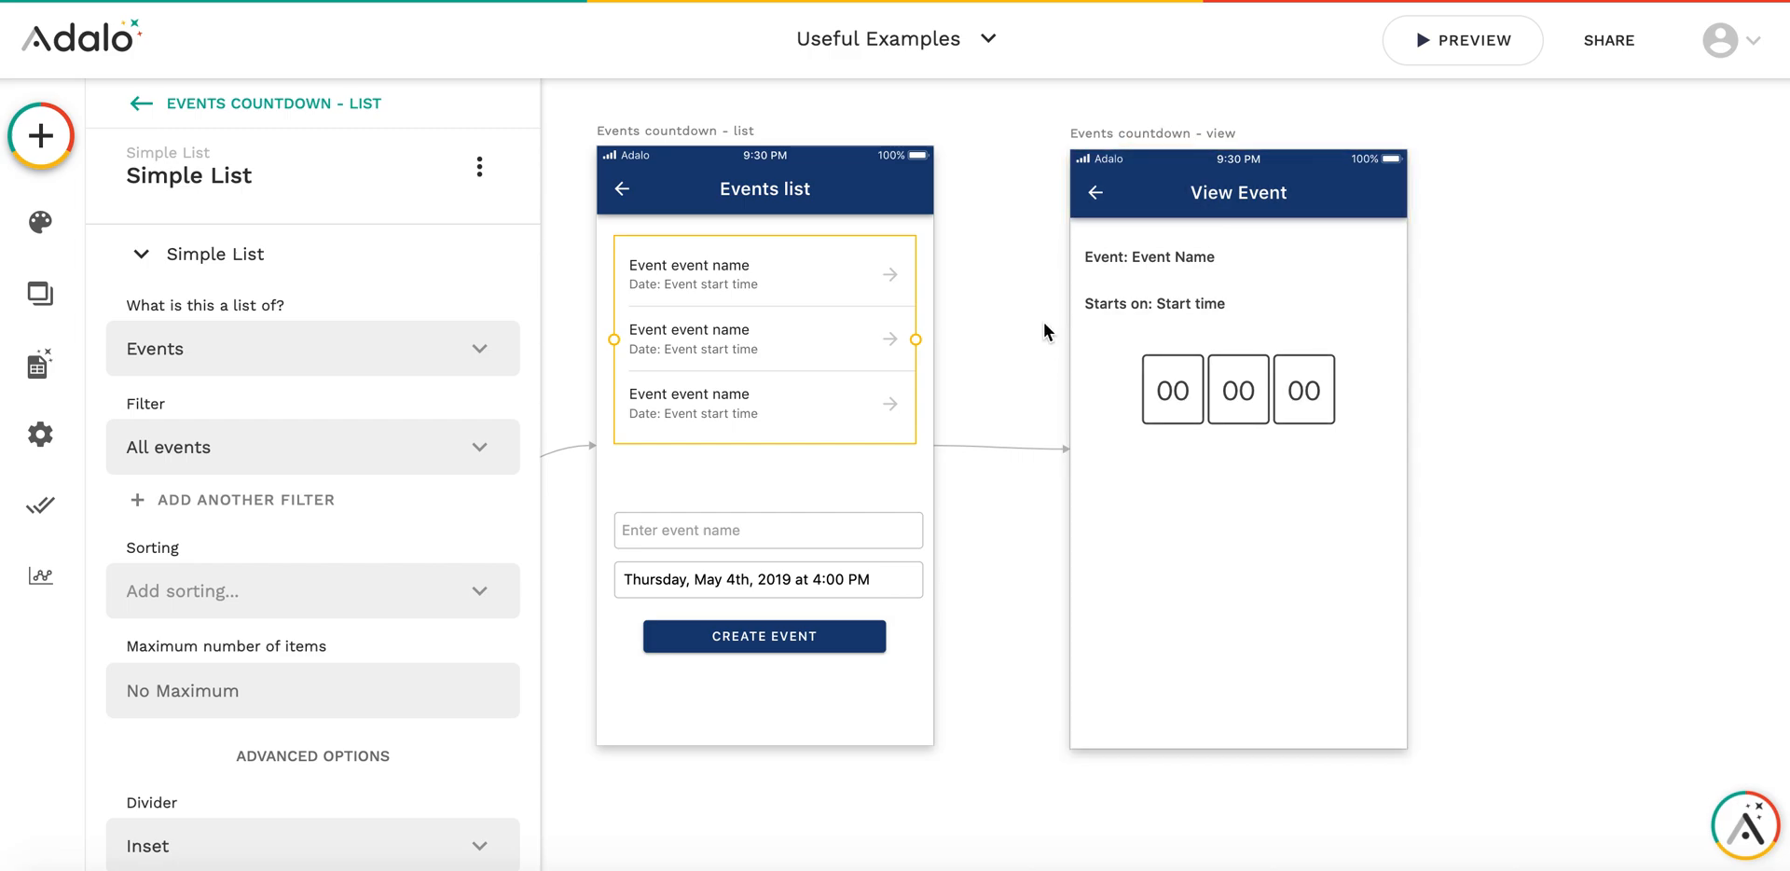
pyautogui.moveTo(382, 303)
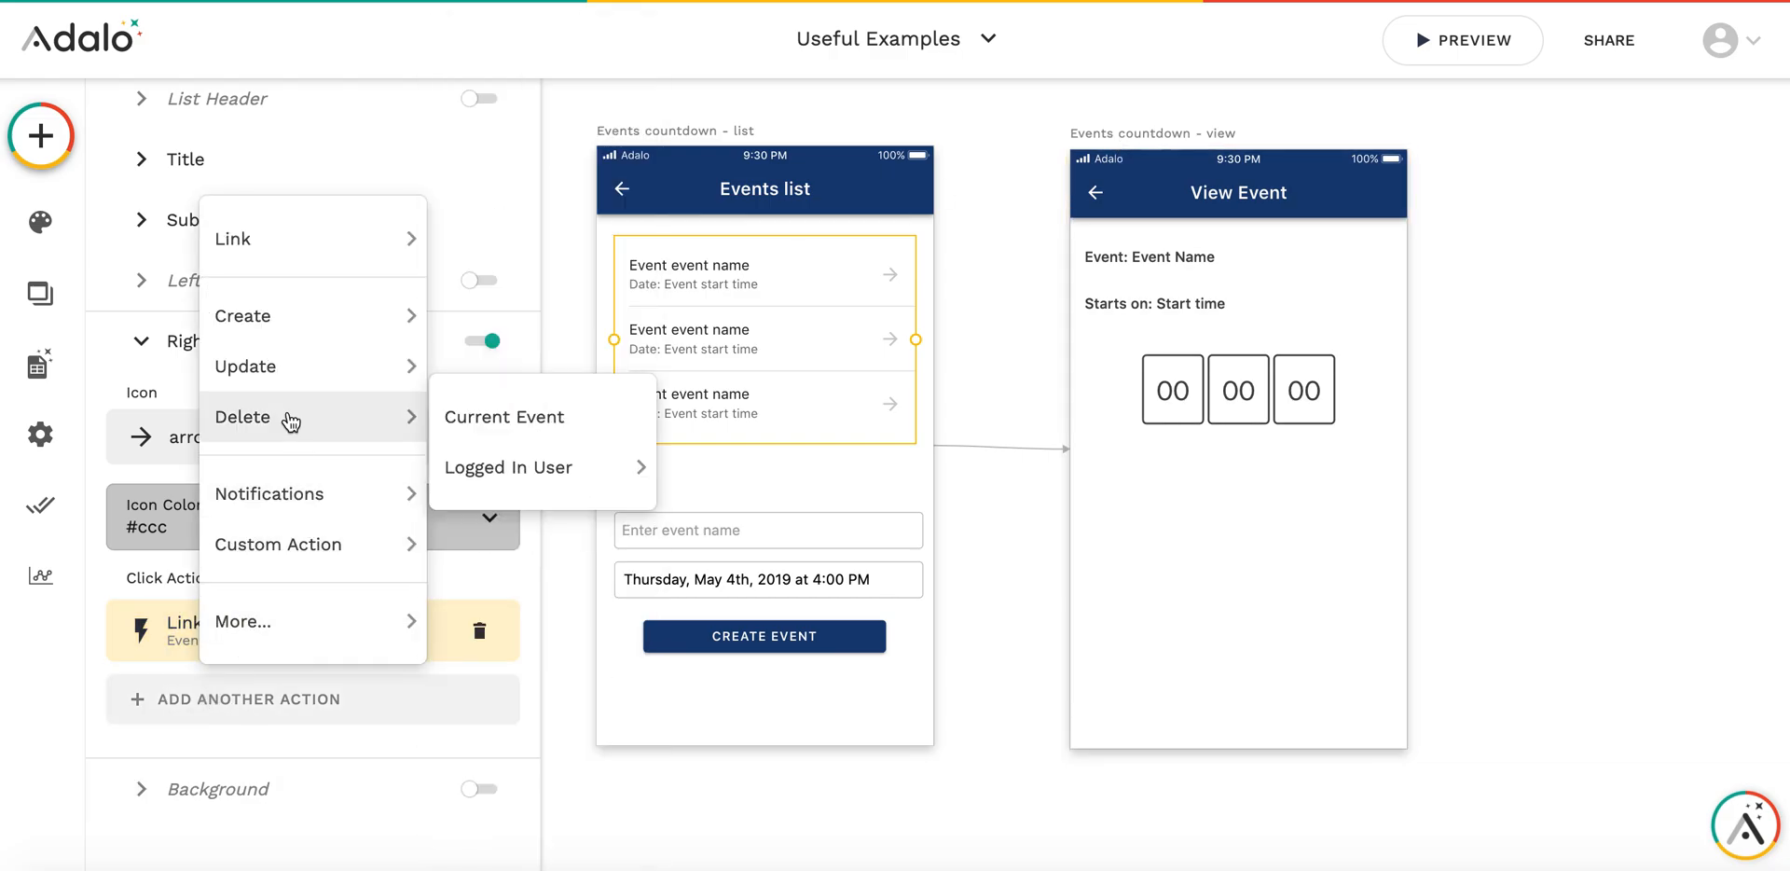
pyautogui.moveTo(246, 365)
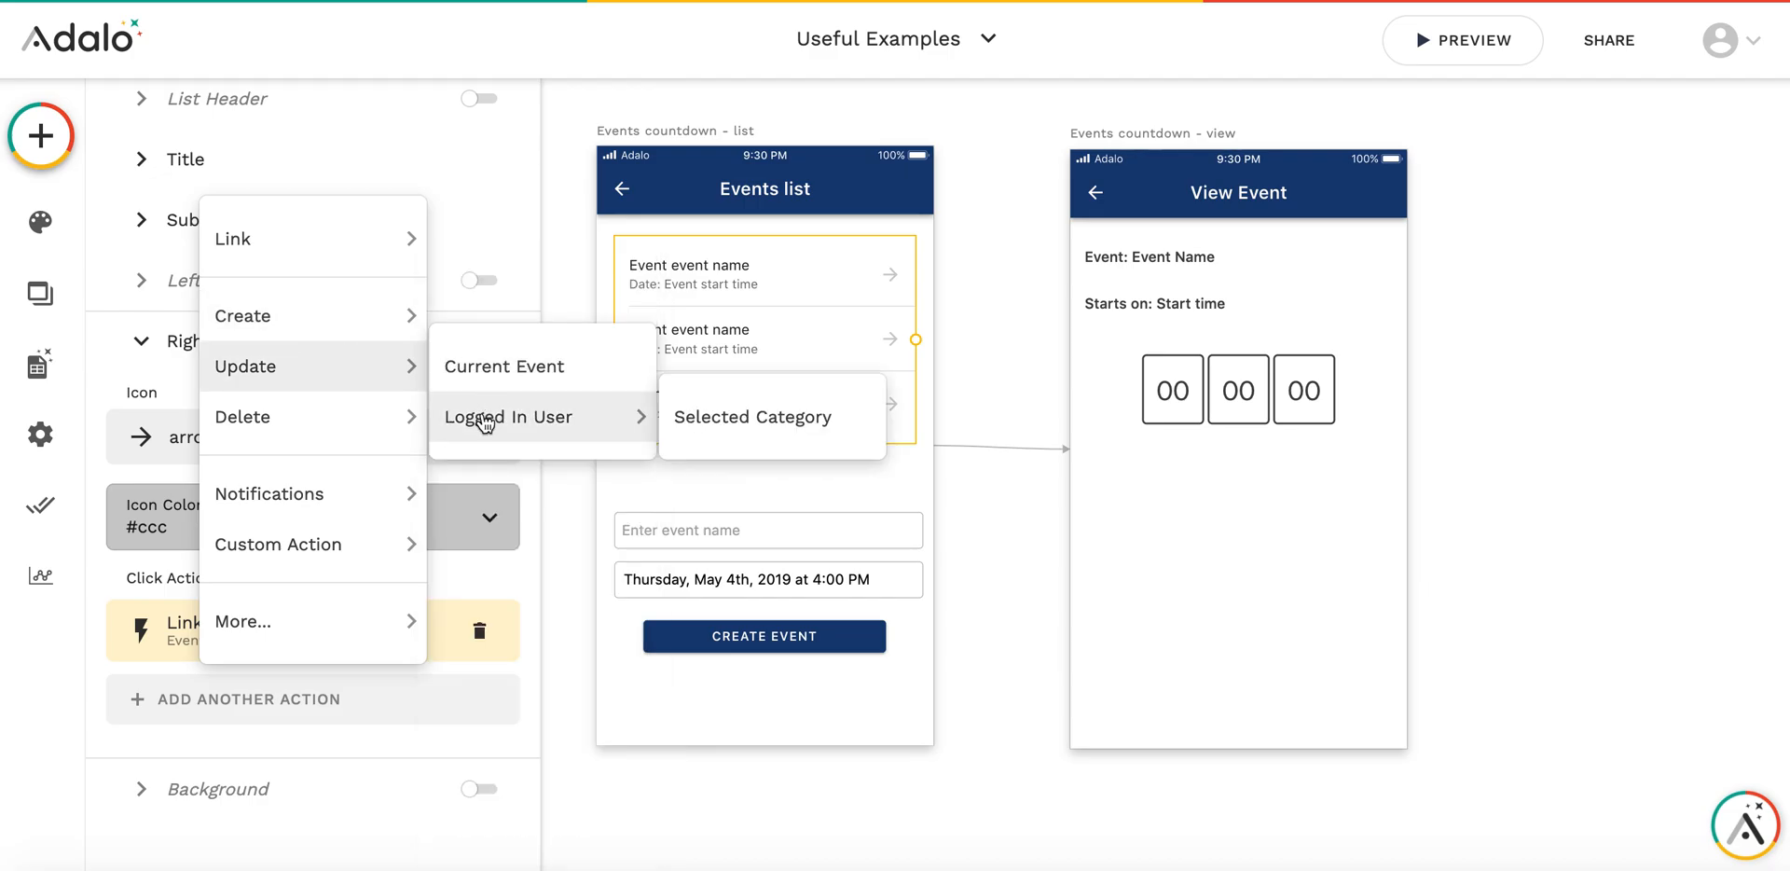
# Add an Update > Logged In User click action to list items and start a magic-text value for TMPCountdownSeconds
pyautogui.click(511, 416)
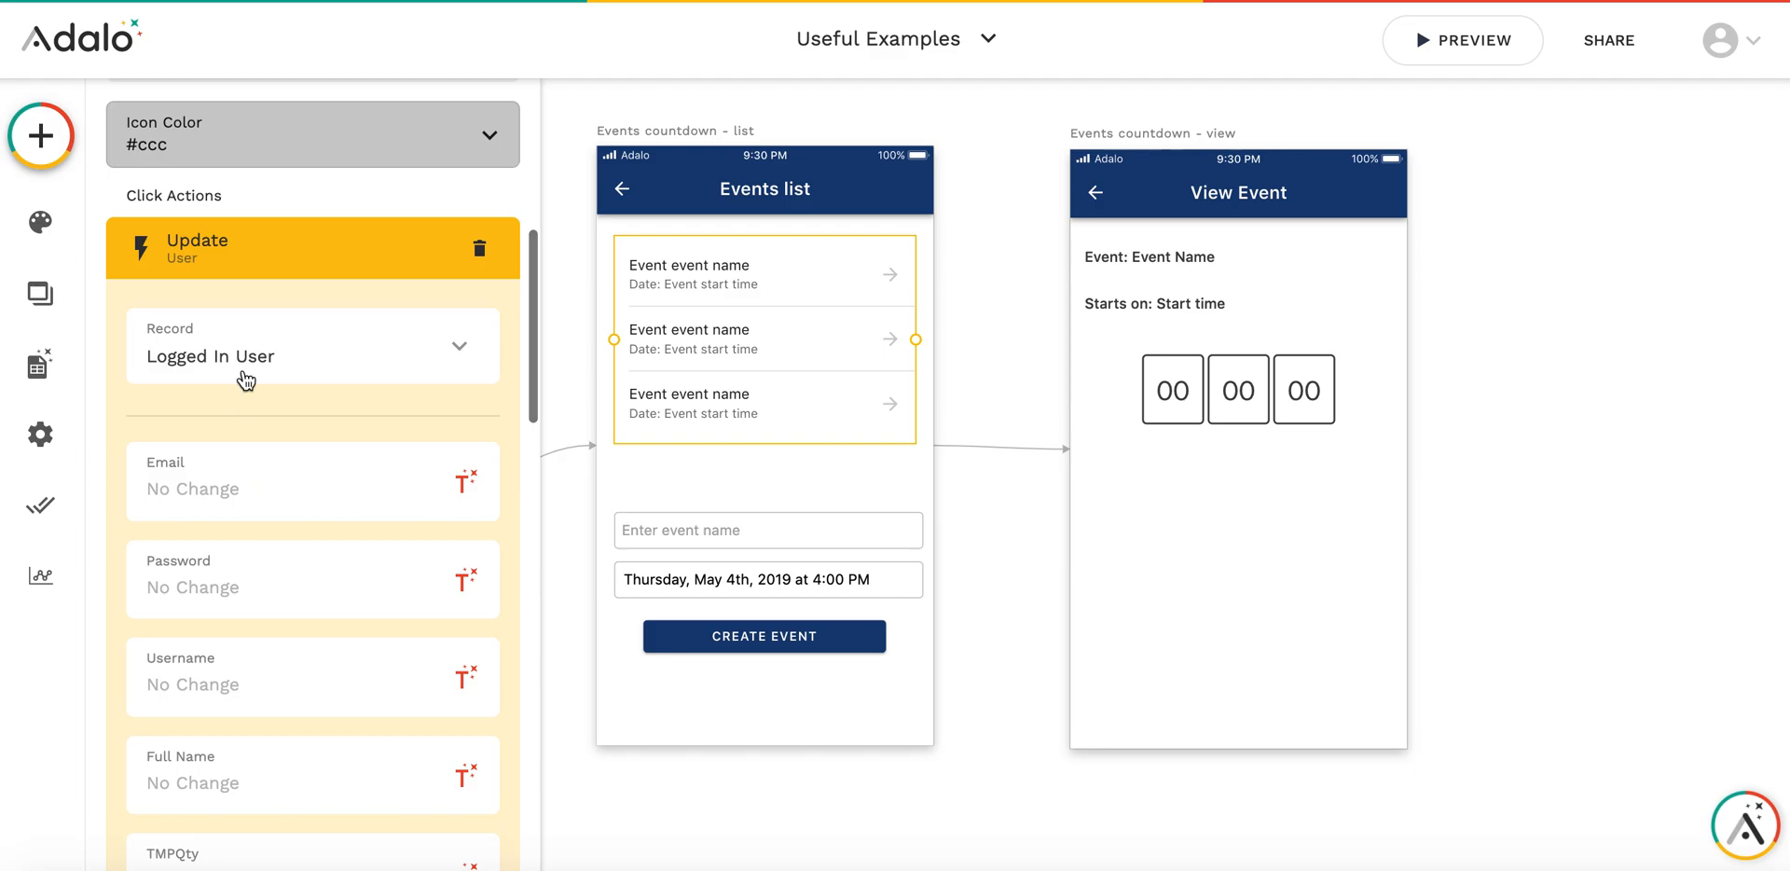
pyautogui.scroll(-3)
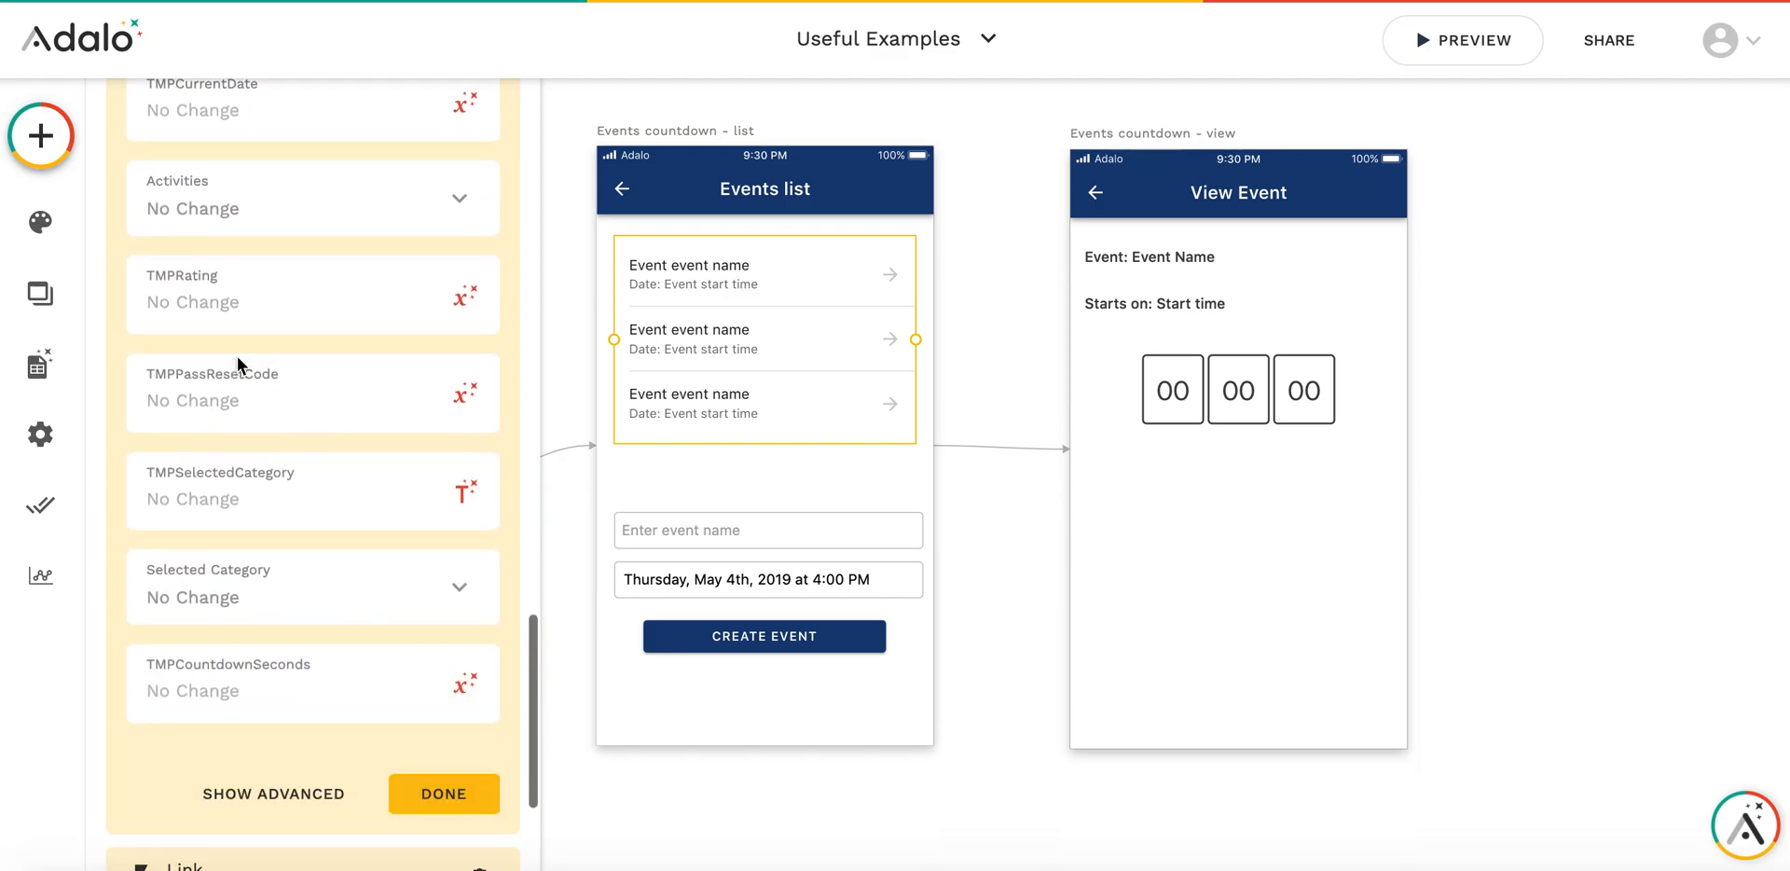
pyautogui.scroll(-3)
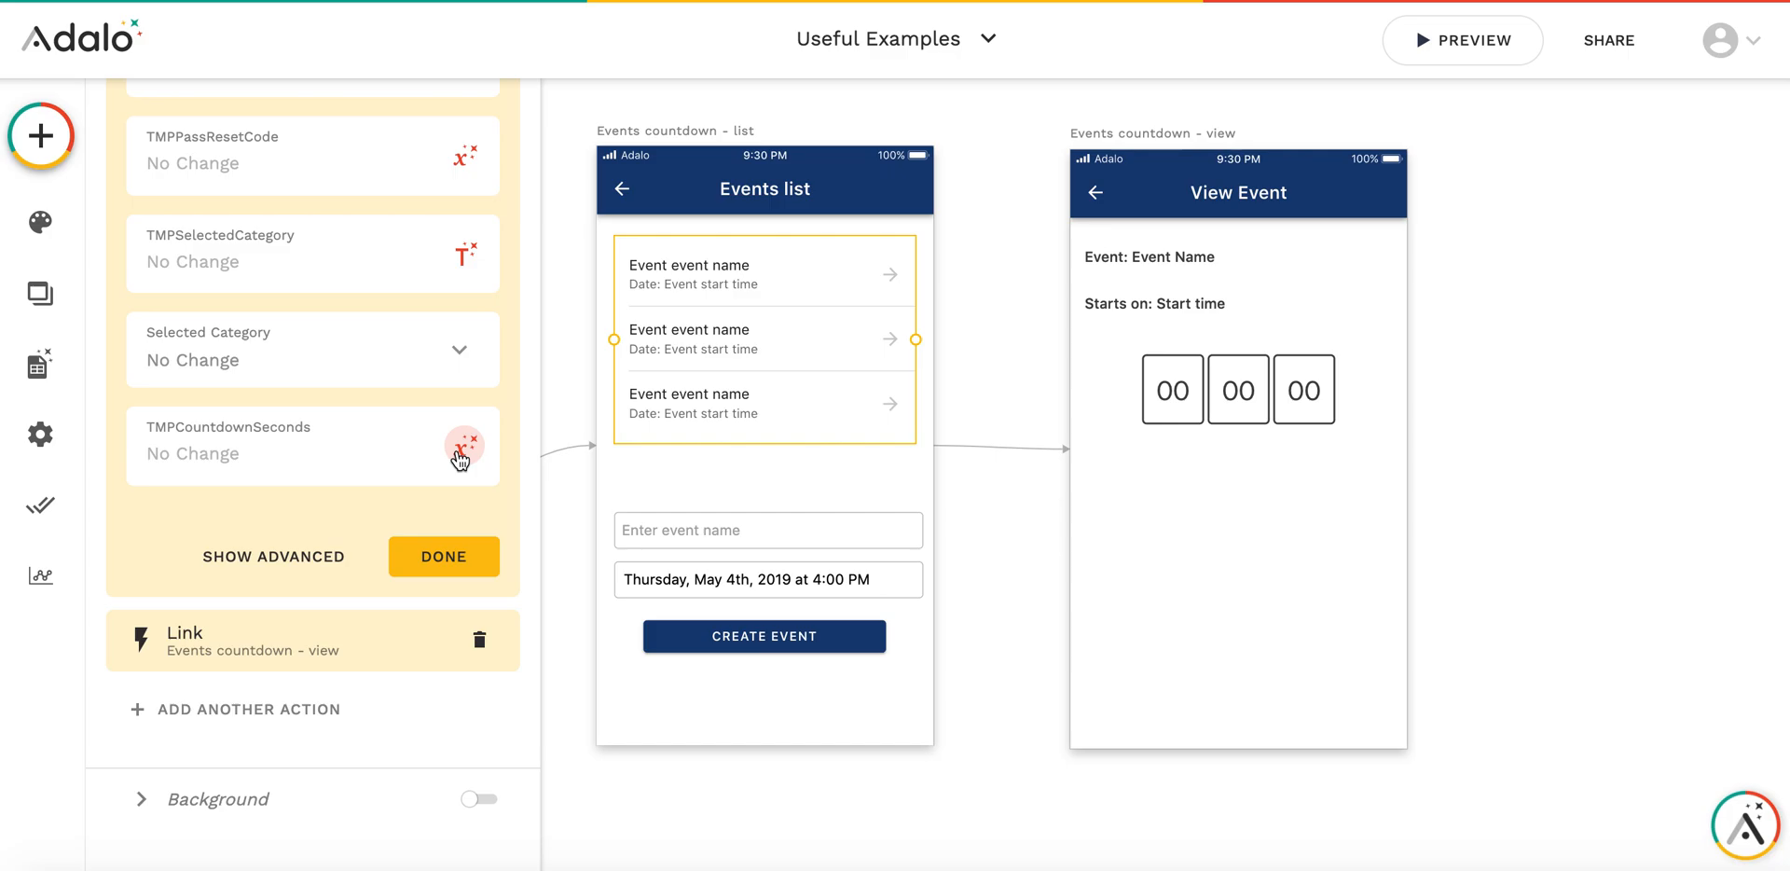
pyautogui.click(464, 445)
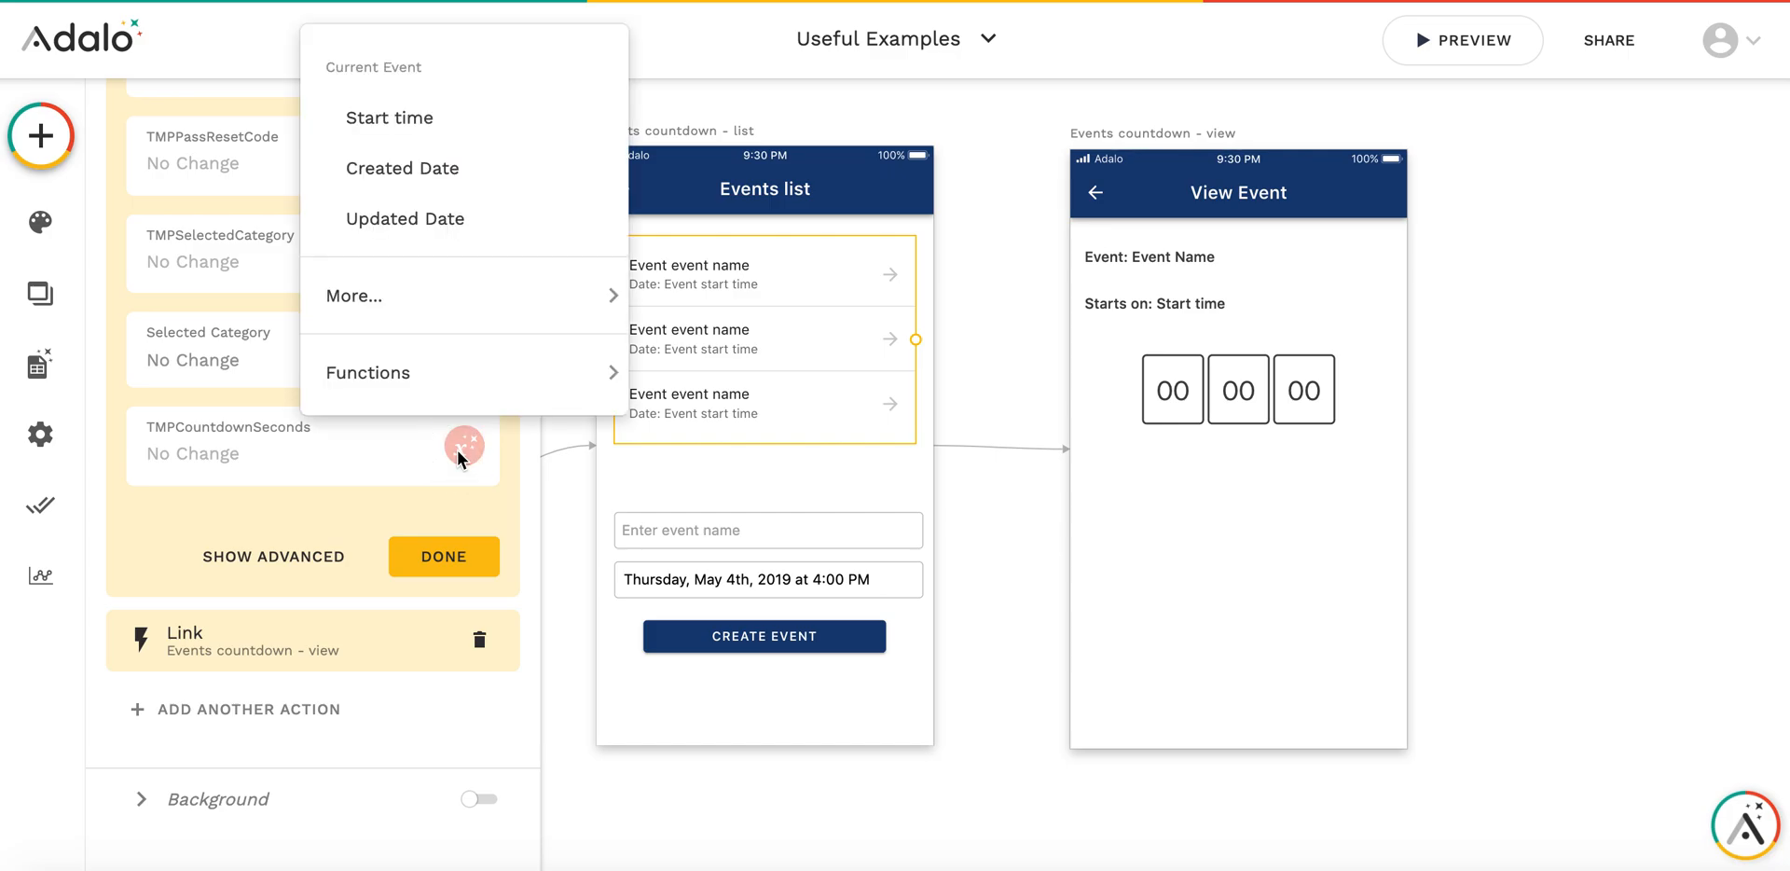
pyautogui.click(367, 372)
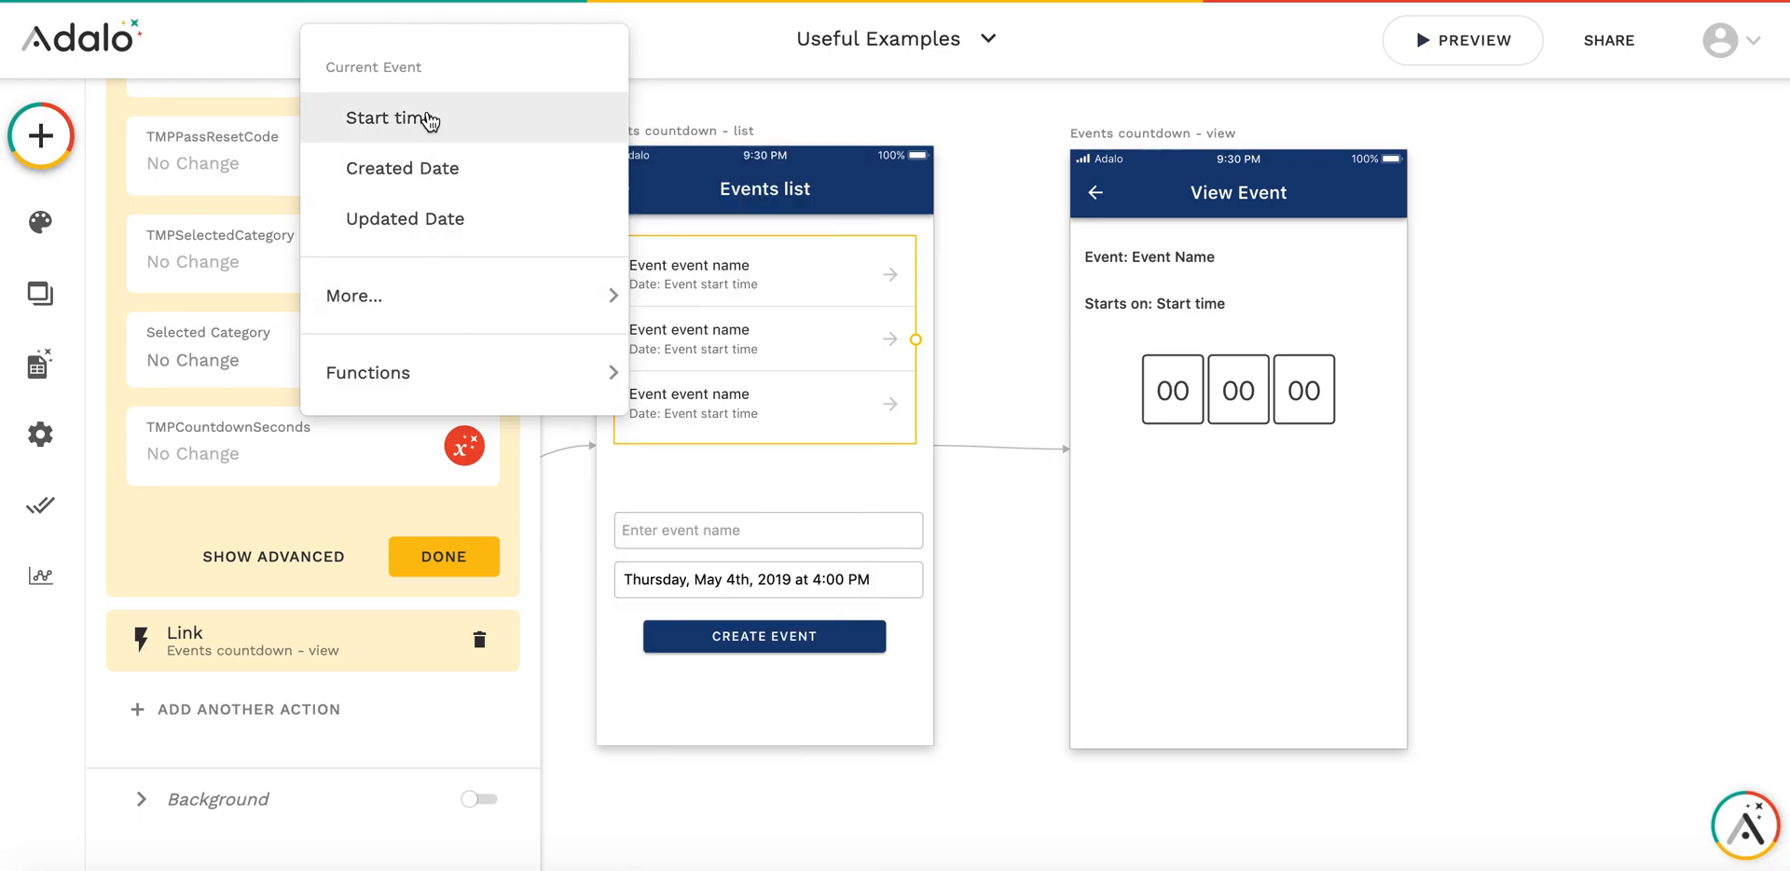
# Set TMPCountdownSeconds to (Current Event Start time − Current Time) × 24 × 60 × 60 and launch the preview
pyautogui.click(394, 119)
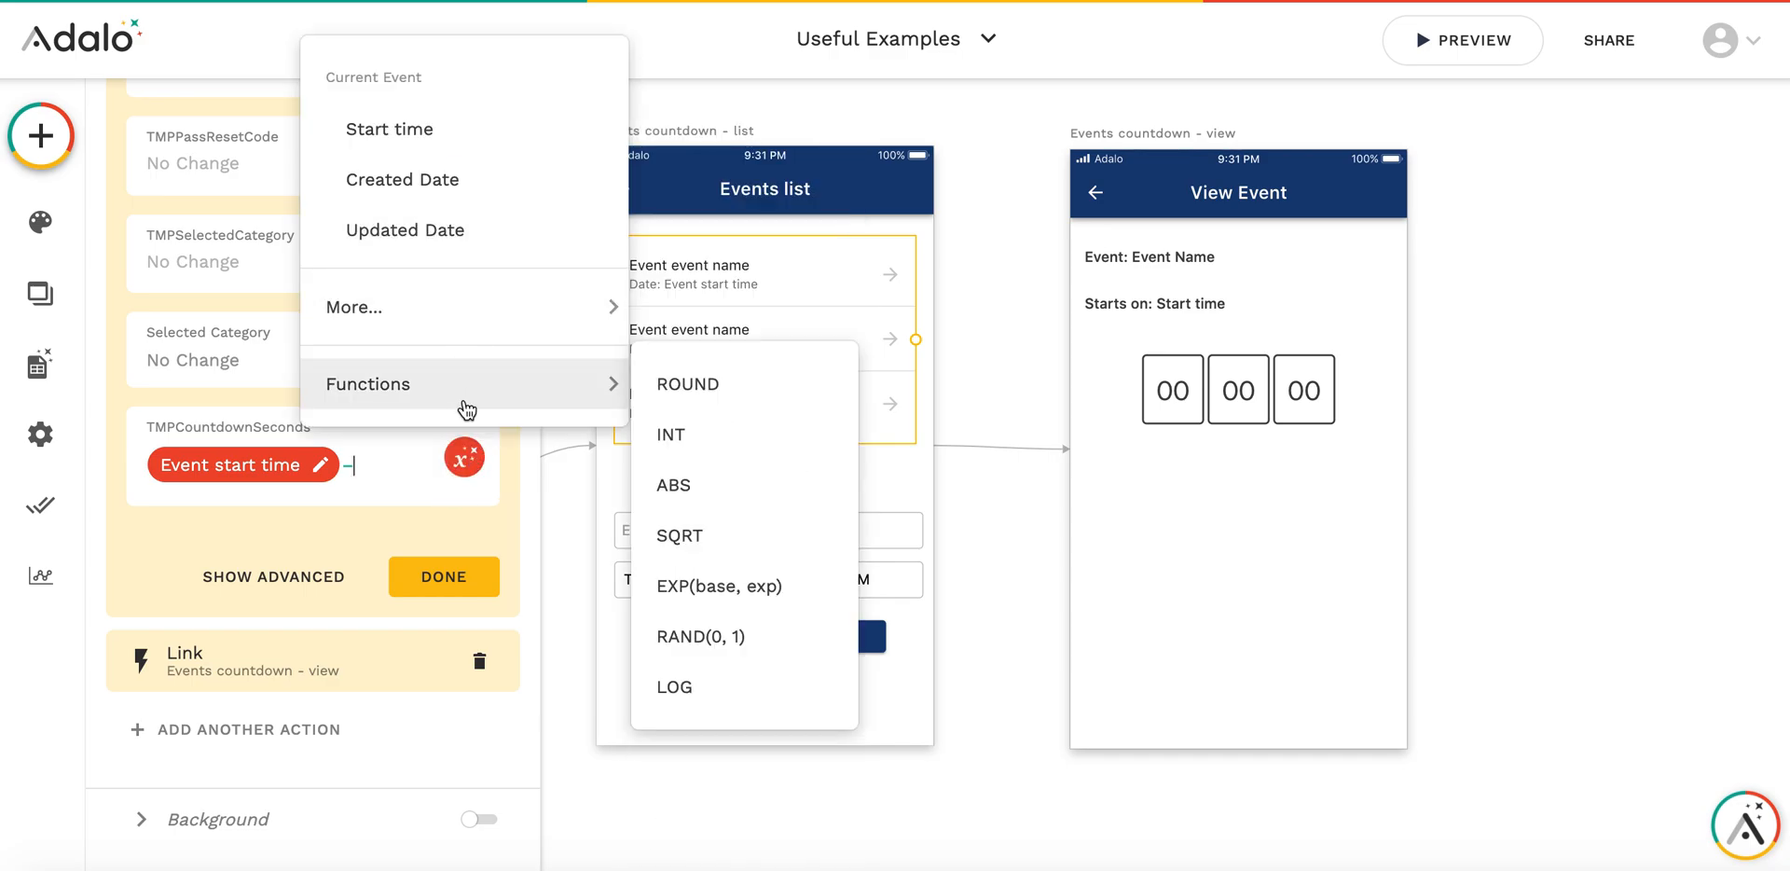
pyautogui.click(354, 305)
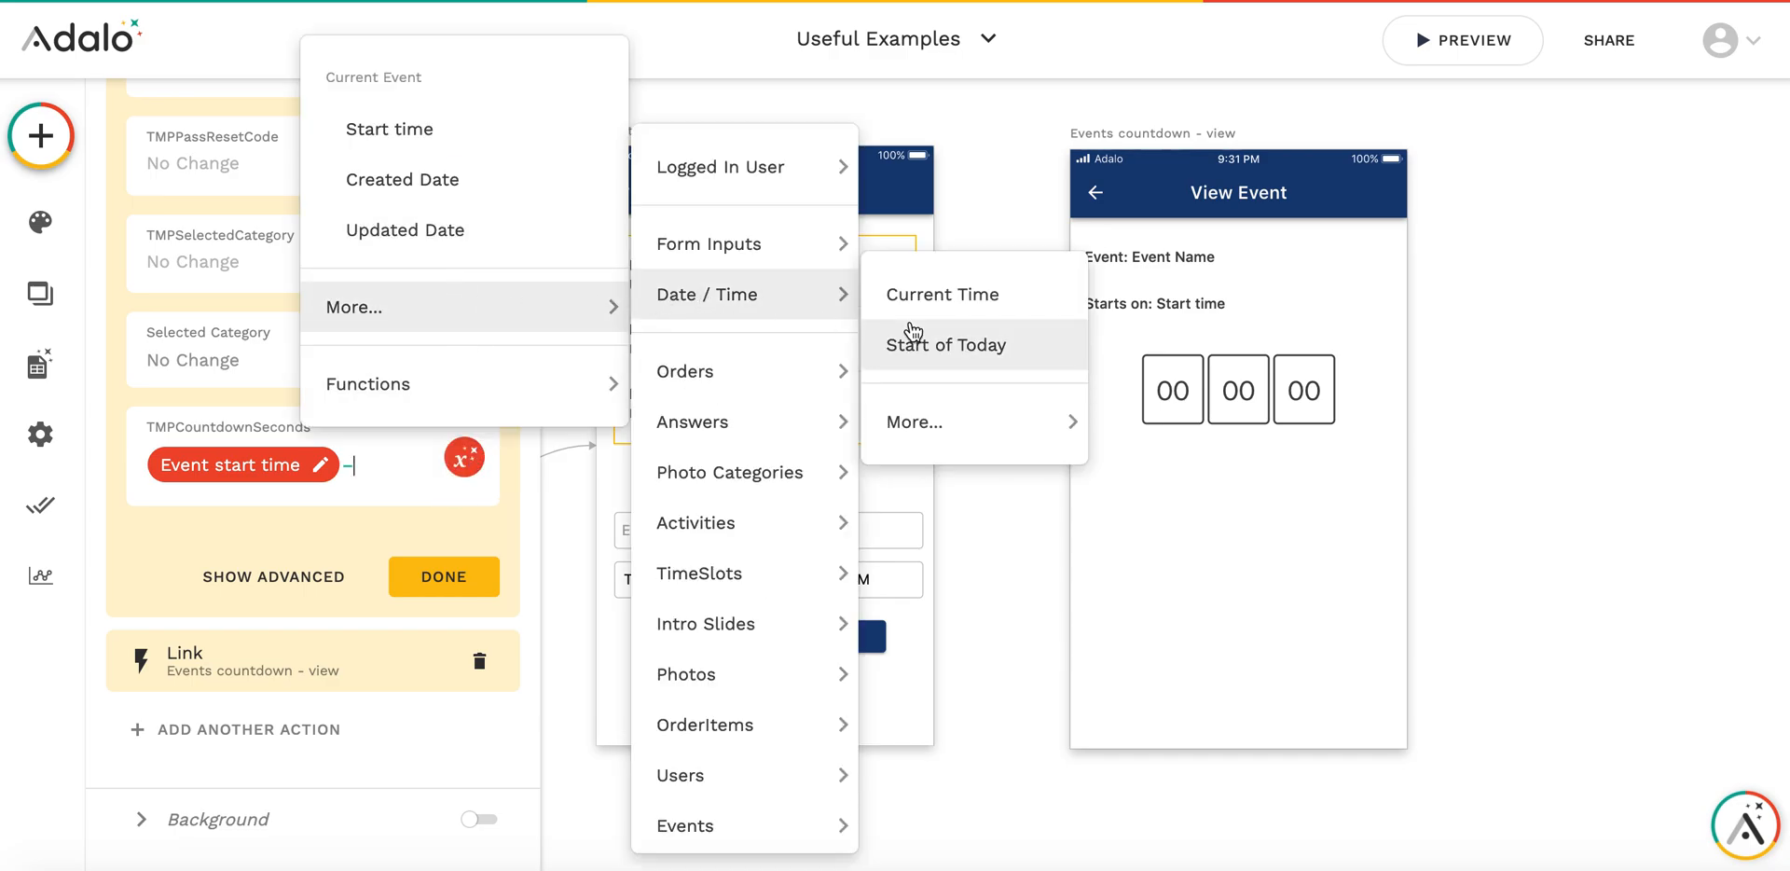
pyautogui.click(939, 292)
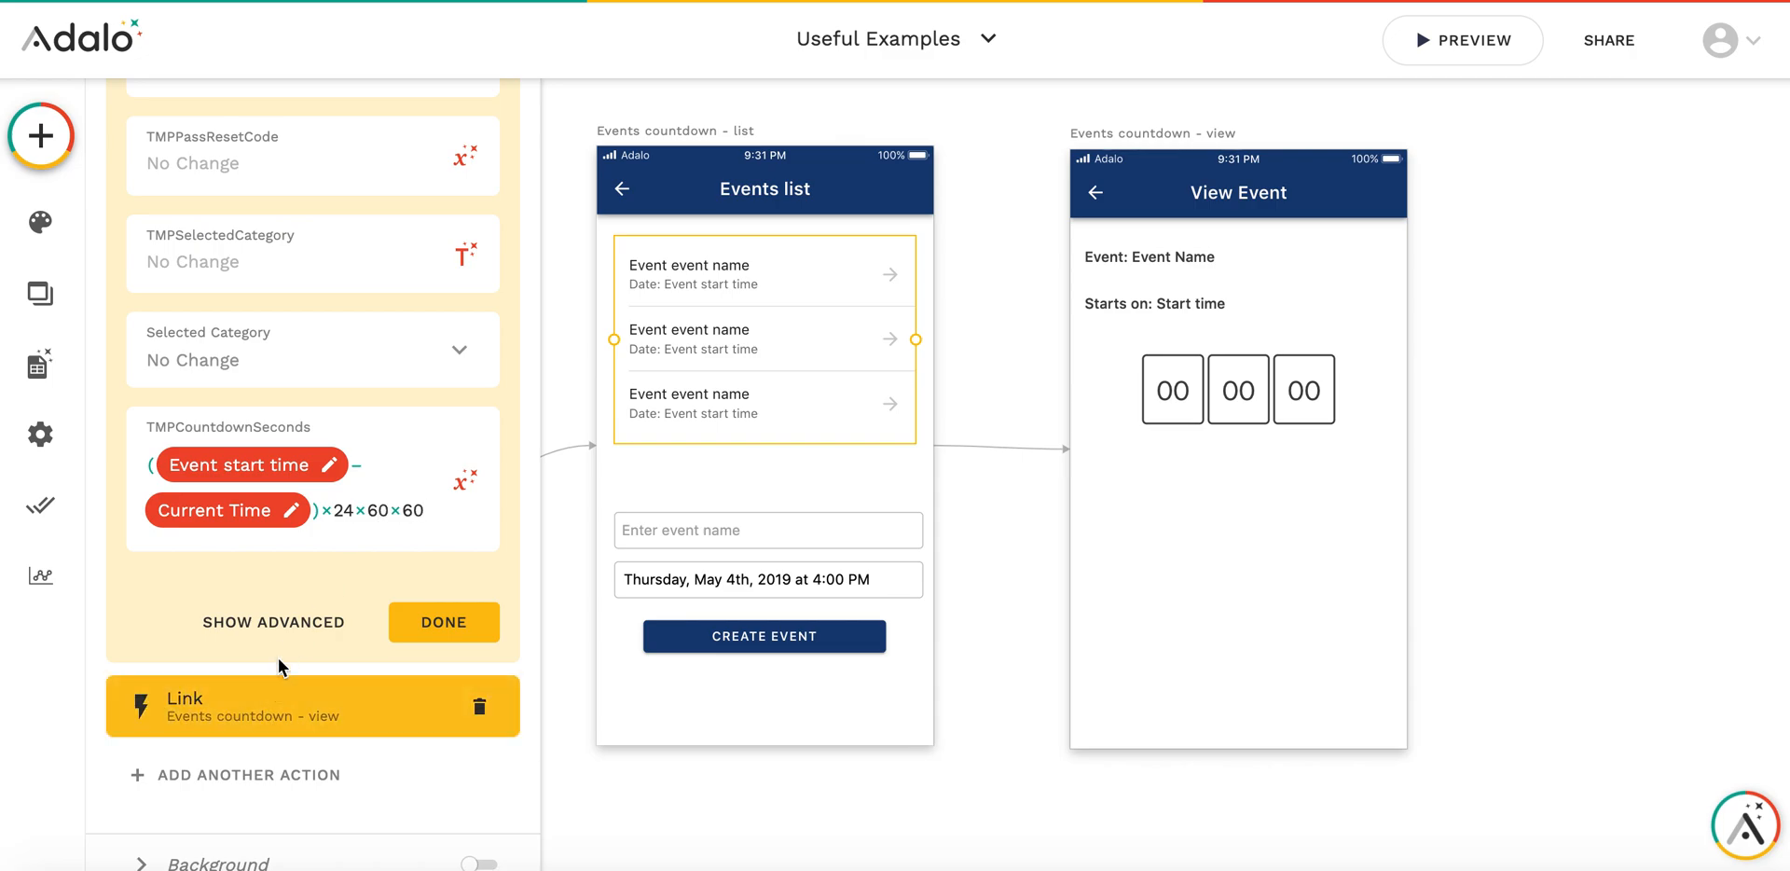
pyautogui.moveTo(501, 405)
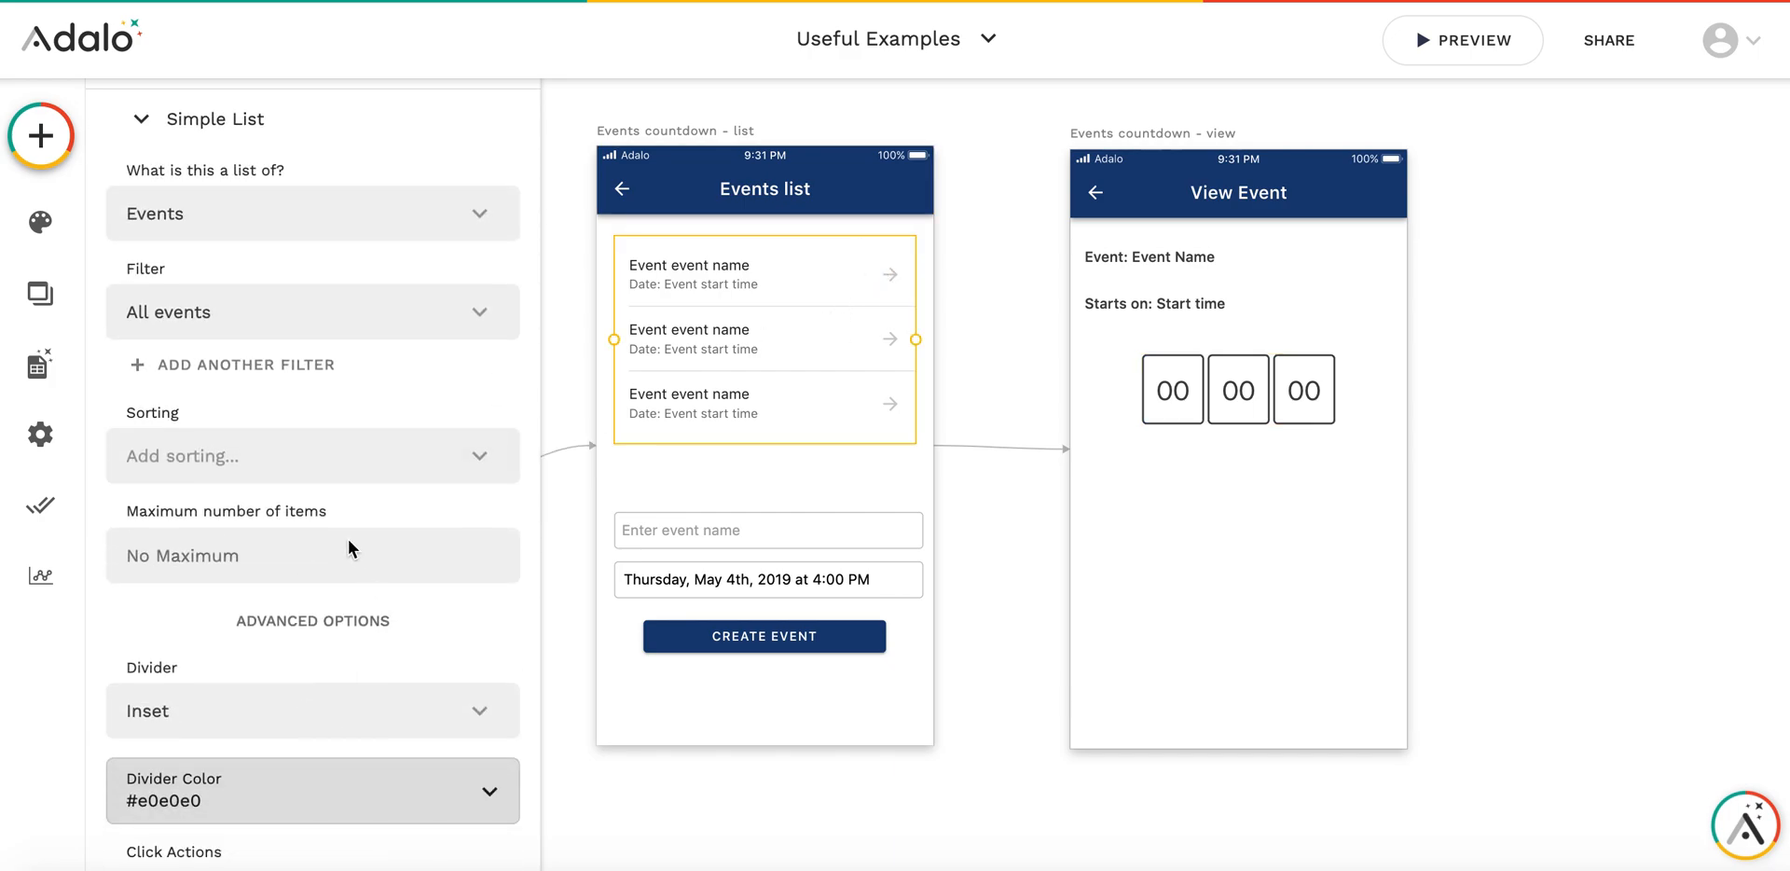
pyautogui.moveTo(304, 580)
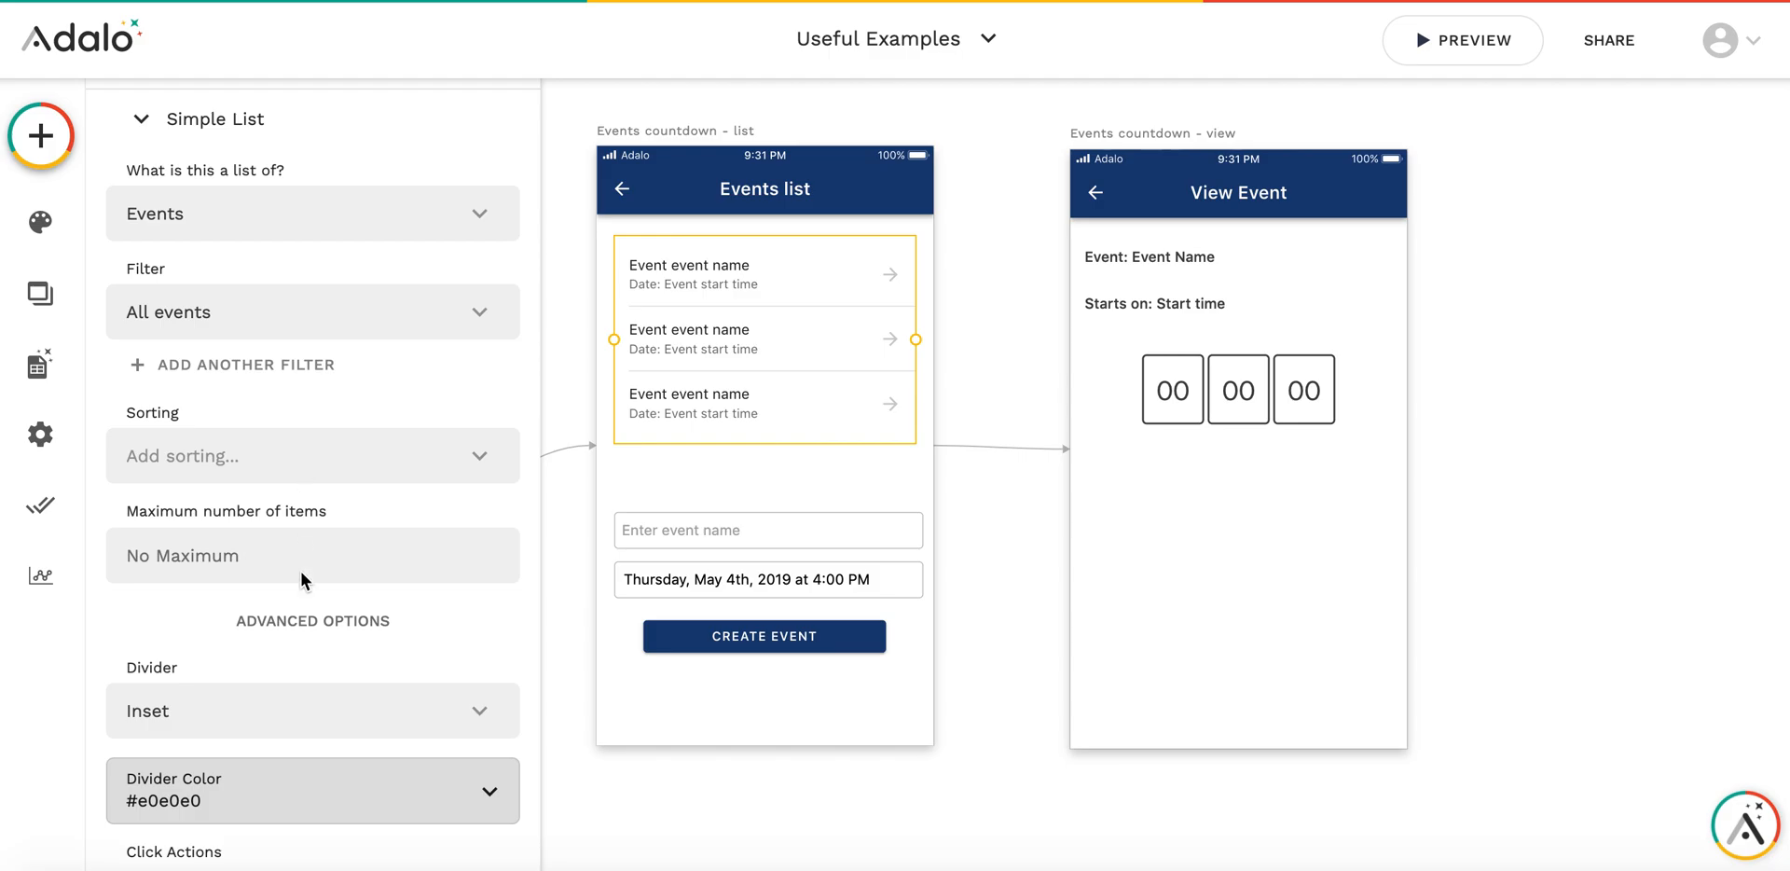
pyautogui.scroll(-3)
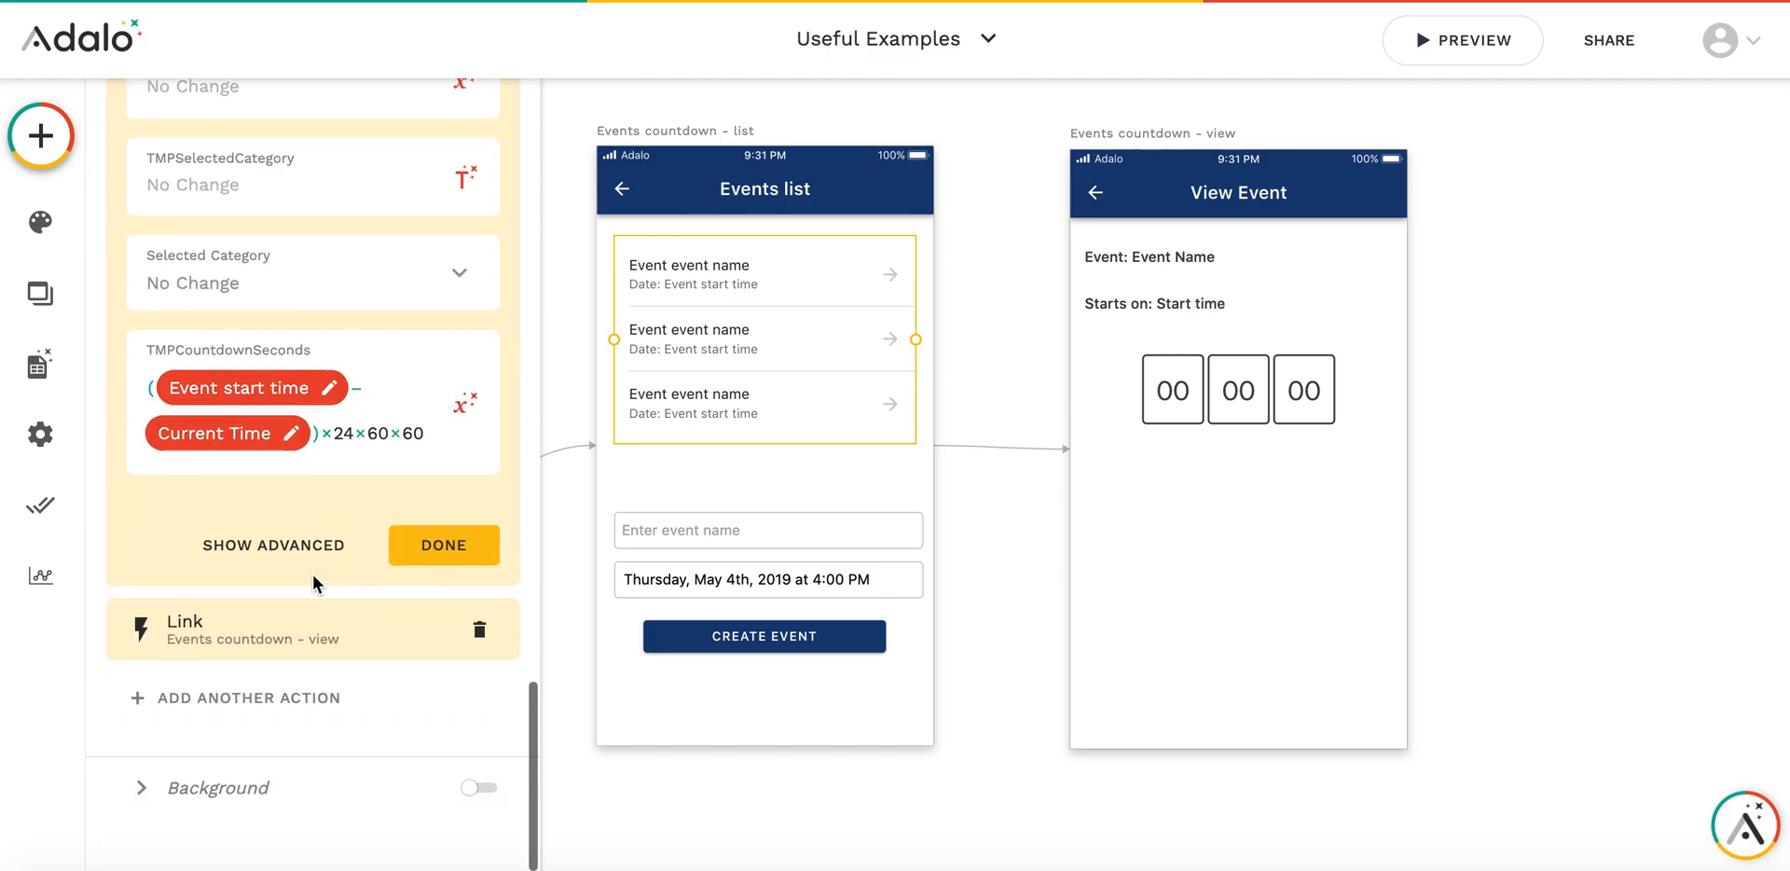
pyautogui.click(444, 545)
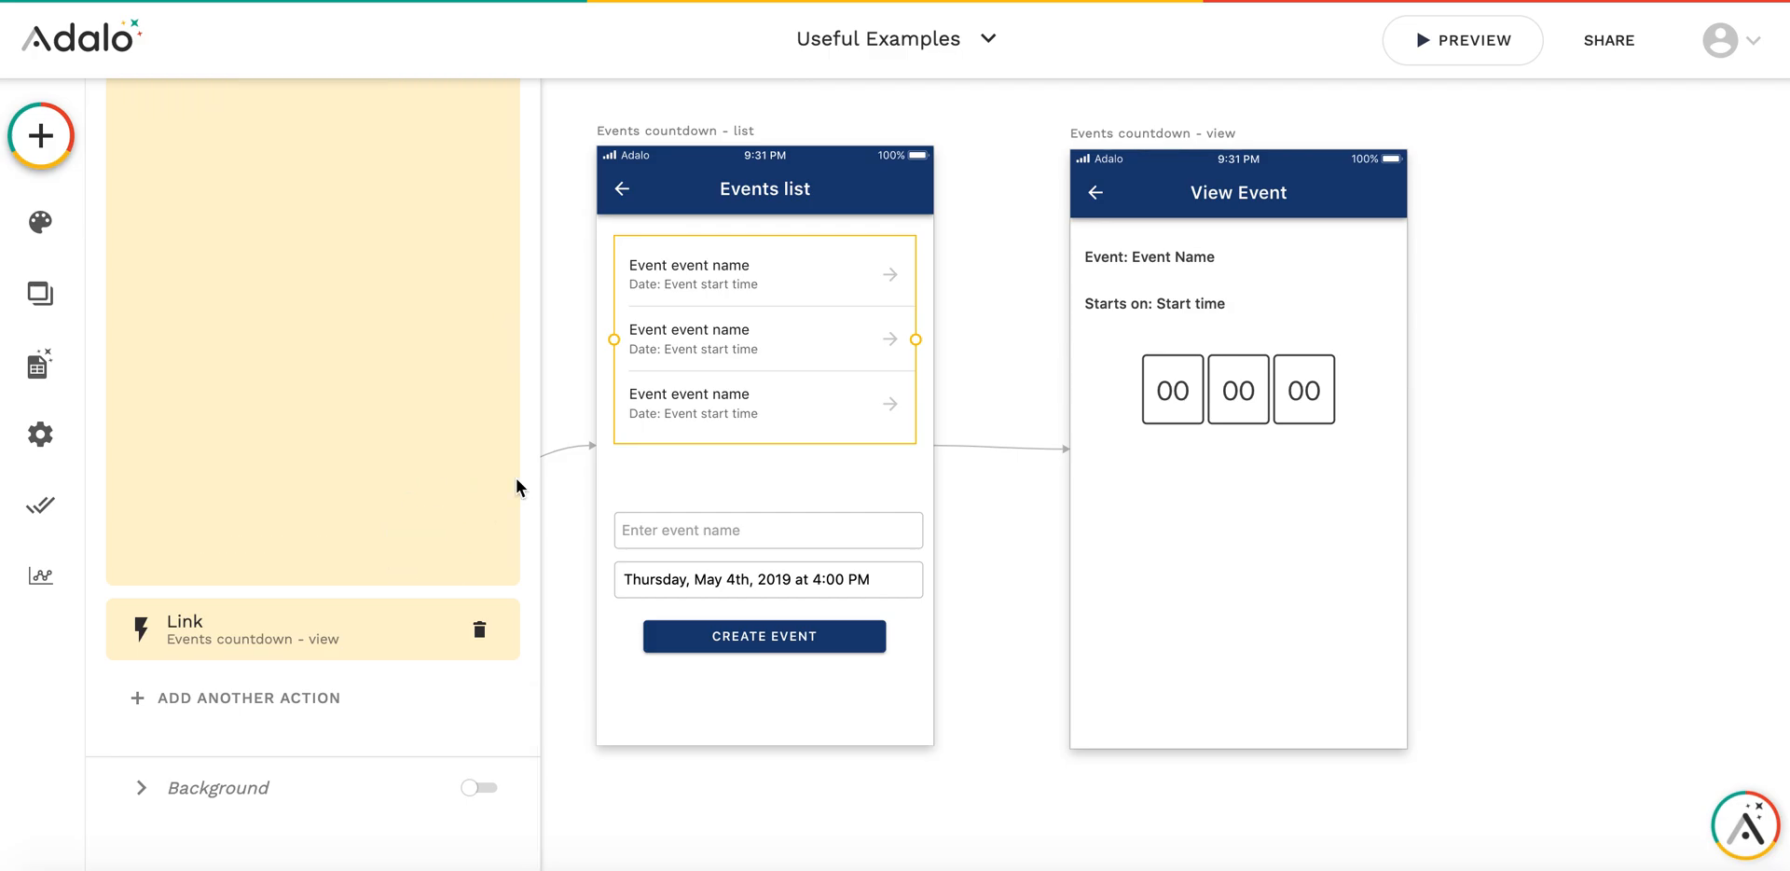
pyautogui.click(1462, 40)
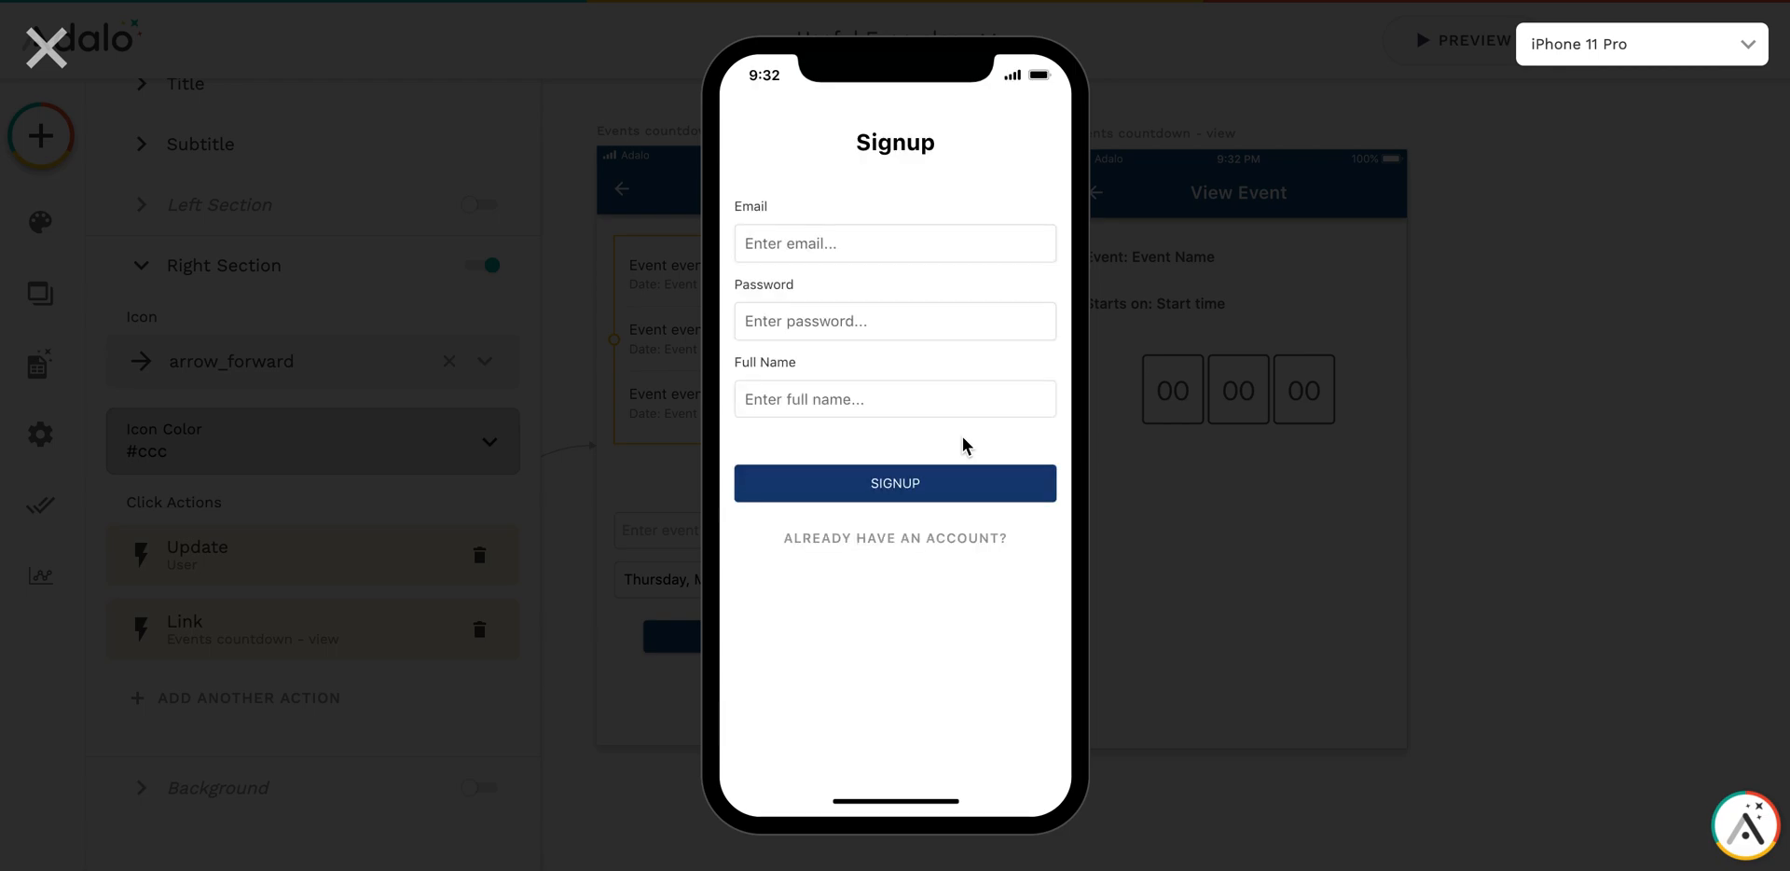
# Log in to the previewed app with the kuz@m account
pyautogui.click(895, 537)
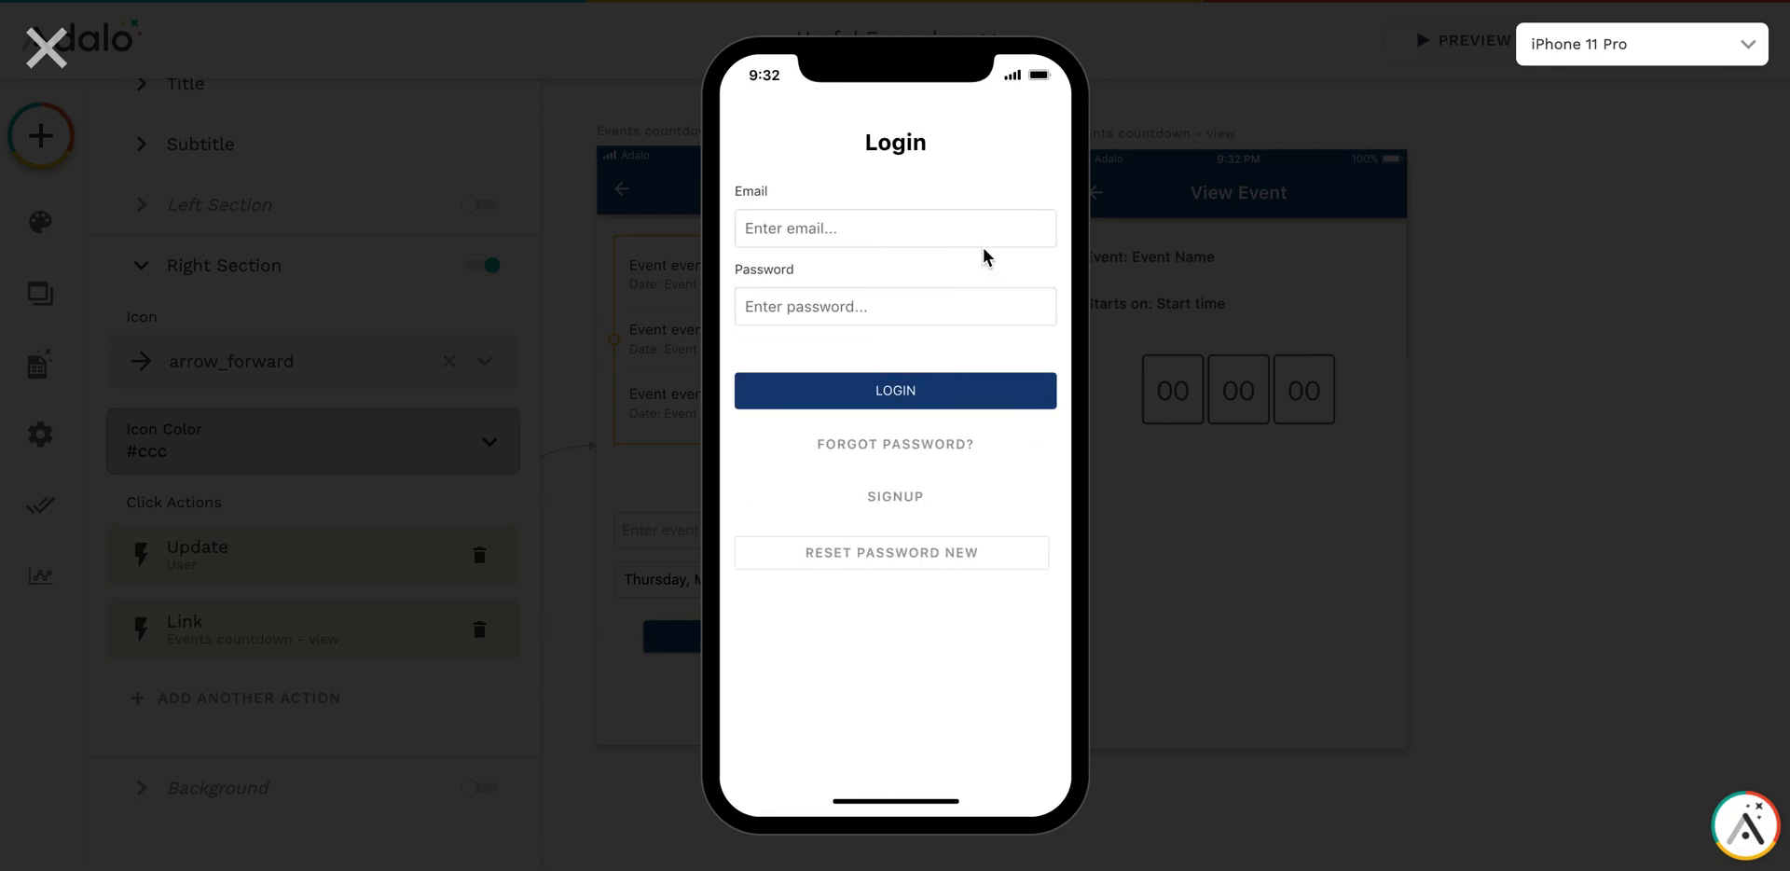
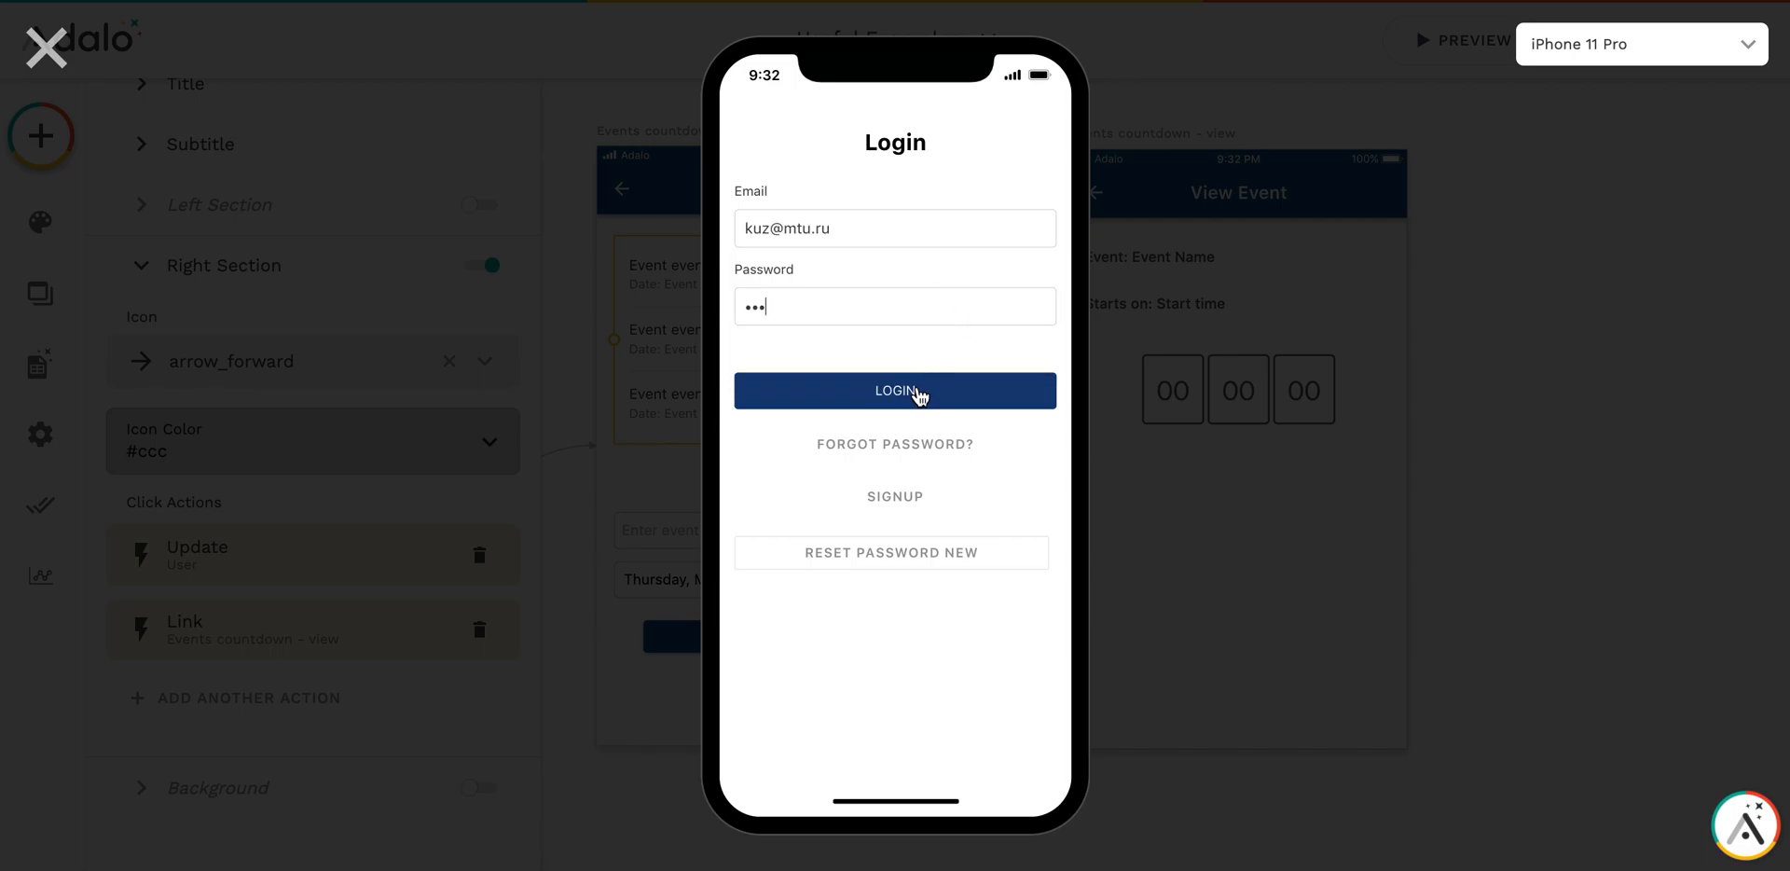
pyautogui.click(895, 390)
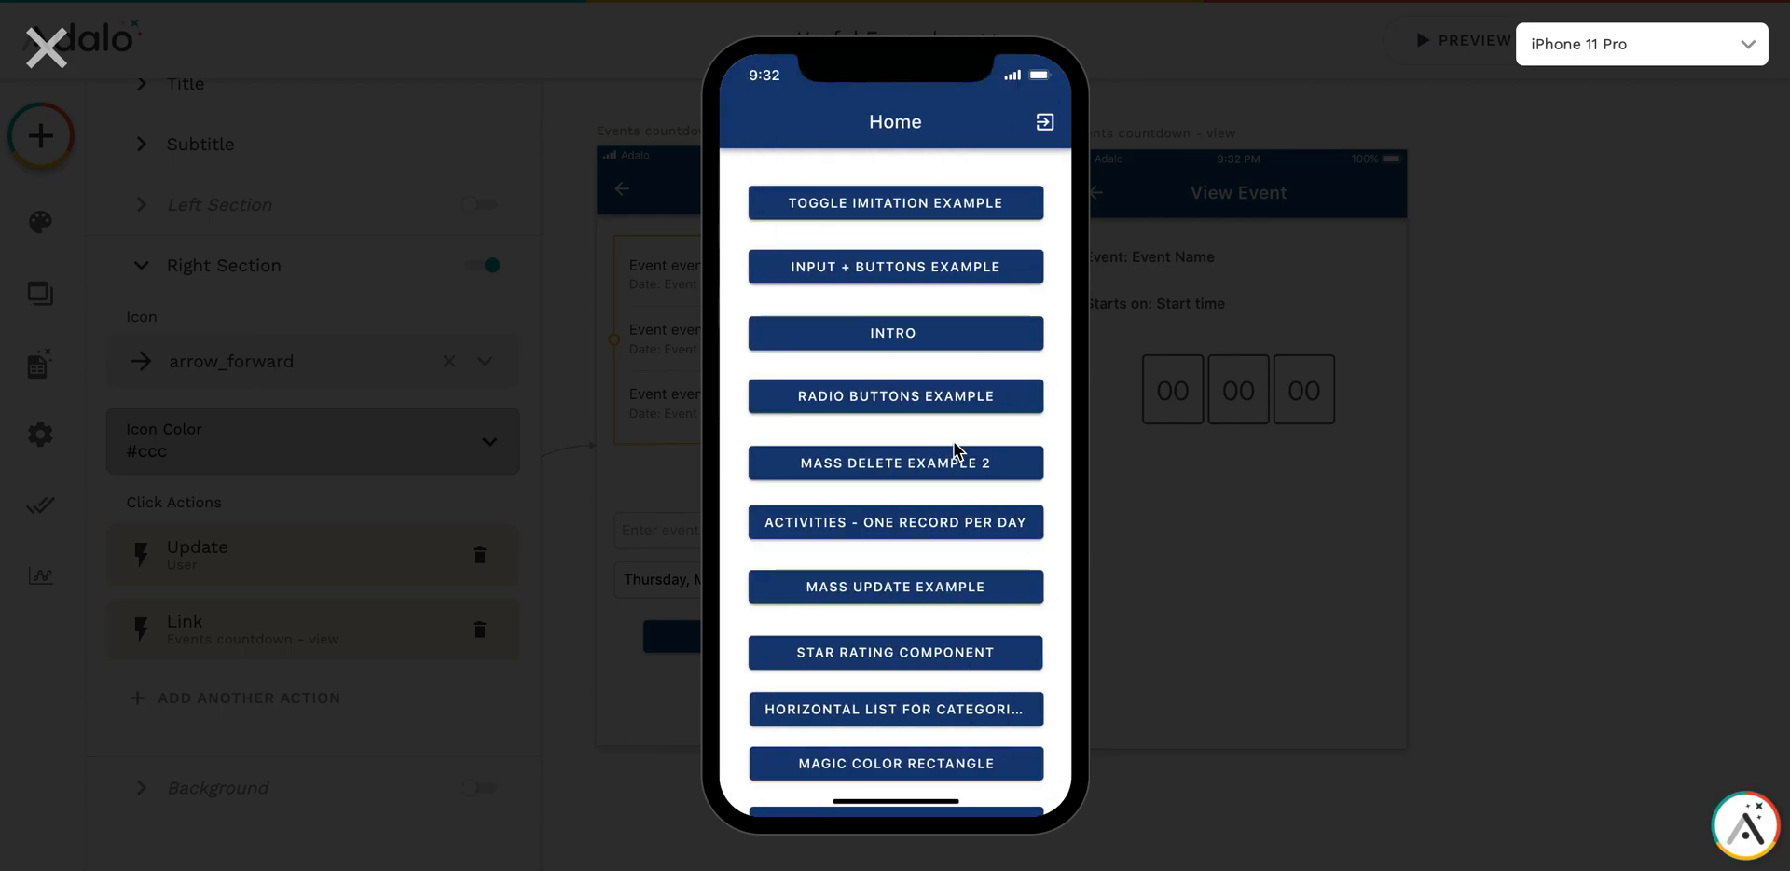
# Create a CEO Presentation event starting Sat, Feb 20, 2021 at 12:00 PM
pyautogui.scroll(-3)
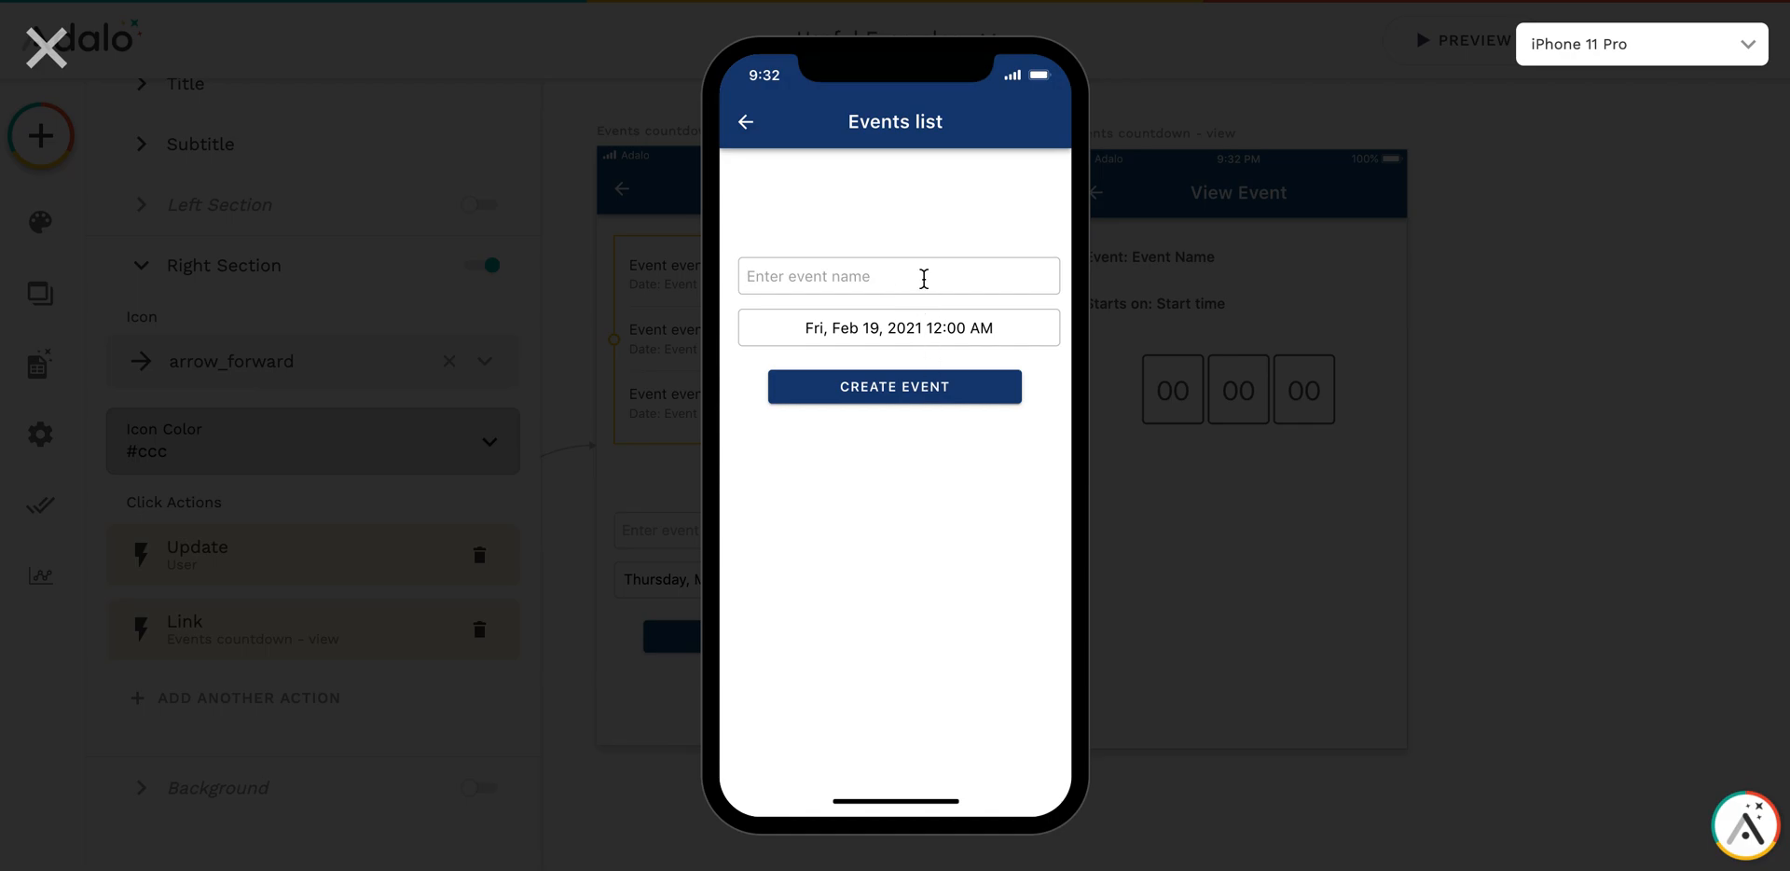
pyautogui.write('CEO Presentation')
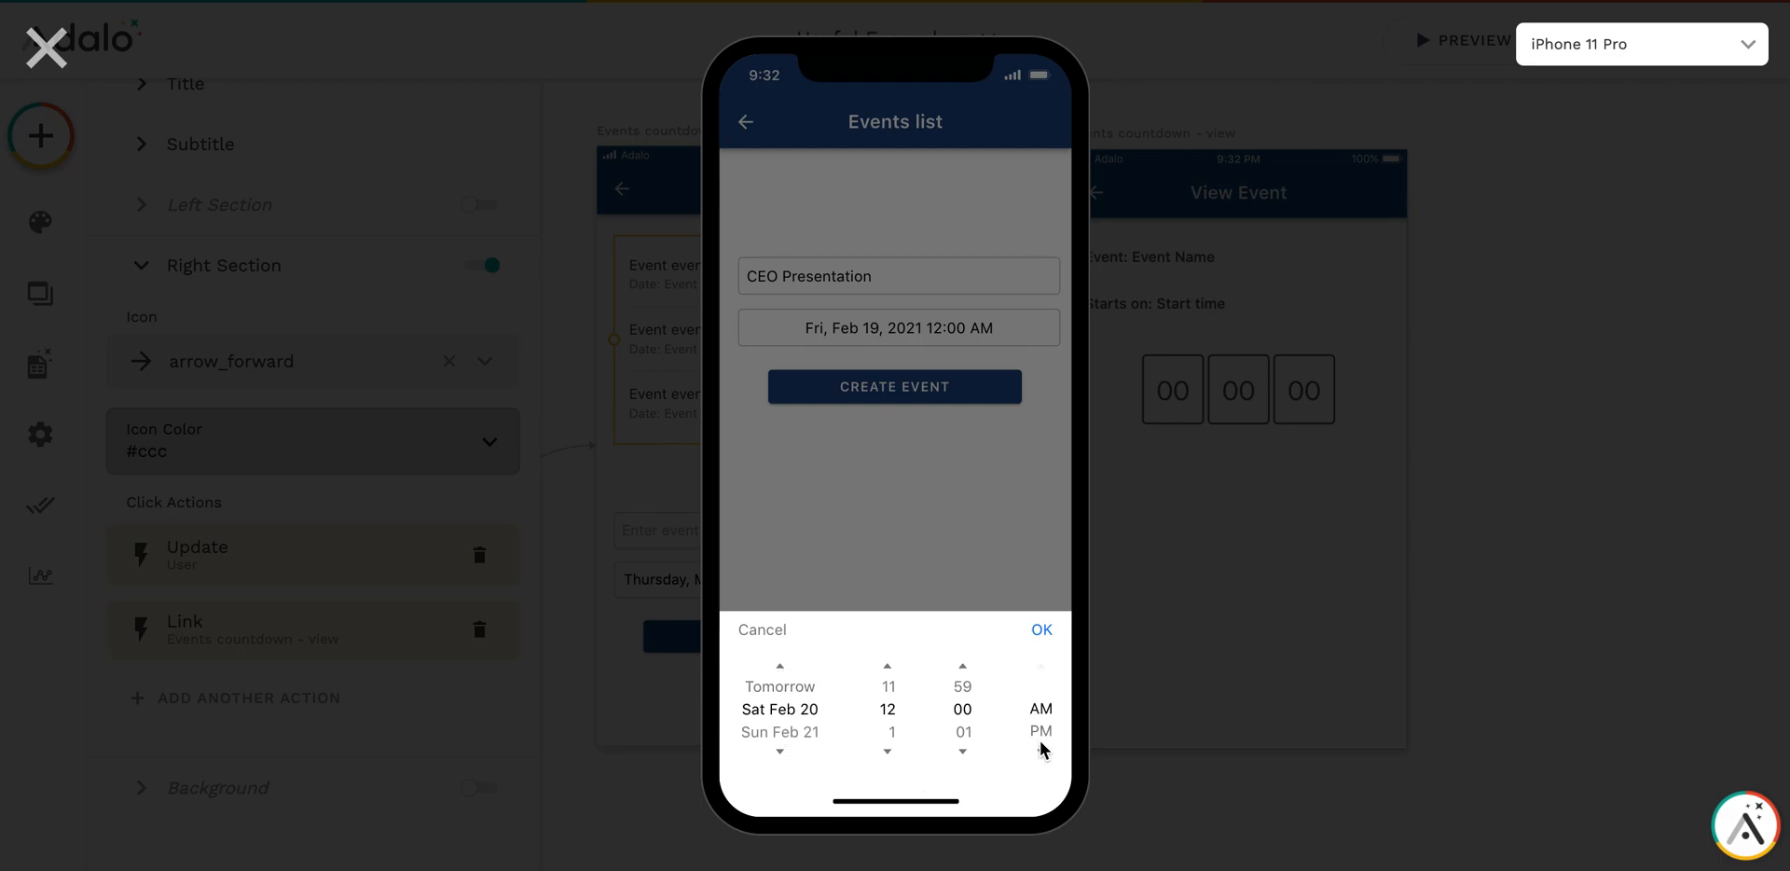
pyautogui.click(1038, 628)
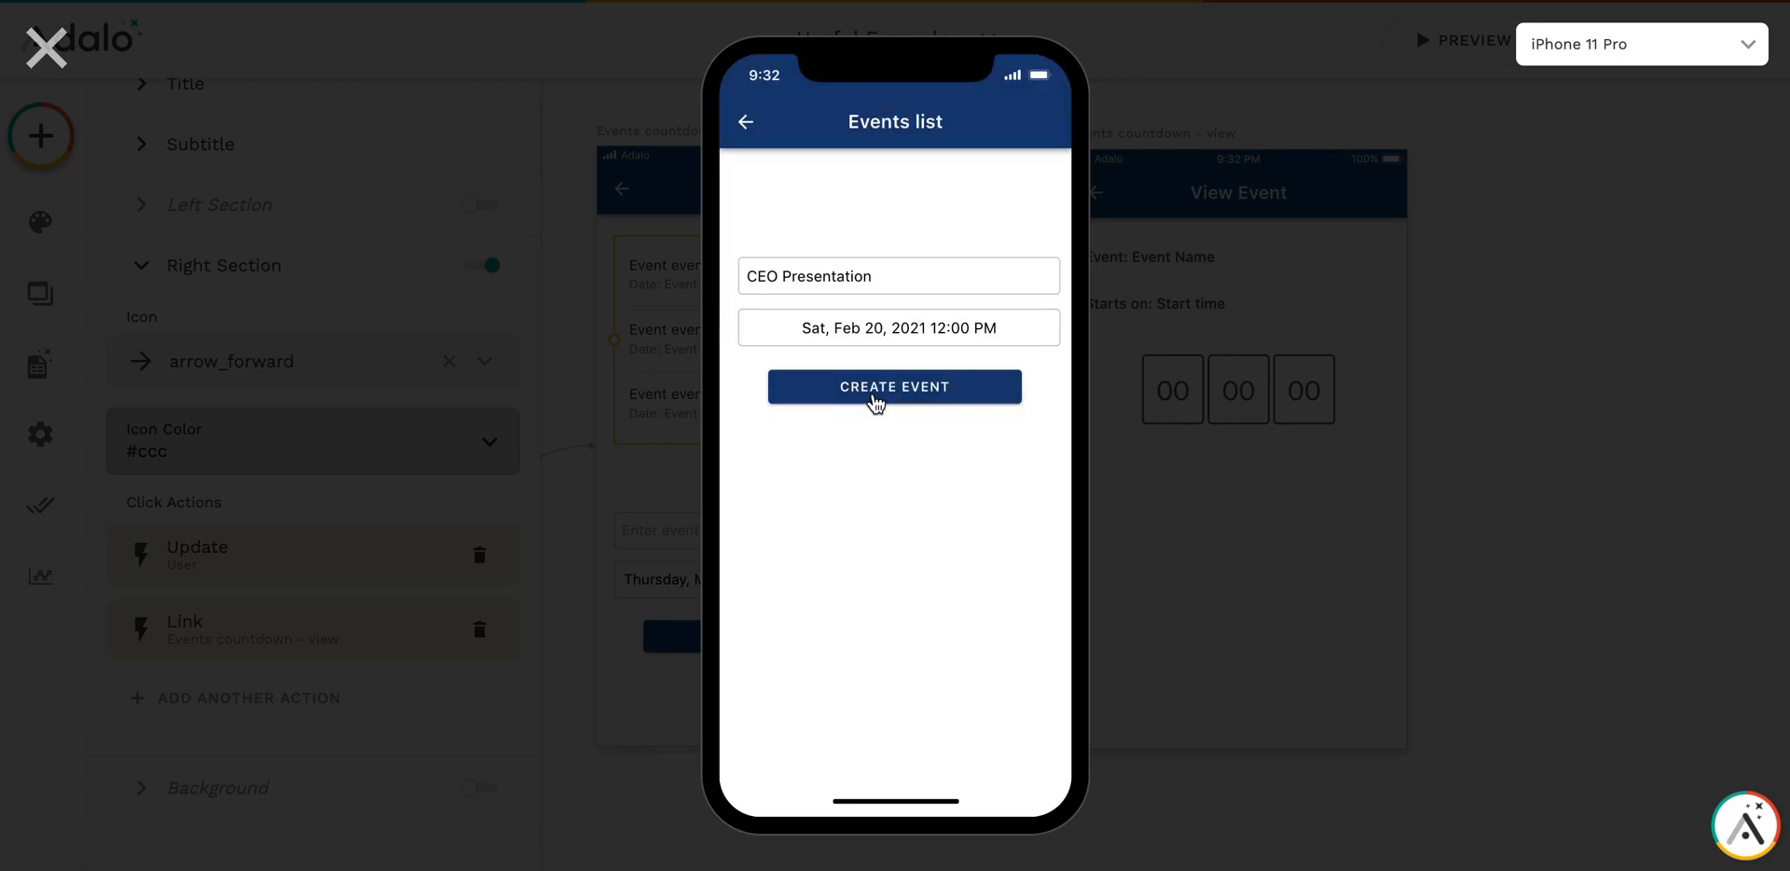
pyautogui.click(893, 385)
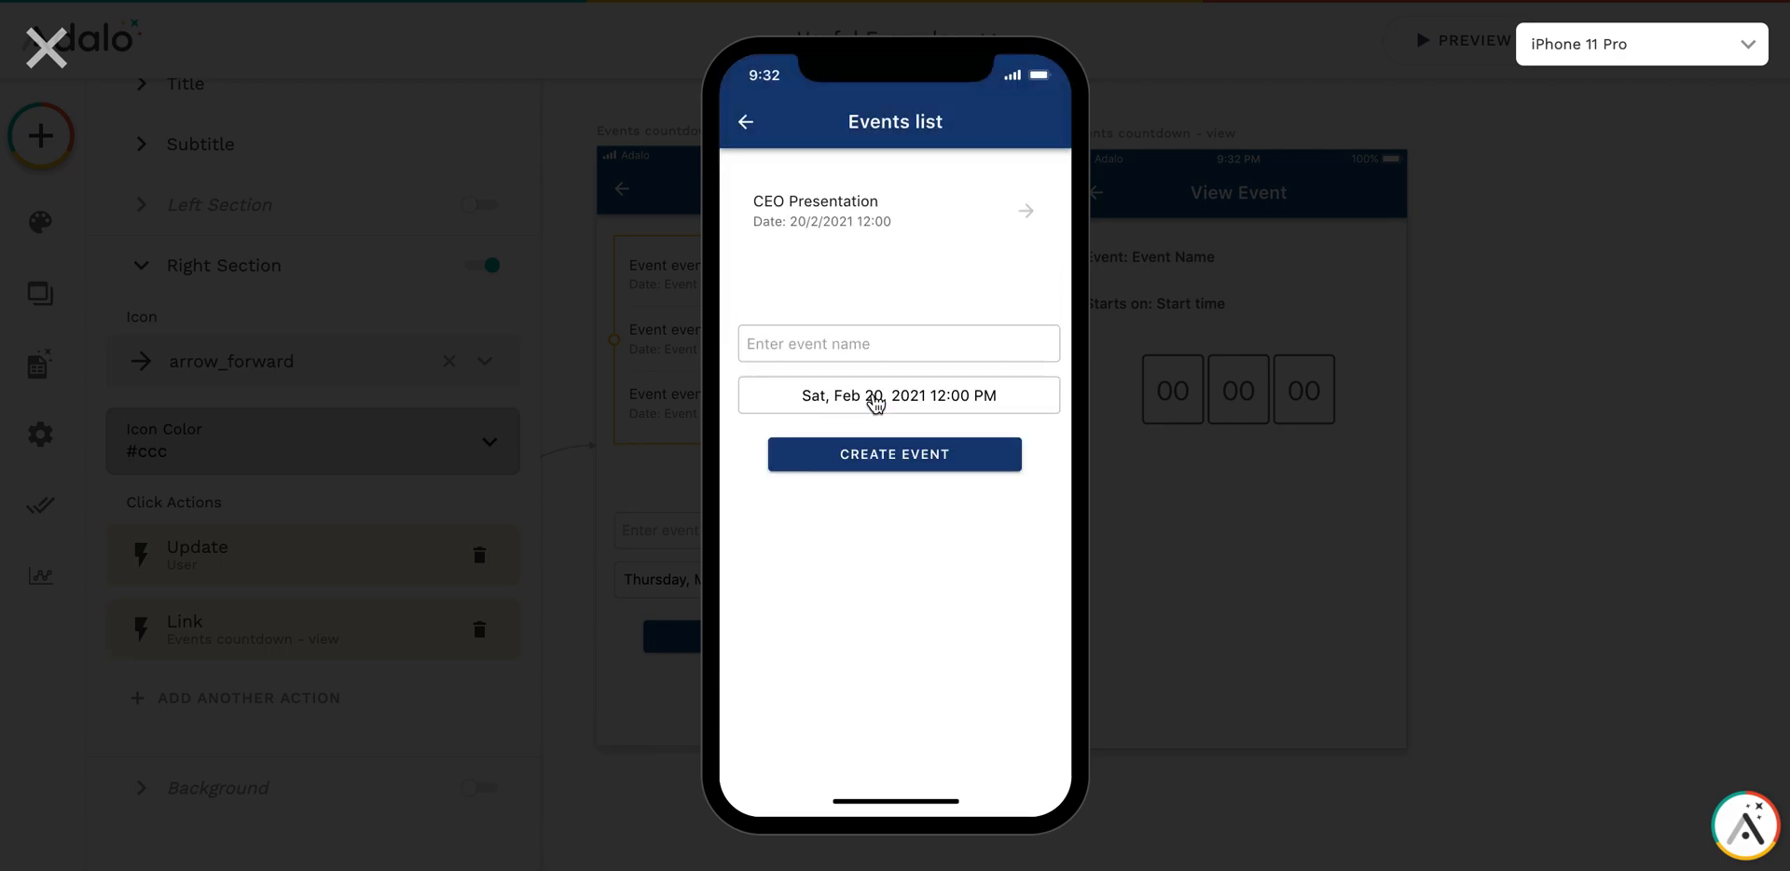
pyautogui.moveTo(800, 216)
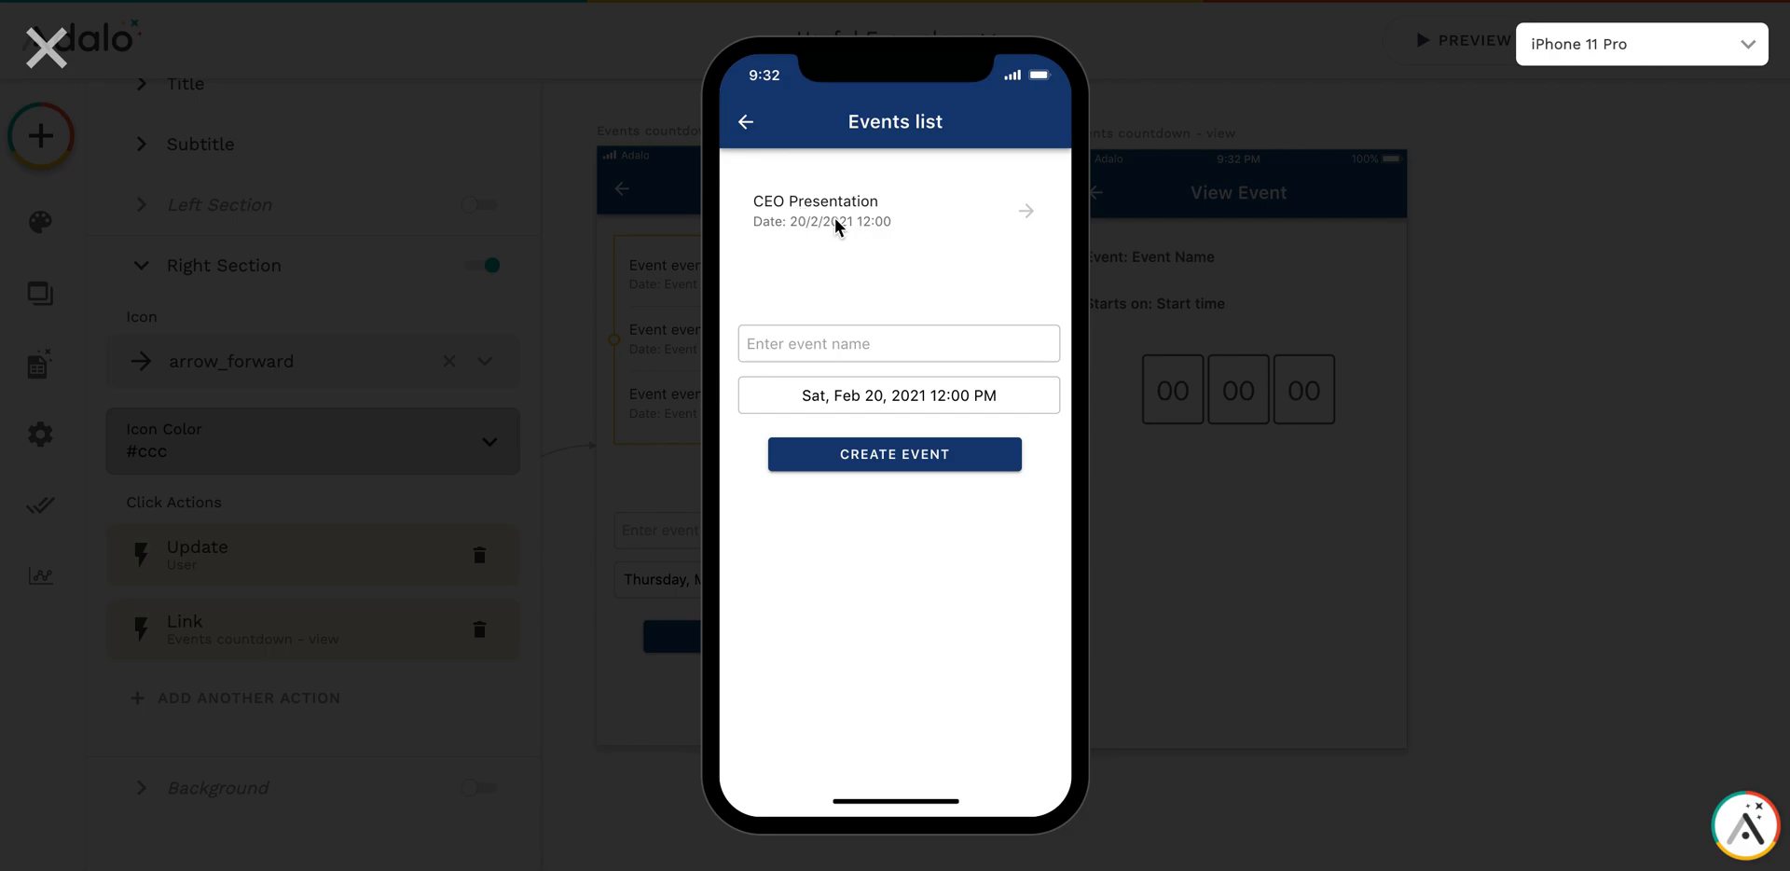
pyautogui.moveTo(882, 241)
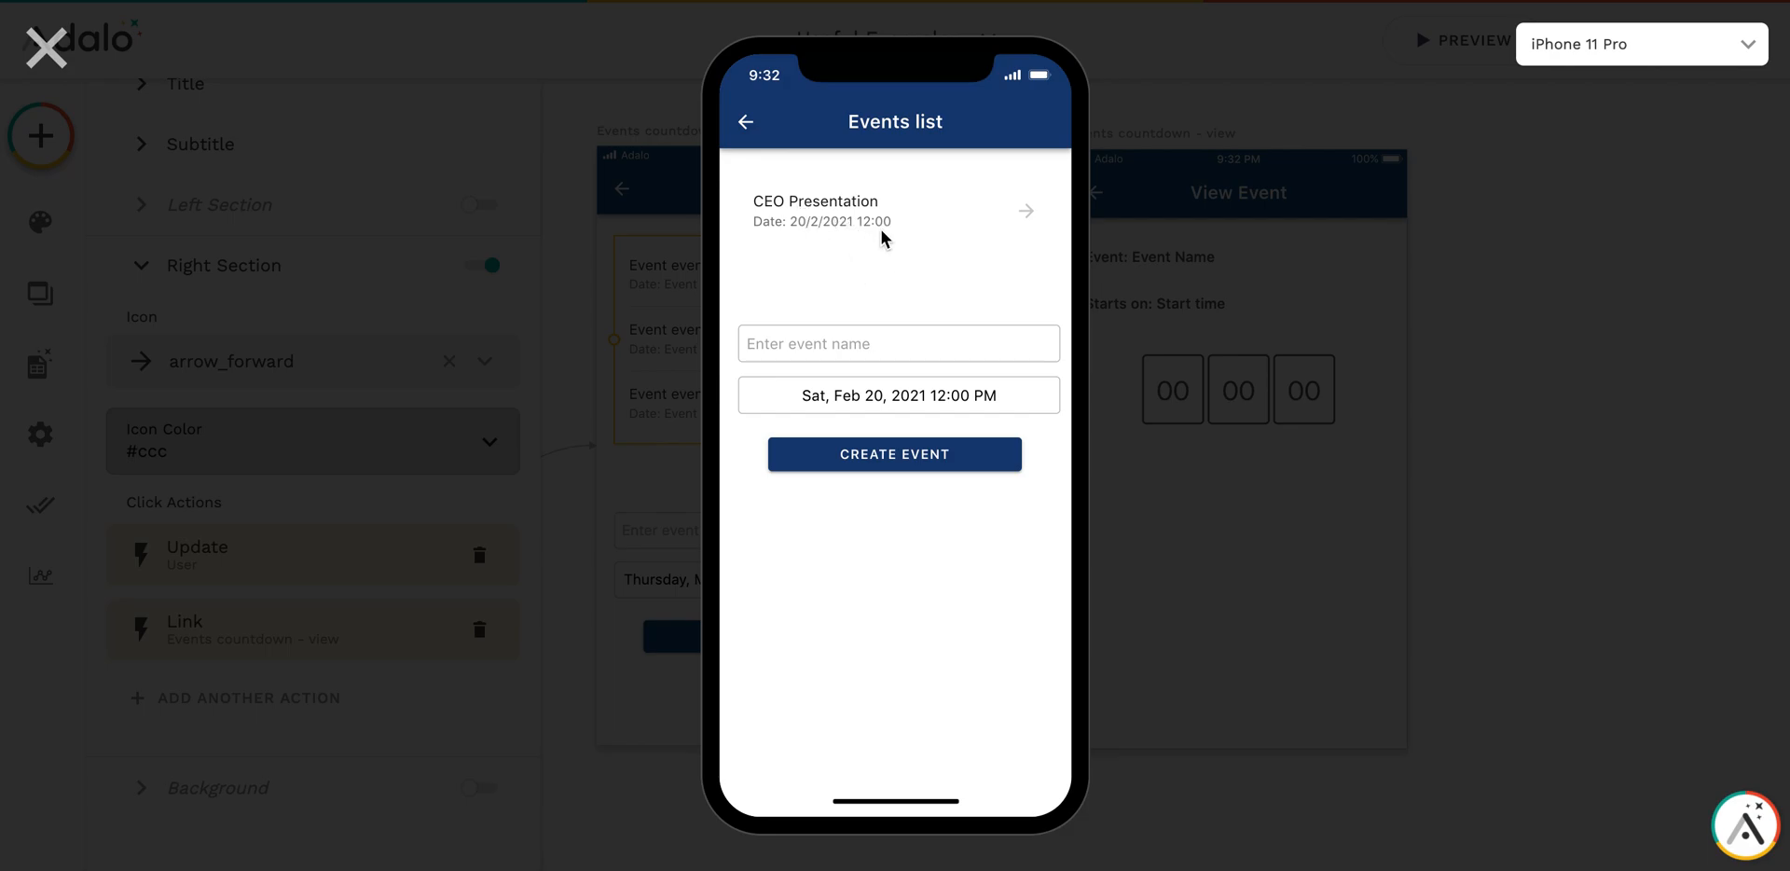
pyautogui.moveTo(881, 227)
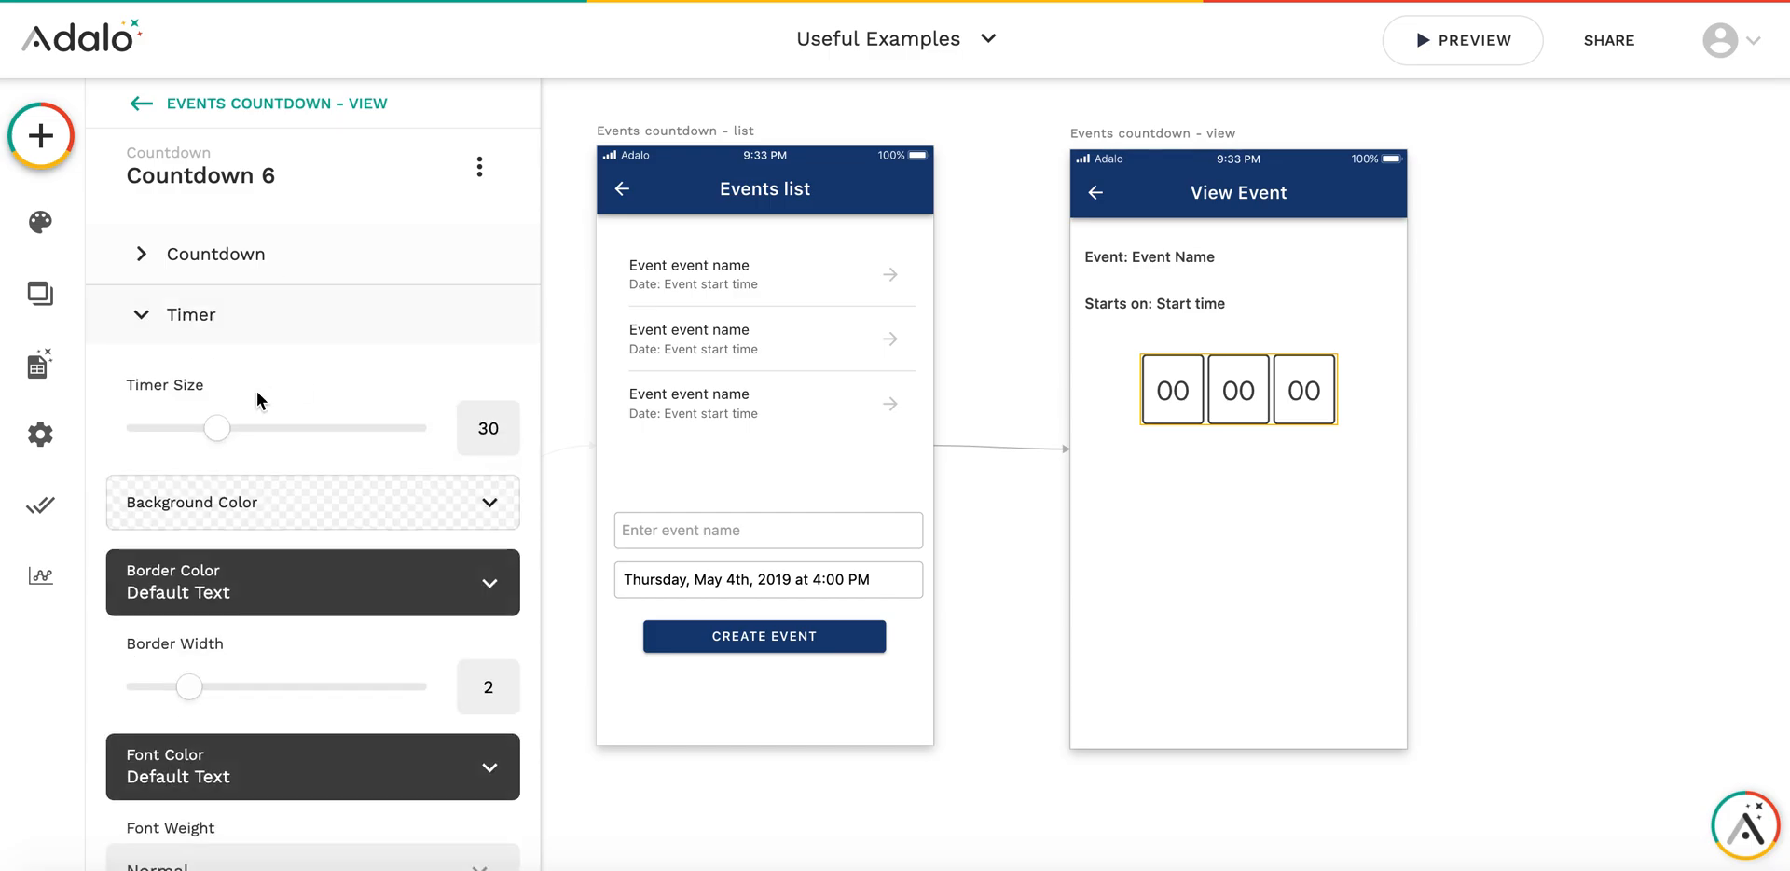
# Set the countdown format to Days, Hours, Minutes and Seconds with labels and relaunch the preview
pyautogui.scroll(-3)
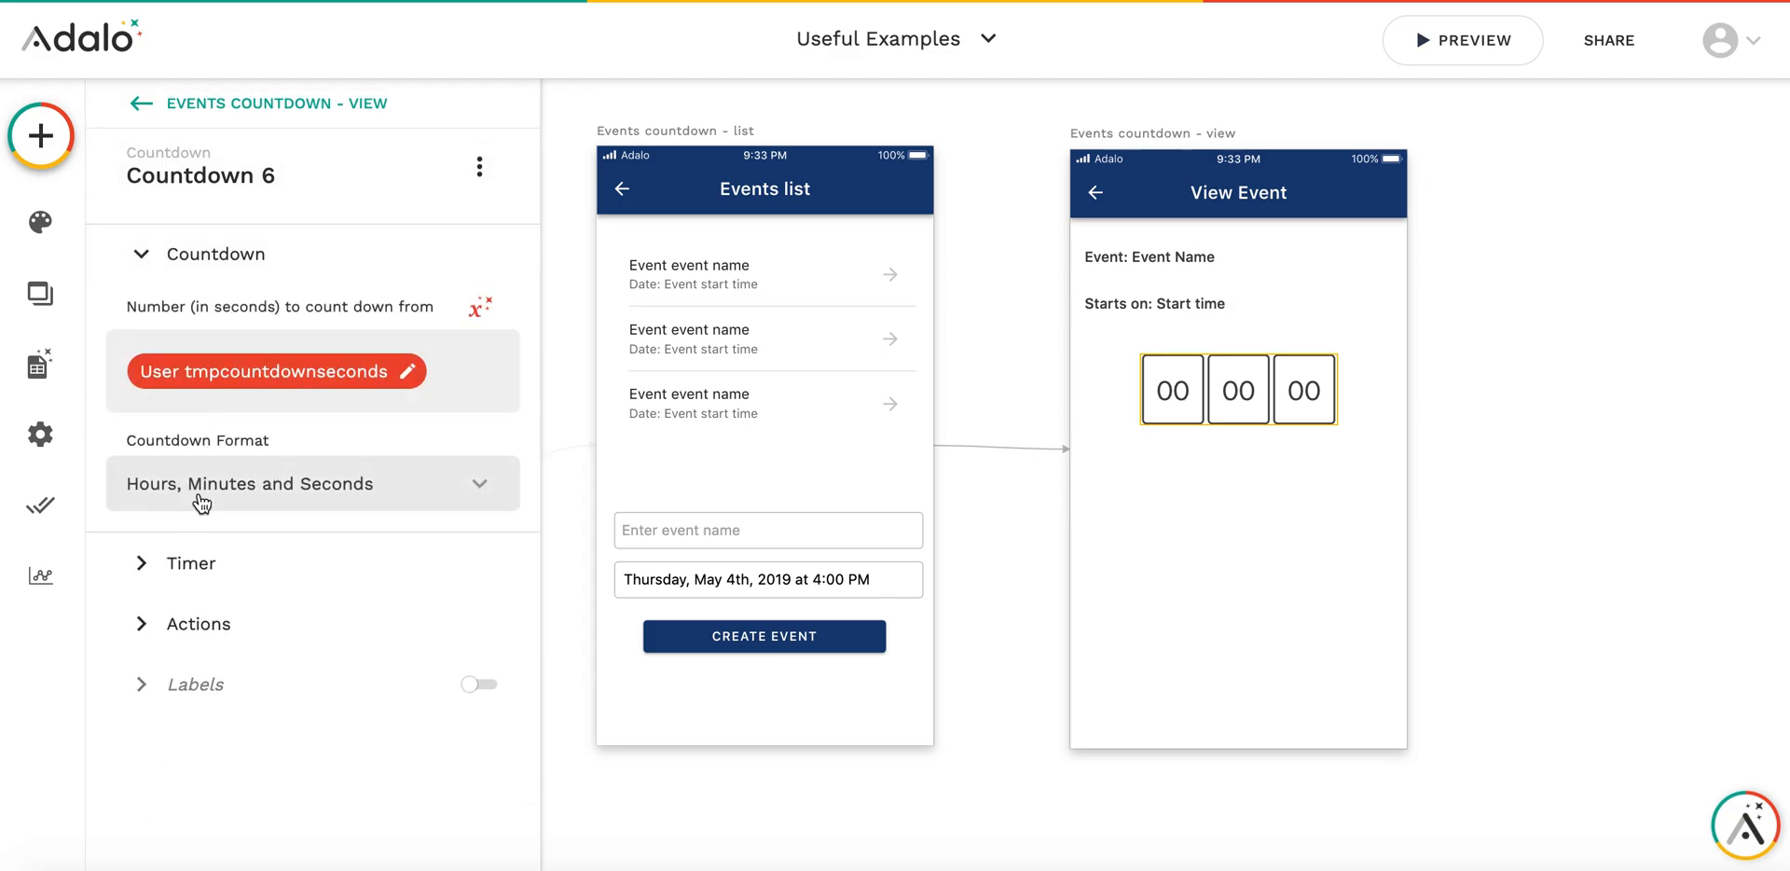
pyautogui.click(312, 483)
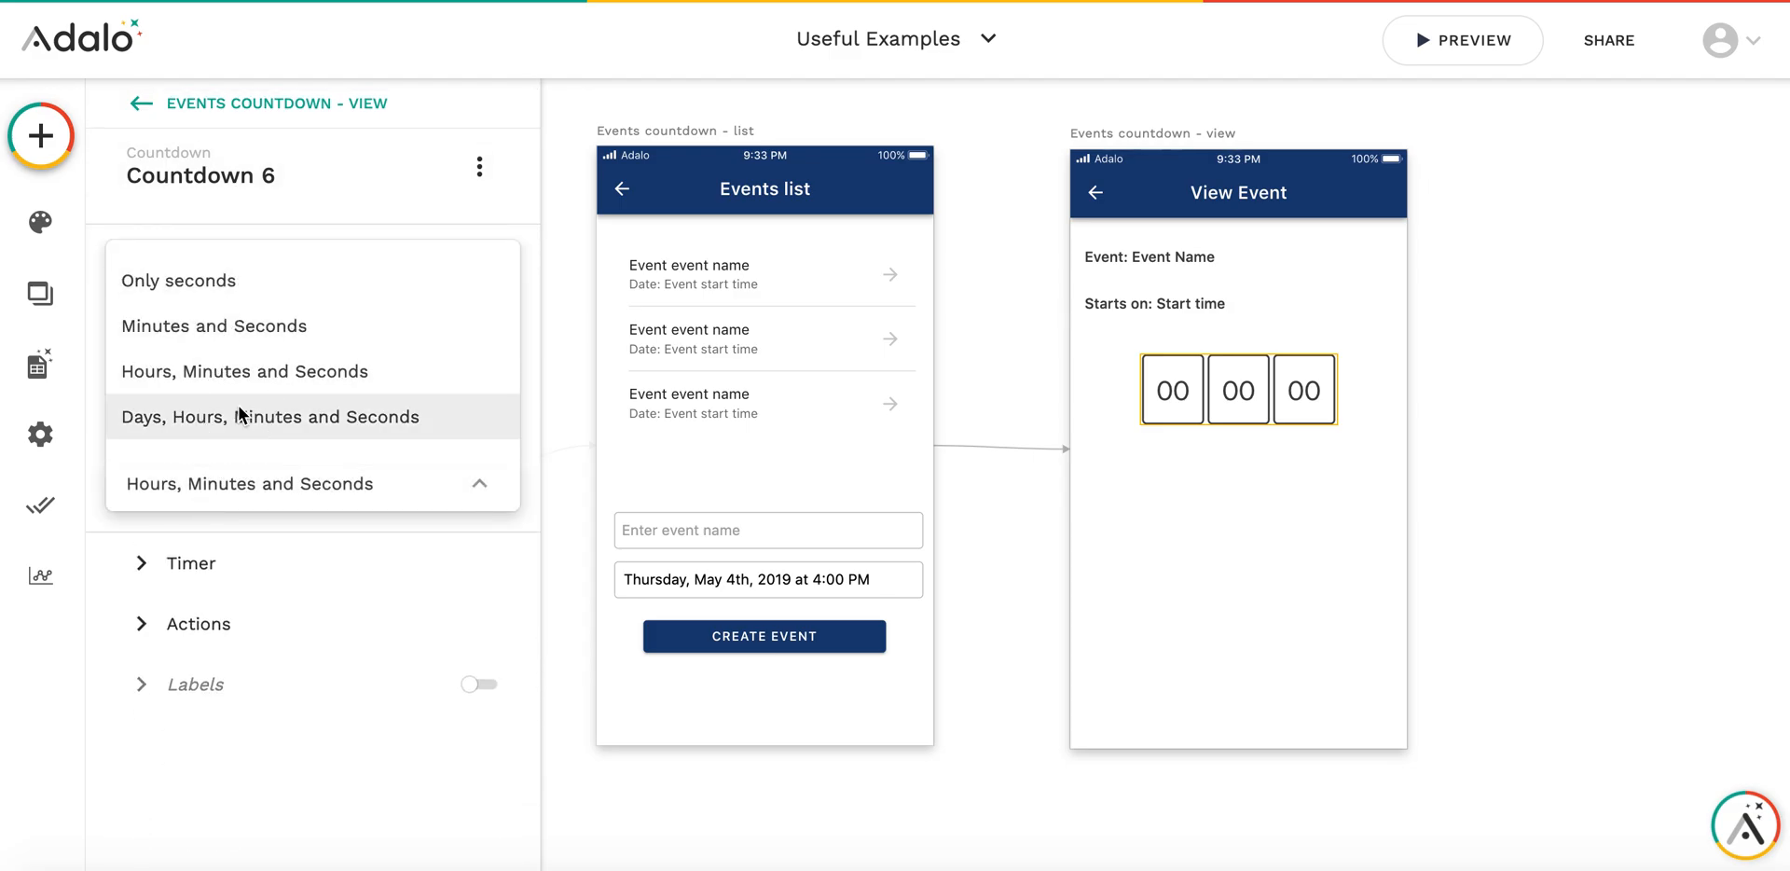
pyautogui.click(268, 416)
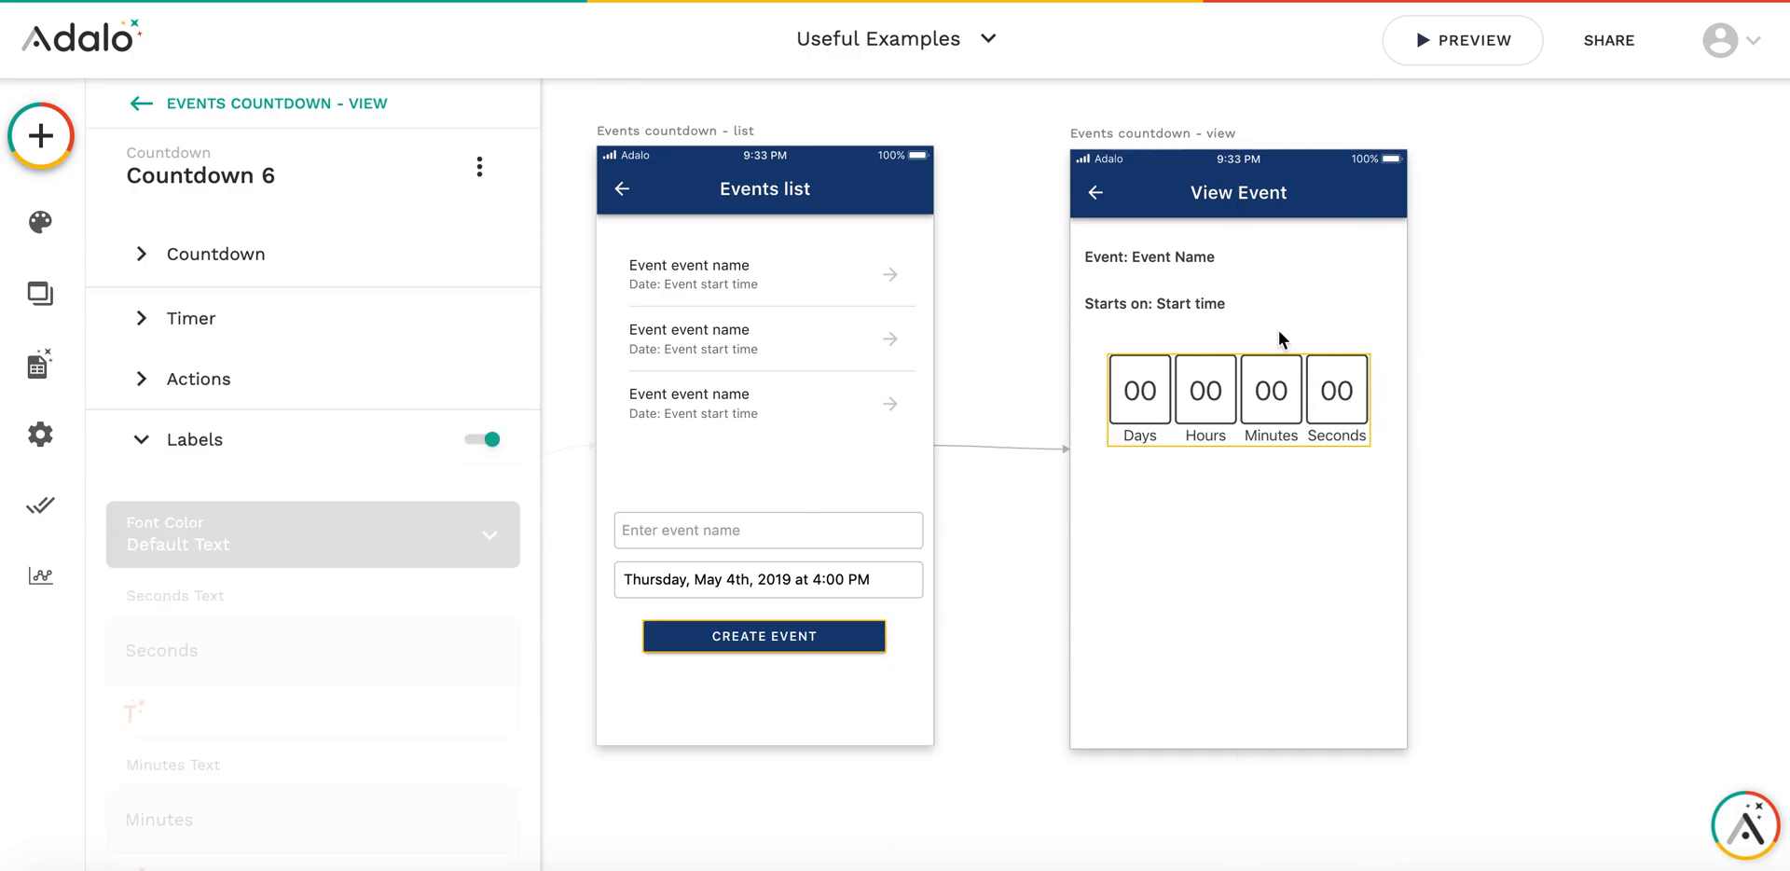
pyautogui.click(1462, 40)
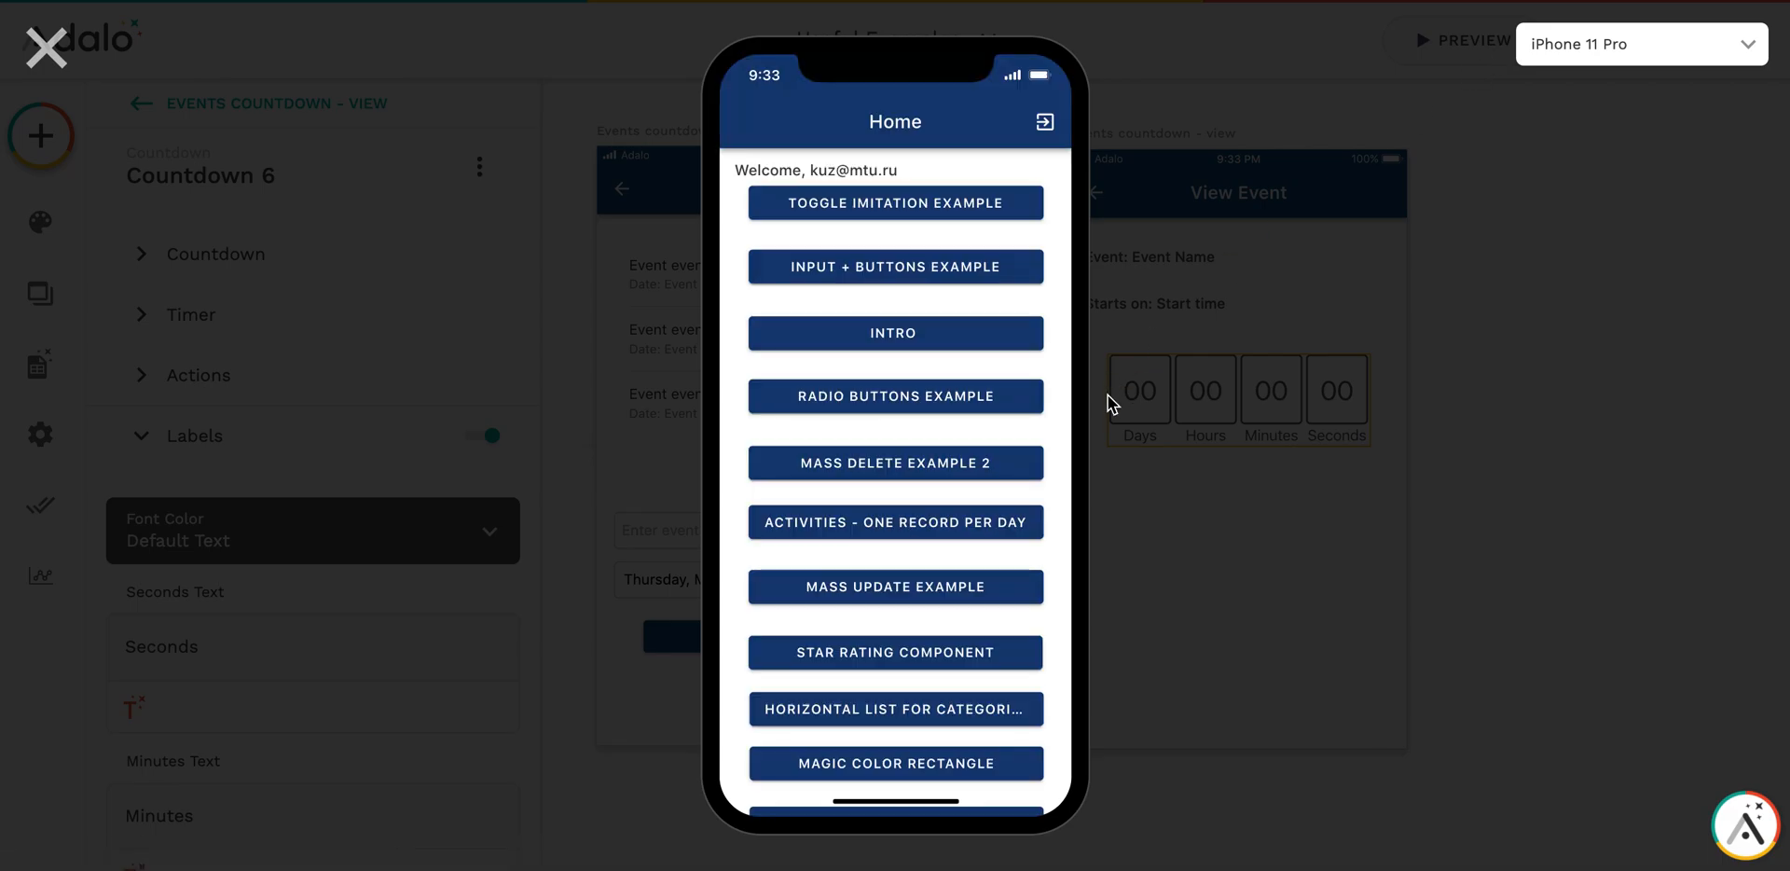
# View the CEO Presentation countdown (01 days 14 hours 26 minutes) in preview, then go back to Events
pyautogui.scroll(-3)
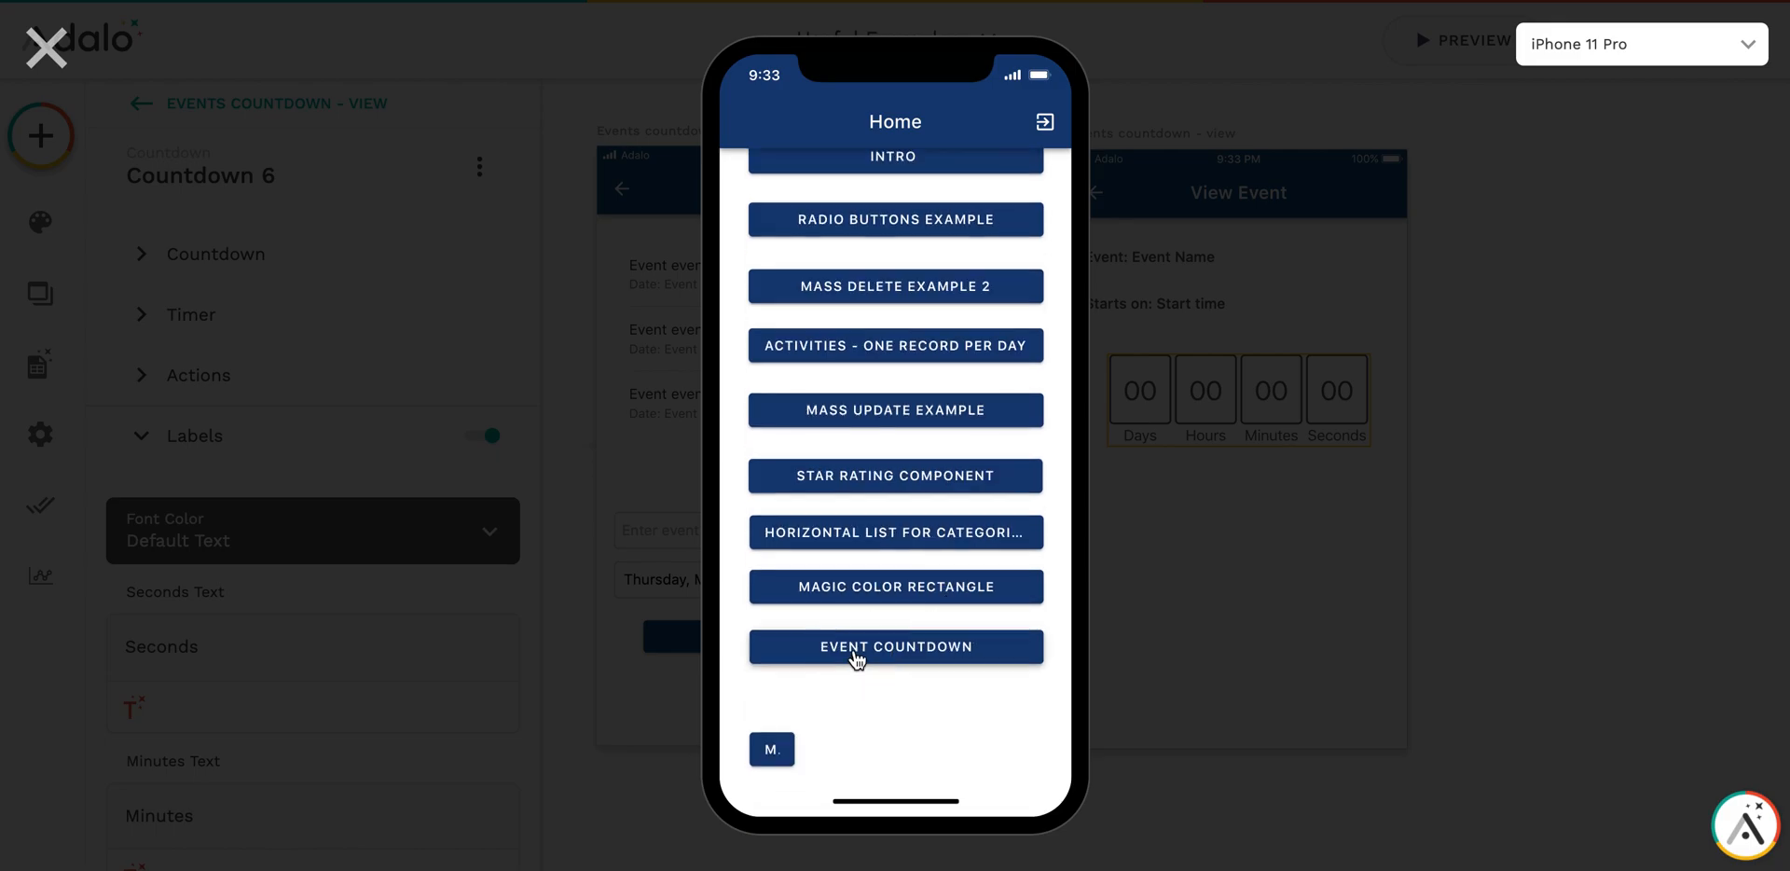
pyautogui.click(895, 645)
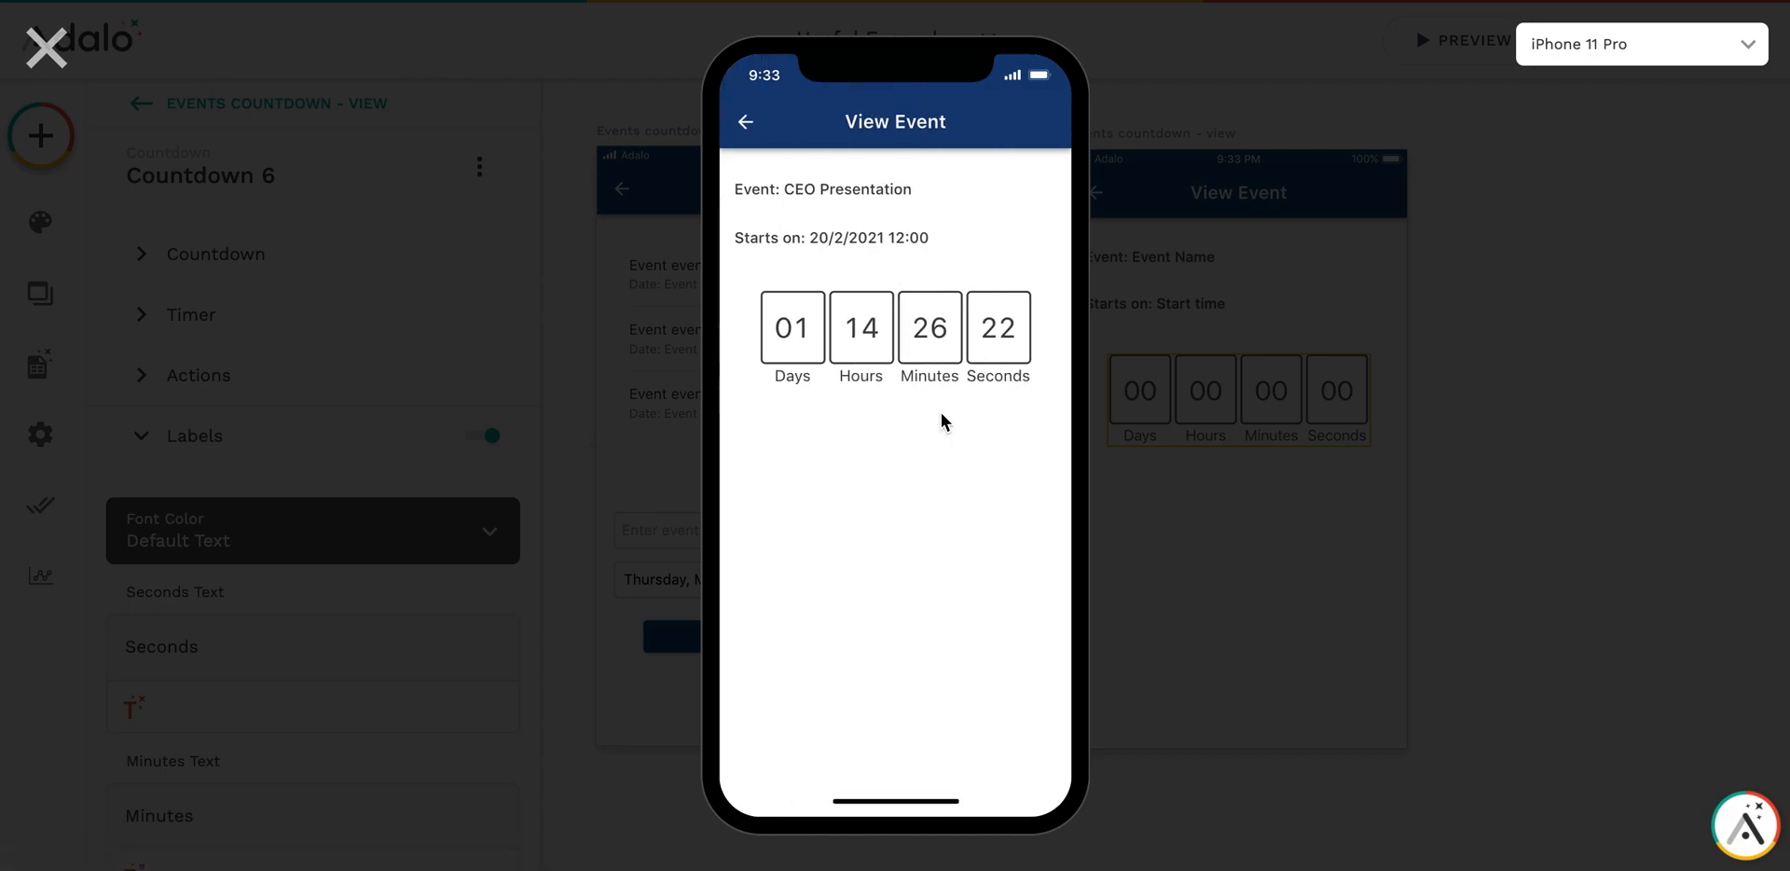
pyautogui.moveTo(816, 367)
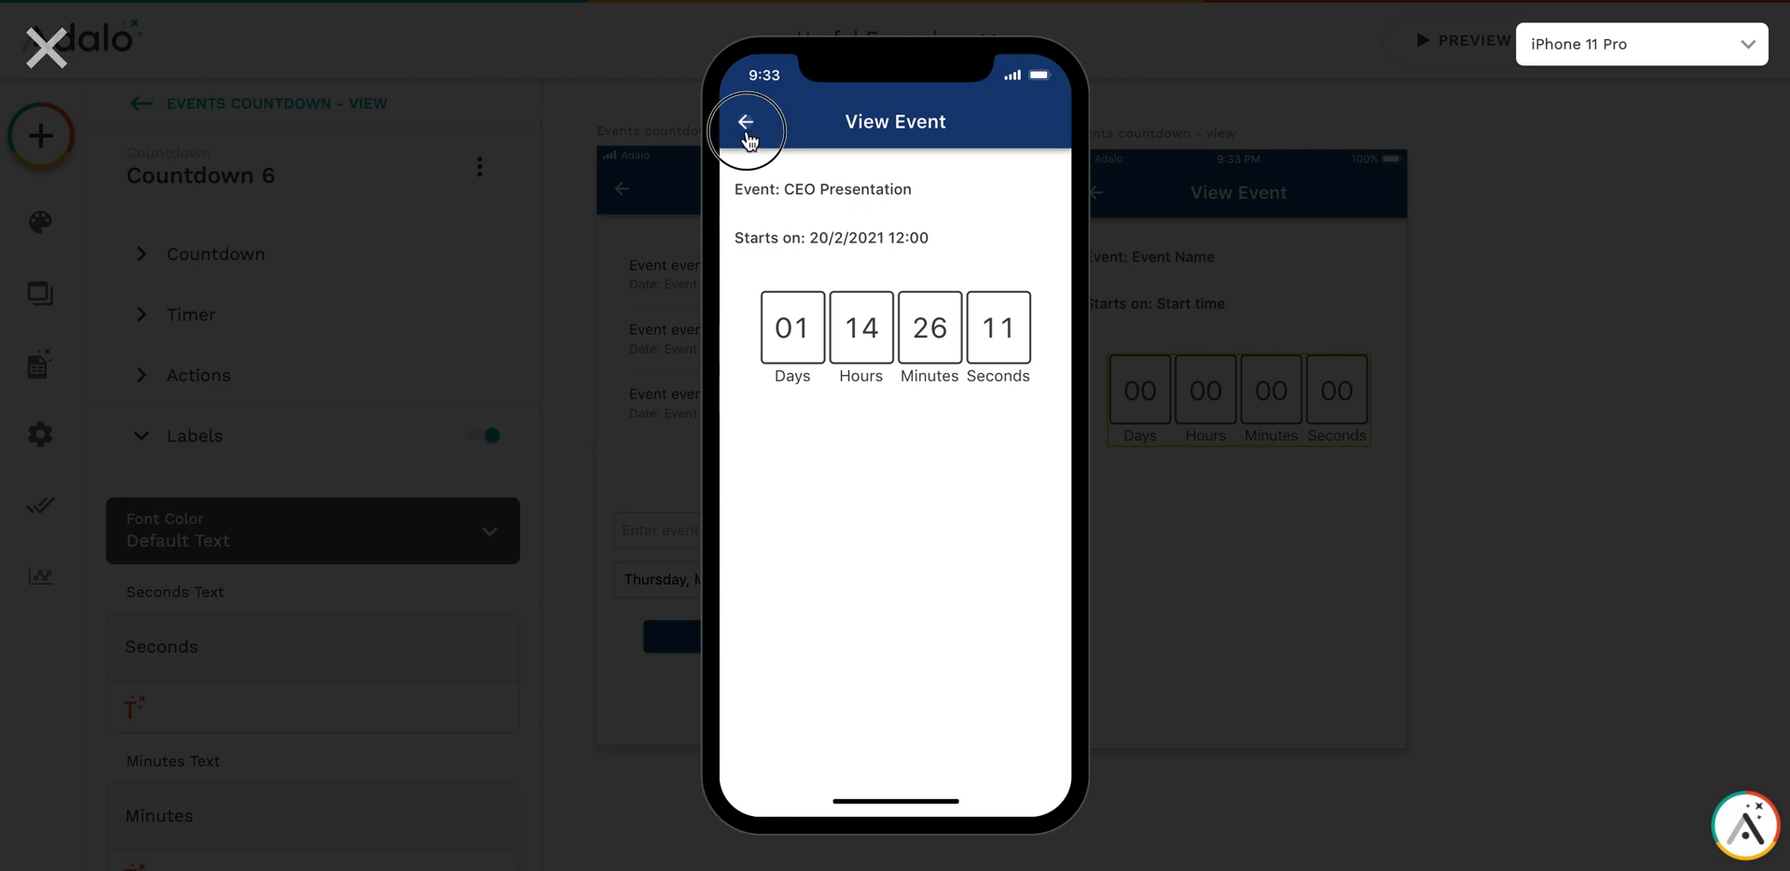
pyautogui.click(745, 122)
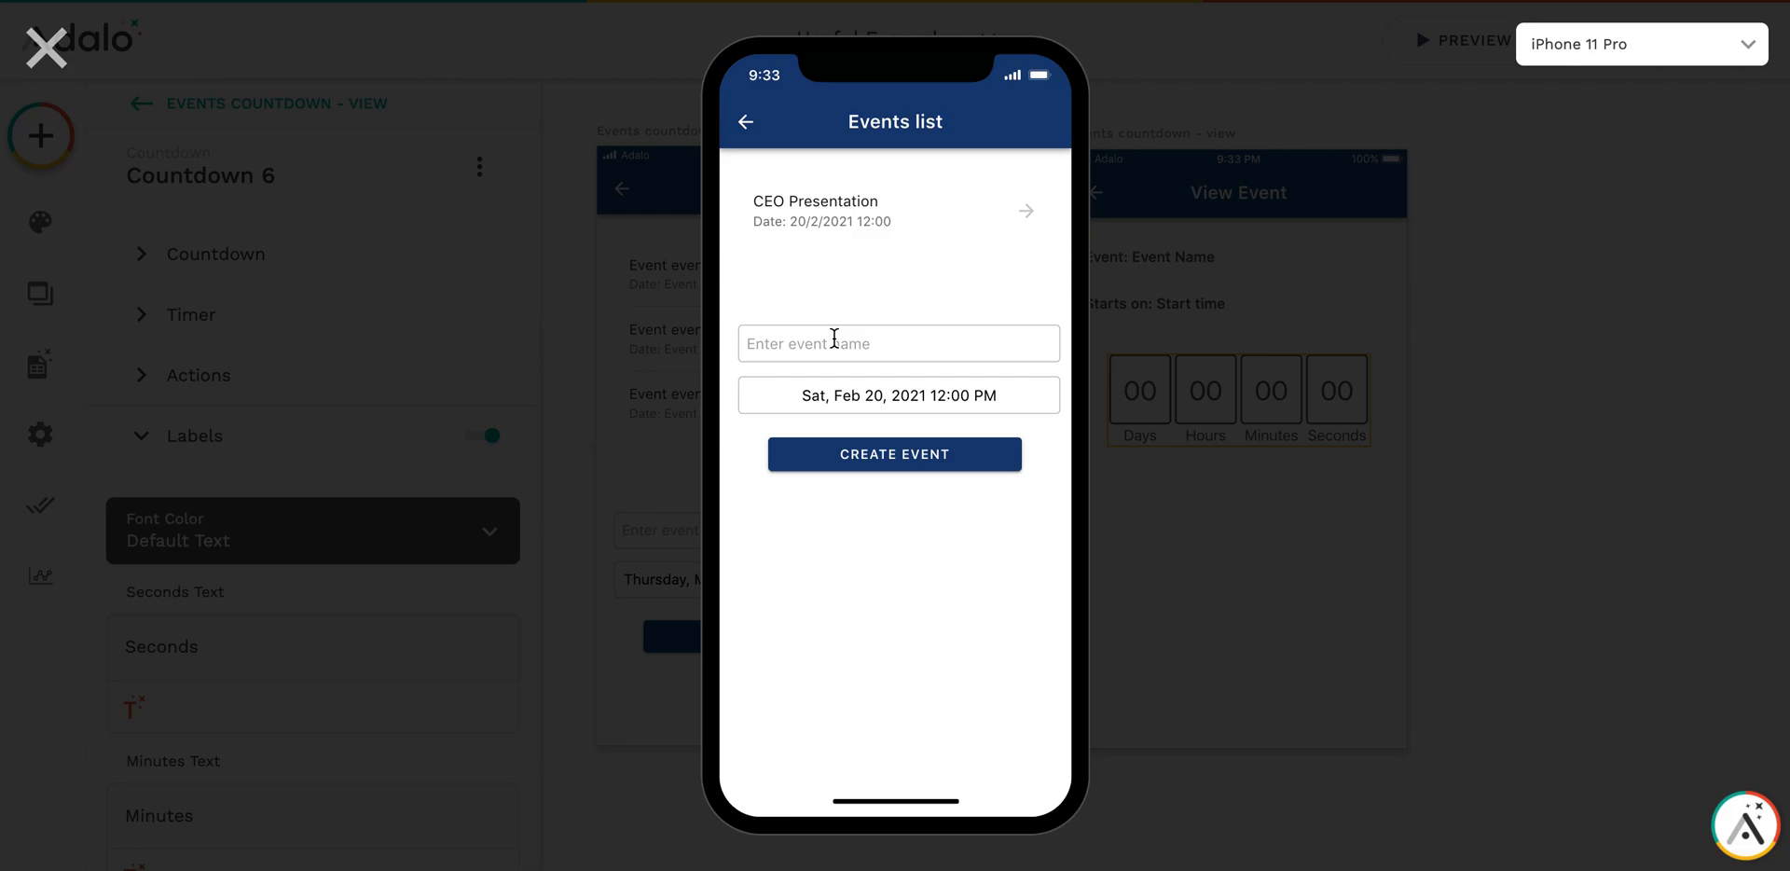
# Create 'Test Event' starting today, Feb 18, 2021 at 10:00 PM
pyautogui.write('T')
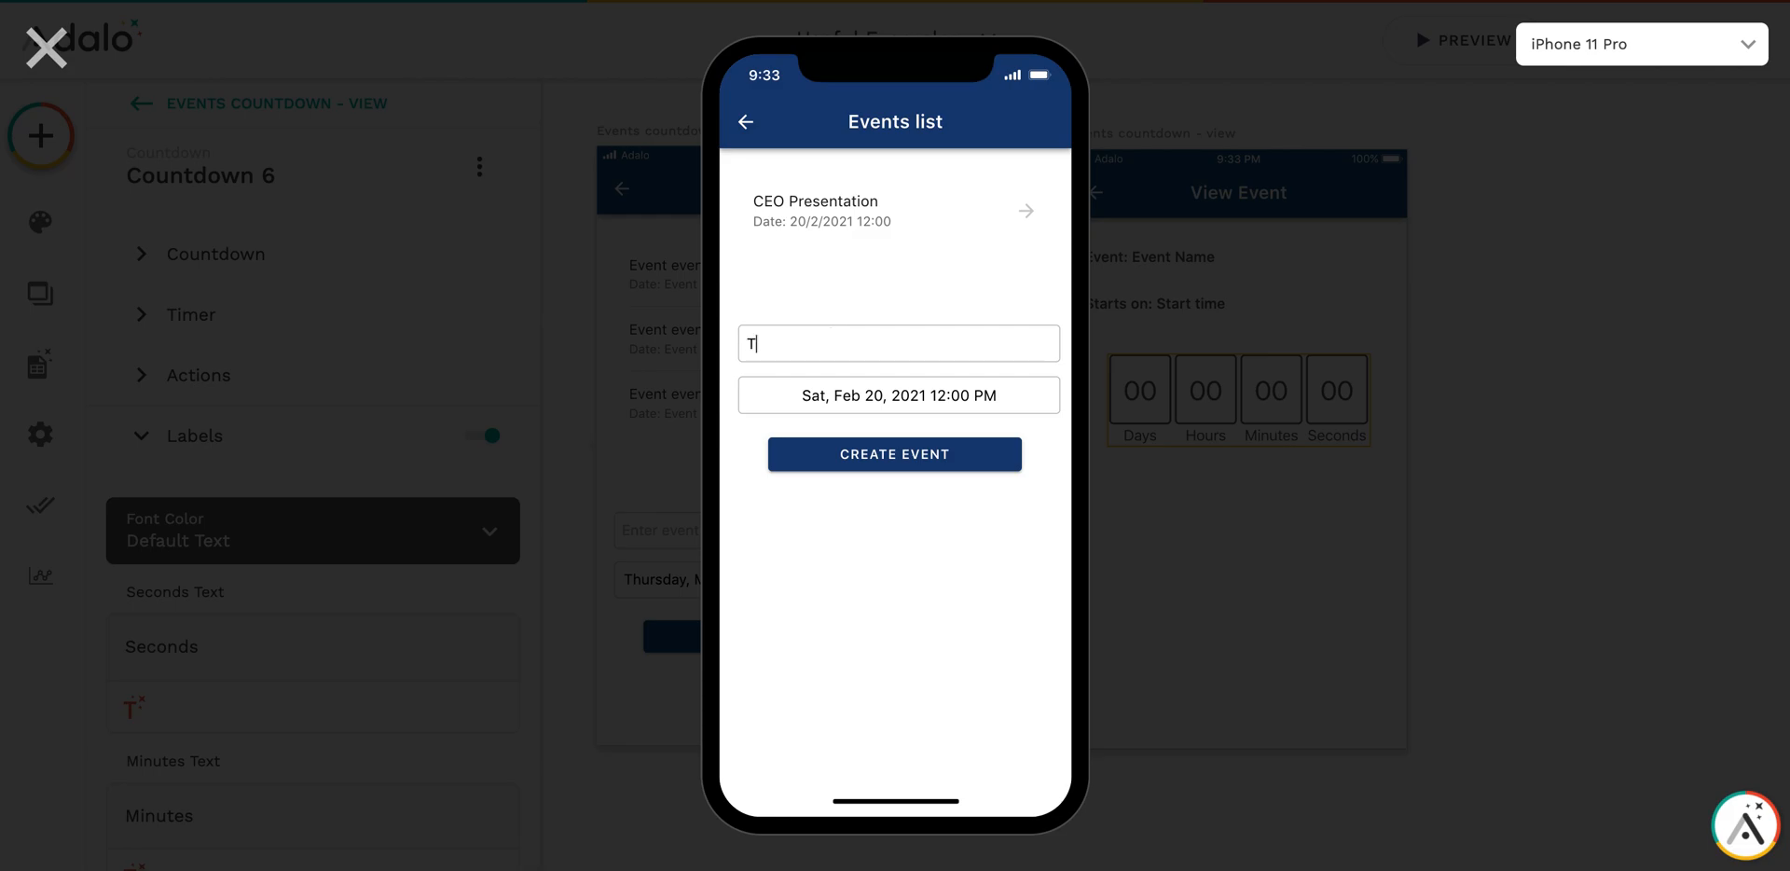
pyautogui.write('est Event')
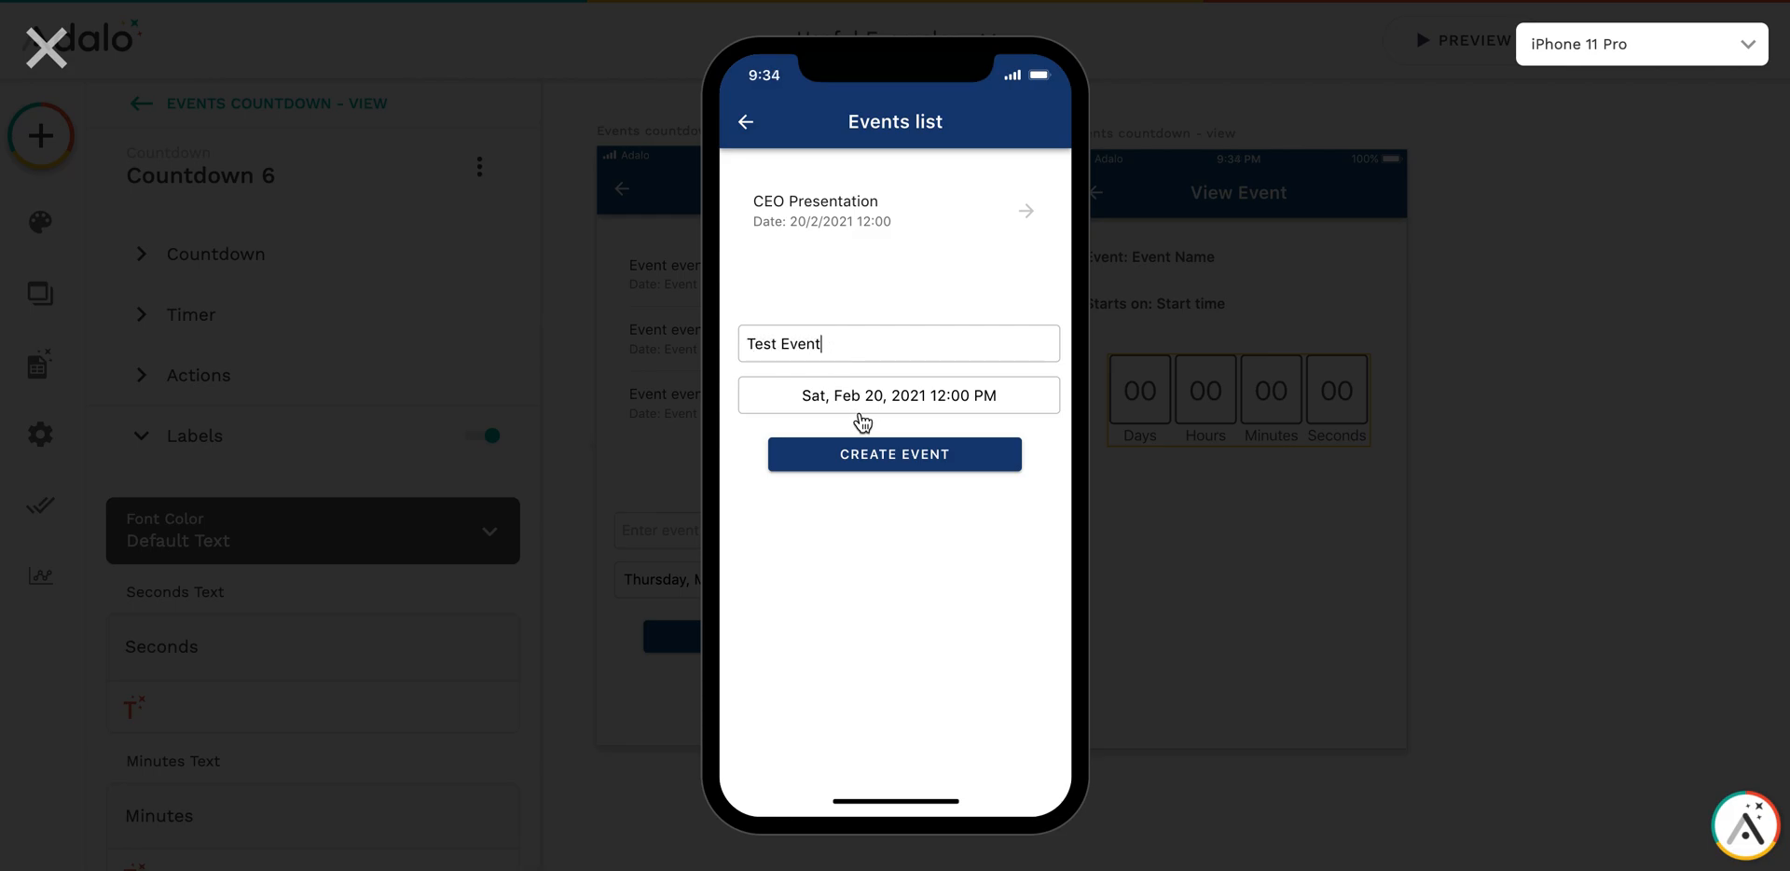
pyautogui.click(897, 395)
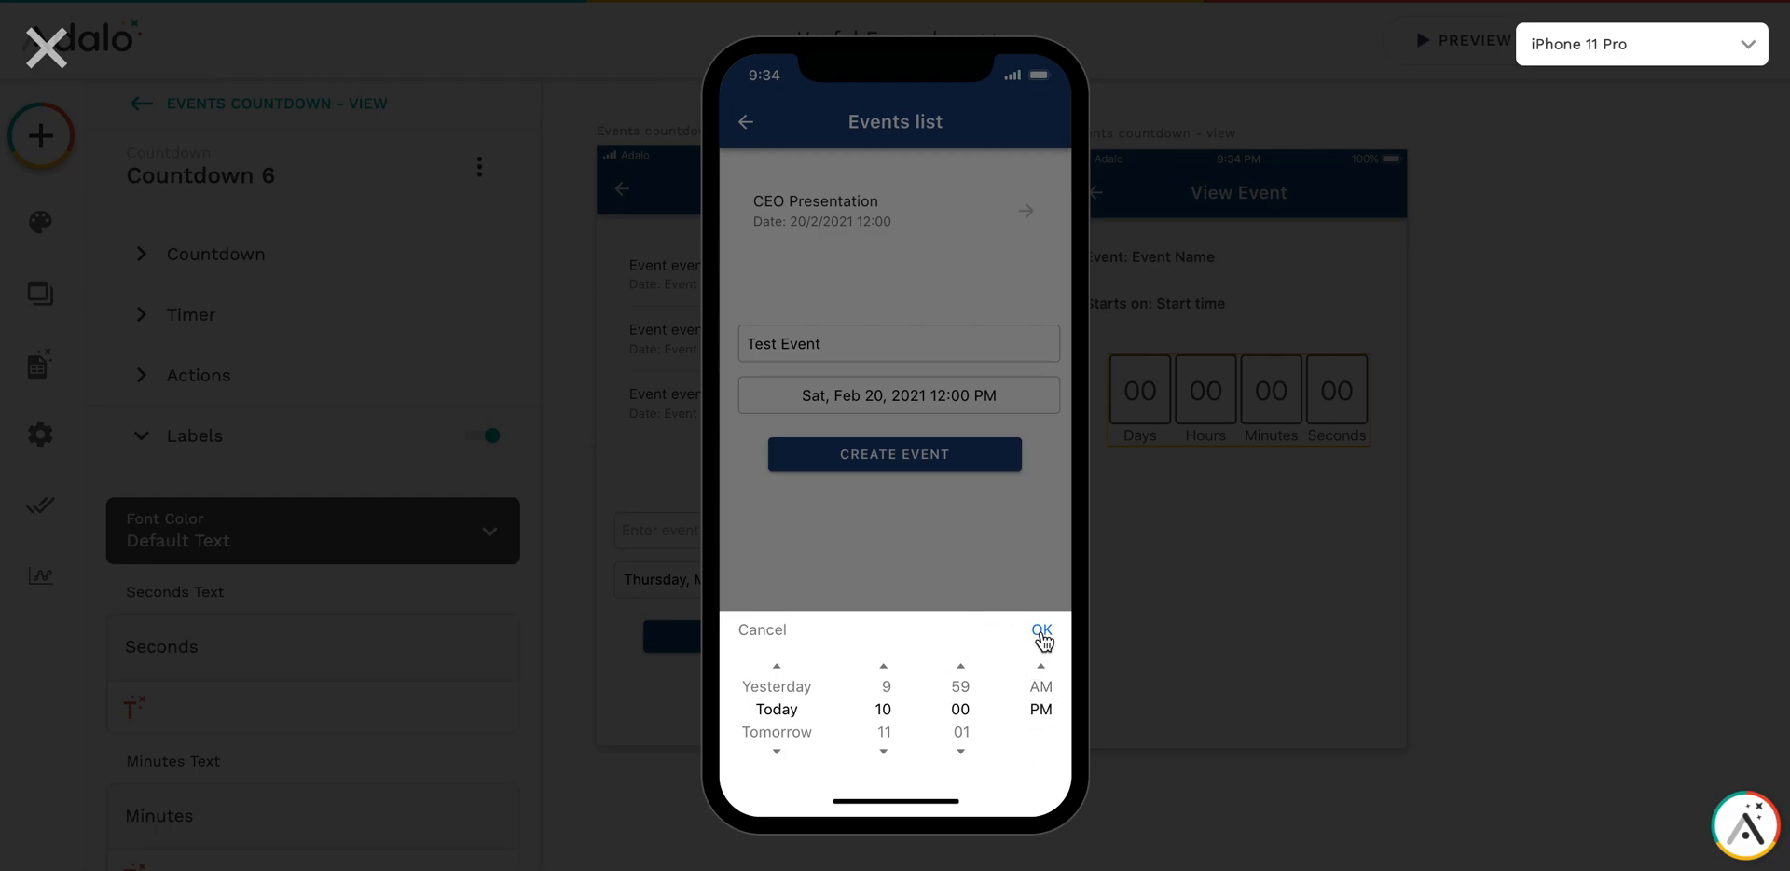
pyautogui.click(1039, 630)
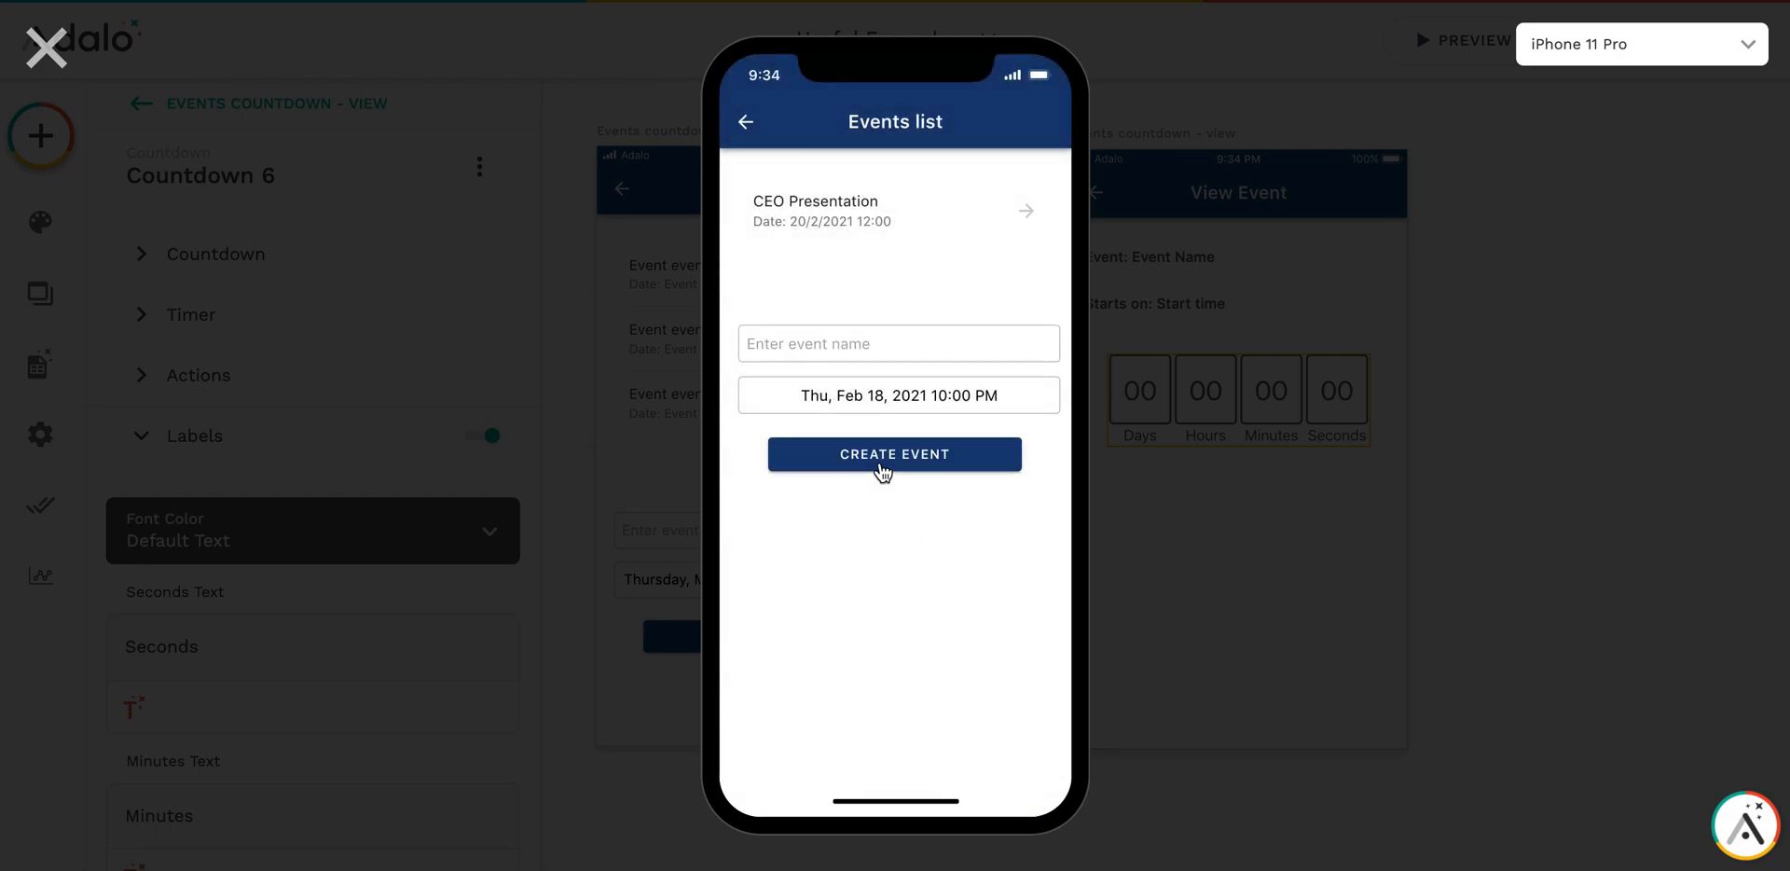
pyautogui.click(895, 453)
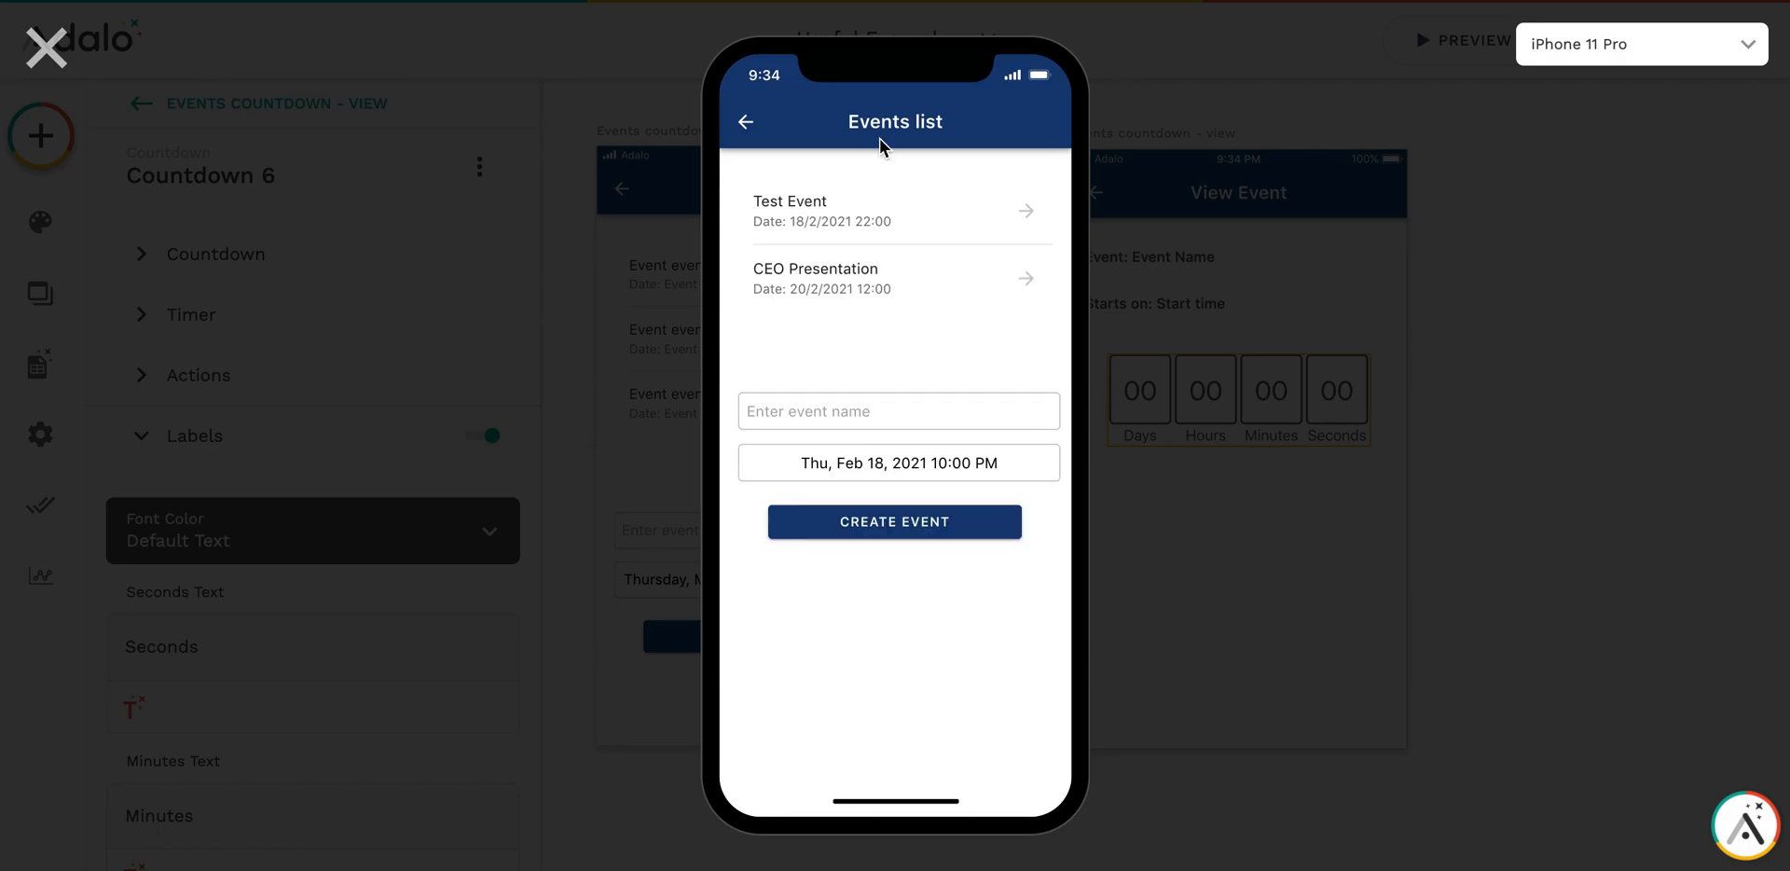
pyautogui.moveTo(1029, 214)
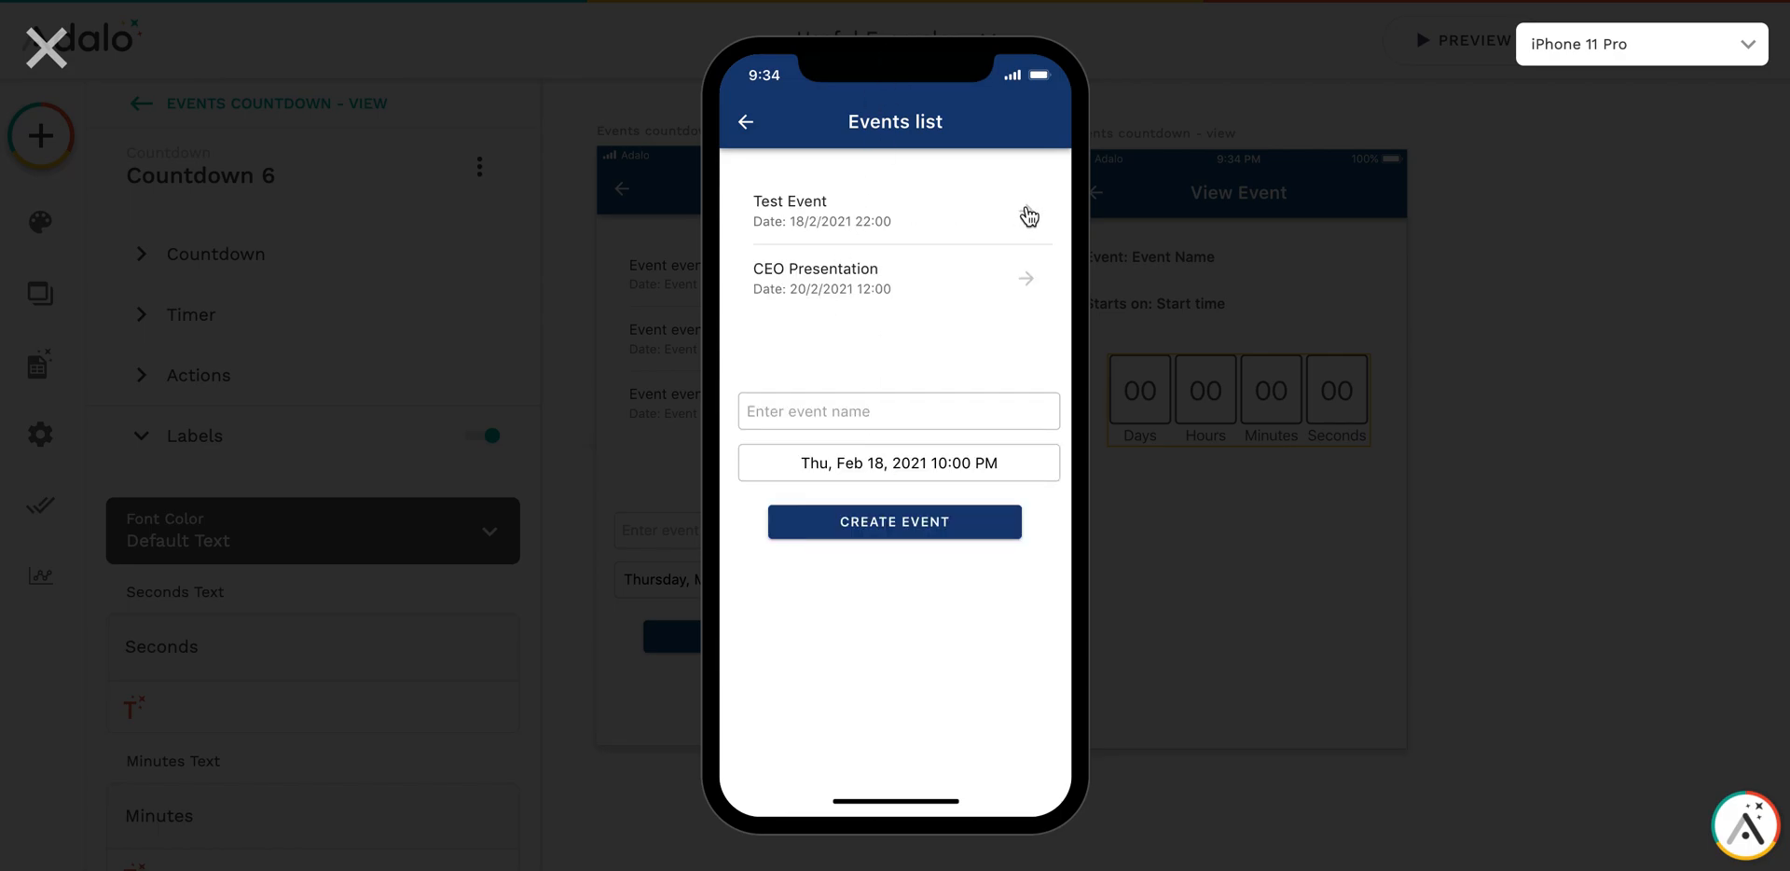
# Compare the Test Event (25 minutes) and CEO Presentation (about 1 day 14 hours) countdowns, then close the preview
pyautogui.click(897, 211)
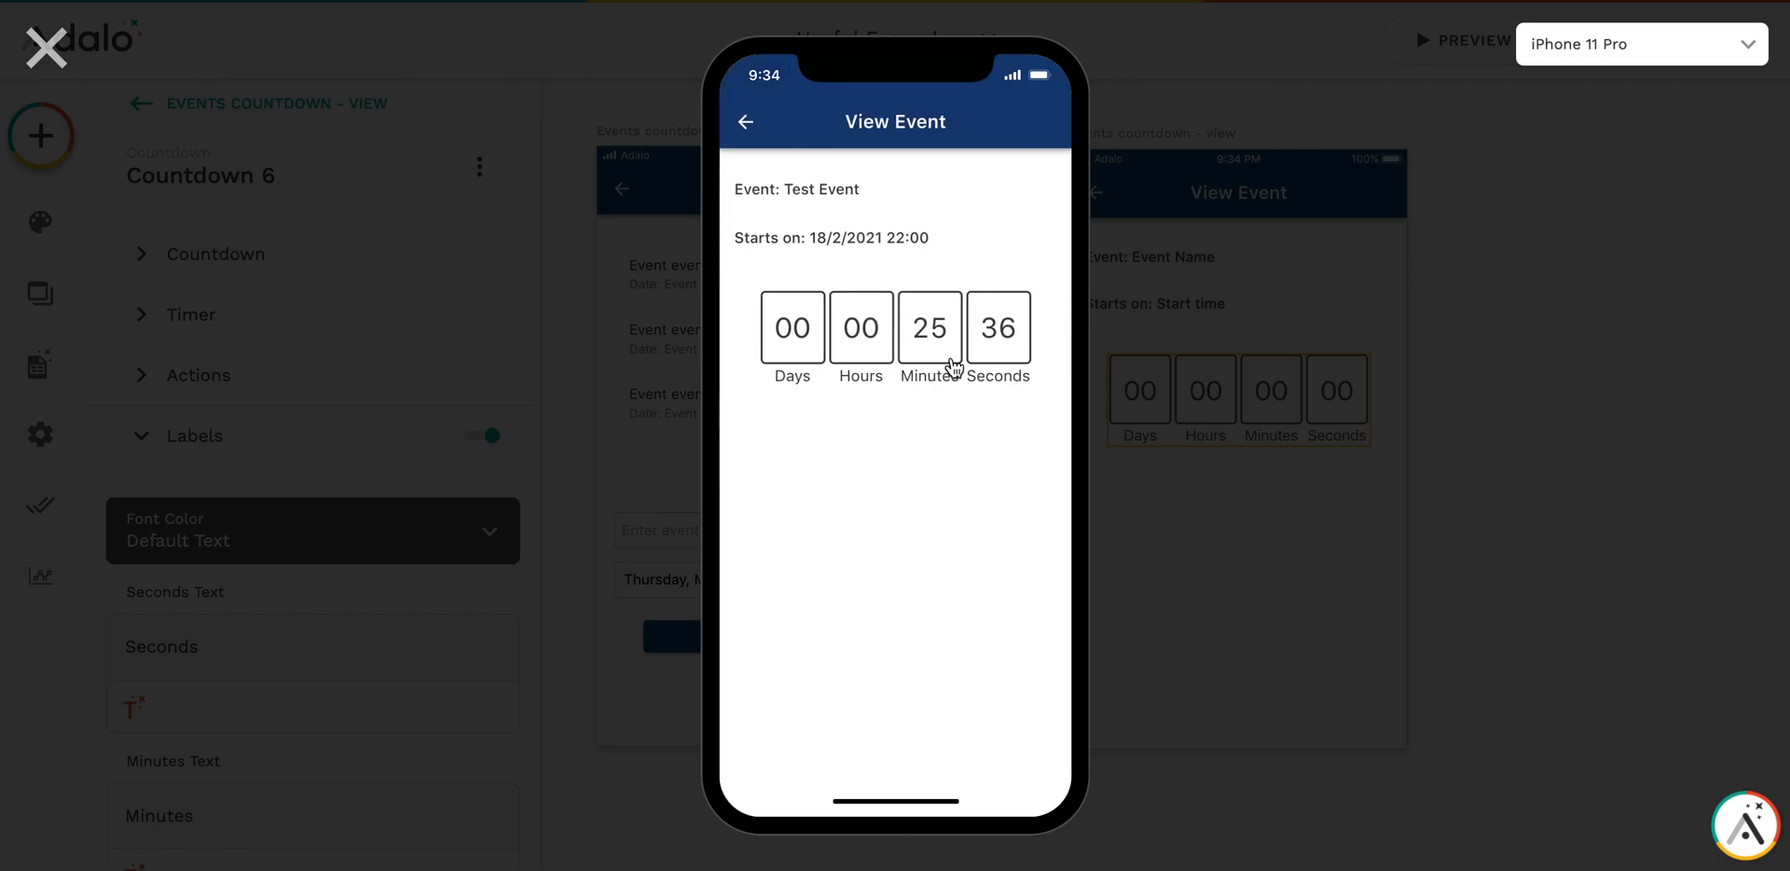
pyautogui.moveTo(988, 479)
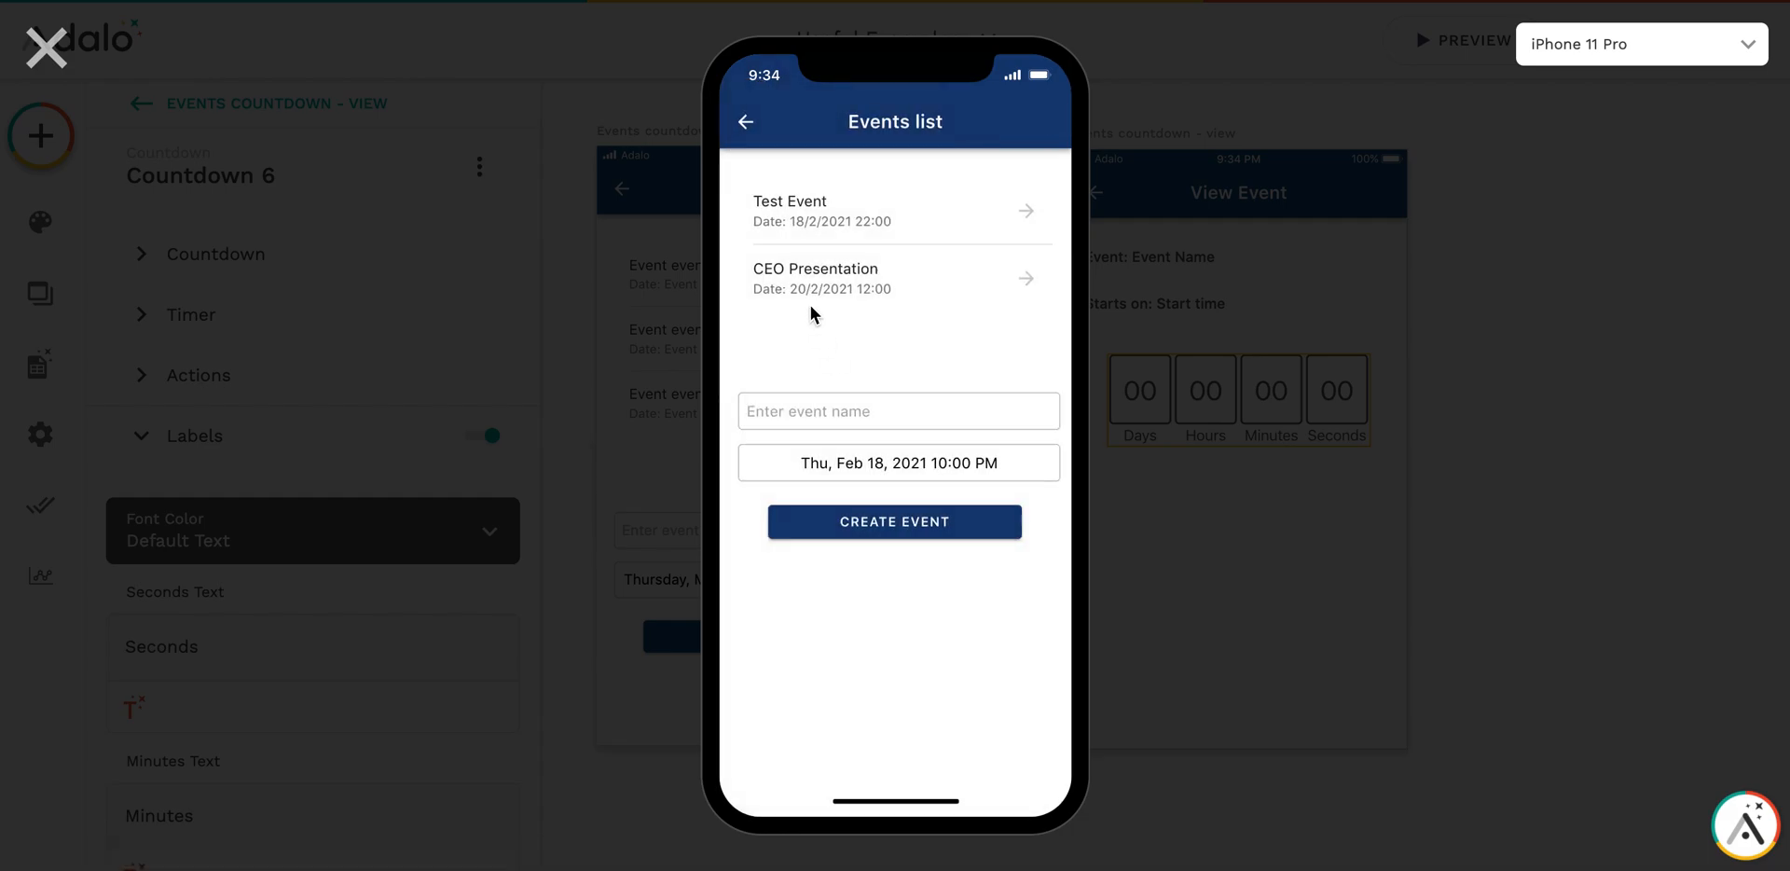
pyautogui.moveTo(1029, 283)
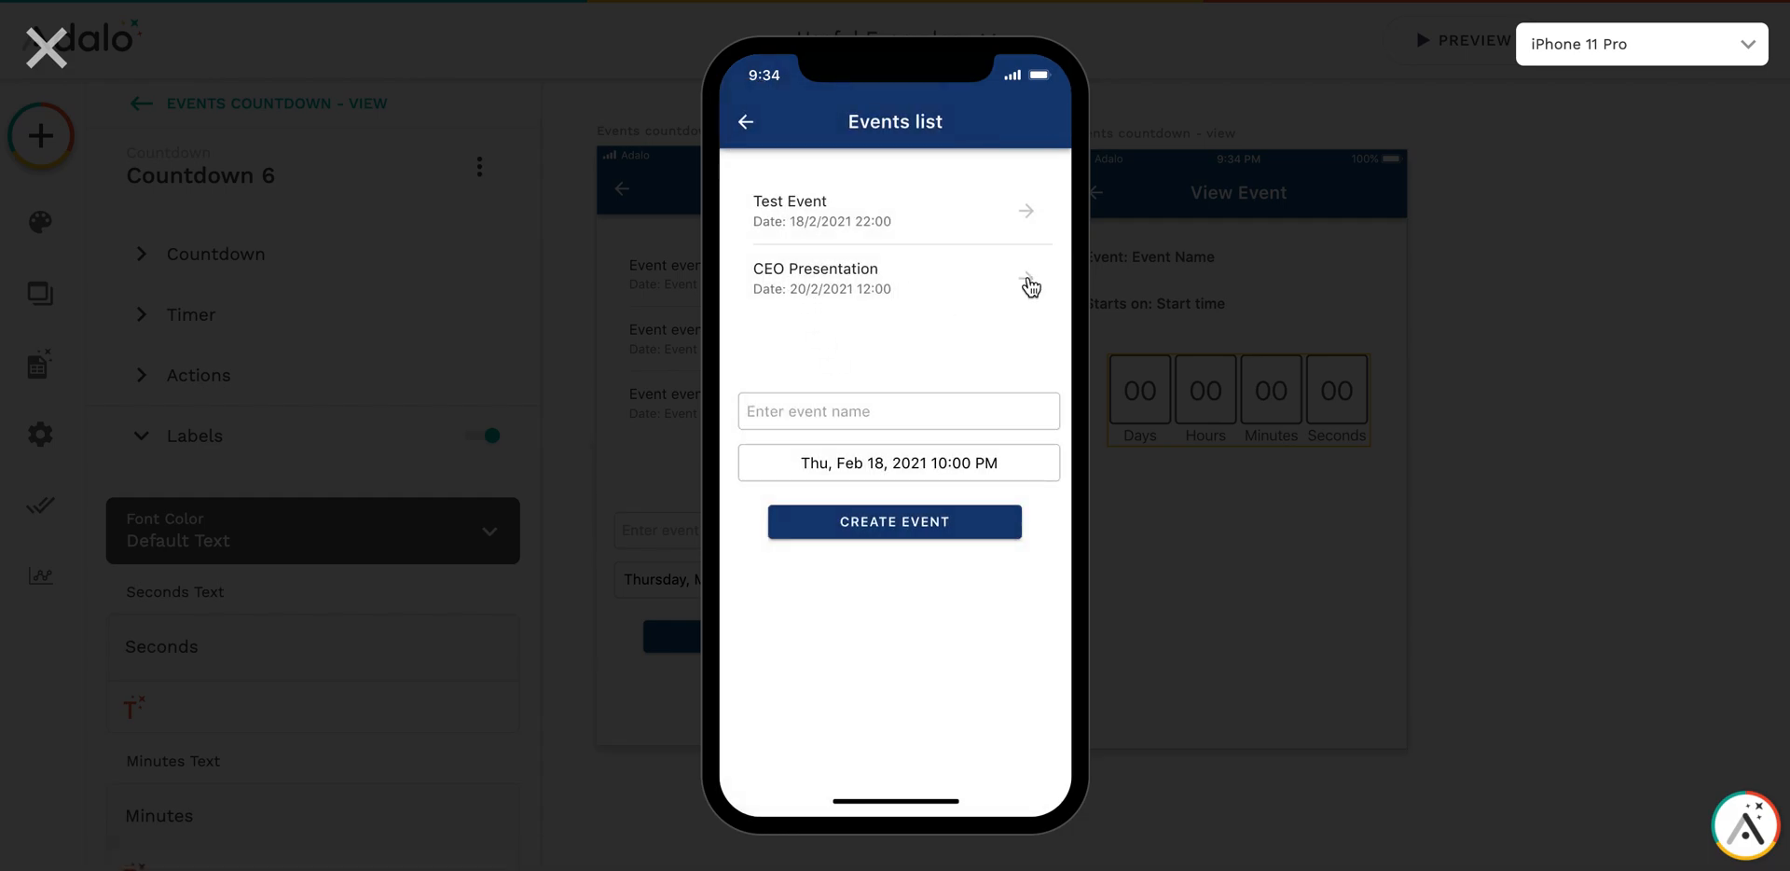
pyautogui.click(1025, 276)
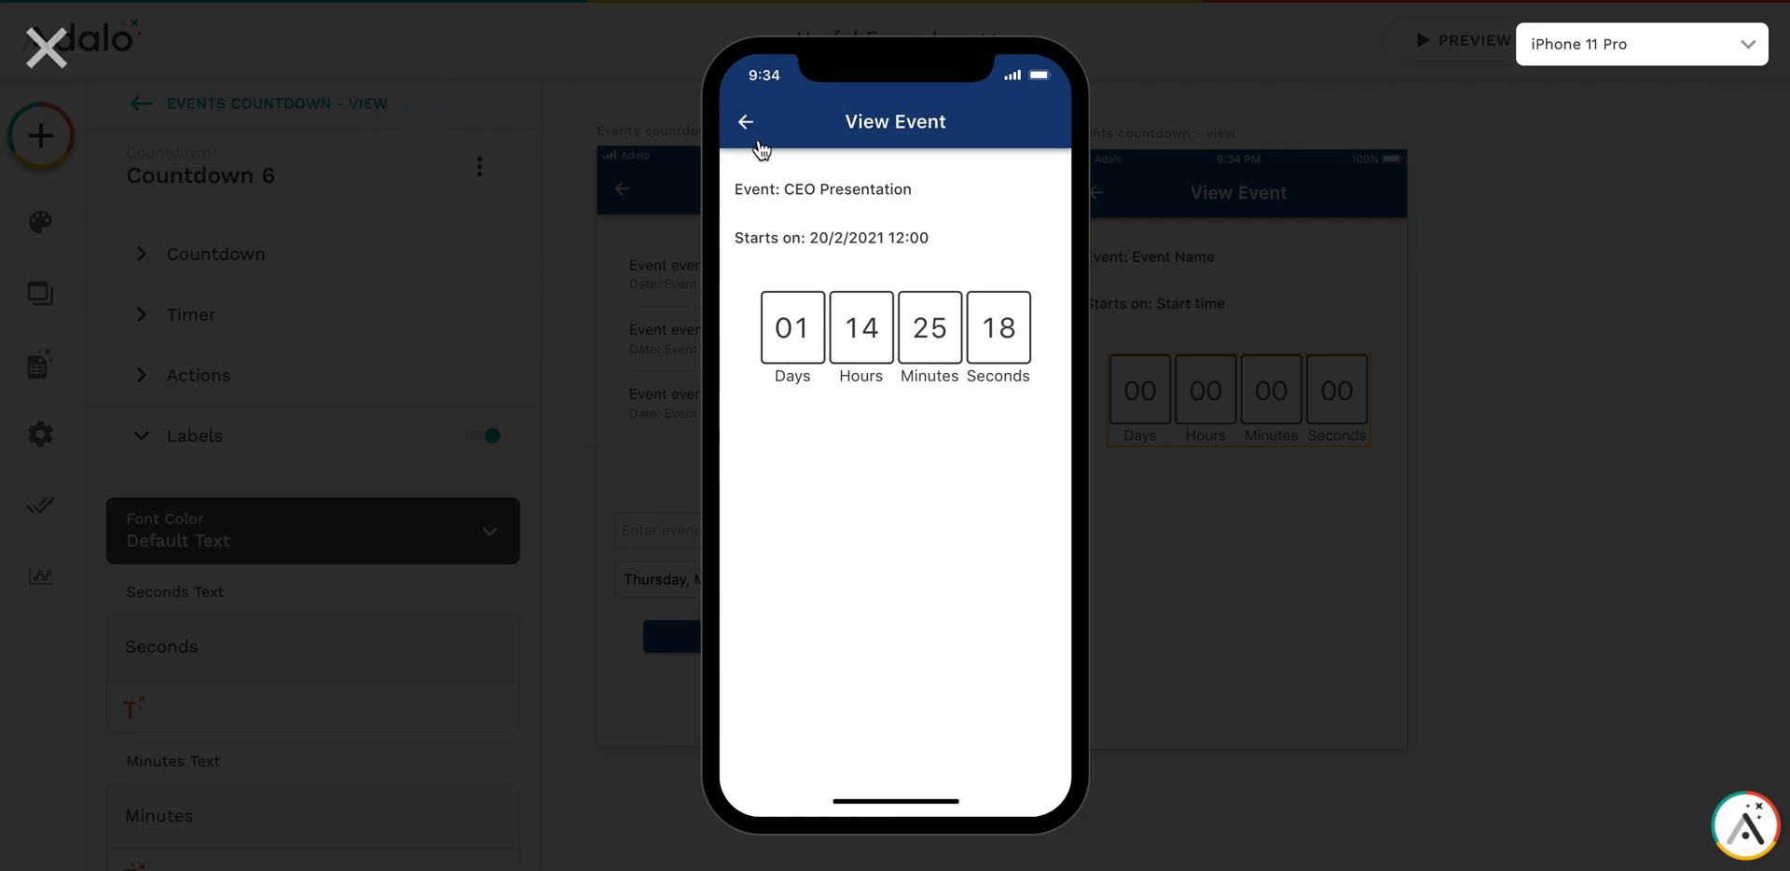
pyautogui.click(745, 122)
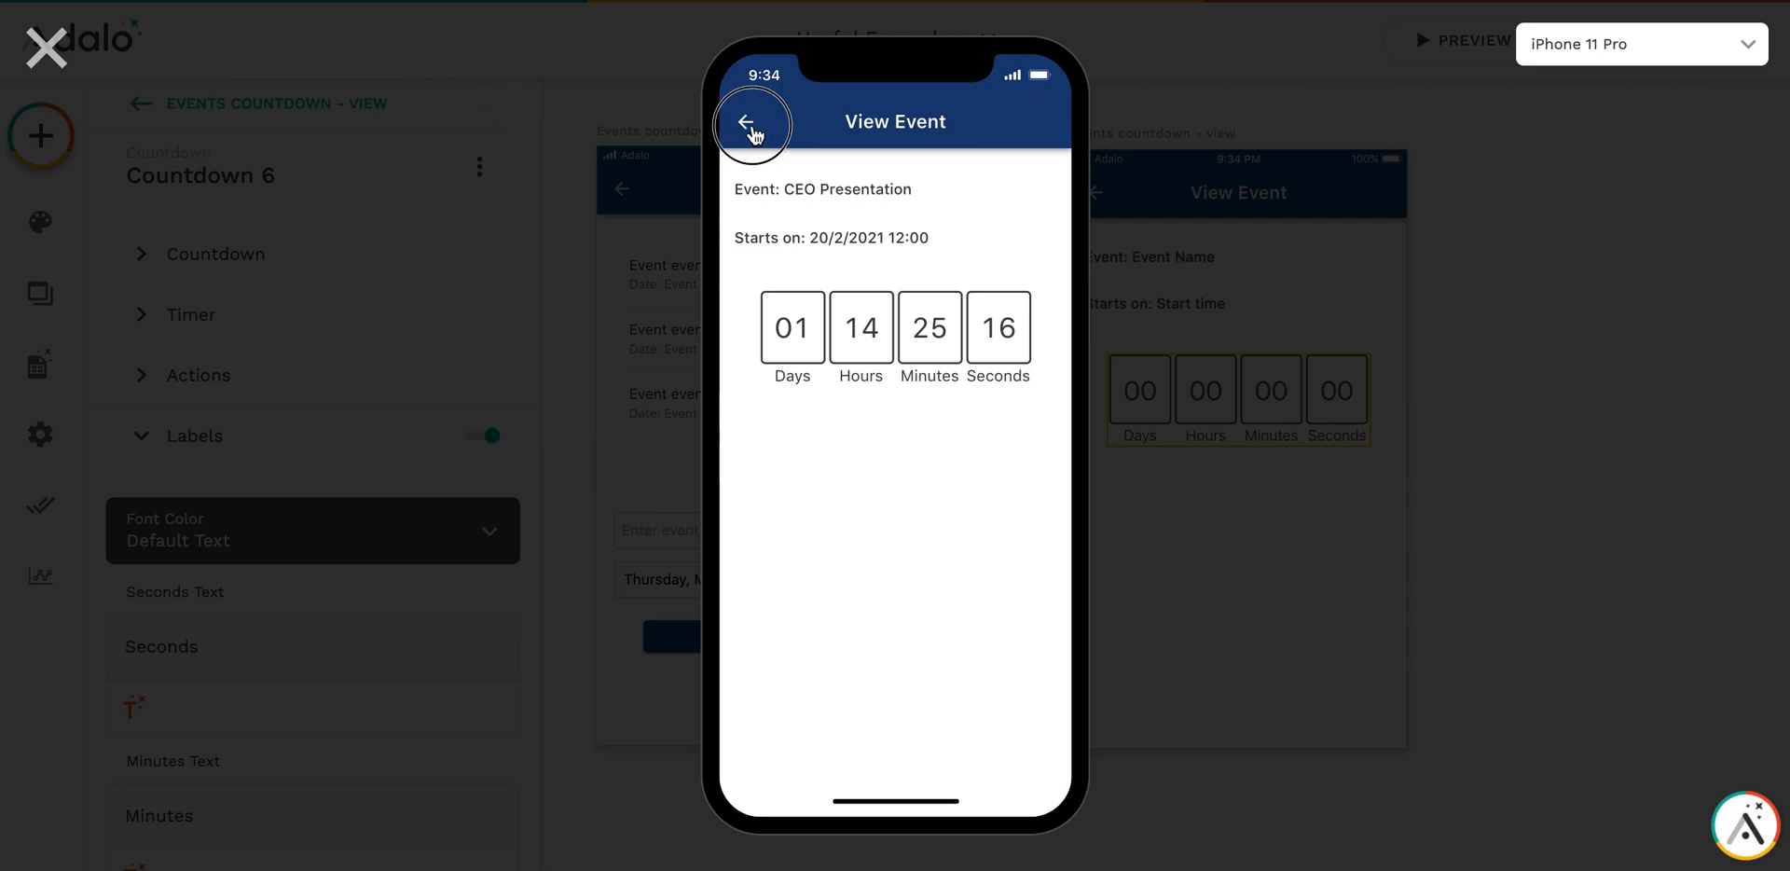
pyautogui.click(751, 121)
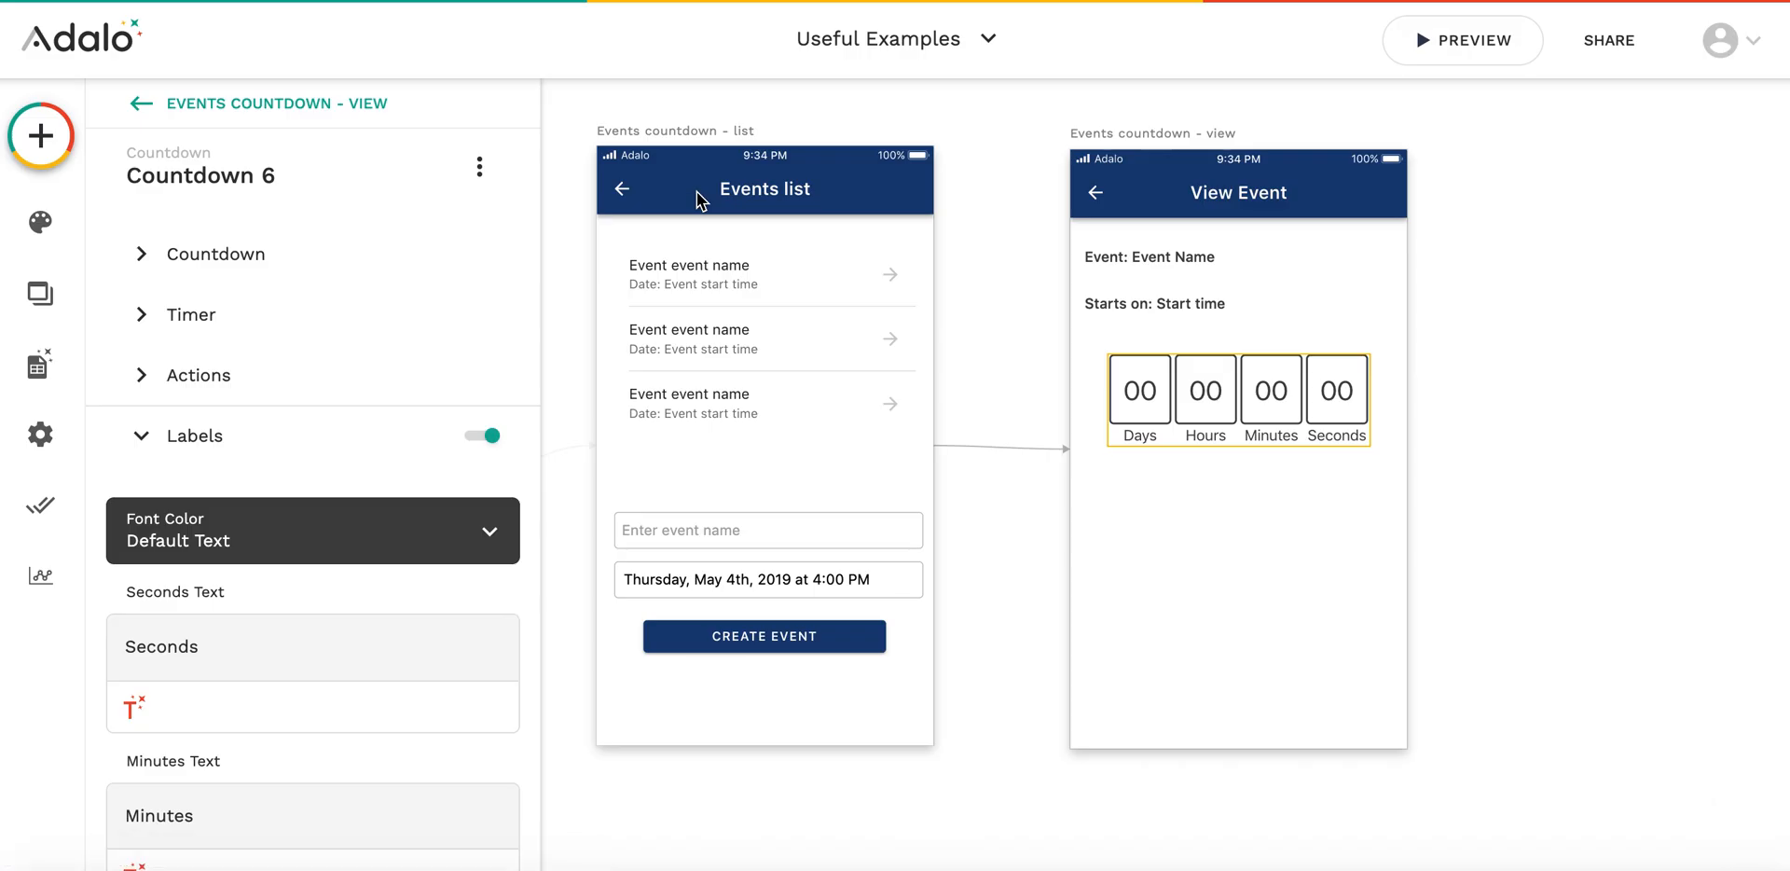
pyautogui.moveTo(951, 358)
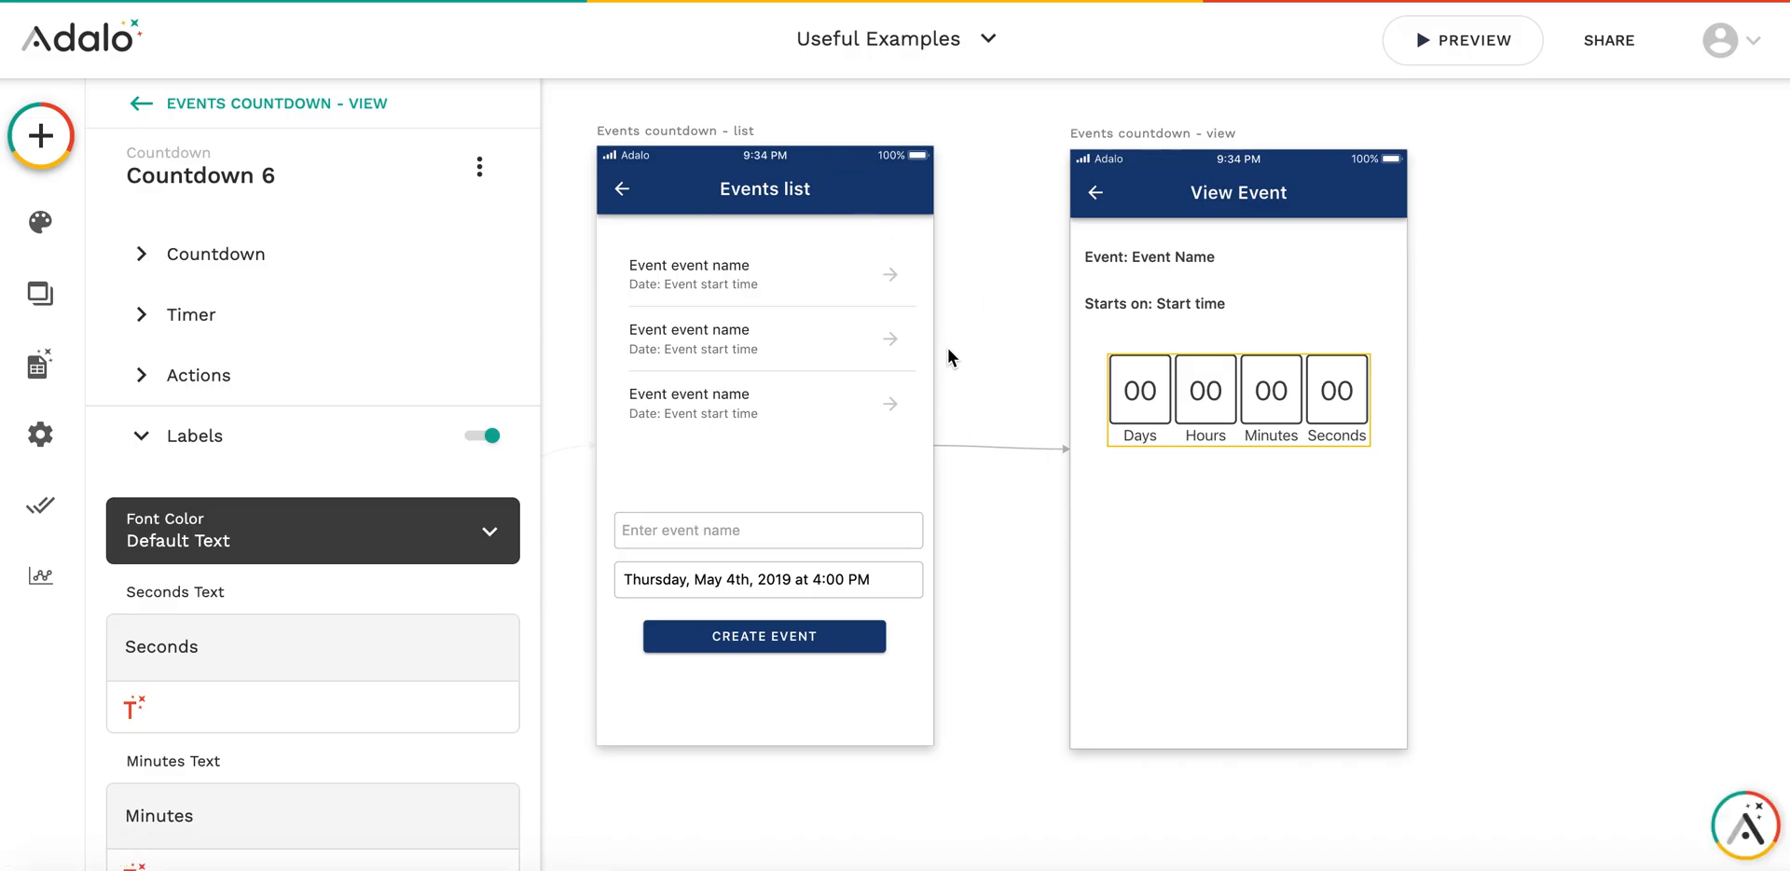